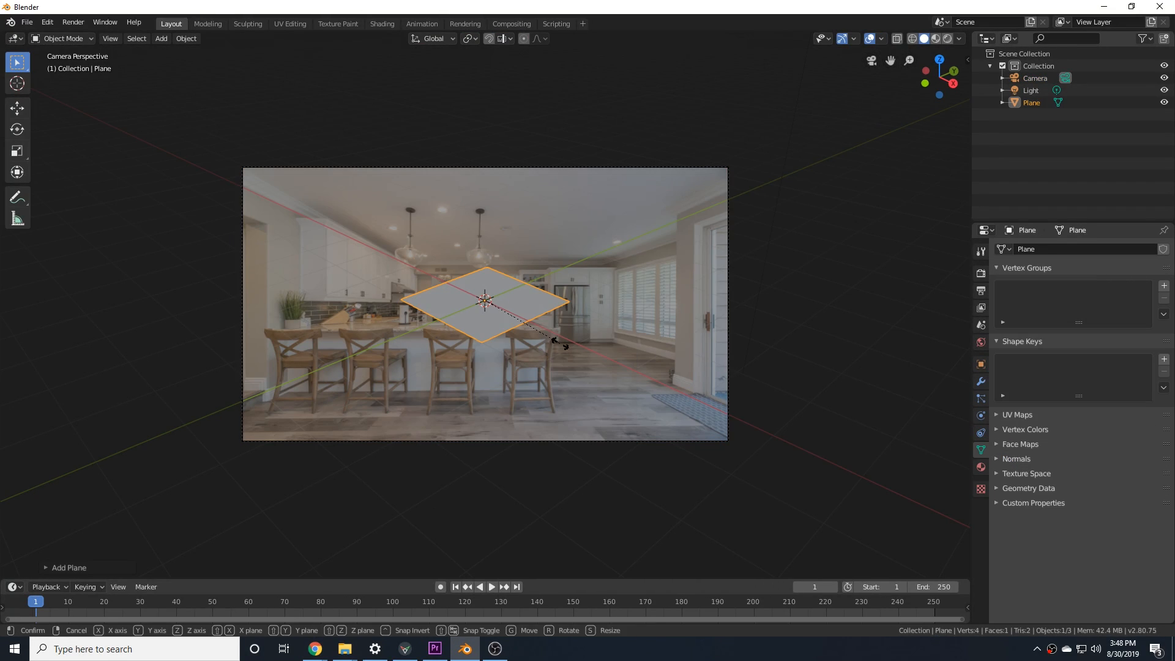
# - Browse the fSpy site and read through its Tutorial page
pyautogui.click(1035, 78)
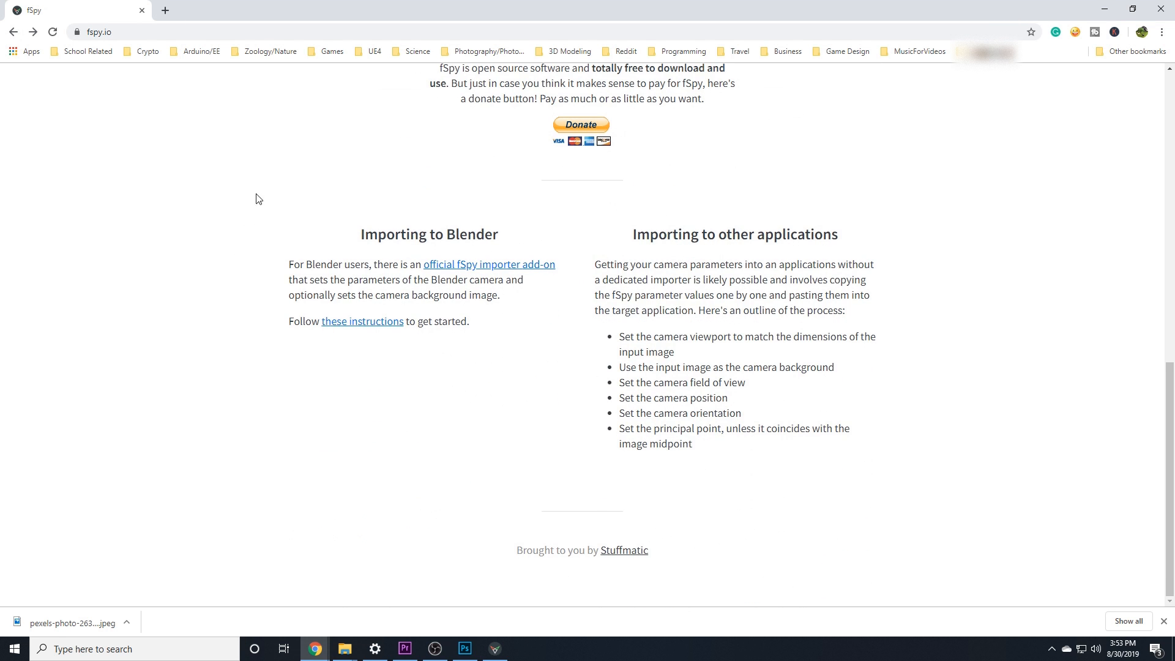
pyautogui.moveTo(430, 363)
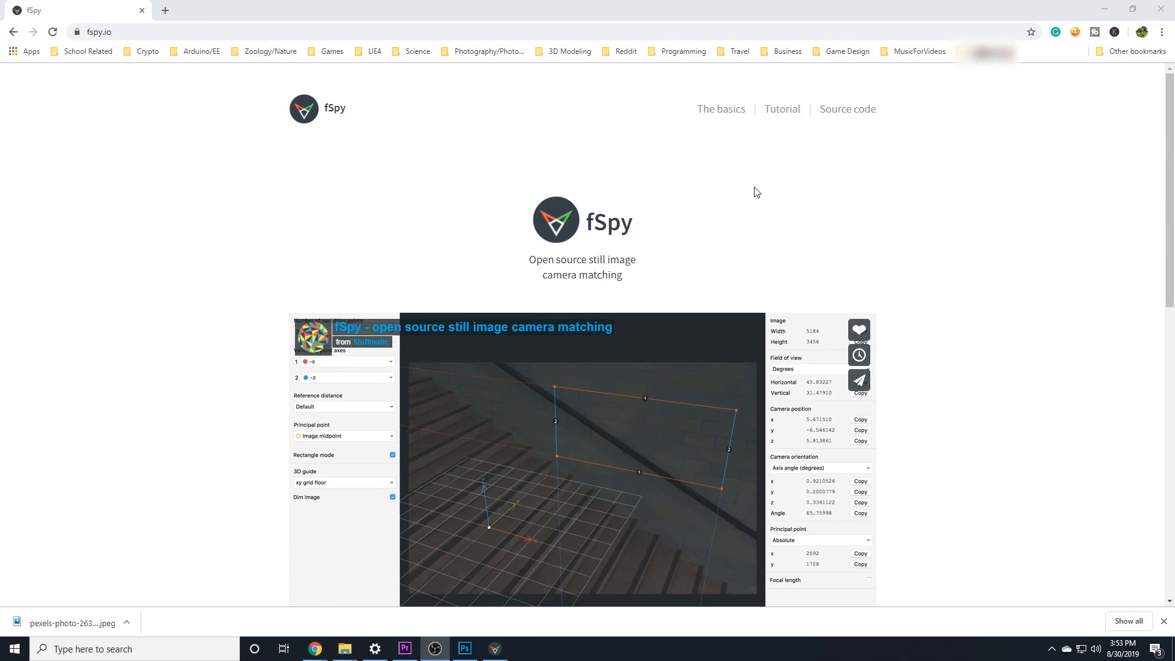
pyautogui.click(780, 109)
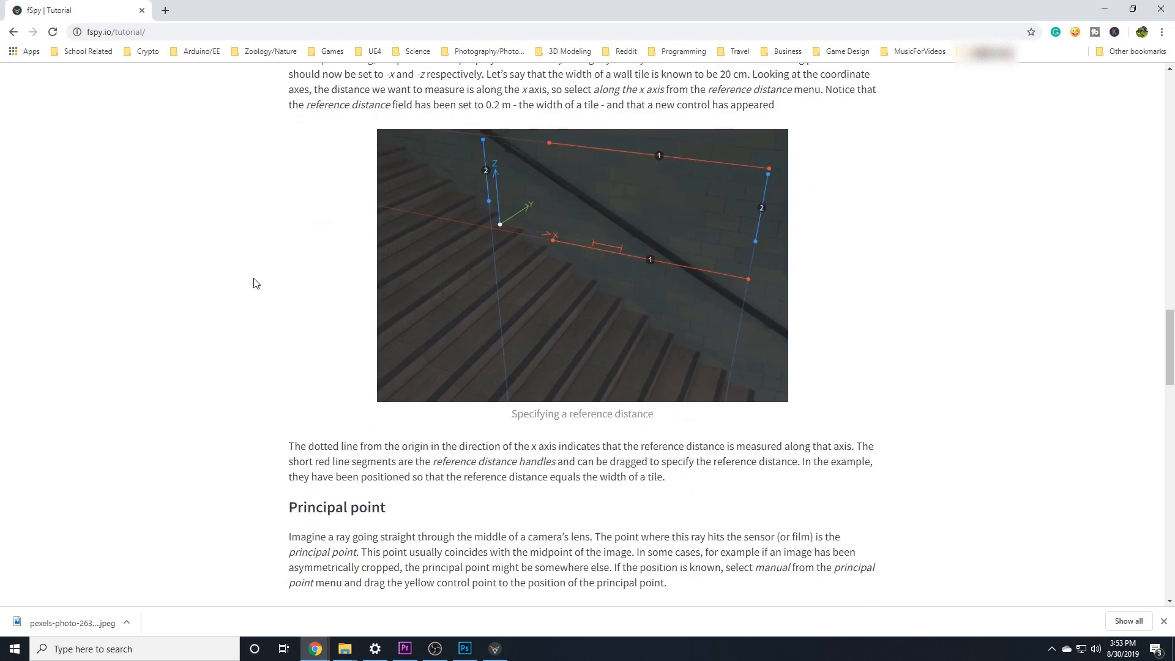
pyautogui.scroll(-3)
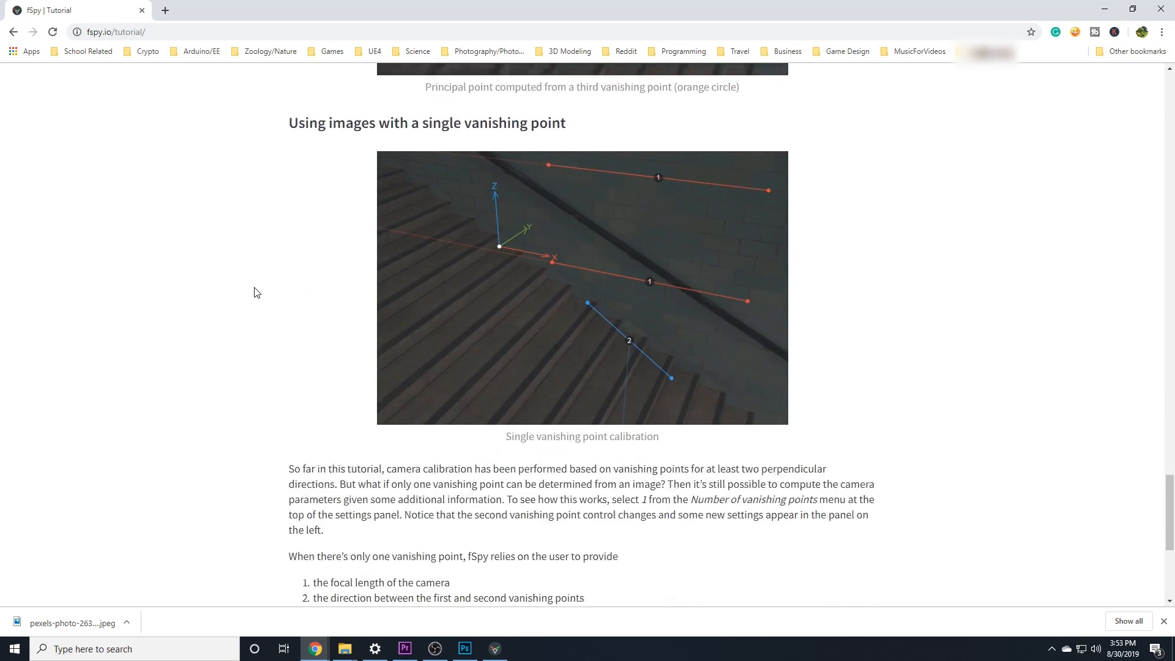
# - Go to fspy.io in a new tab and follow Download to the GitHub releases page for 1.0.3
pyautogui.click(164, 10)
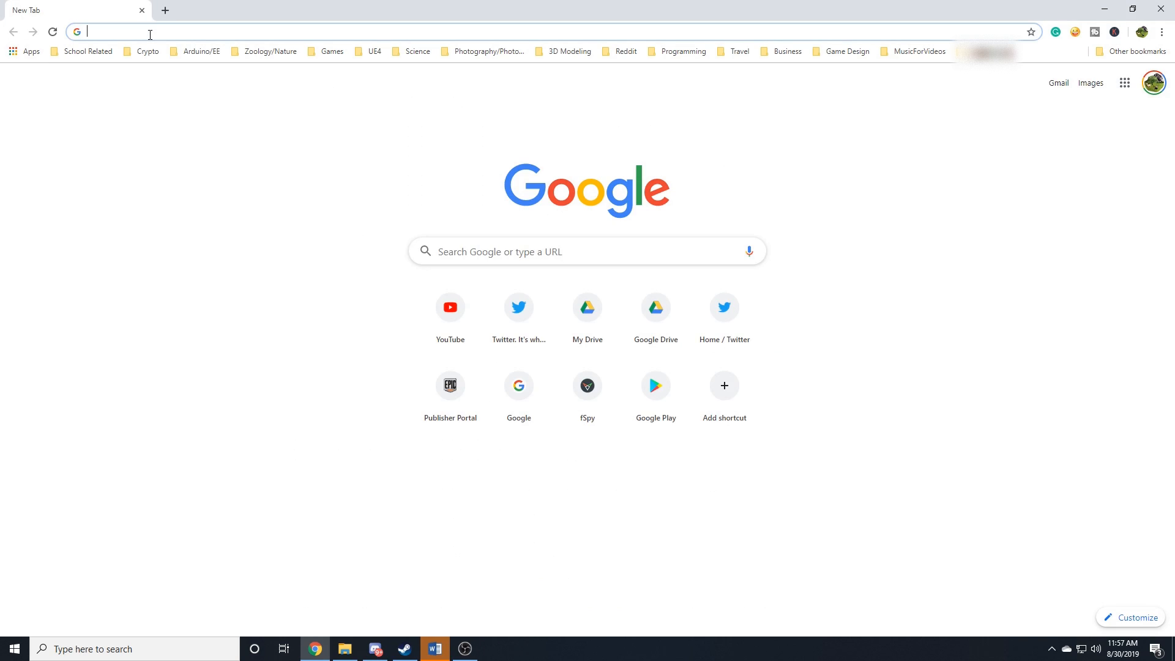
pyautogui.write('fspy.io')
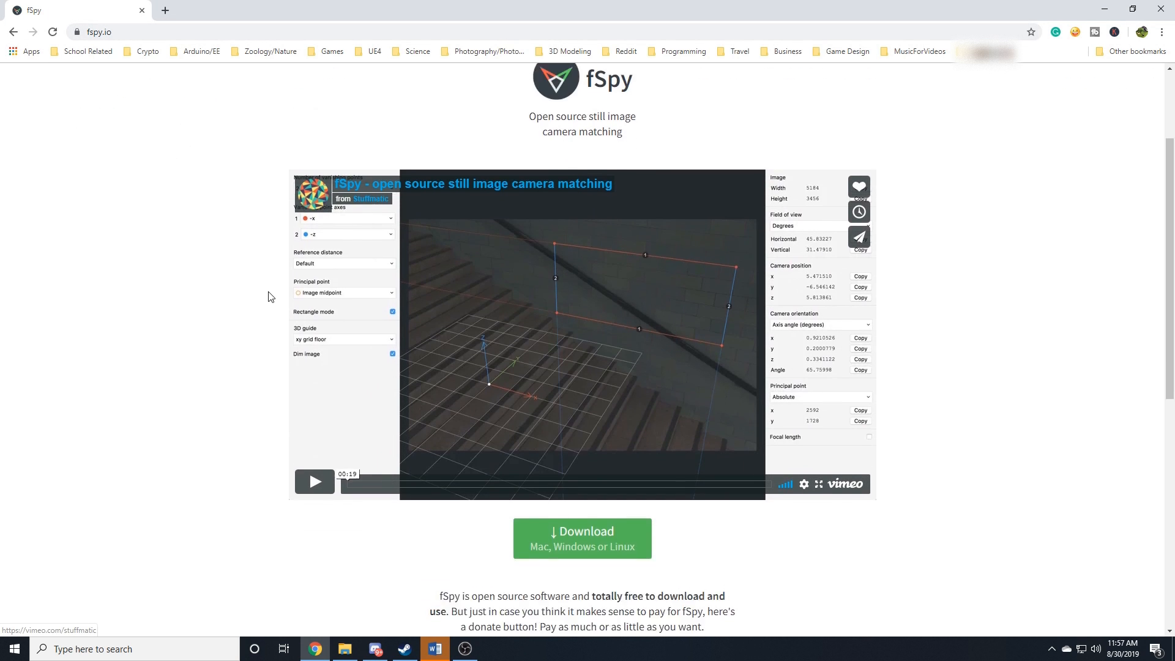
pyautogui.scroll(-3)
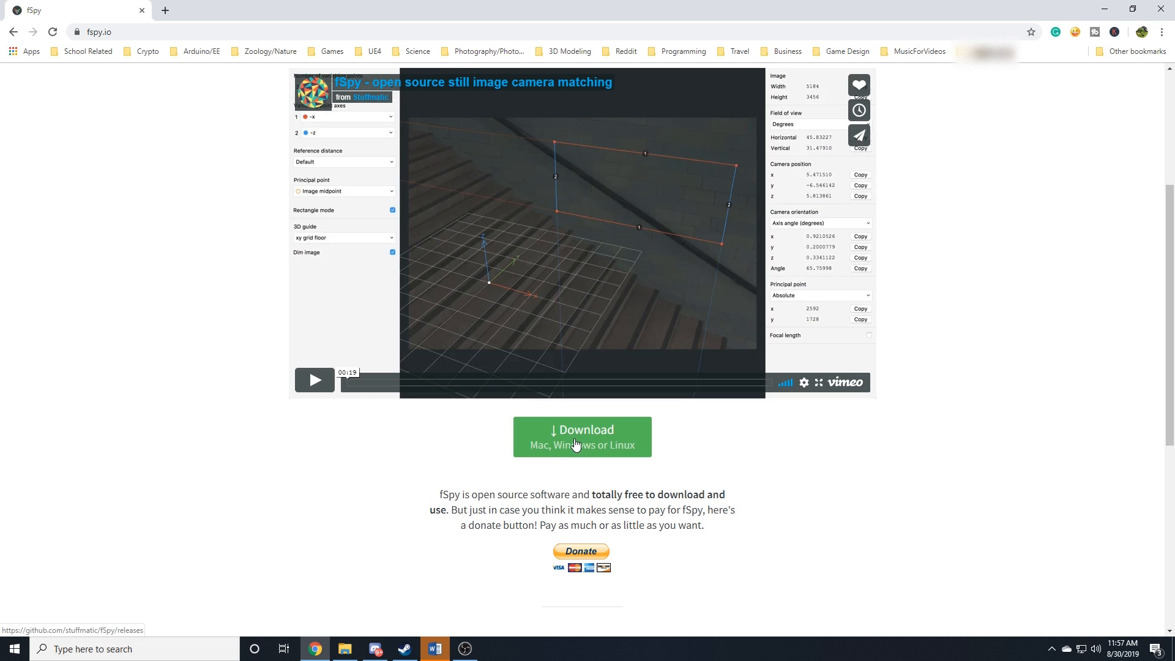
pyautogui.click(581, 436)
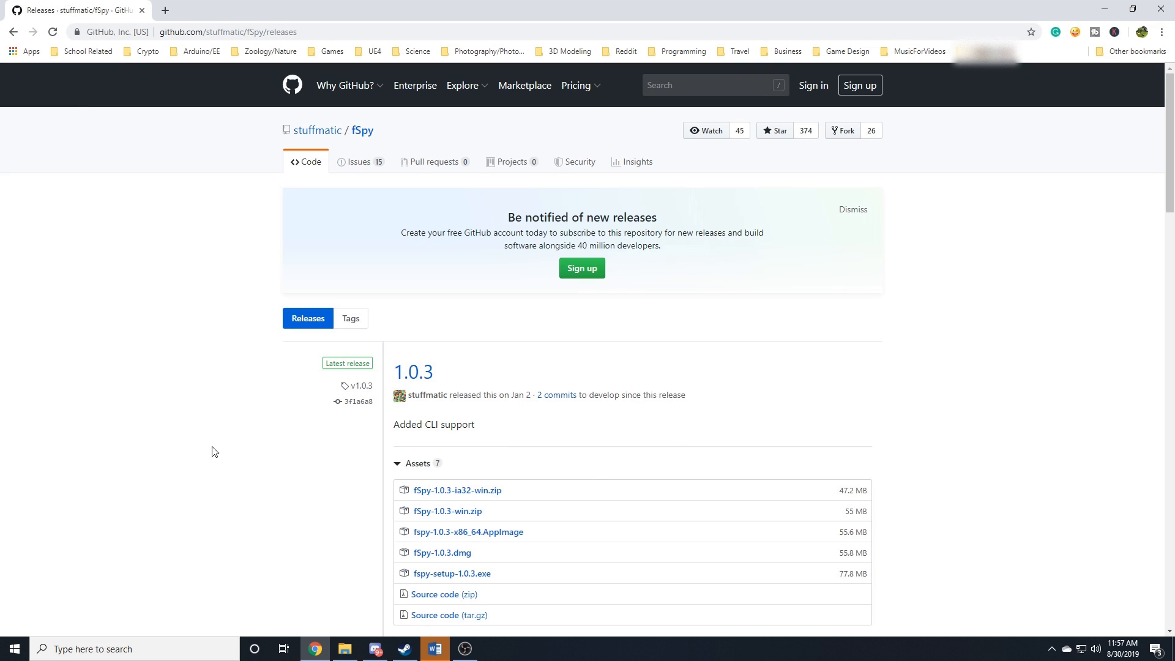
pyautogui.scroll(-3)
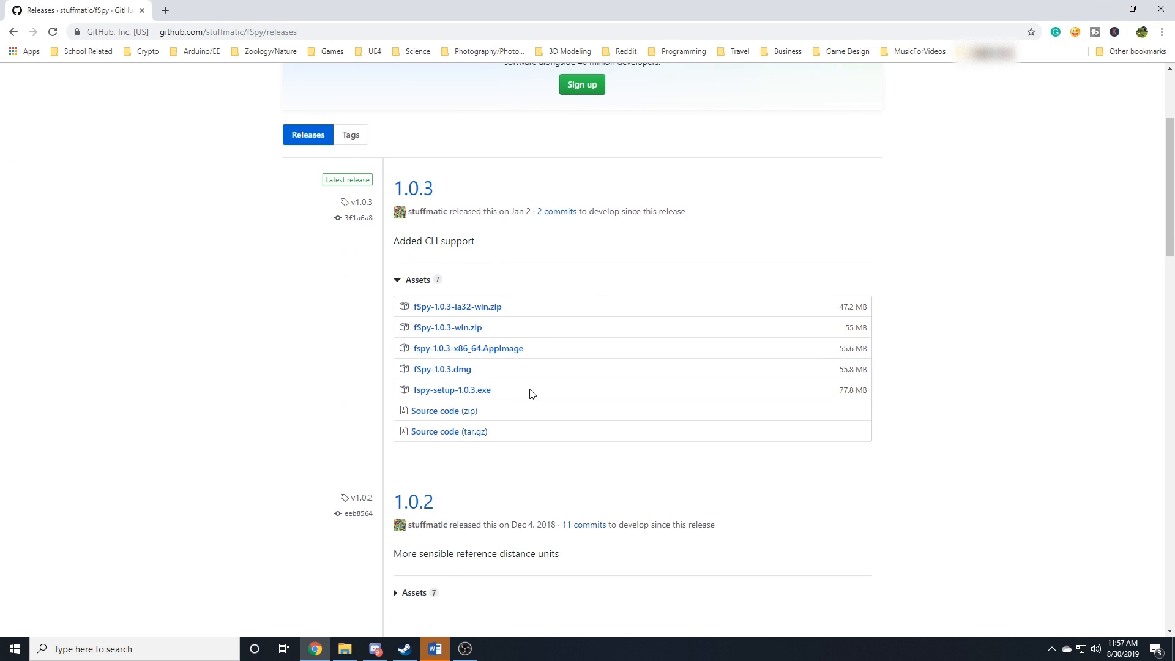
pyautogui.moveTo(456, 305)
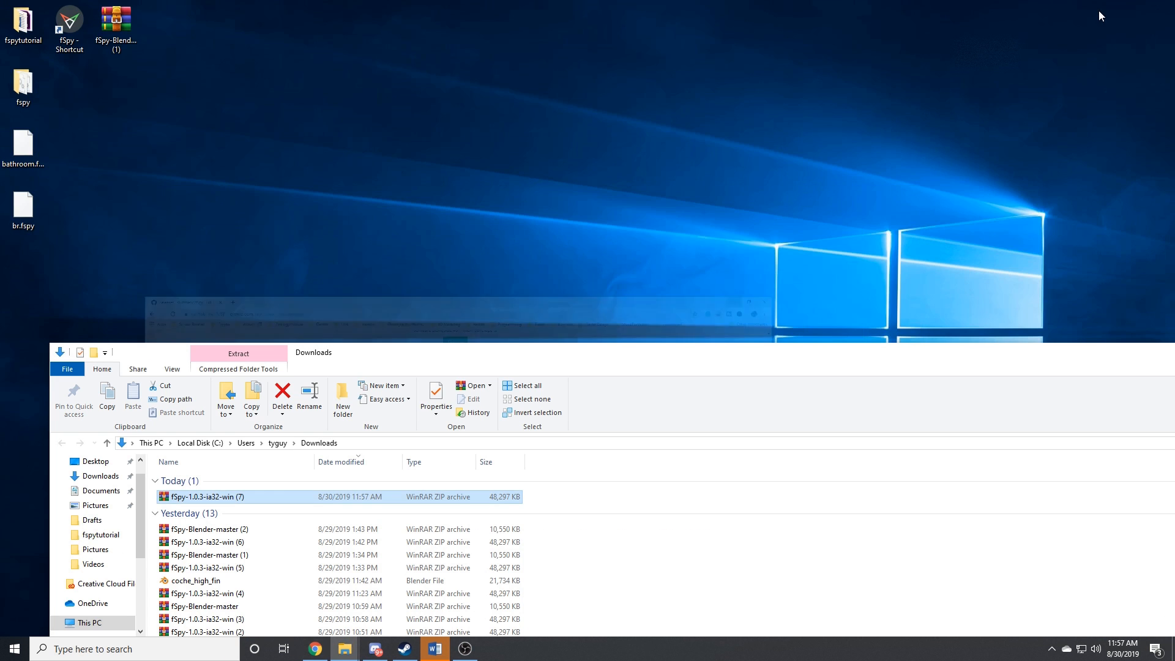
# - Enter the extracted fspy folder and send fspy.exe to the Desktop as a shortcut
pyautogui.click(22, 82)
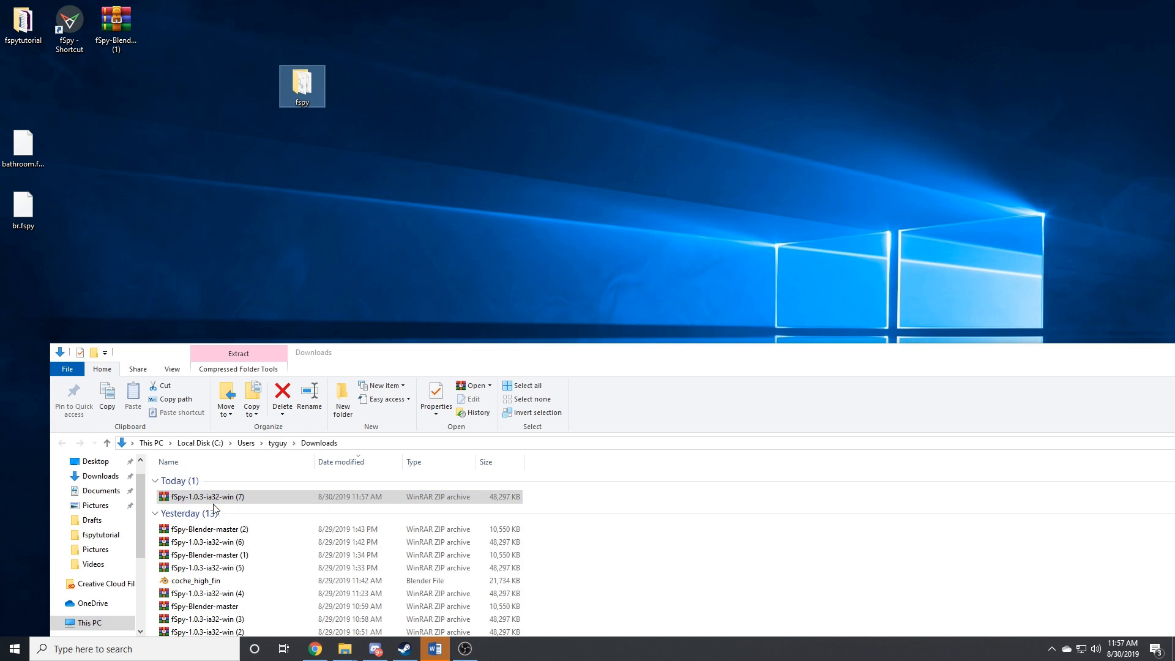
pyautogui.doubleClick(301, 85)
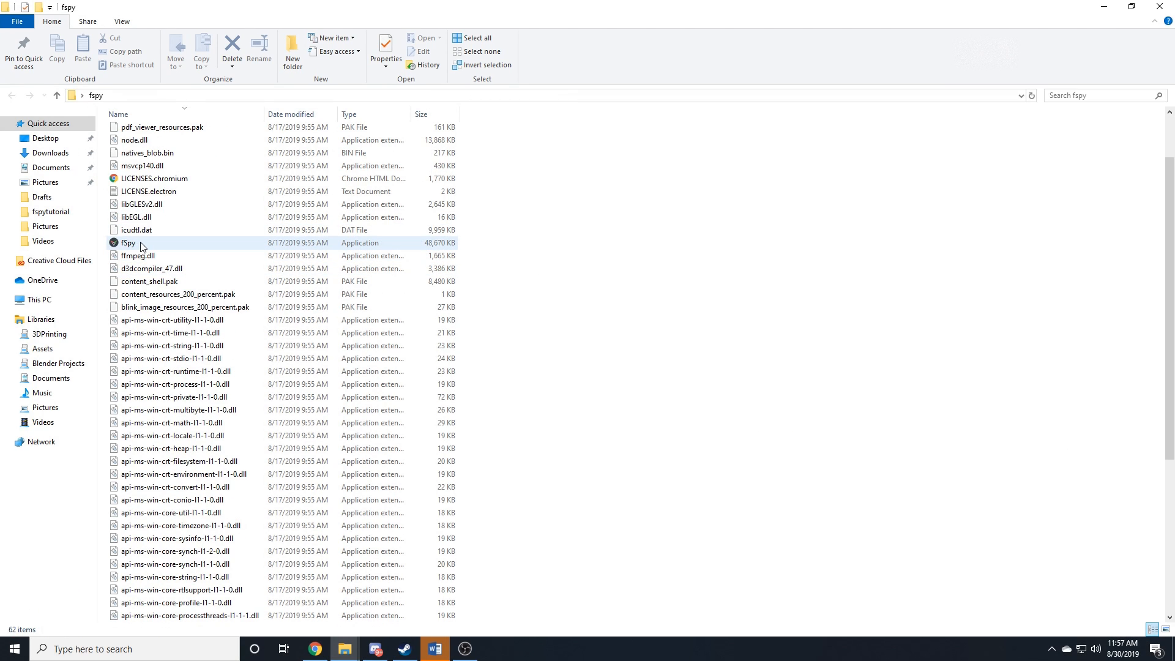
pyautogui.rightClick(128, 242)
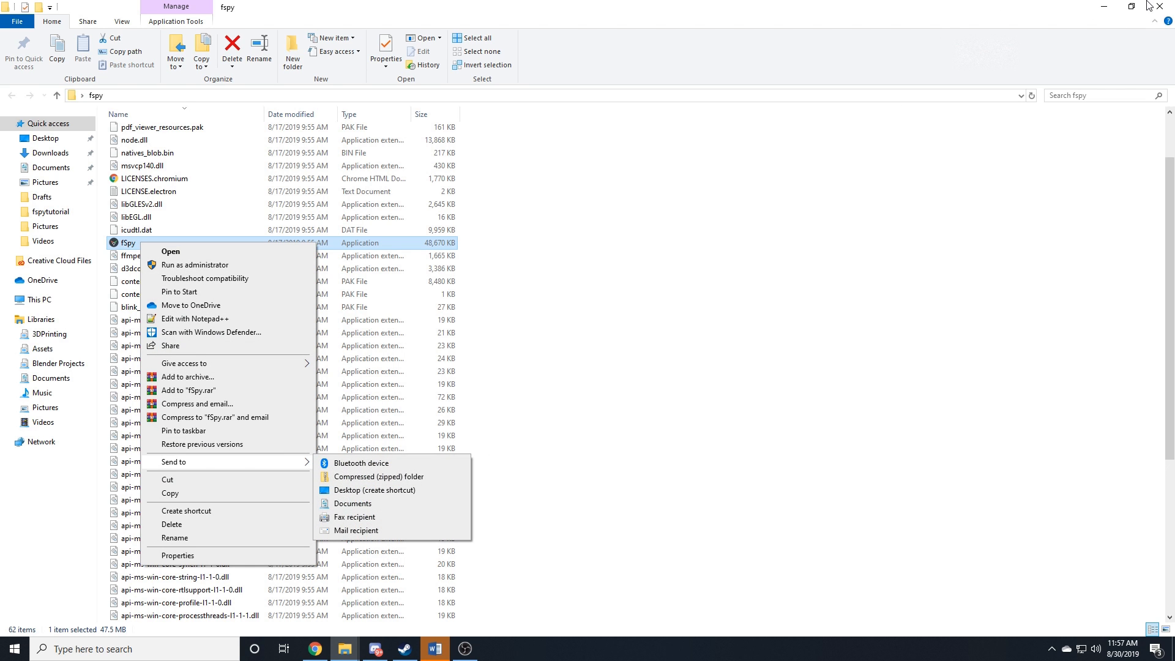
pyautogui.click(375, 490)
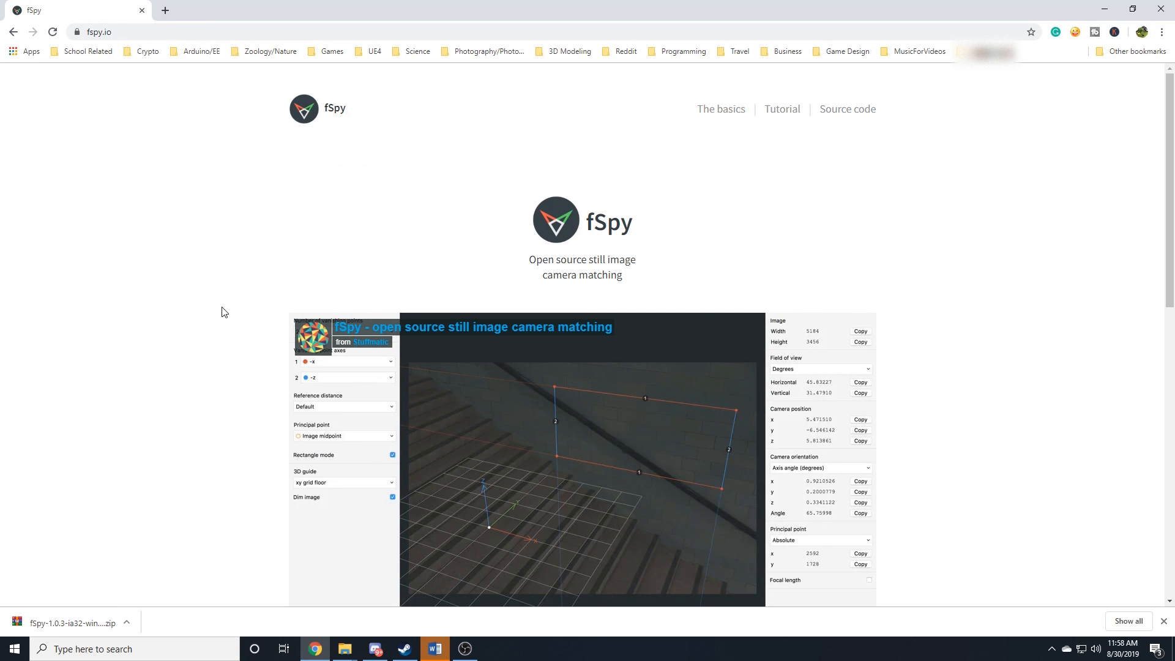
# - Follow the official fSpy importer add-on link and show its Clone or download options on GitHub
pyautogui.scroll(-3)
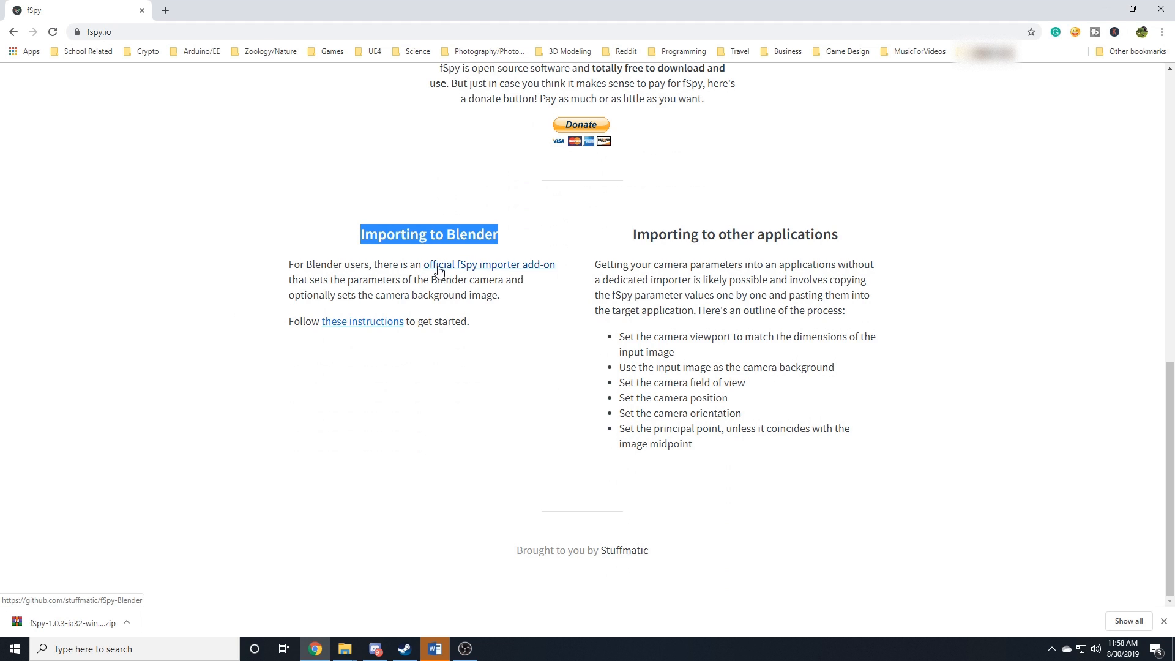
pyautogui.moveTo(503, 270)
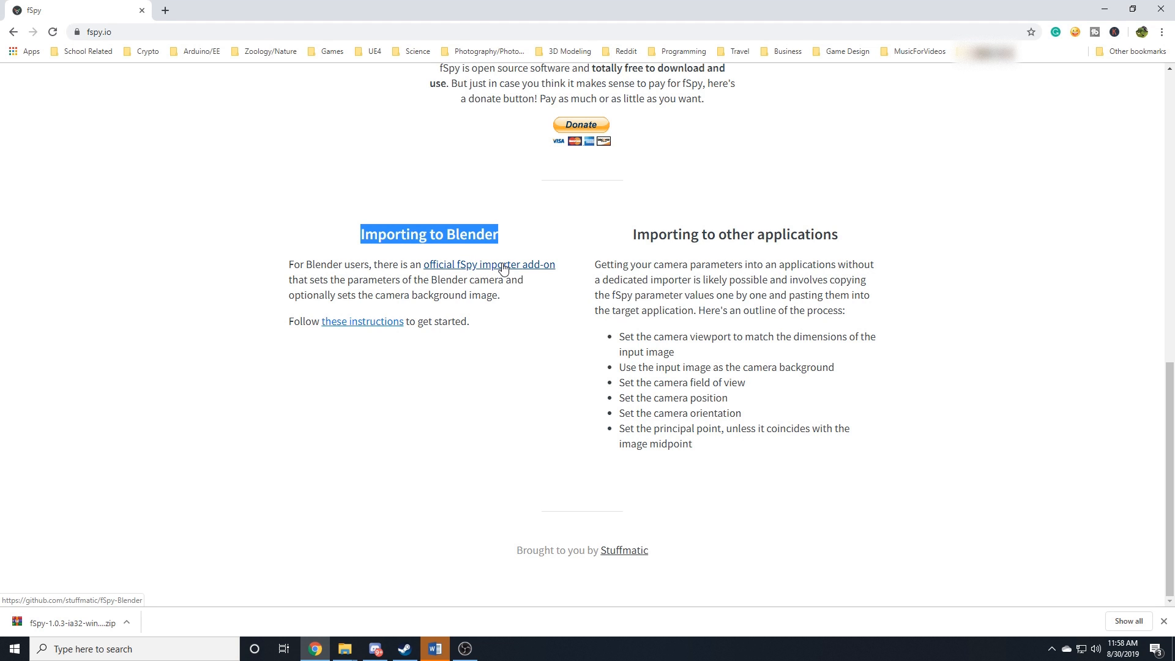
pyautogui.click(488, 264)
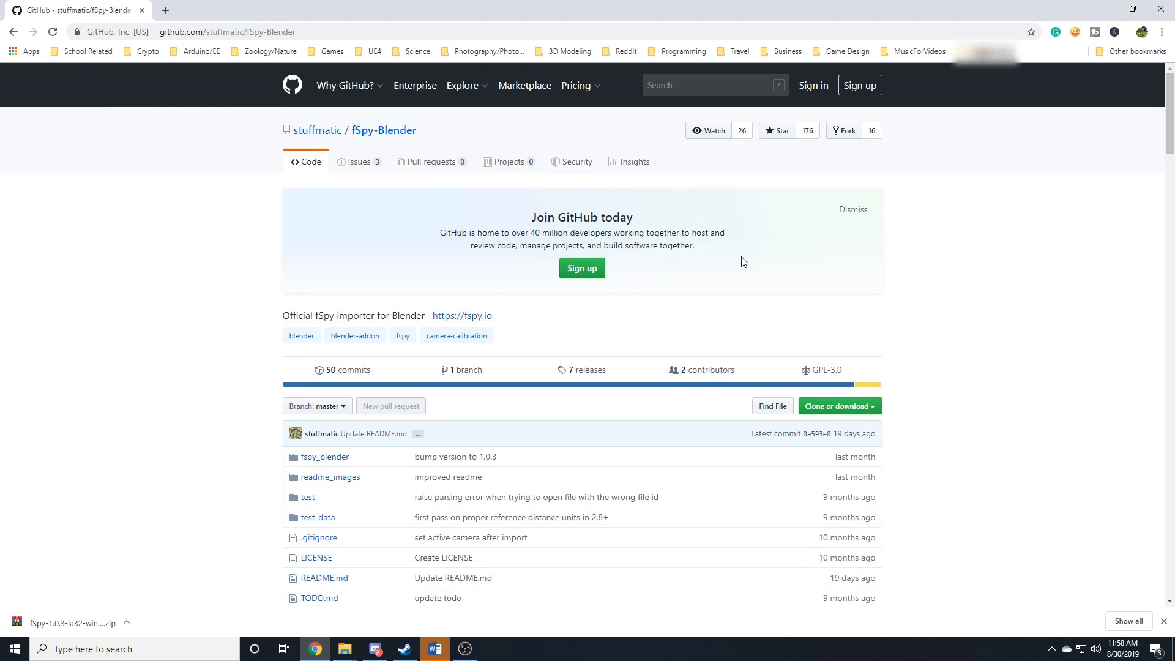
pyautogui.scroll(-3)
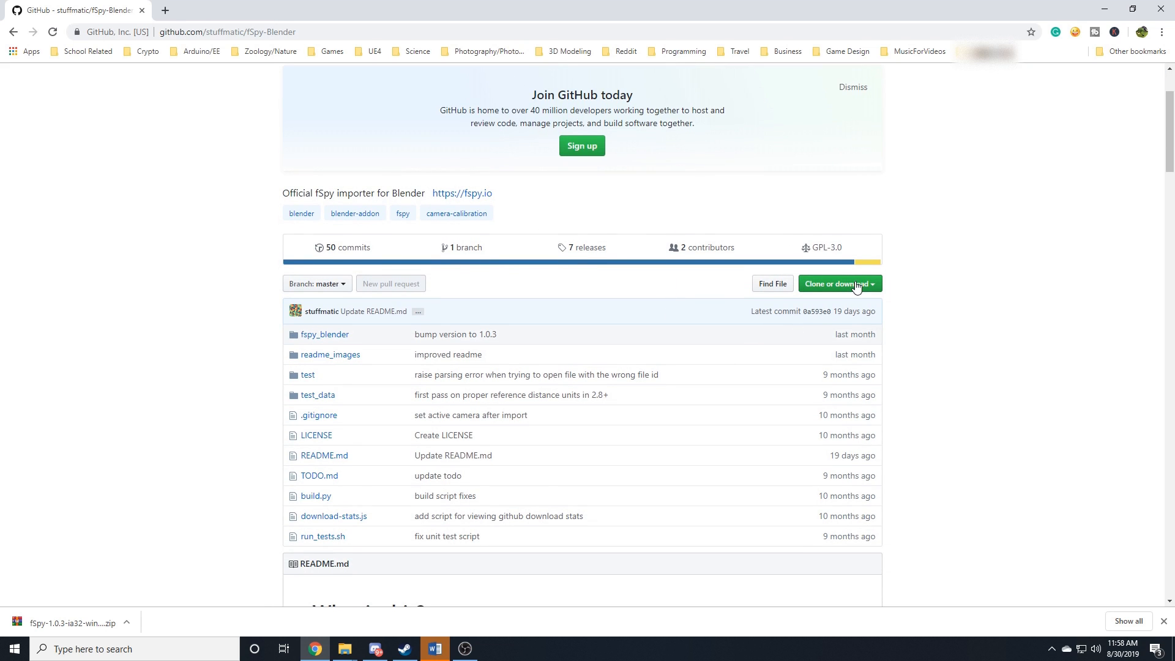
pyautogui.click(838, 283)
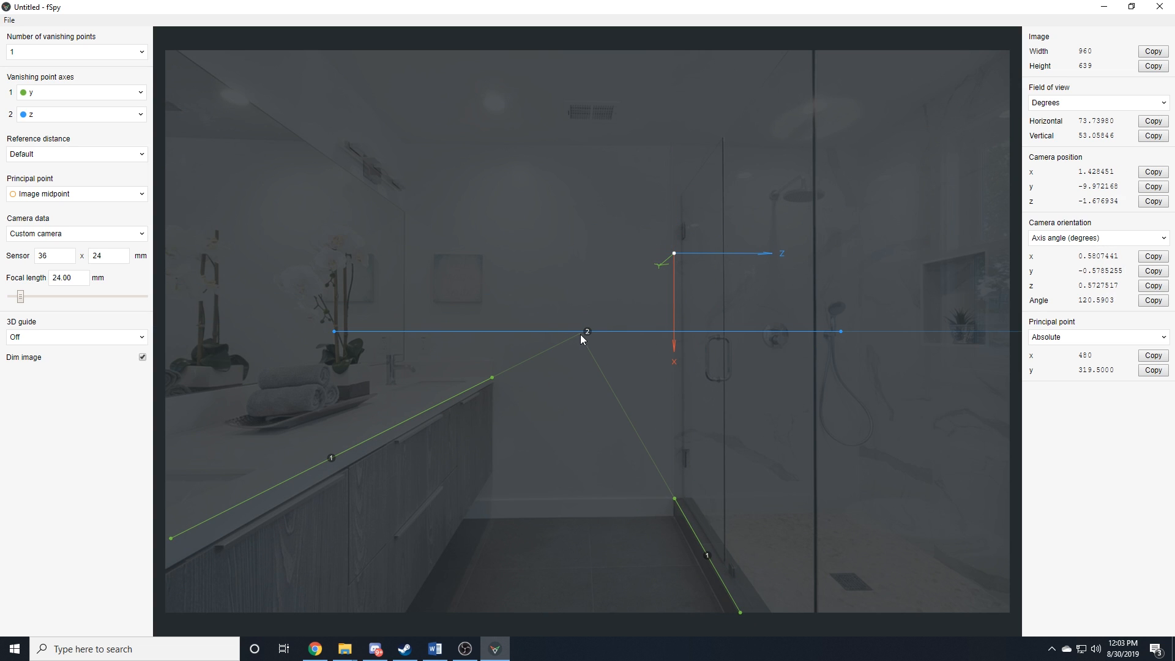
# - Reposition the second vanishing line across the shower in the photo
pyautogui.moveTo(586, 331); pyautogui.dragTo(462, 240)
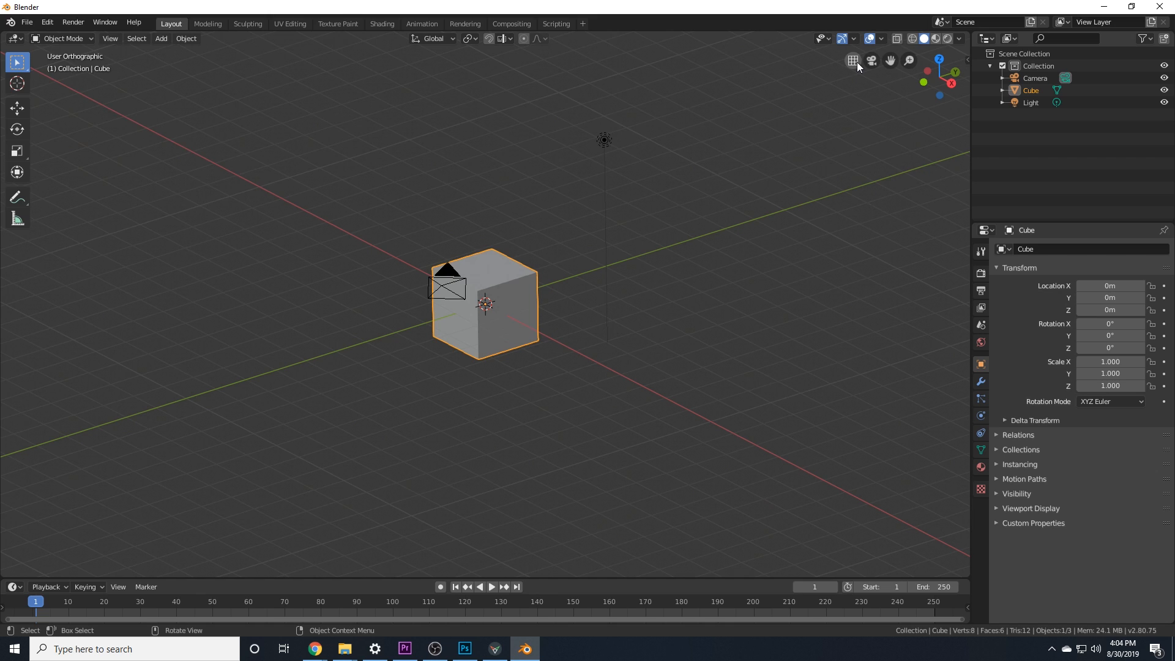
pyautogui.click(433, 648)
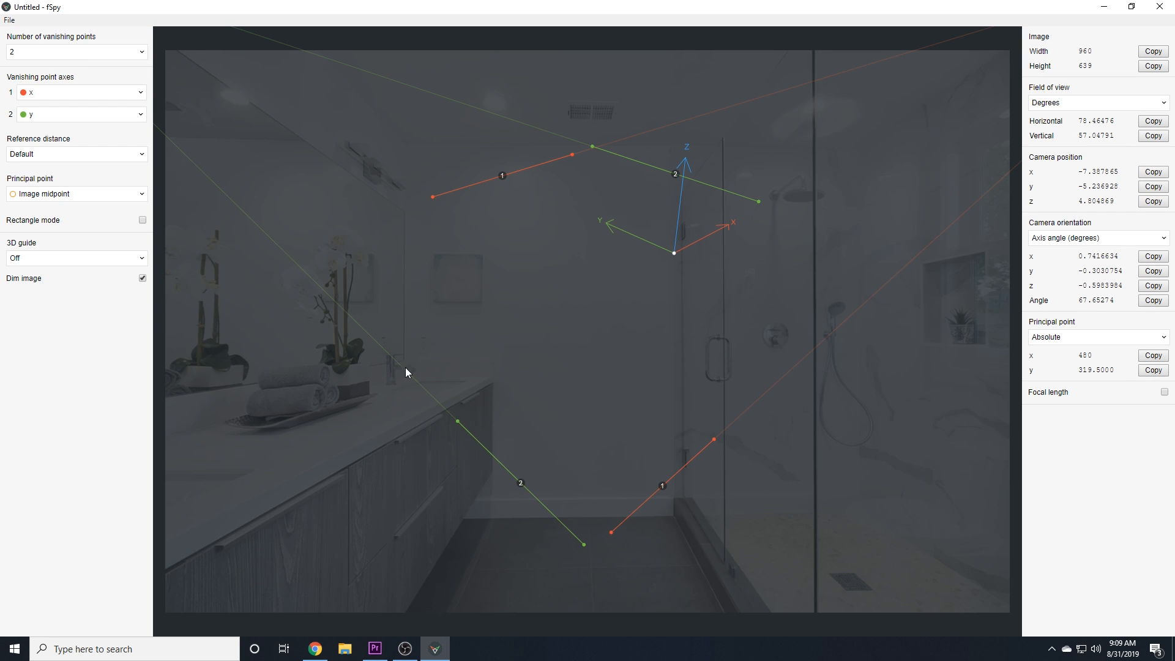
pyautogui.moveTo(105, 319)
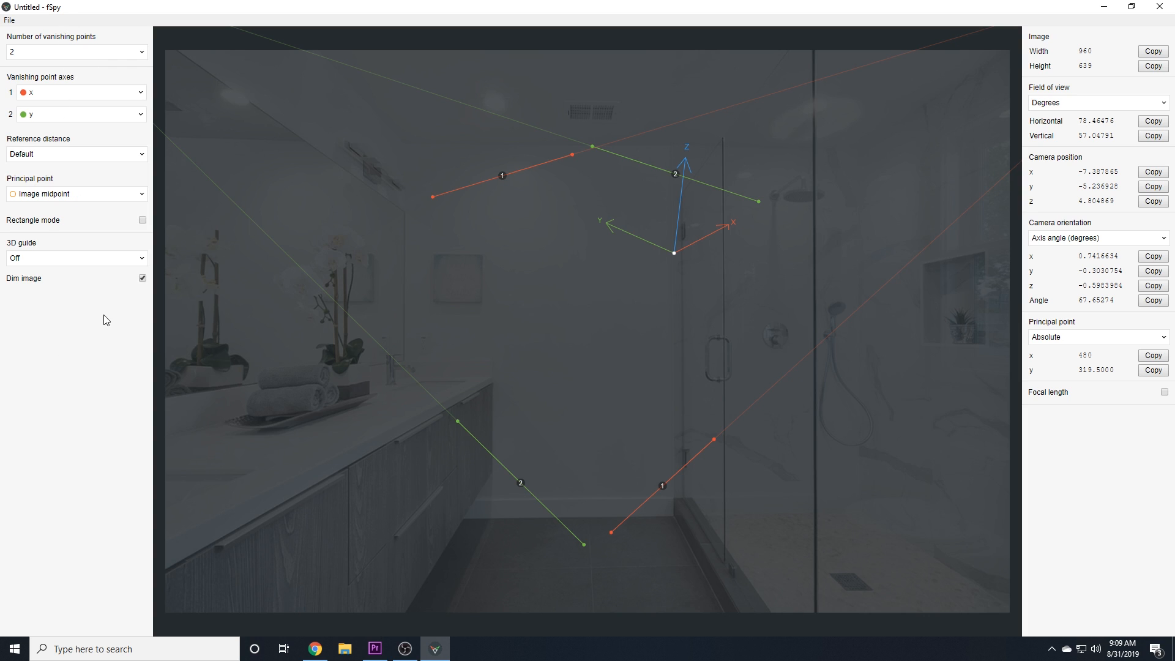
pyautogui.moveTo(532, 227)
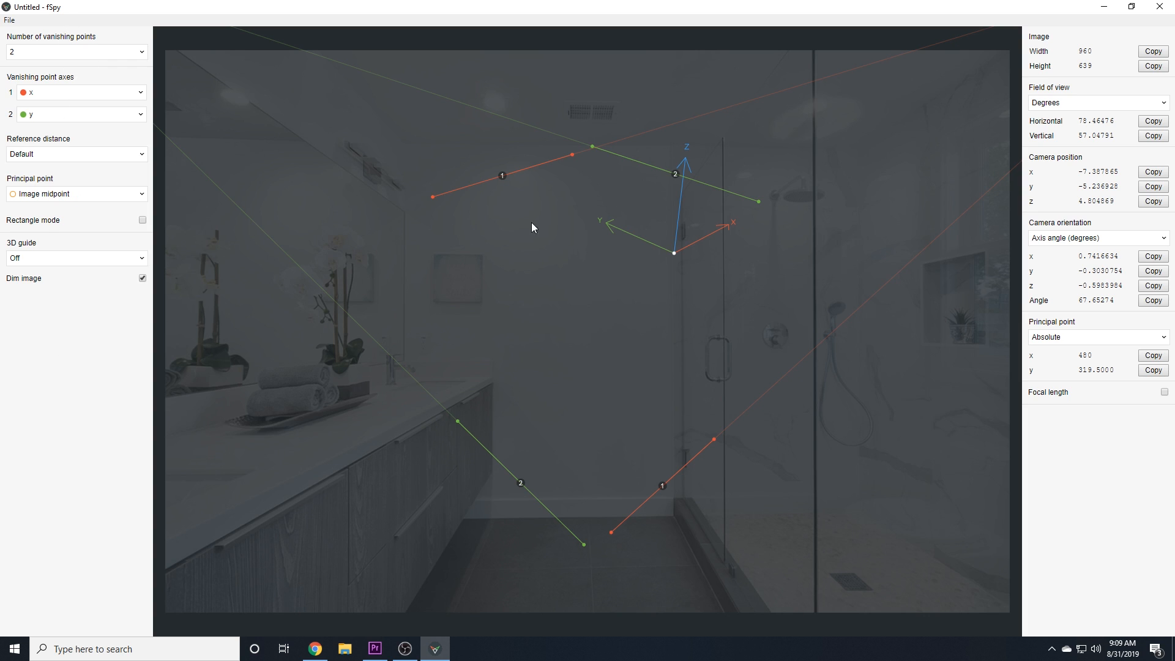
pyautogui.moveTo(1077, 135)
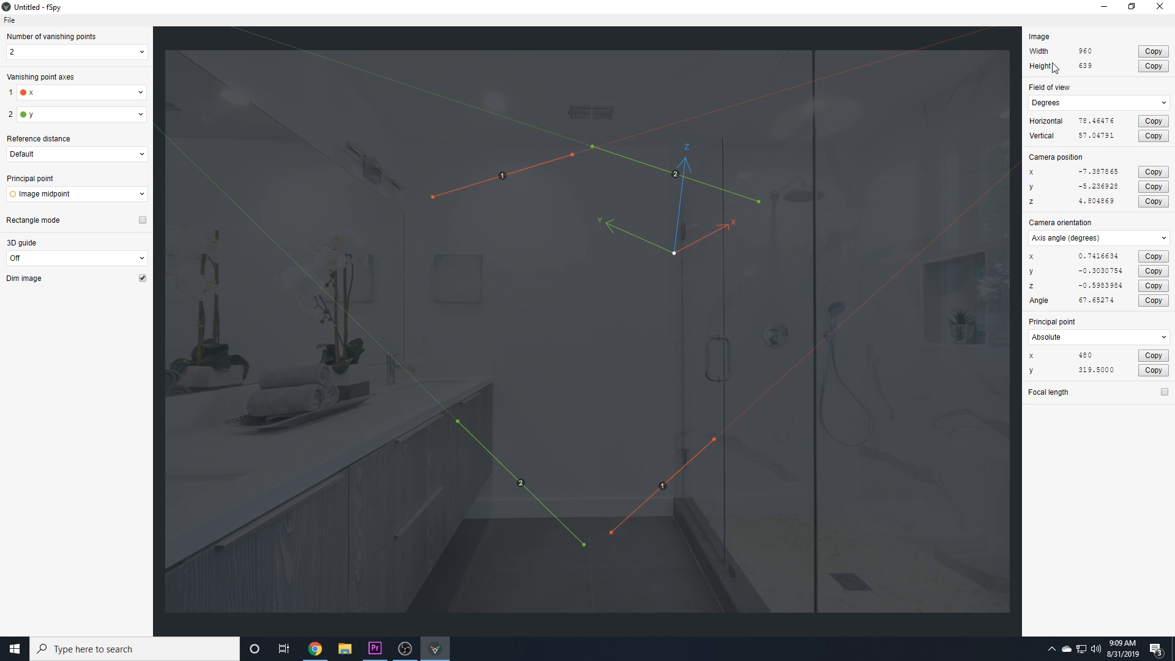
pyautogui.moveTo(690, 374)
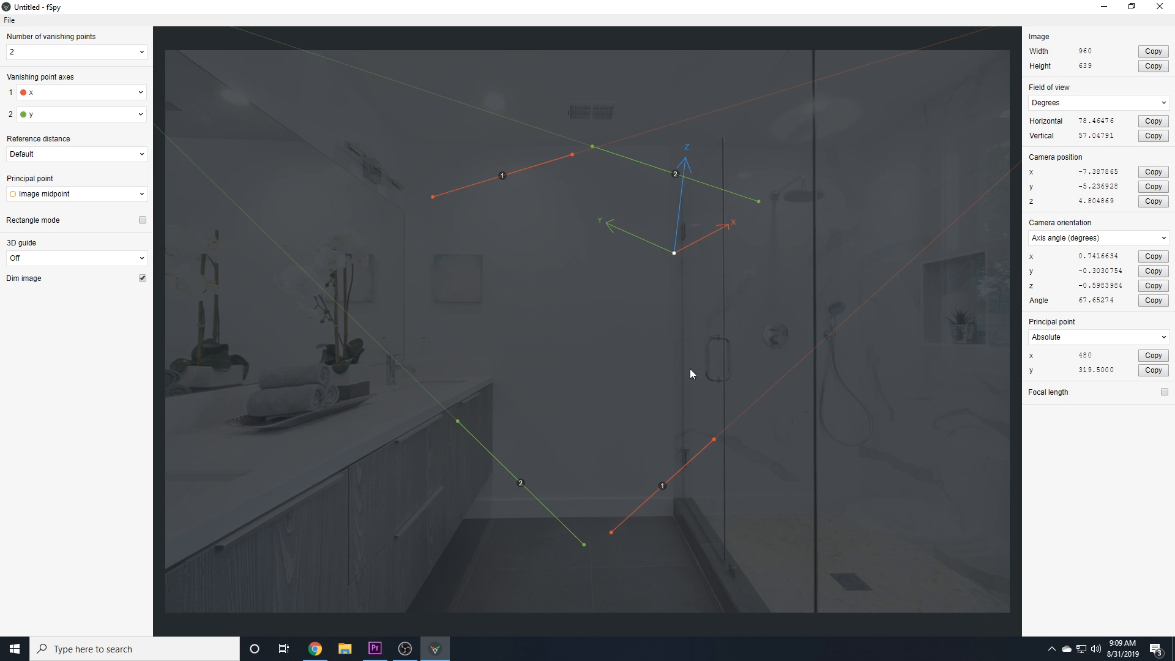
pyautogui.moveTo(645, 404)
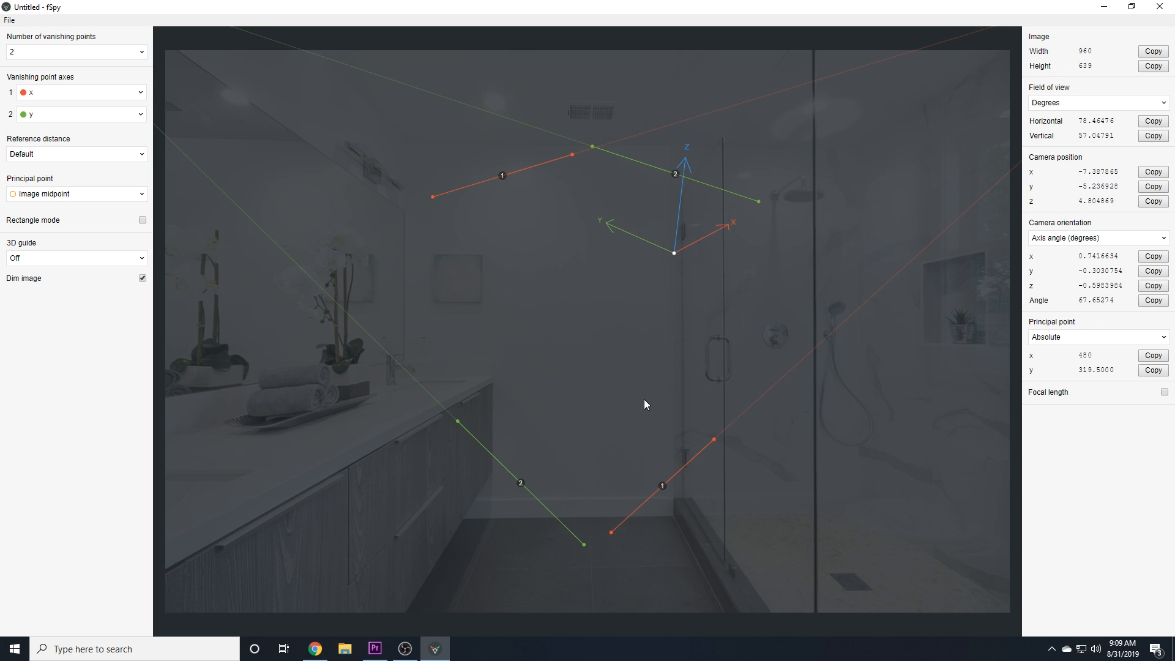
pyautogui.moveTo(408, 238)
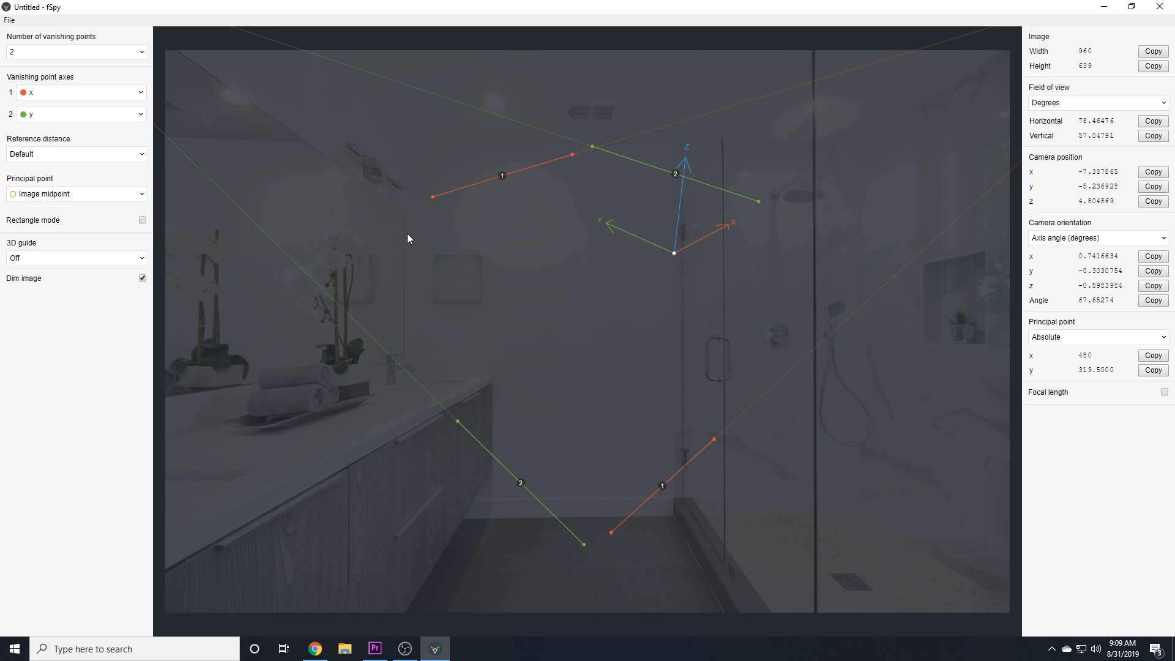
pyautogui.moveTo(72, 45)
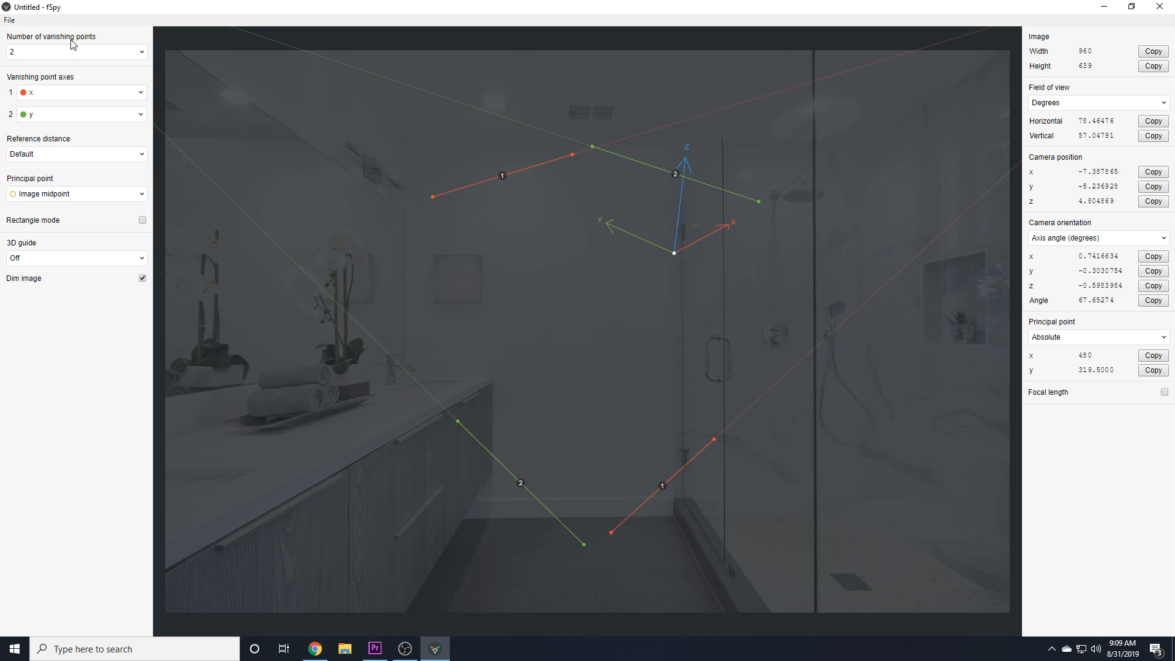
# - Use a single vanishing point with axes y and z, and adjust the upper line's endpoint
pyautogui.click(75, 51)
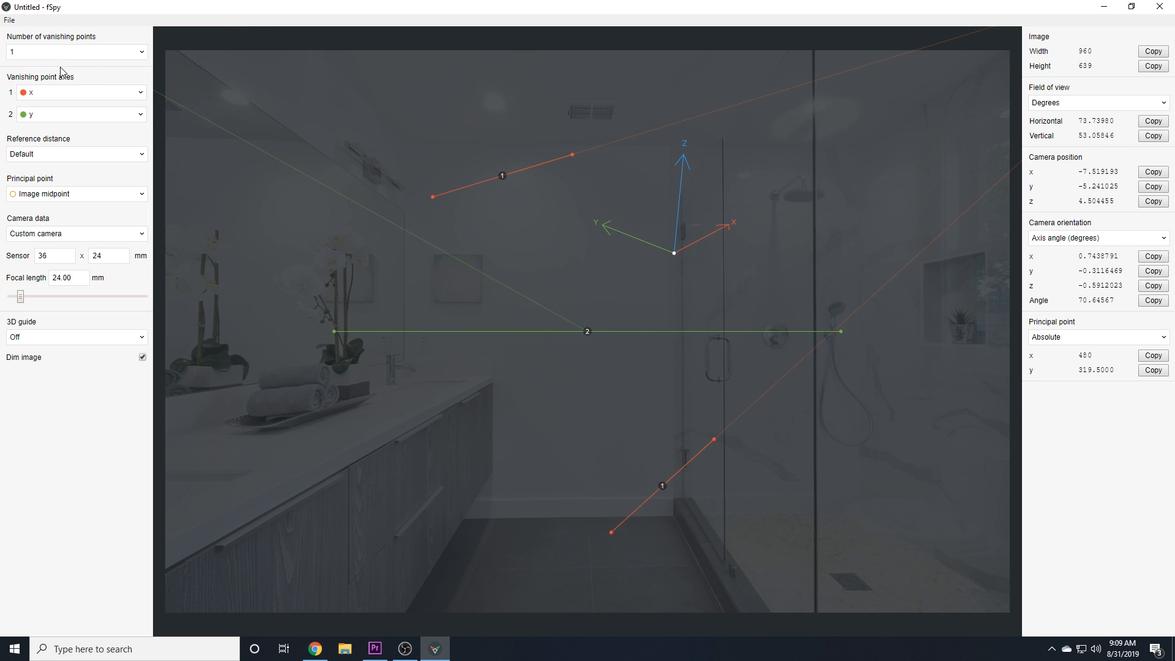
pyautogui.moveTo(306, 320)
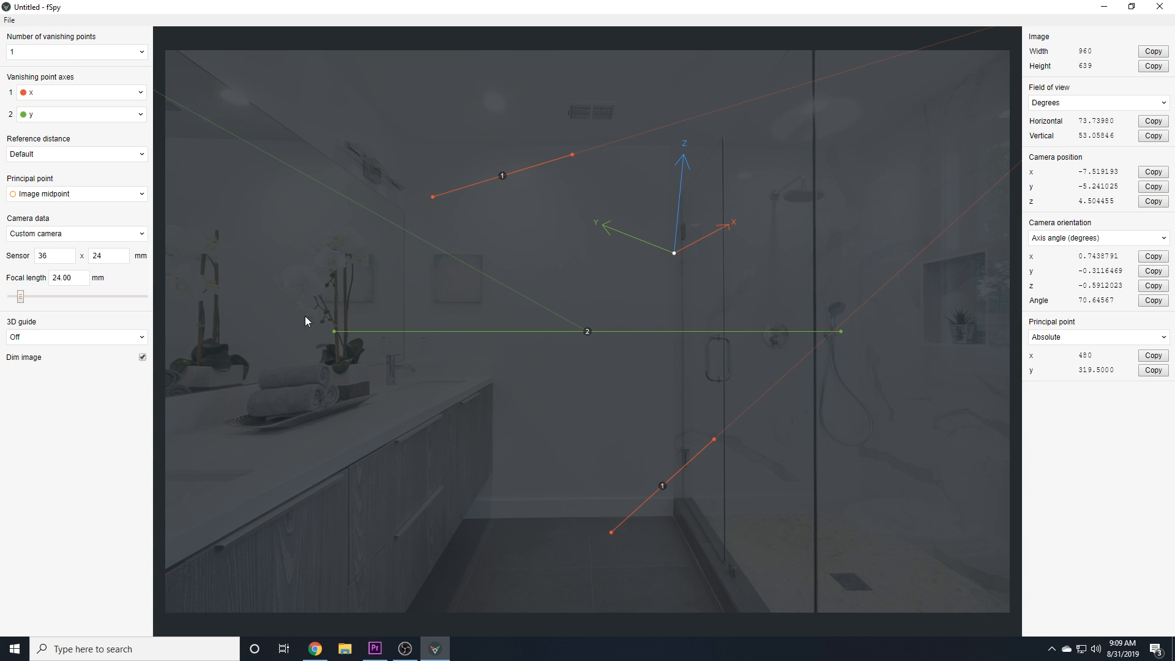
pyautogui.moveTo(39, 85)
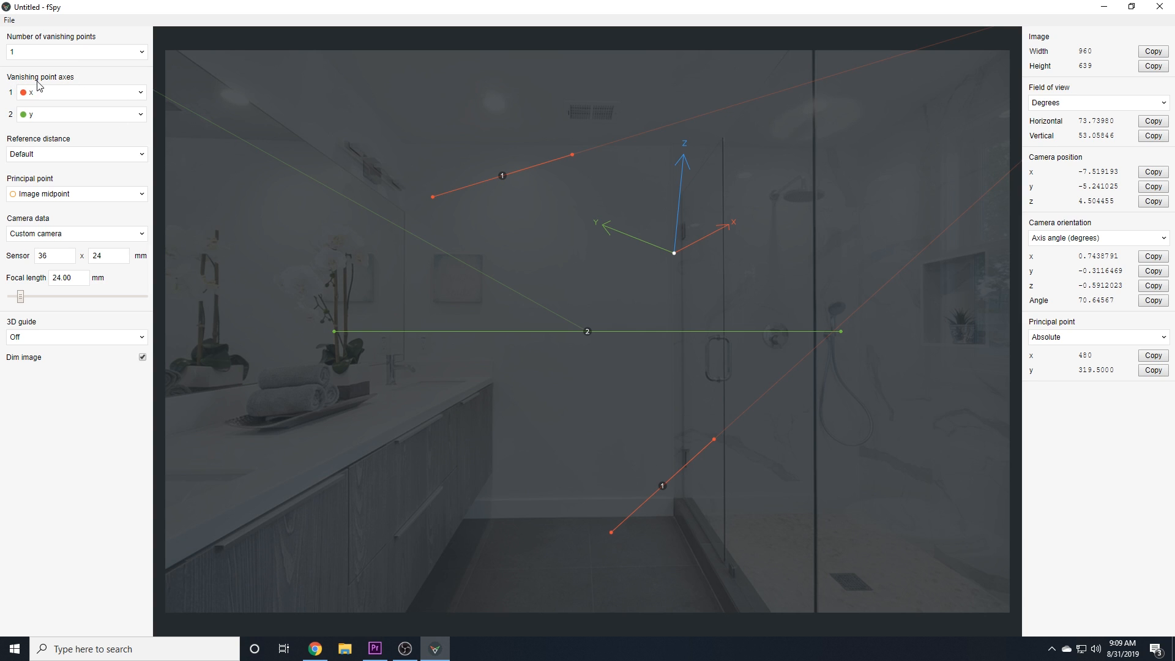
pyautogui.click(74, 91)
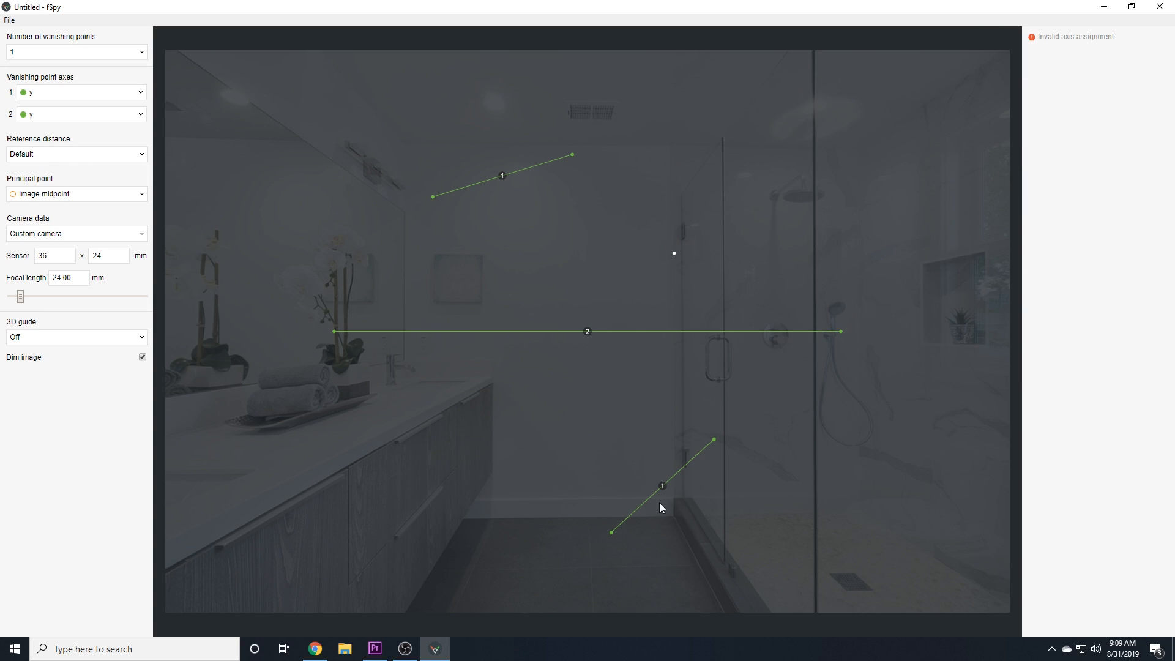
pyautogui.click(80, 114)
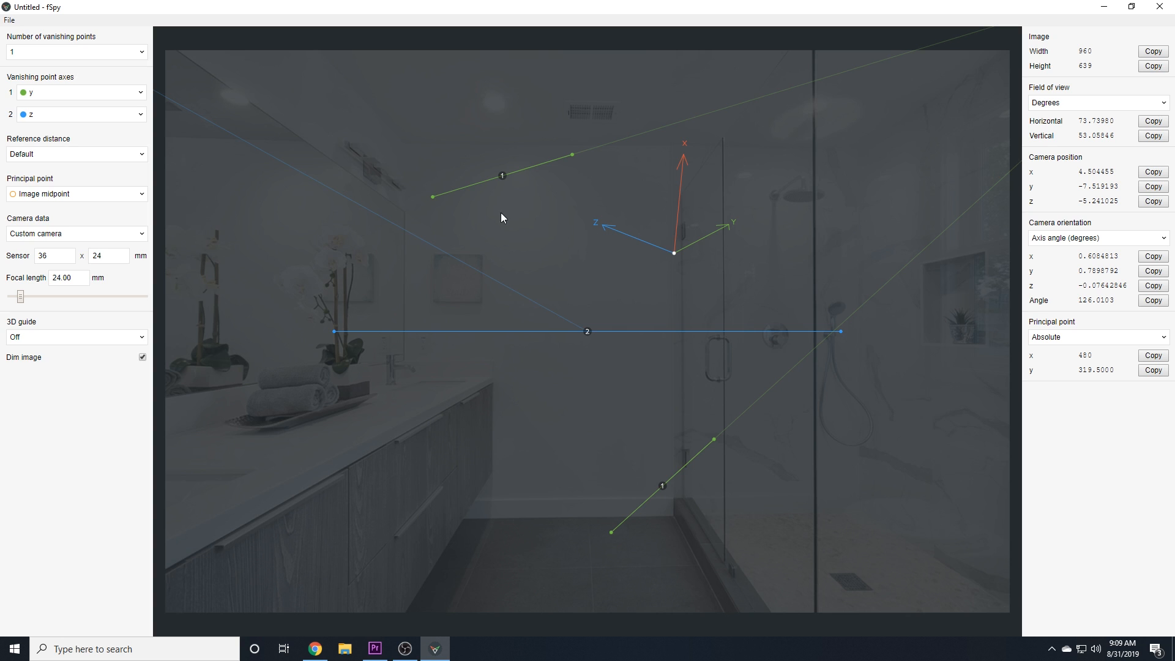
pyautogui.moveTo(432, 196); pyautogui.dragTo(443, 207)
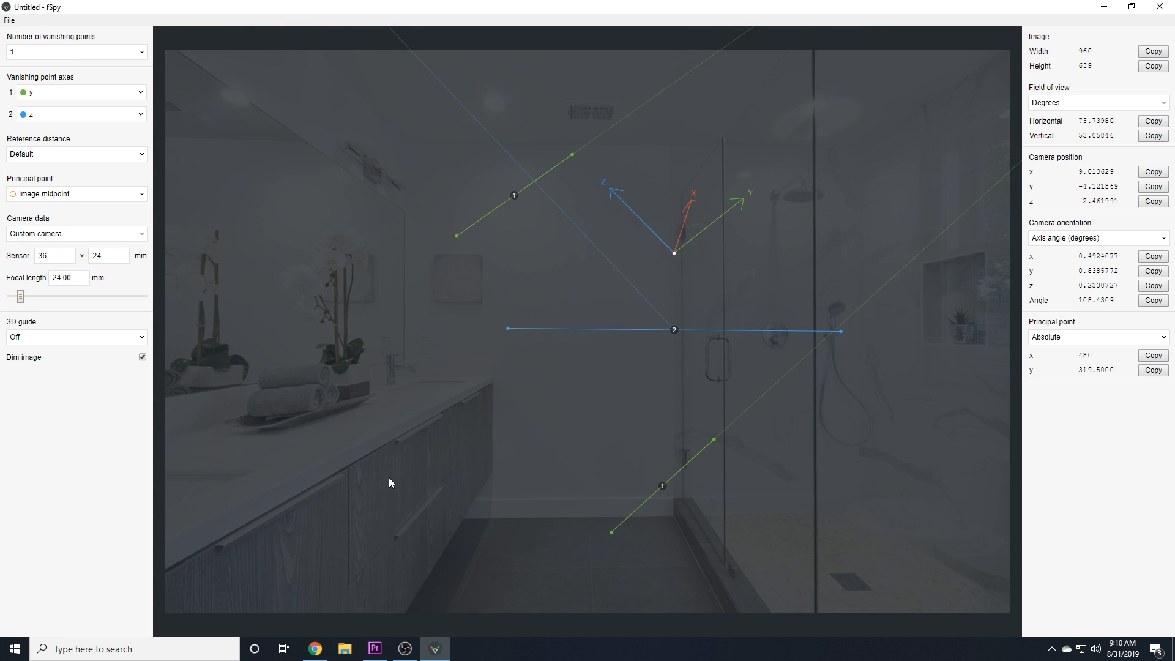
pyautogui.moveTo(568, 186)
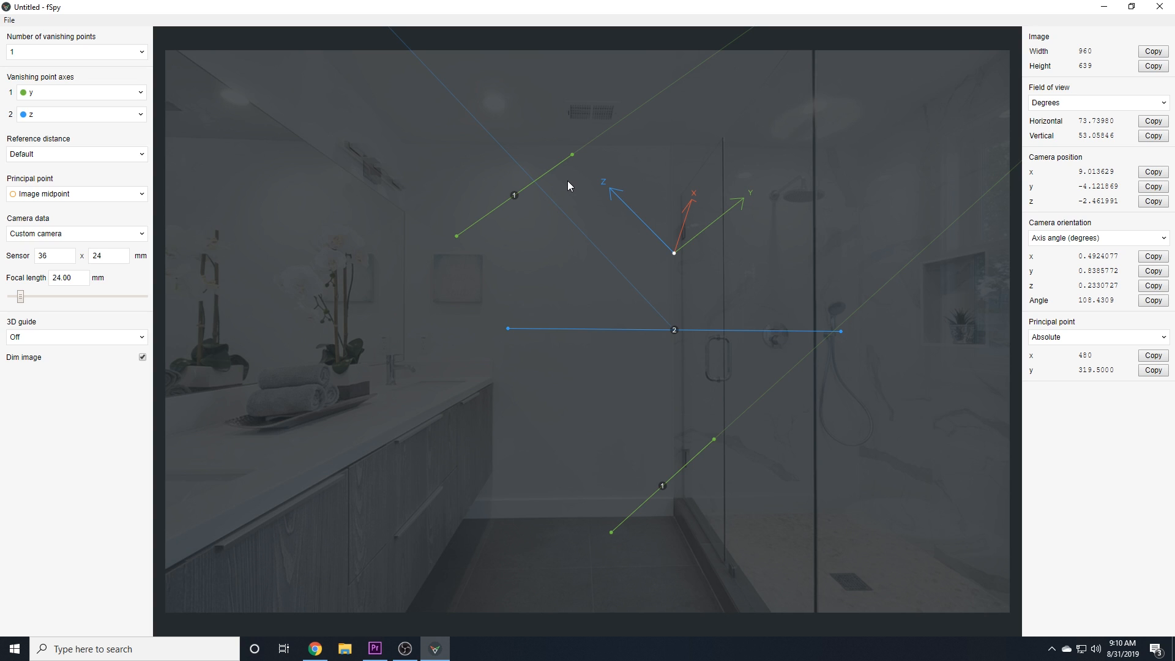
pyautogui.moveTo(250, 525)
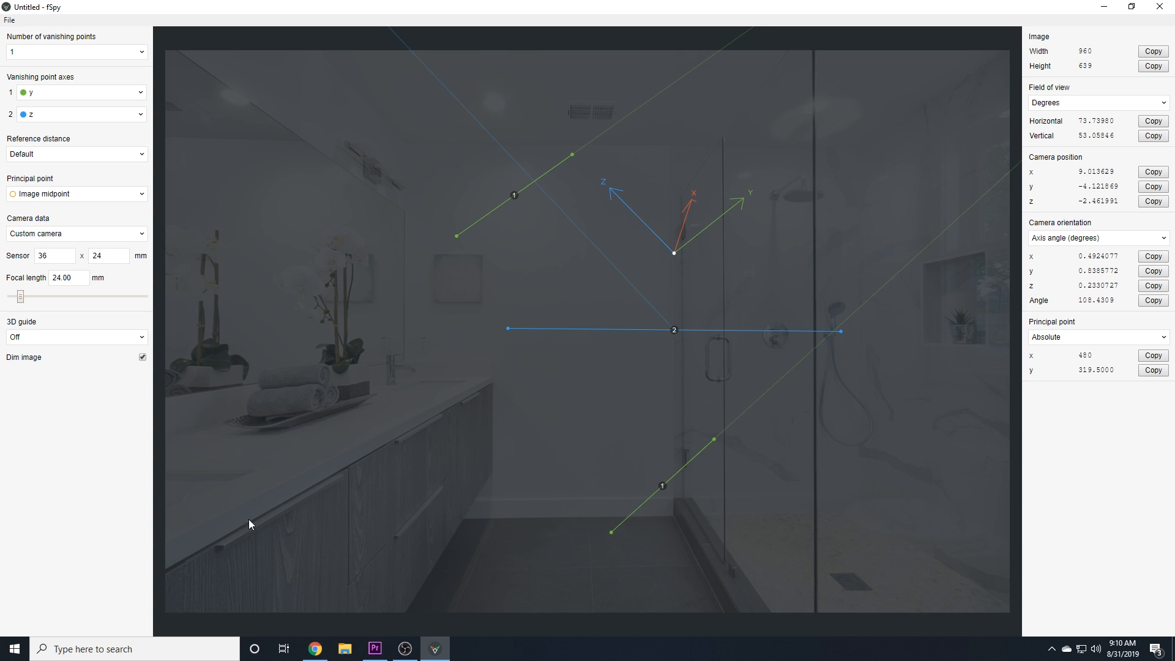
pyautogui.moveTo(456, 241)
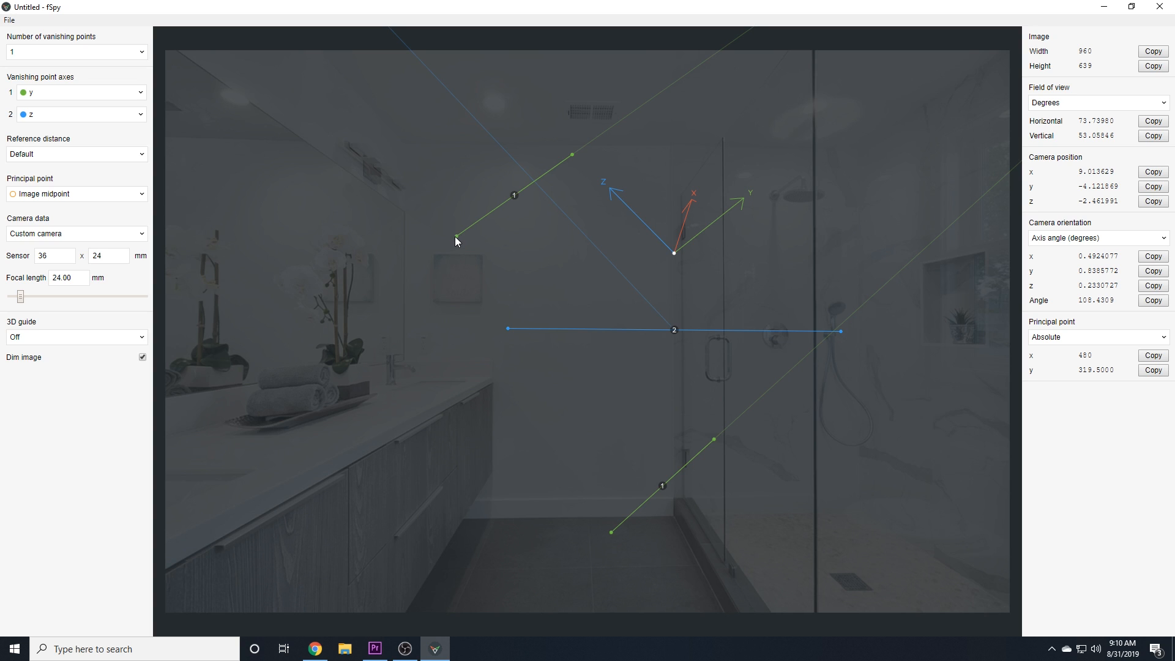
# - Lay the first vanishing point's lines along the countertop edge and the shower curb
pyautogui.moveTo(456, 232); pyautogui.dragTo(166, 546)
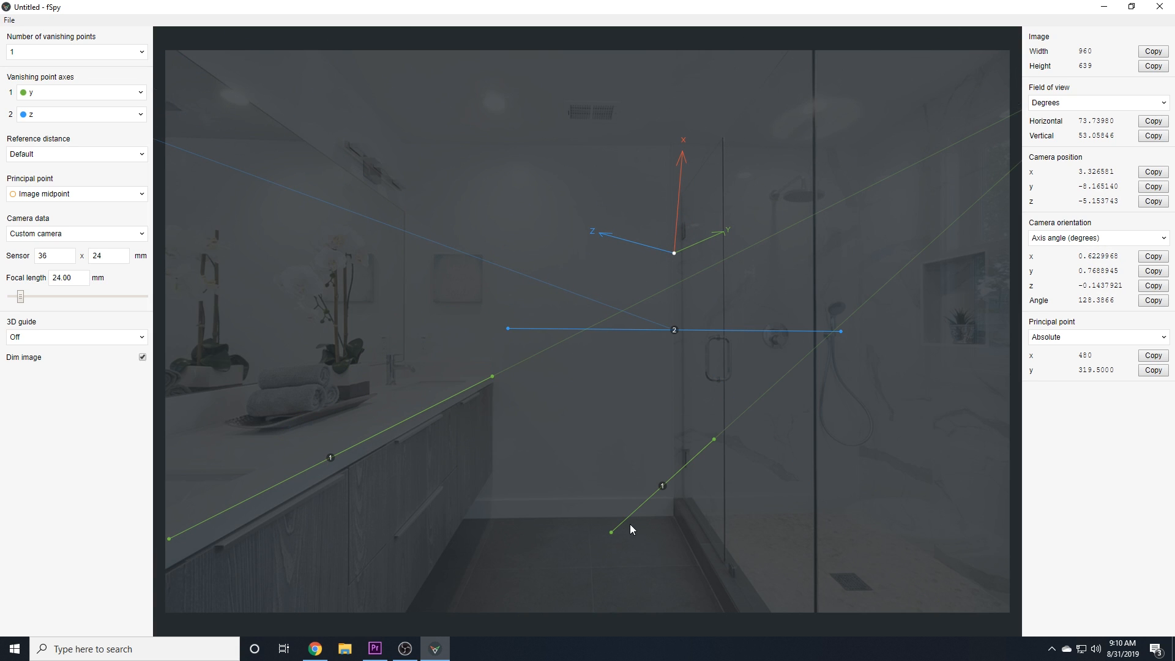
pyautogui.moveTo(611, 529); pyautogui.dragTo(645, 537)
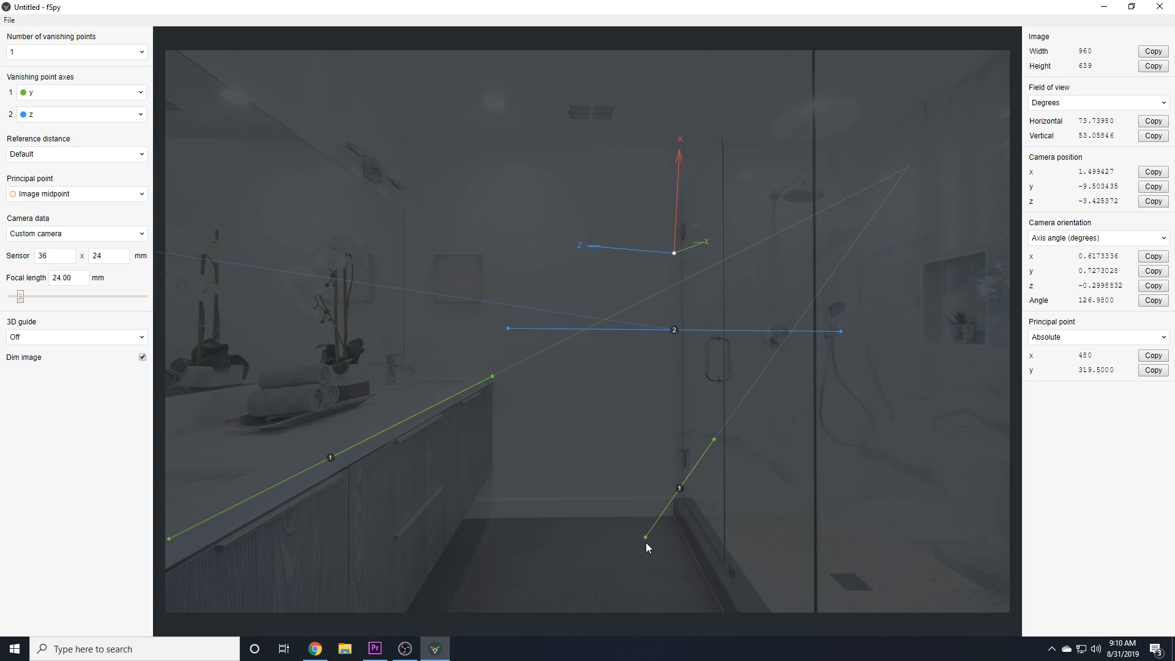
pyautogui.moveTo(646, 537); pyautogui.dragTo(741, 618)
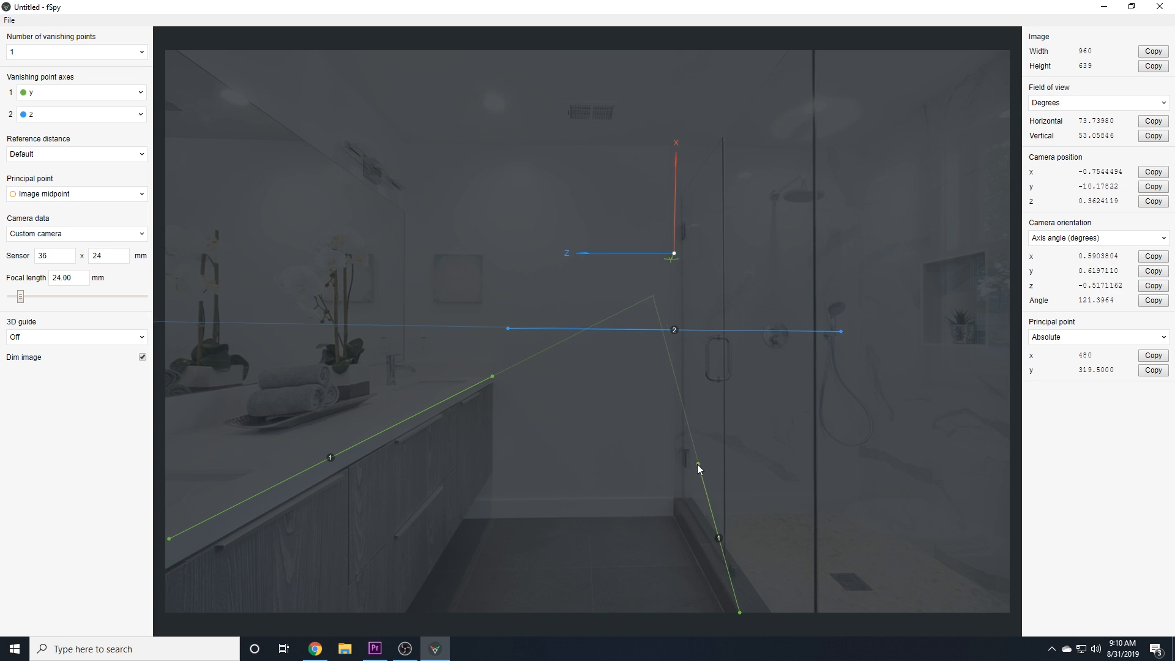
pyautogui.moveTo(698, 465); pyautogui.dragTo(673, 498)
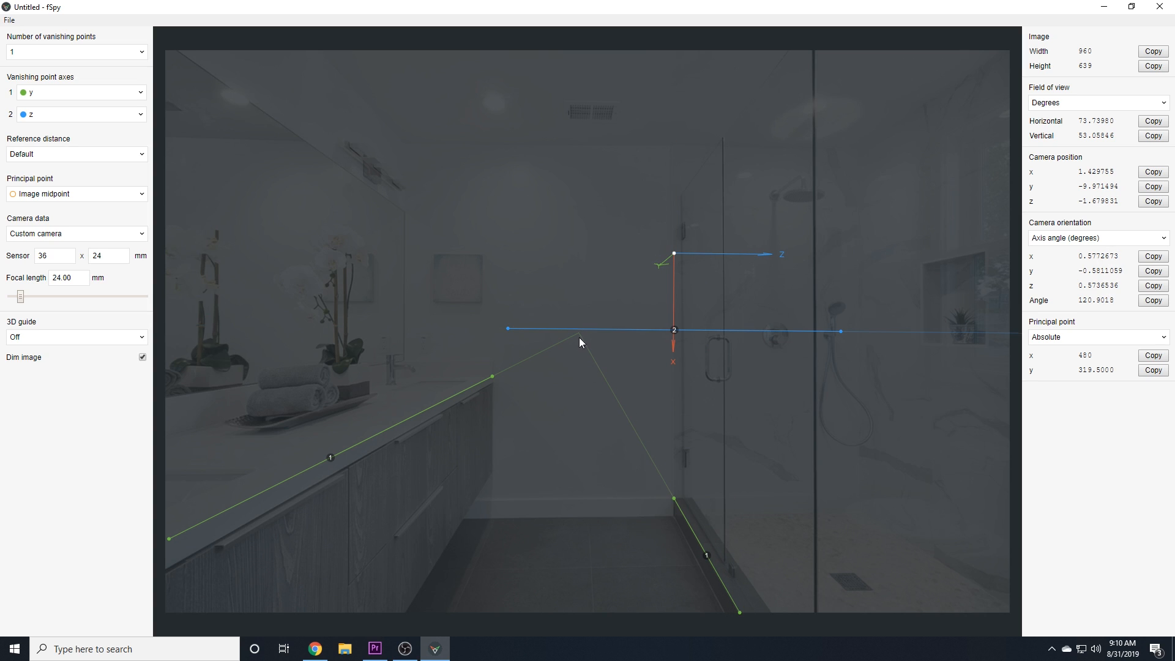
pyautogui.moveTo(576, 338)
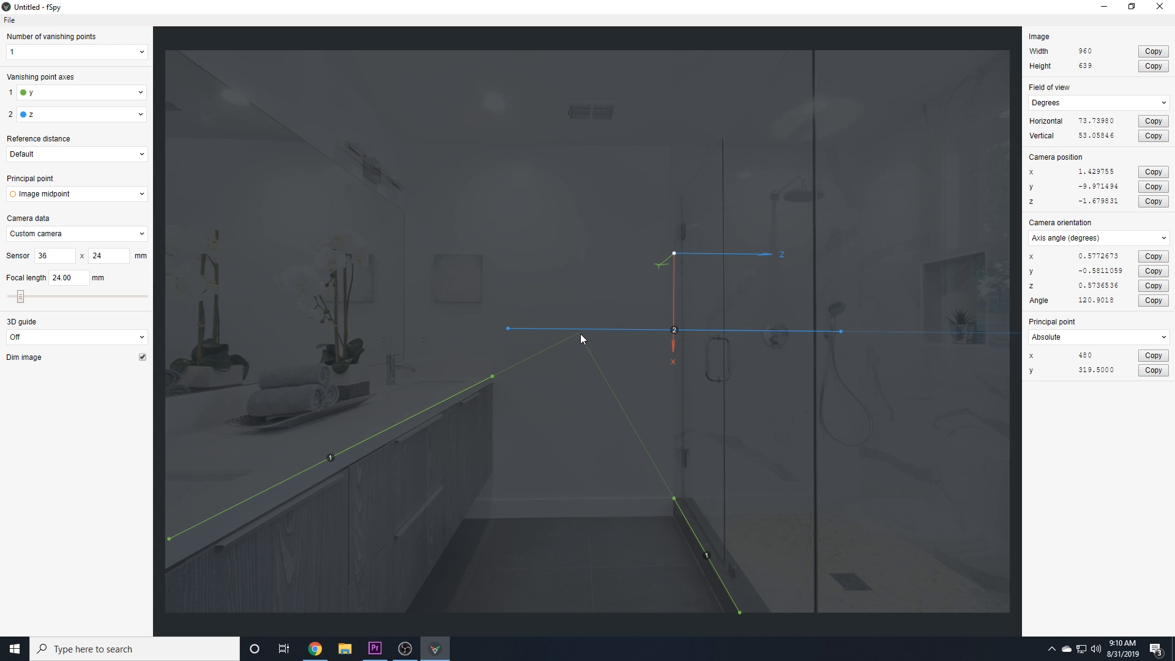
pyautogui.moveTo(509, 333)
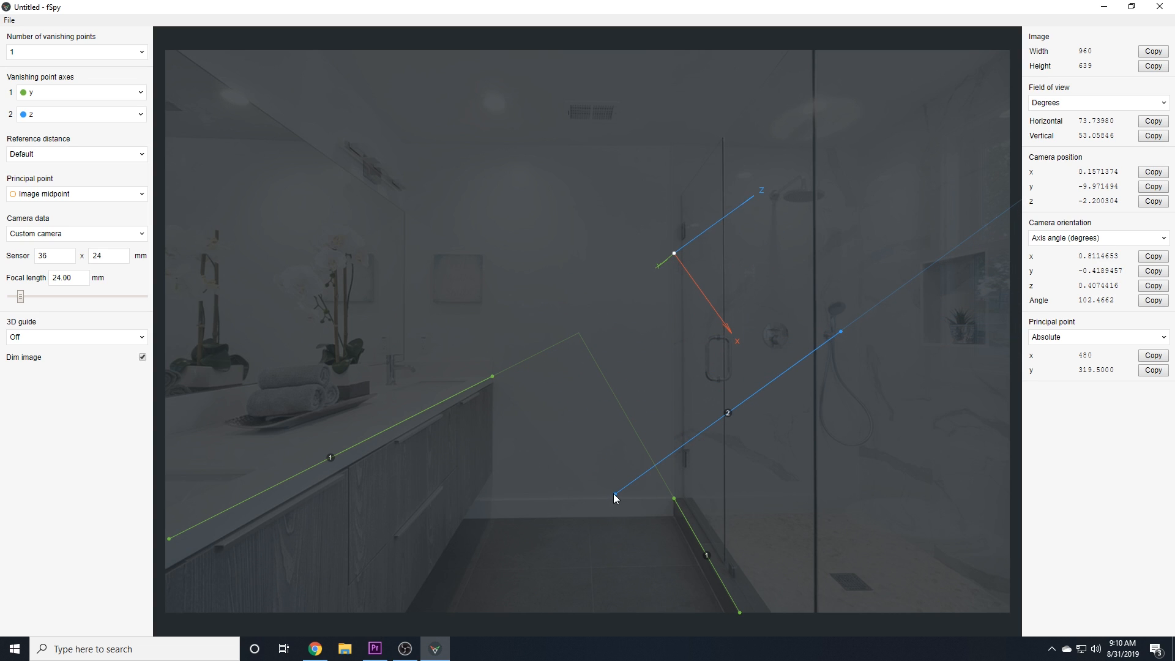
# - Angle the second vanishing line toward the shower floor and fine-tune its lower end
pyautogui.moveTo(614, 498); pyautogui.dragTo(683, 455)
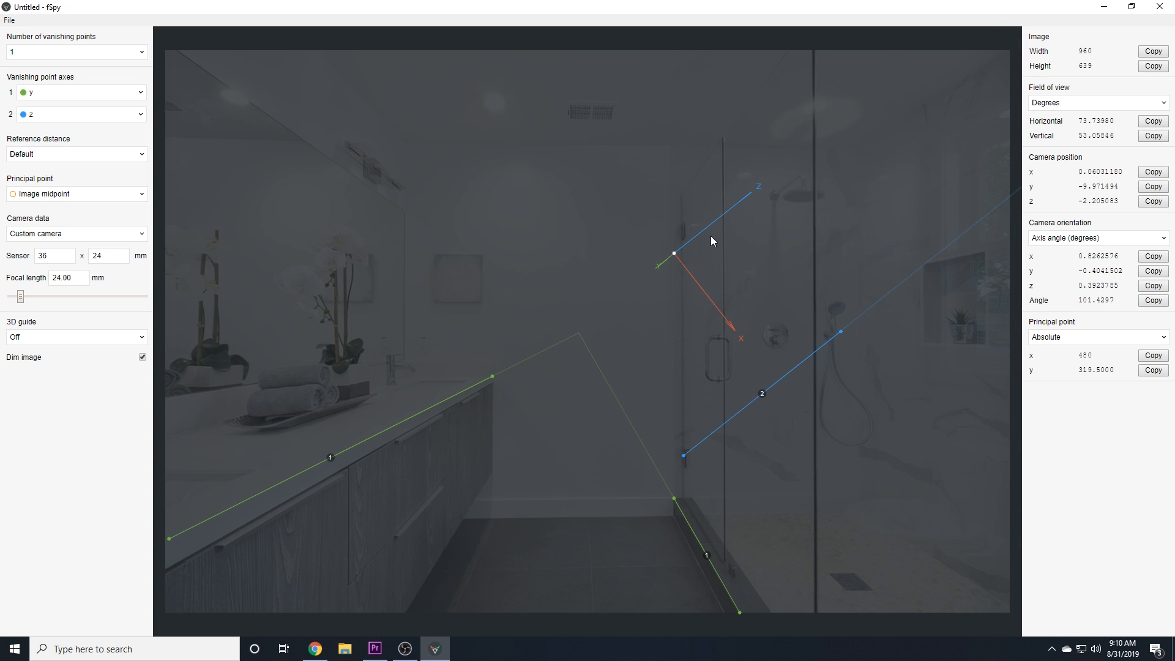
pyautogui.moveTo(683, 456); pyautogui.dragTo(677, 466)
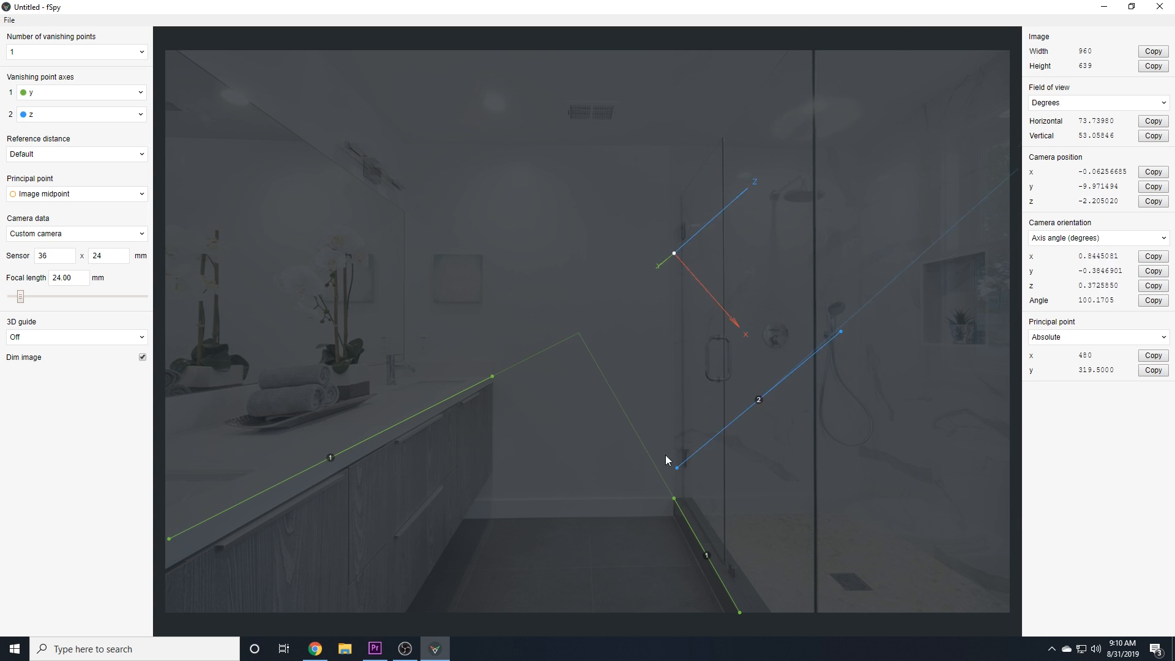
pyautogui.moveTo(677, 466); pyautogui.dragTo(874, 475)
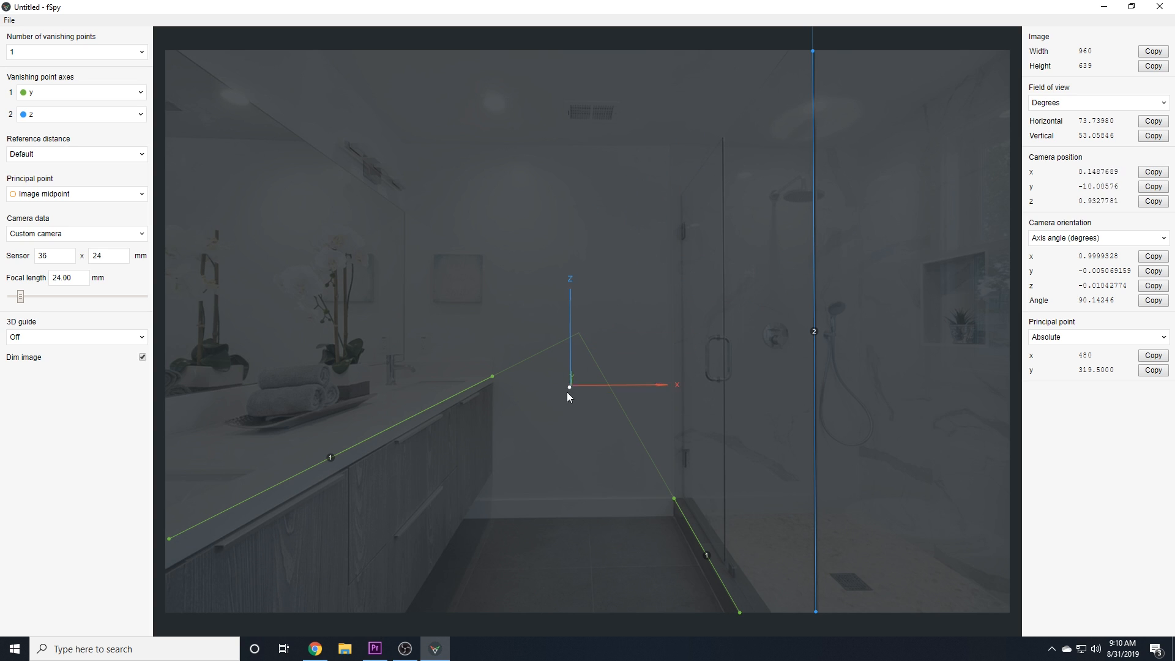
# - Move the 3D origin down to the bathroom floor beside the vanity
pyautogui.moveTo(569, 386); pyautogui.dragTo(454, 535)
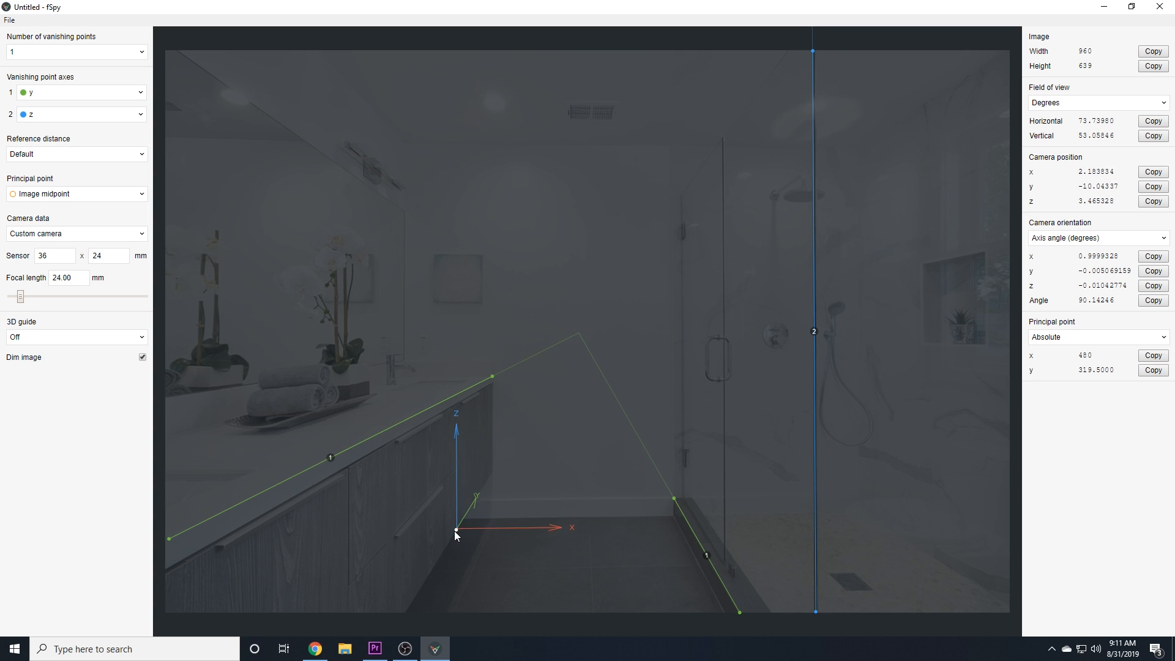
pyautogui.moveTo(456, 534); pyautogui.dragTo(405, 617)
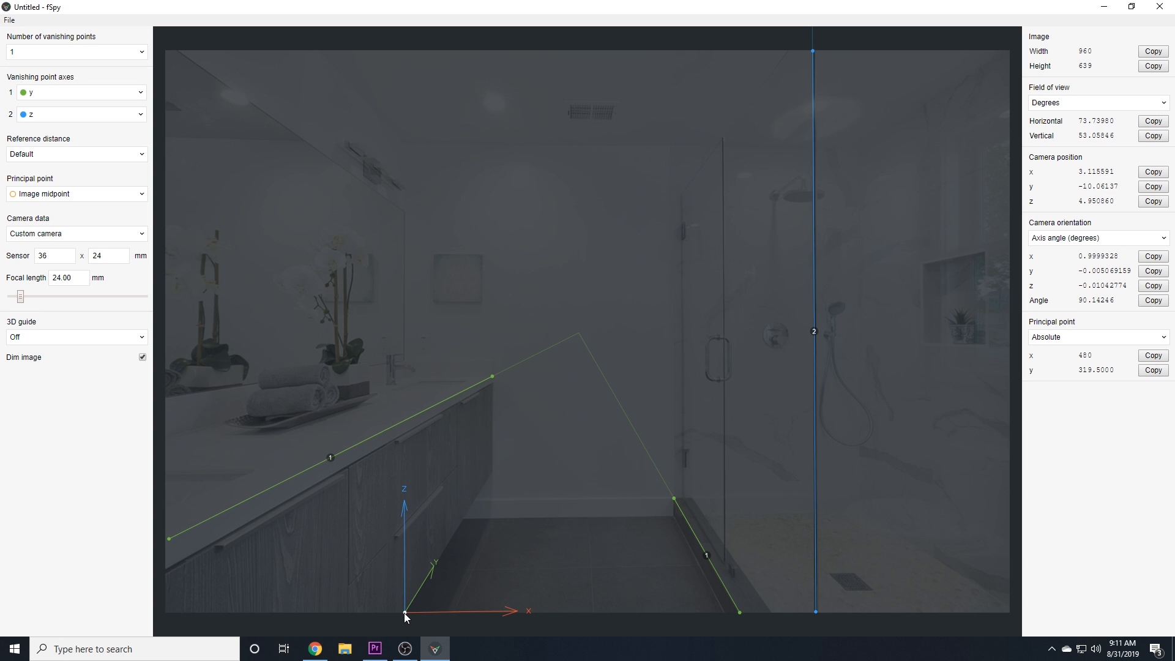
pyautogui.moveTo(405, 617); pyautogui.dragTo(523, 564)
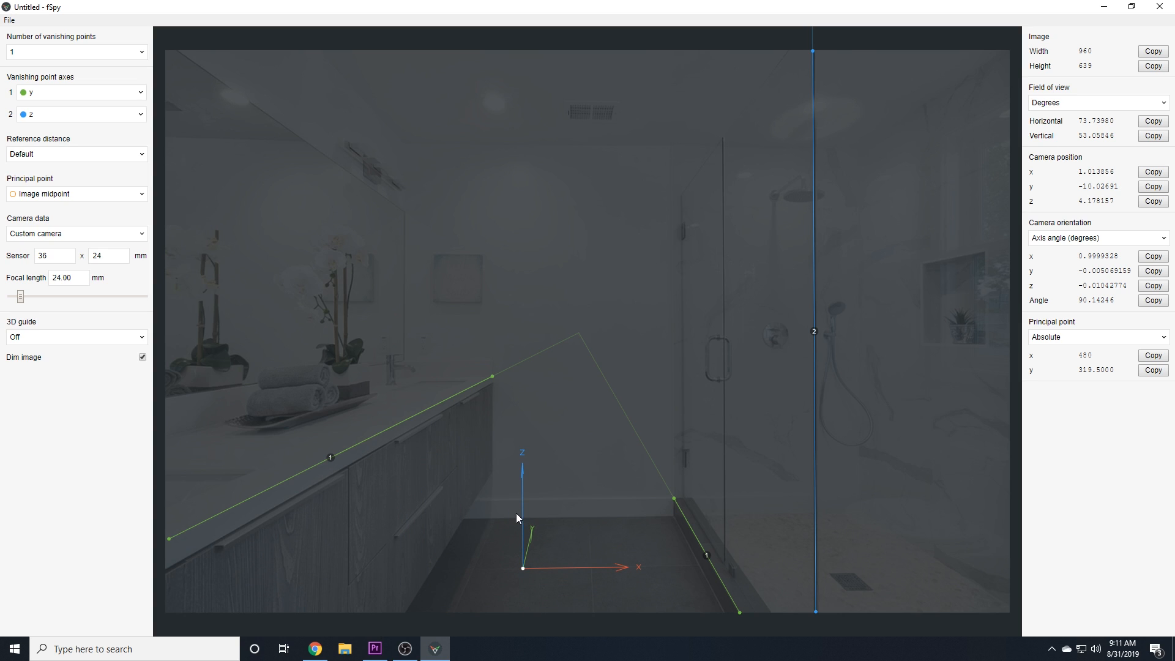
pyautogui.moveTo(227, 279)
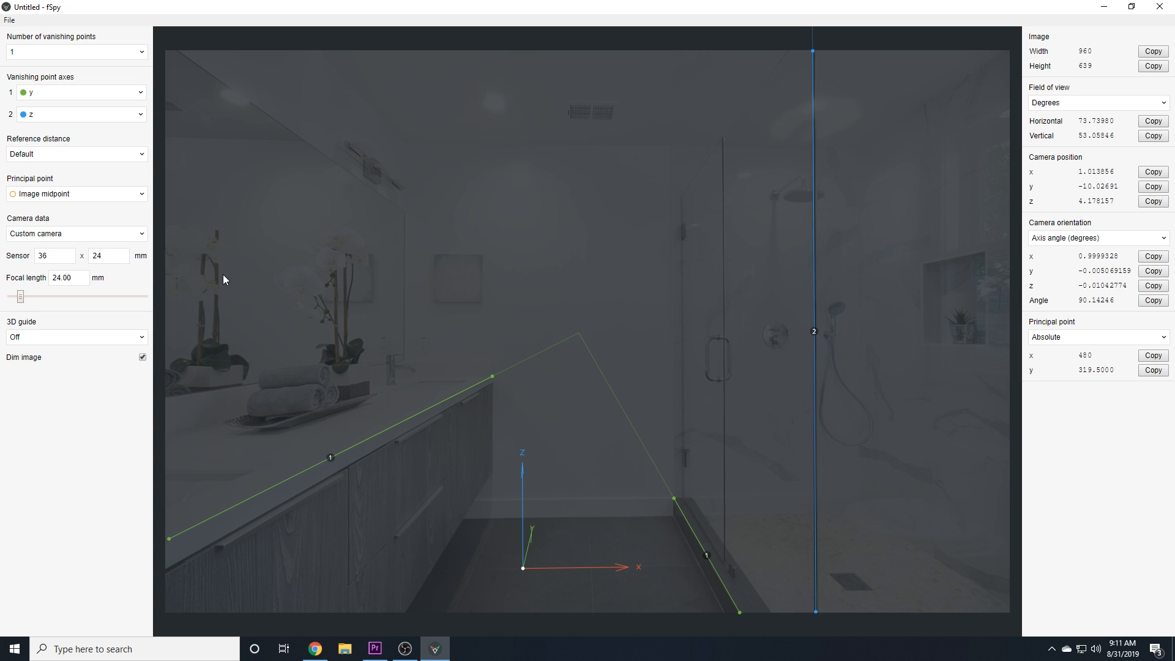
# - Nudge focal length to 23 and back to 24 mm, then lower the origin to the vanity base
pyautogui.click(54, 256)
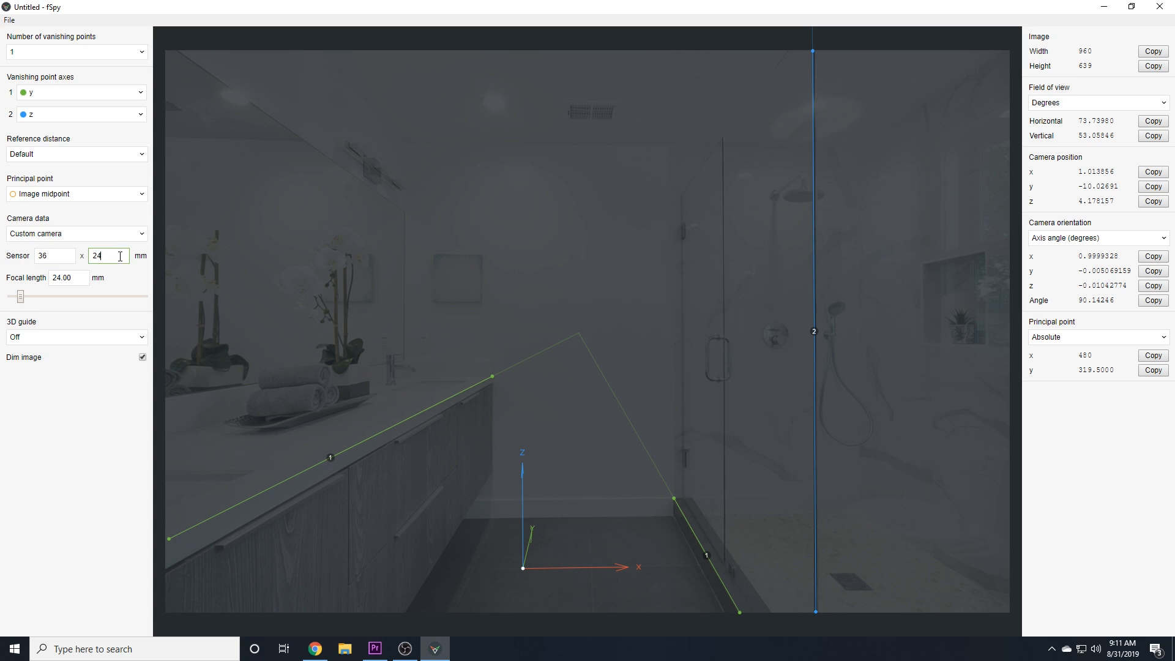
pyautogui.click(68, 277)
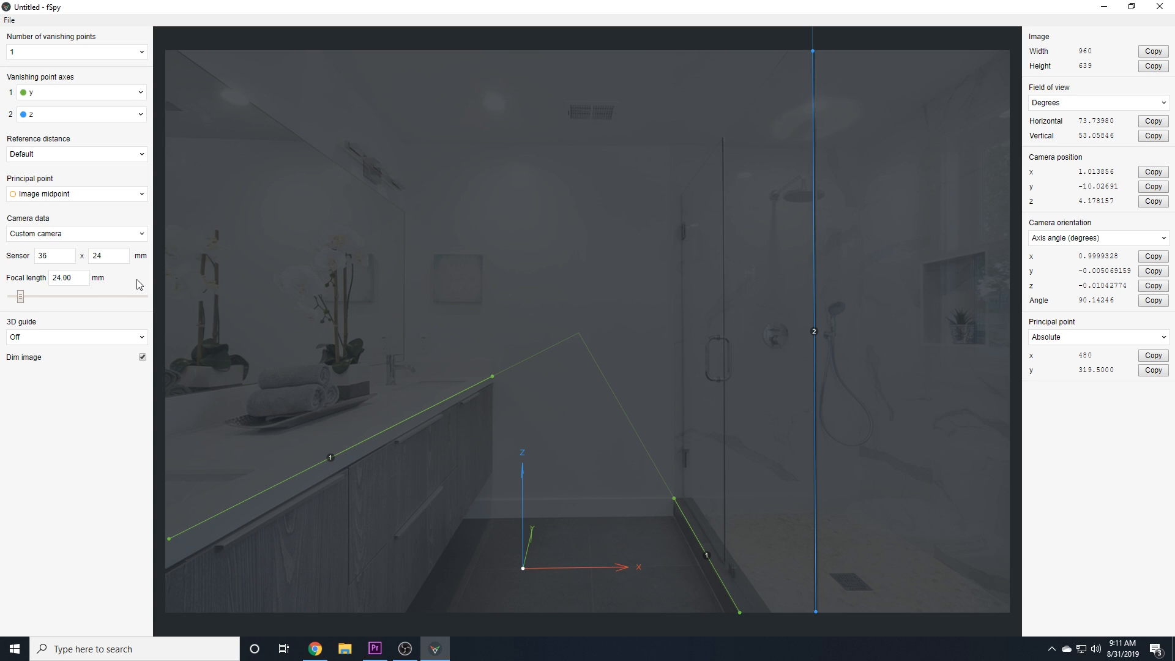
pyautogui.moveTo(135, 285)
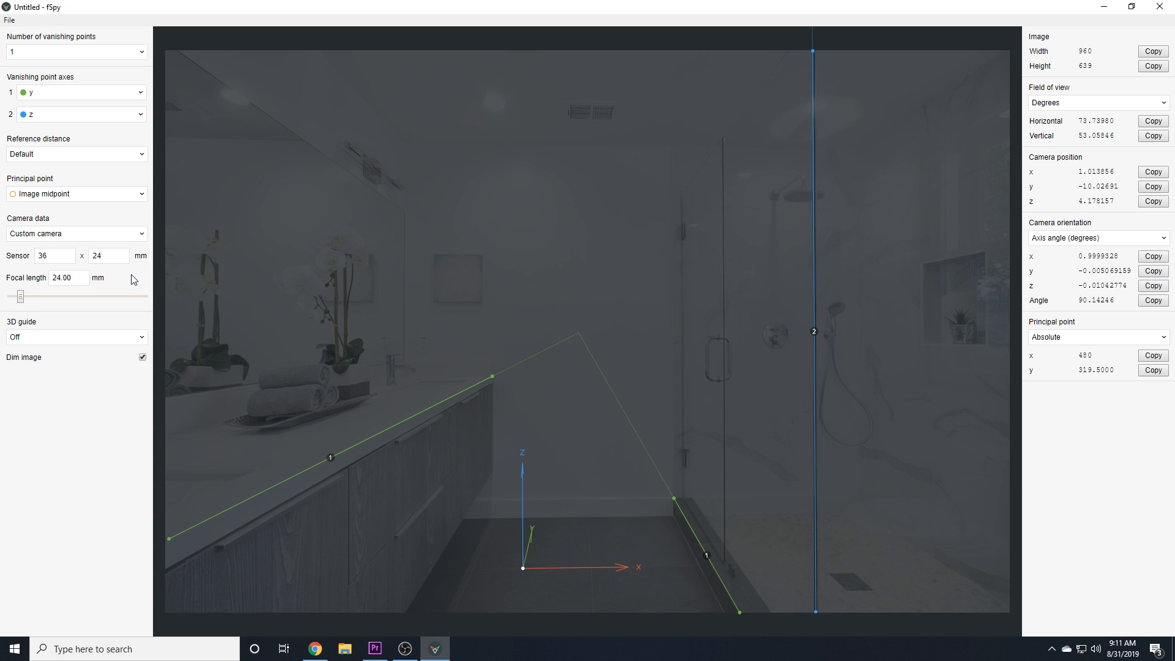
pyautogui.moveTo(36, 295)
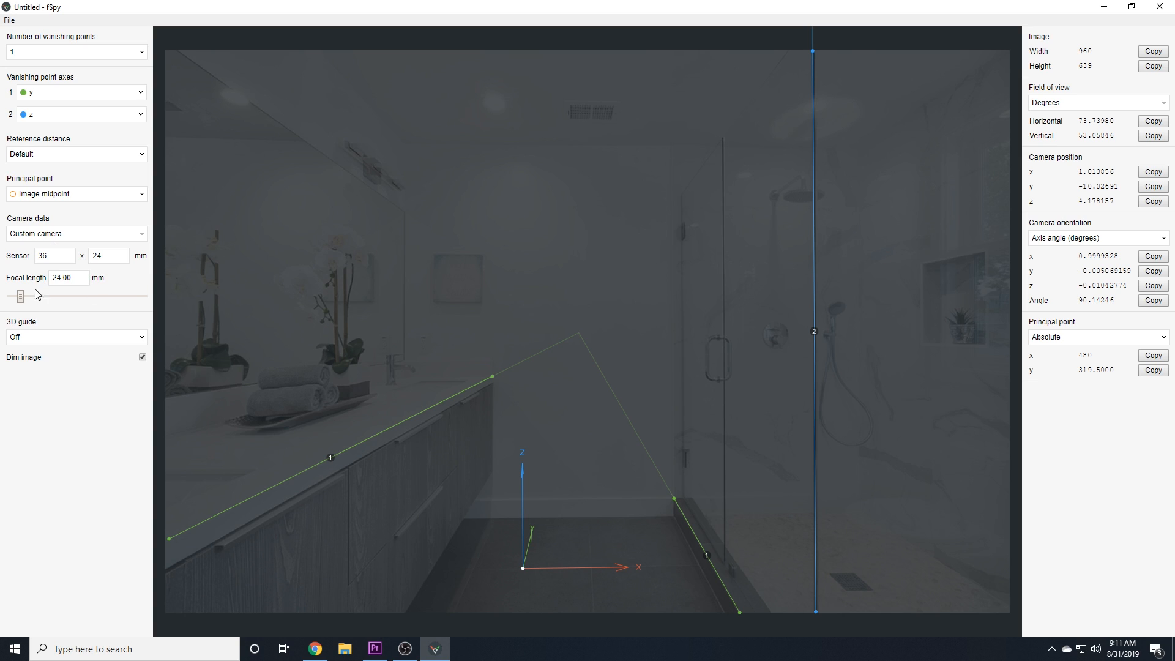
pyautogui.moveTo(35, 295); pyautogui.dragTo(21, 296)
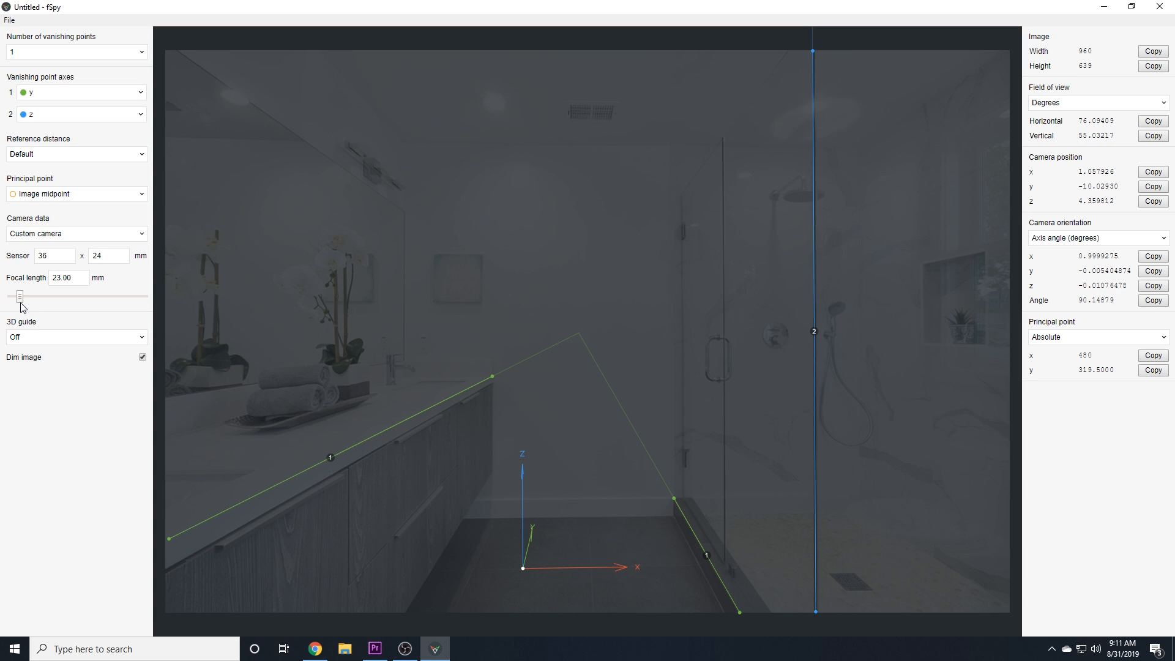
pyautogui.moveTo(18, 297); pyautogui.dragTo(22, 296)
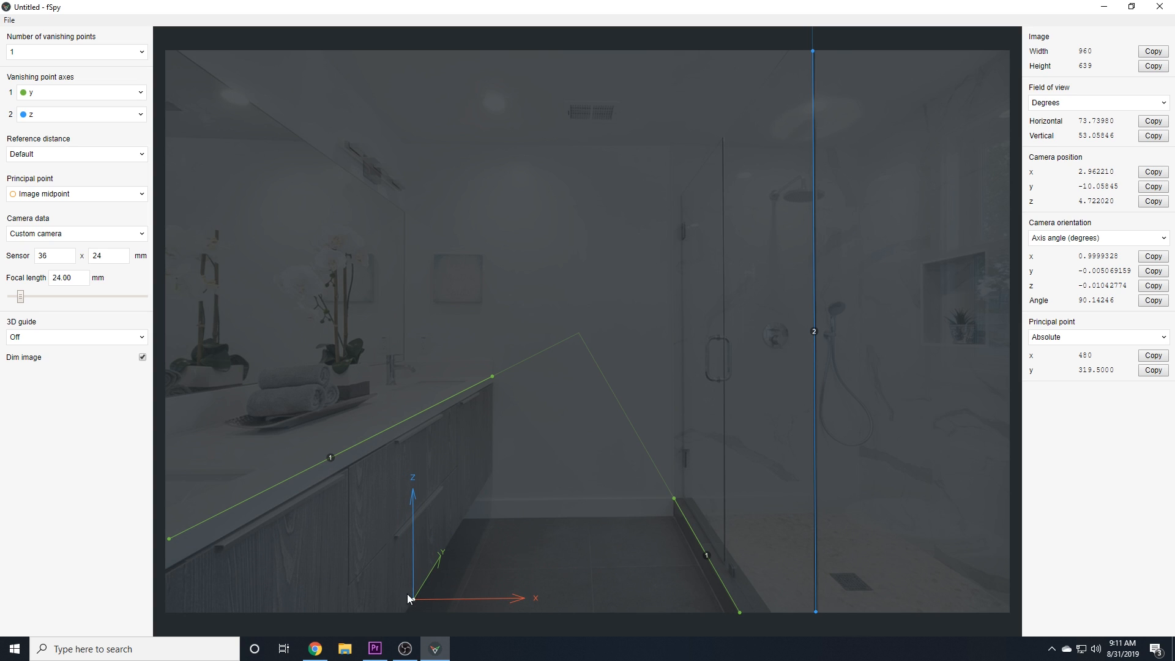
pyautogui.moveTo(48, 63)
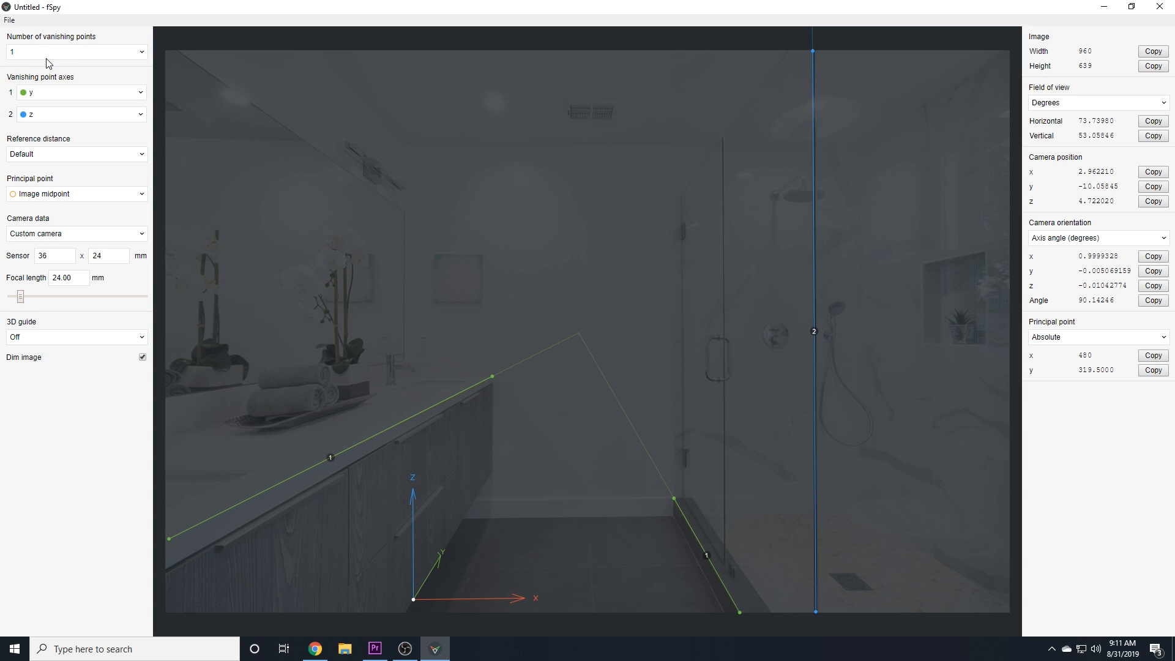
pyautogui.moveTo(554, 487)
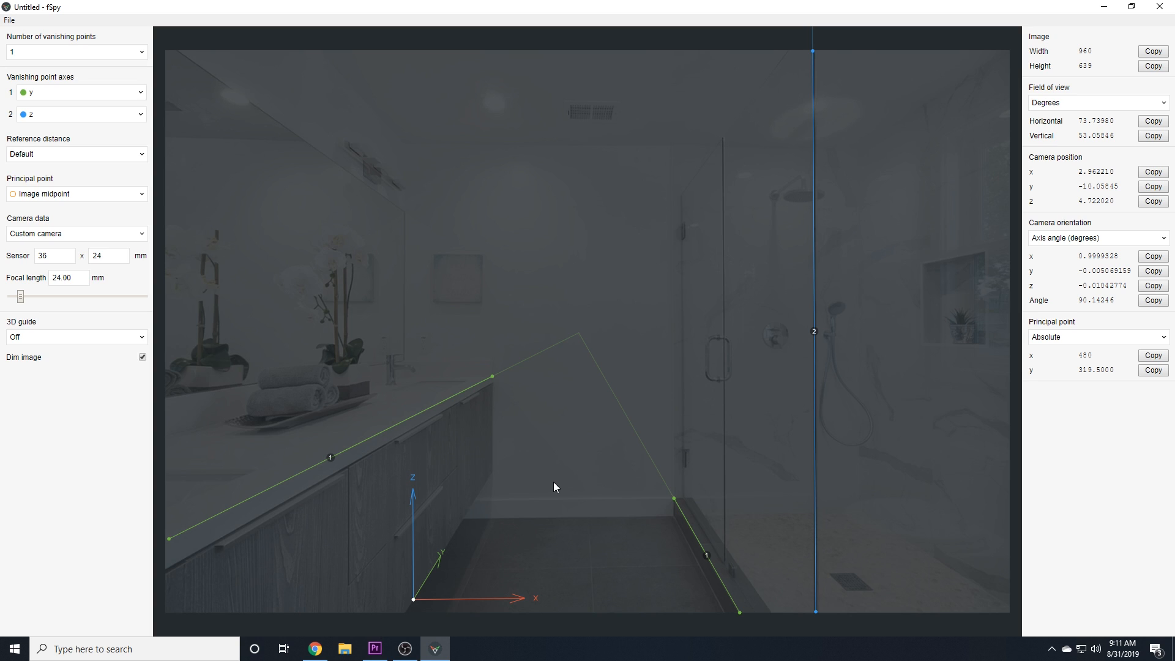
pyautogui.moveTo(571, 466)
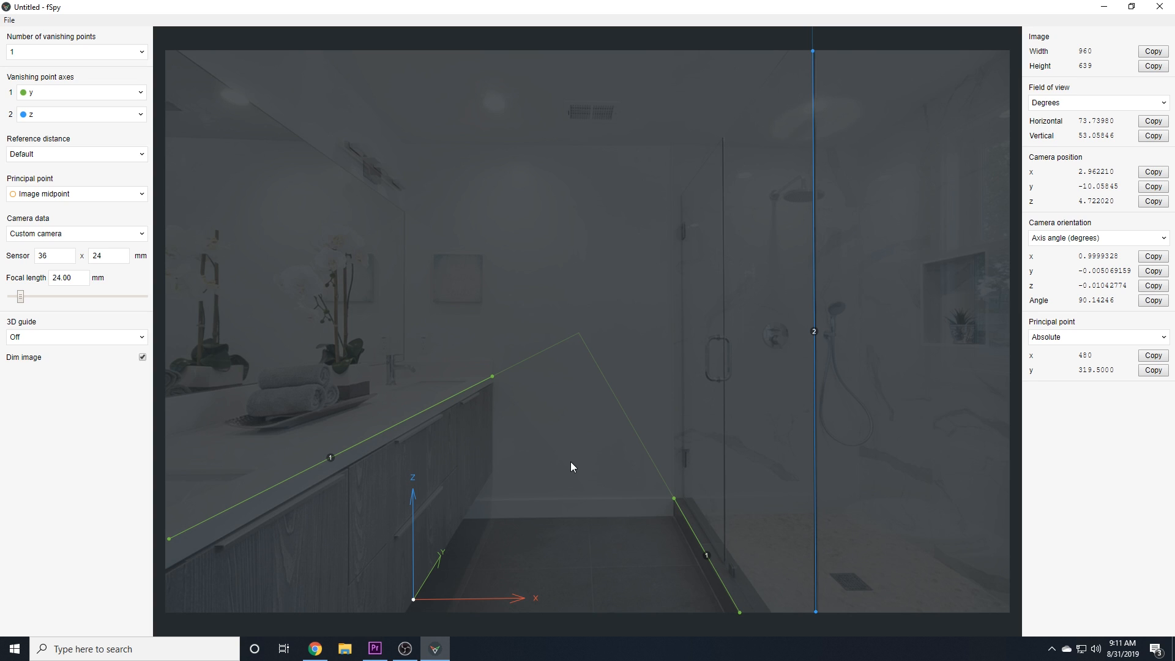
pyautogui.moveTo(437, 523)
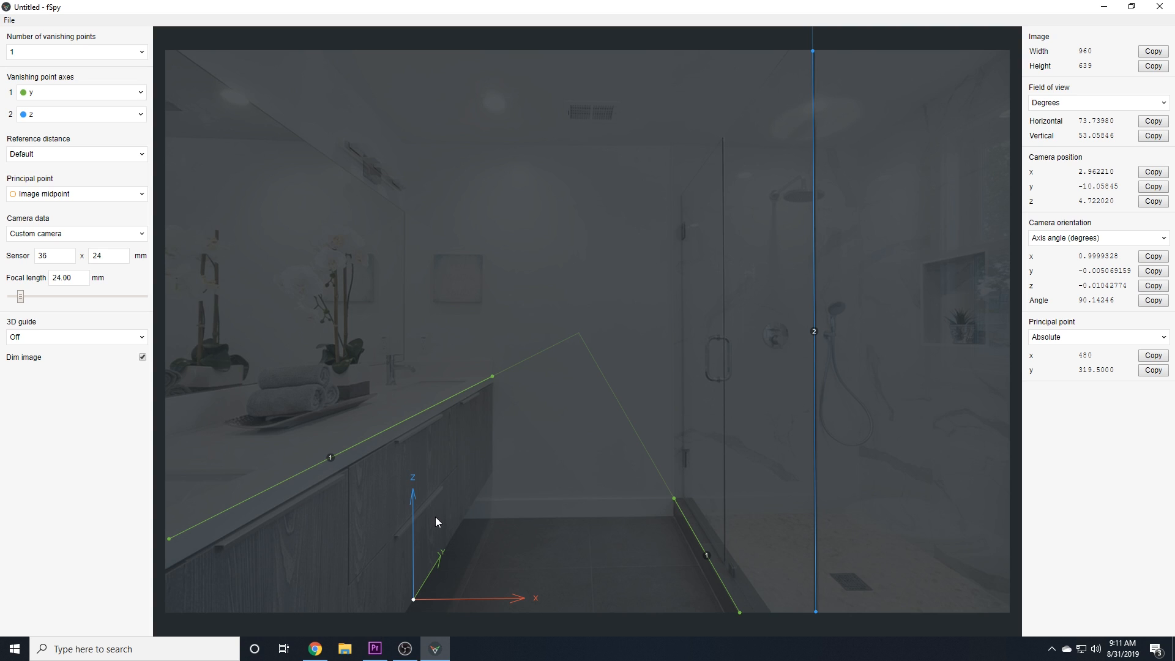
# - Reassign vanishing point 1 to x, try the origin at the shower curb, then rest it at the vanity's floor corner
pyautogui.click(81, 92)
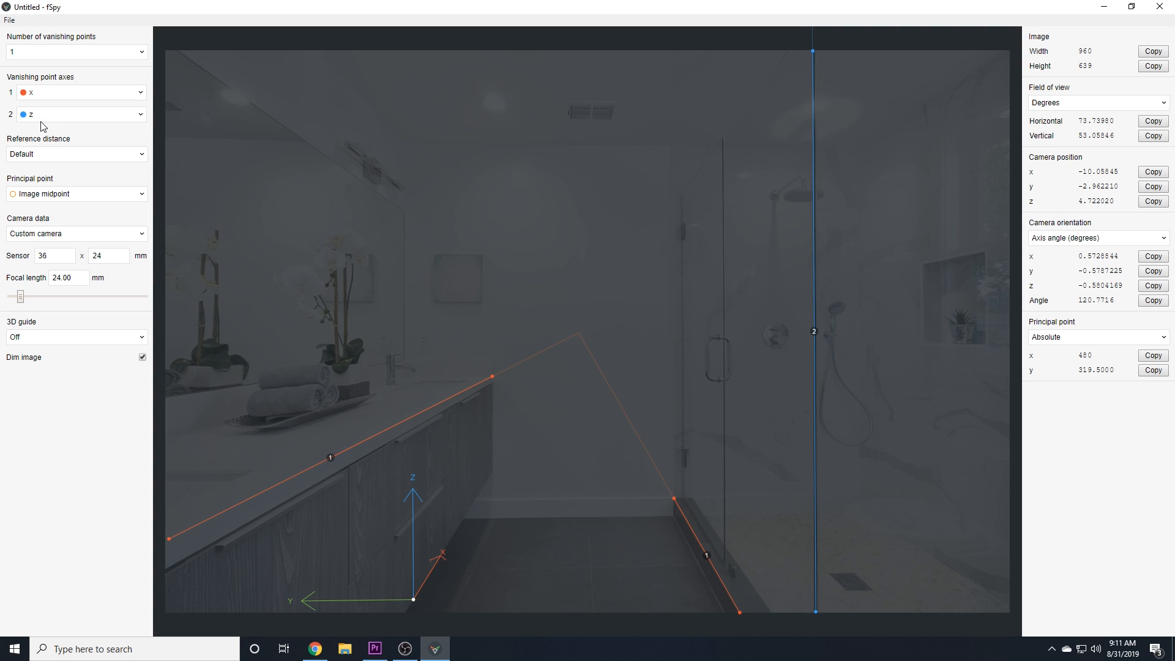
pyautogui.moveTo(523, 423)
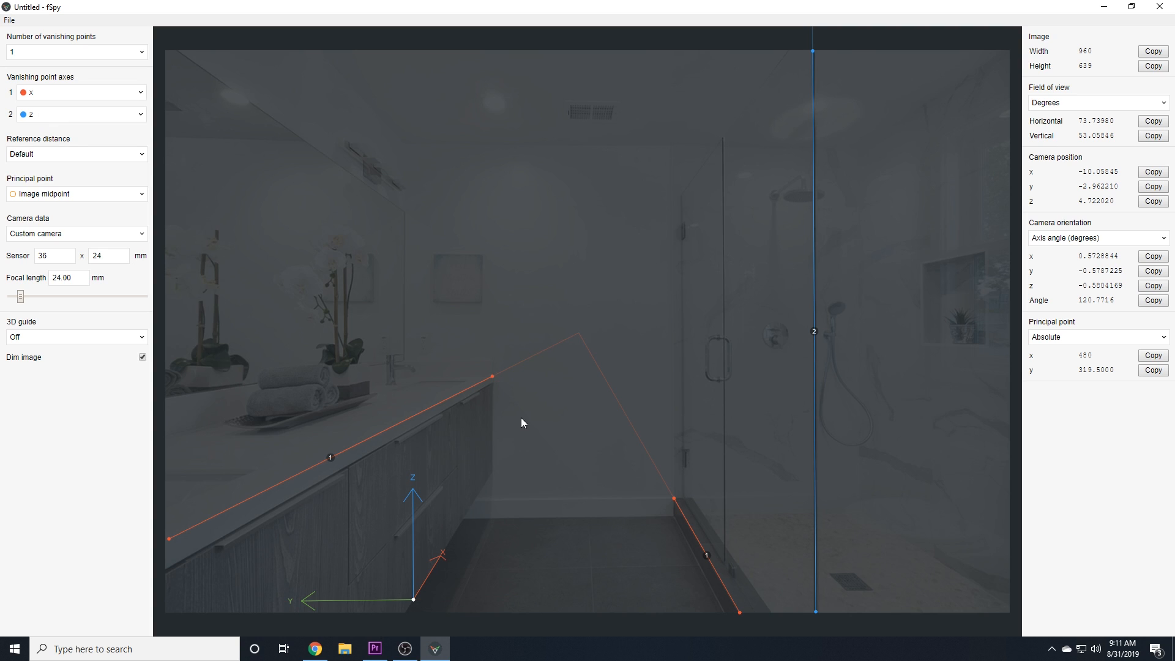
pyautogui.moveTo(523, 493)
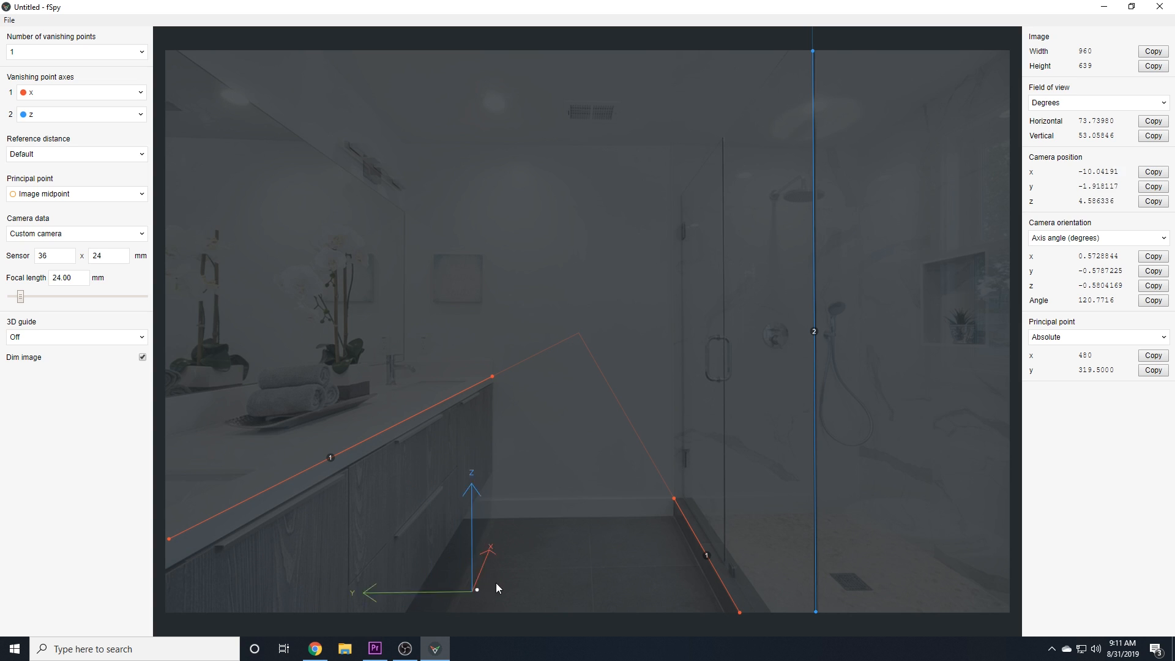
pyautogui.moveTo(477, 588); pyautogui.dragTo(575, 580)
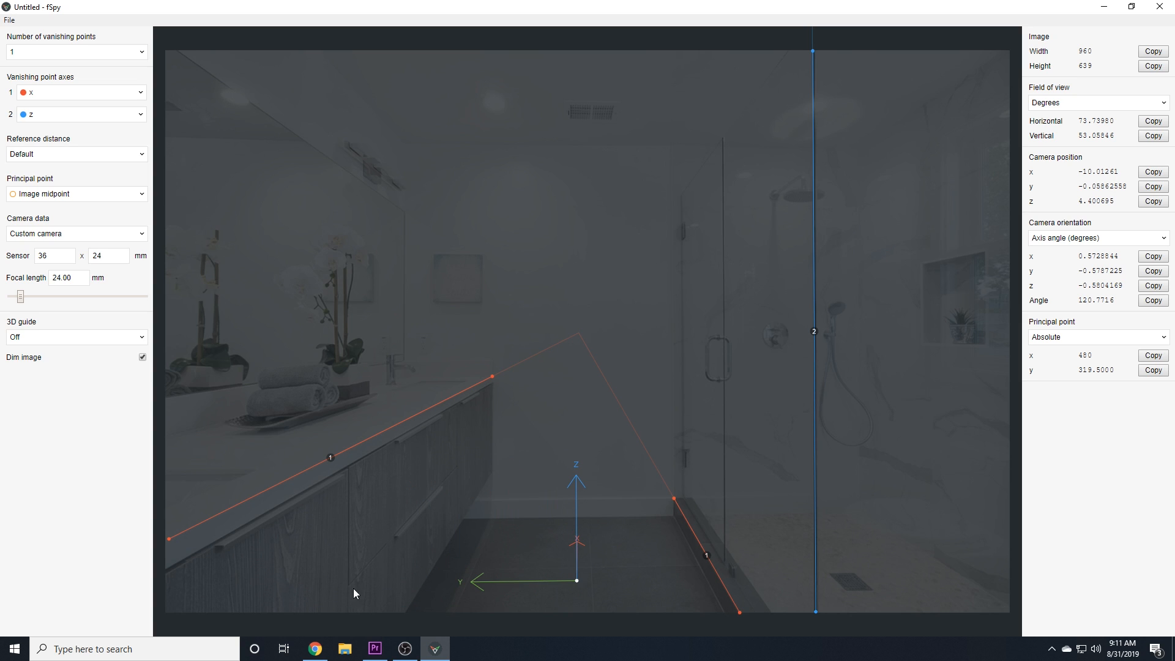
pyautogui.moveTo(1033, 388)
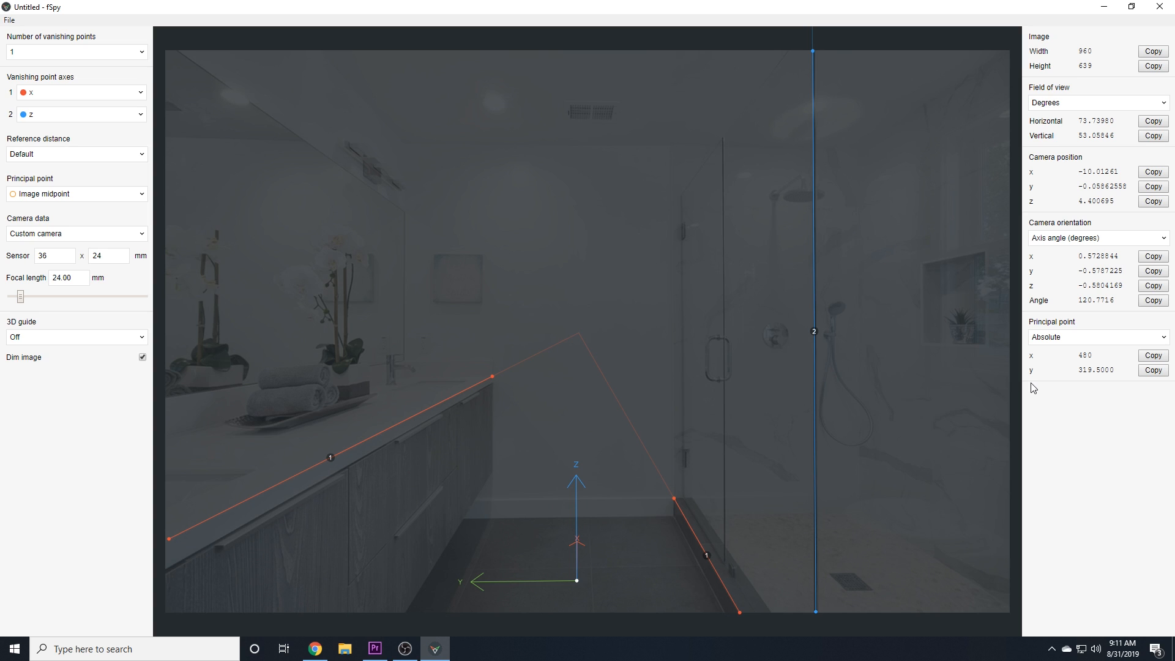
pyautogui.moveTo(575, 578); pyautogui.dragTo(678, 595)
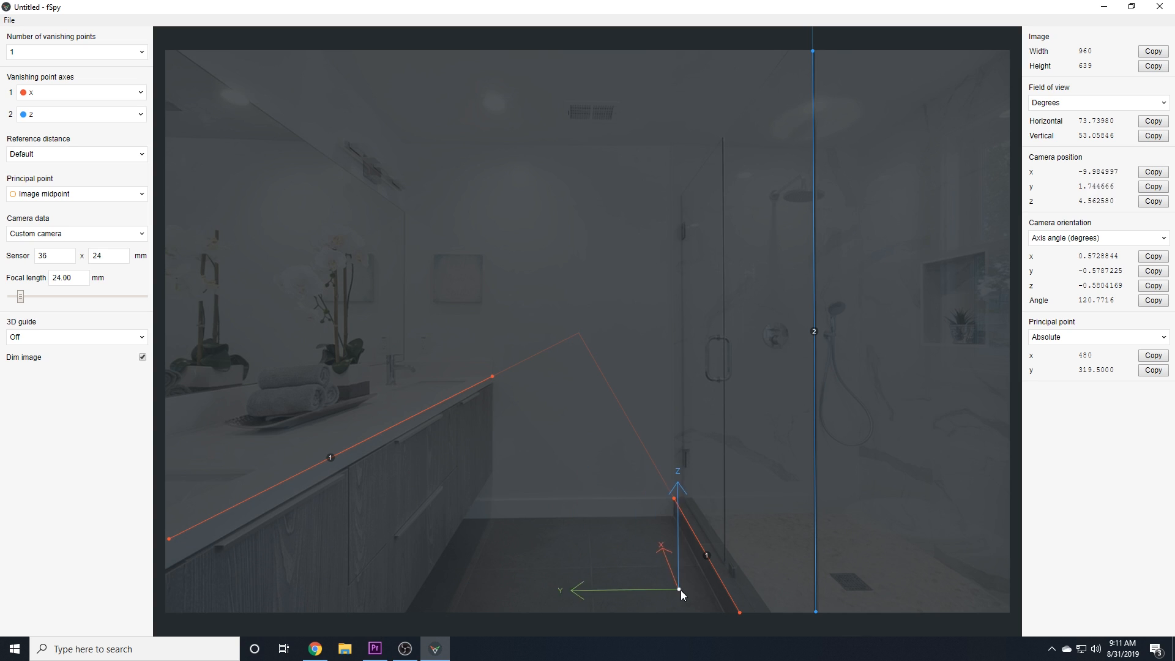
pyautogui.moveTo(680, 594); pyautogui.dragTo(405, 611)
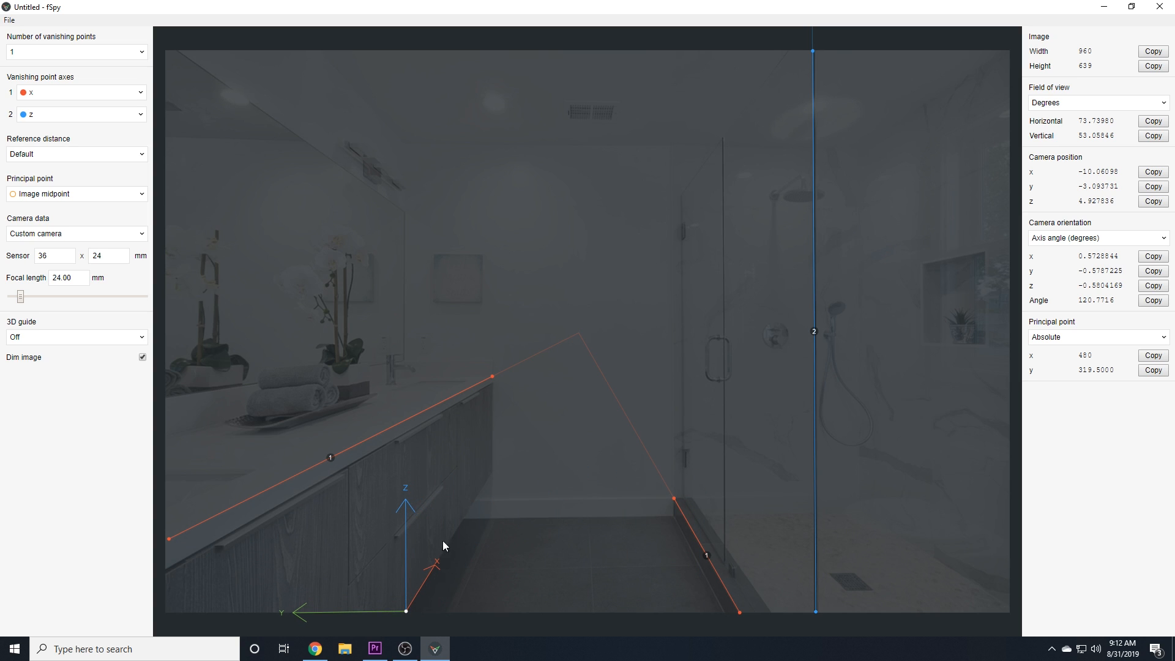
pyautogui.moveTo(54, 63)
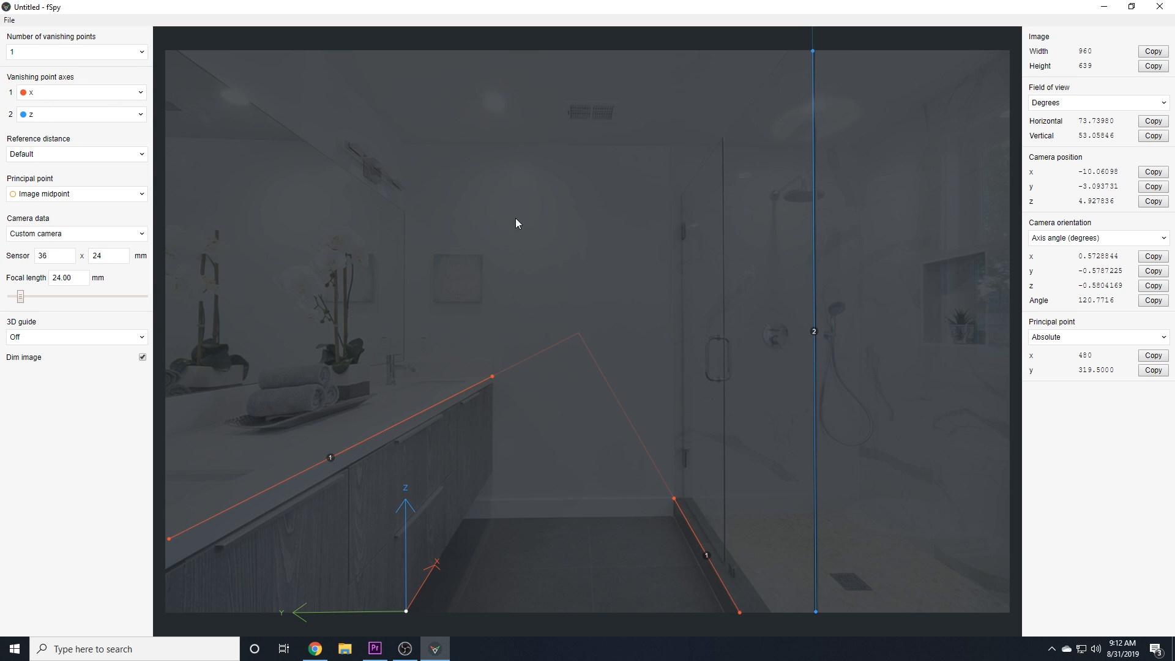
pyautogui.moveTo(115, 128)
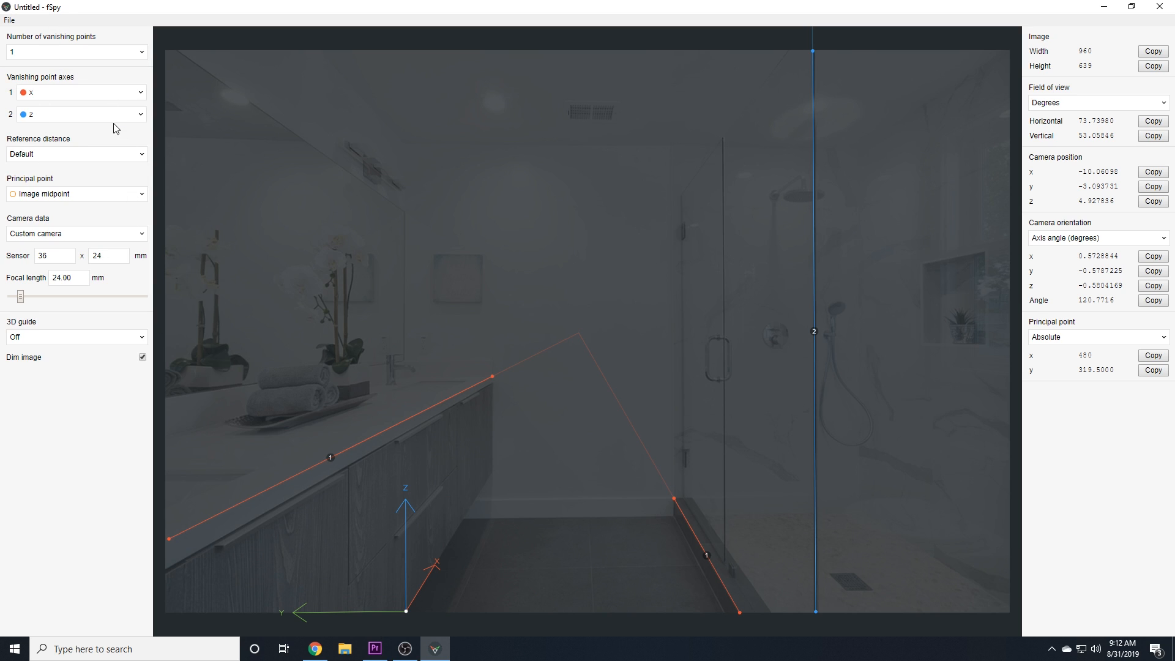
# - Switch to two vanishing points and fit a blue z line to a vertical edge by the shower glass
pyautogui.click(75, 51)
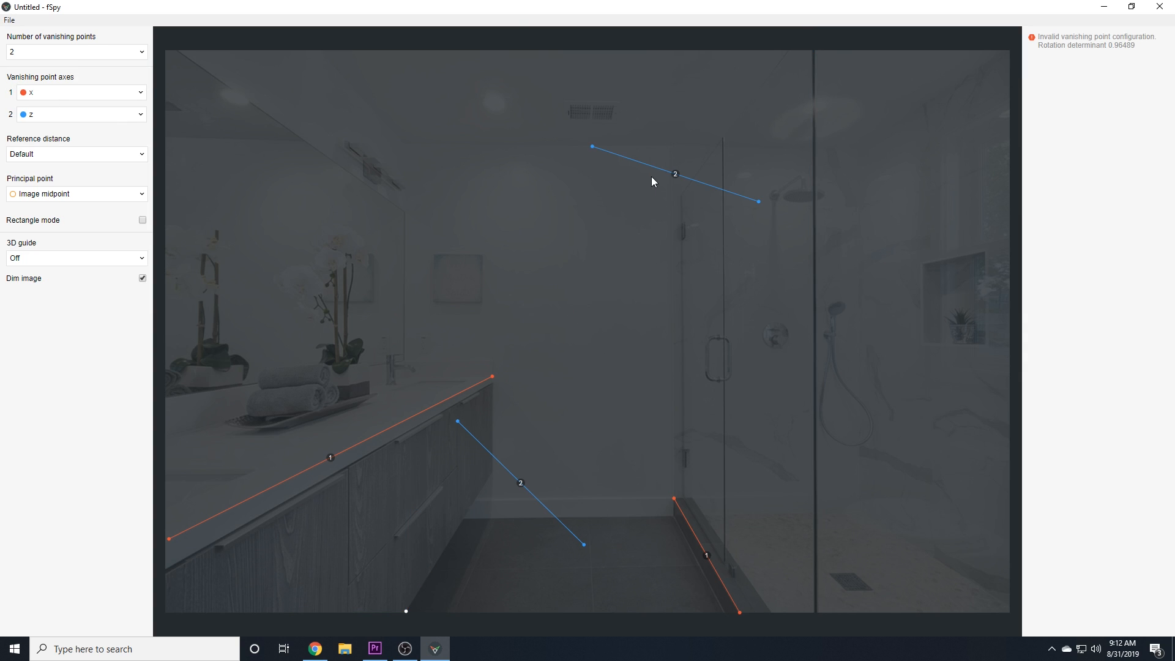
pyautogui.moveTo(459, 428)
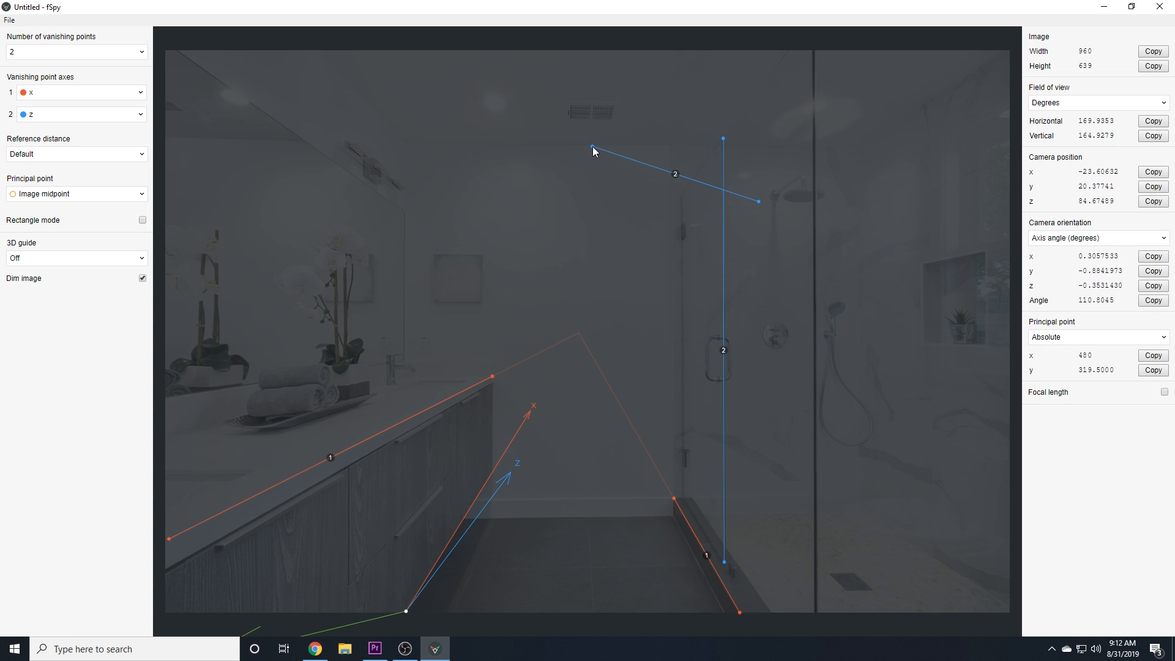
pyautogui.moveTo(722, 562); pyautogui.dragTo(816, 609)
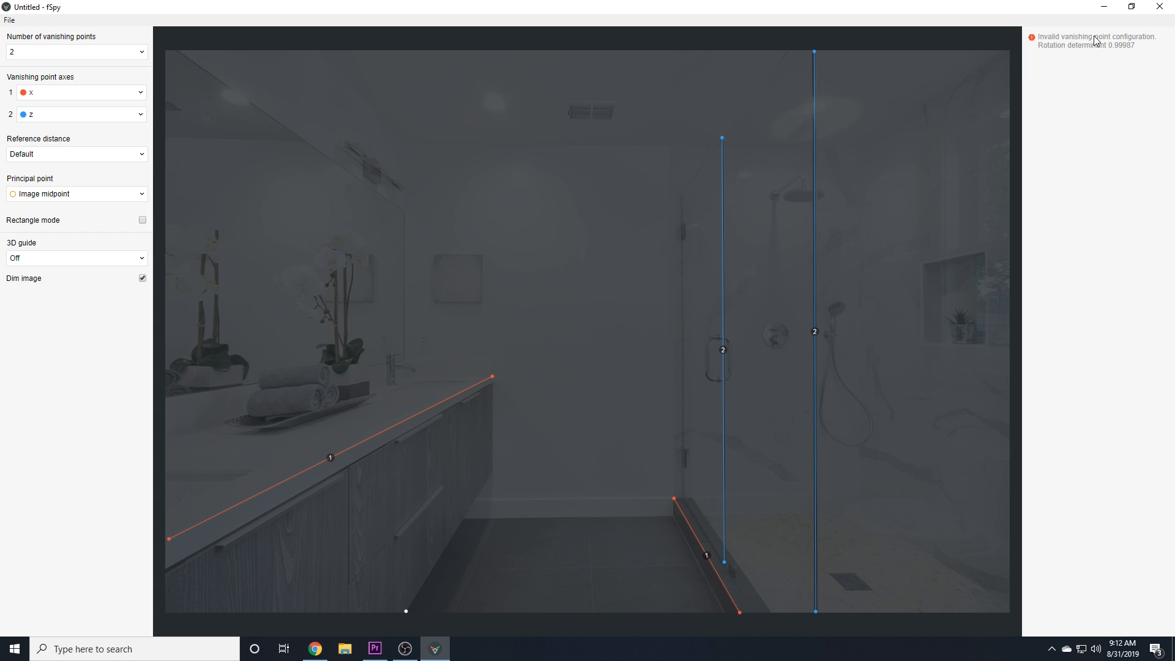
pyautogui.moveTo(761, 197)
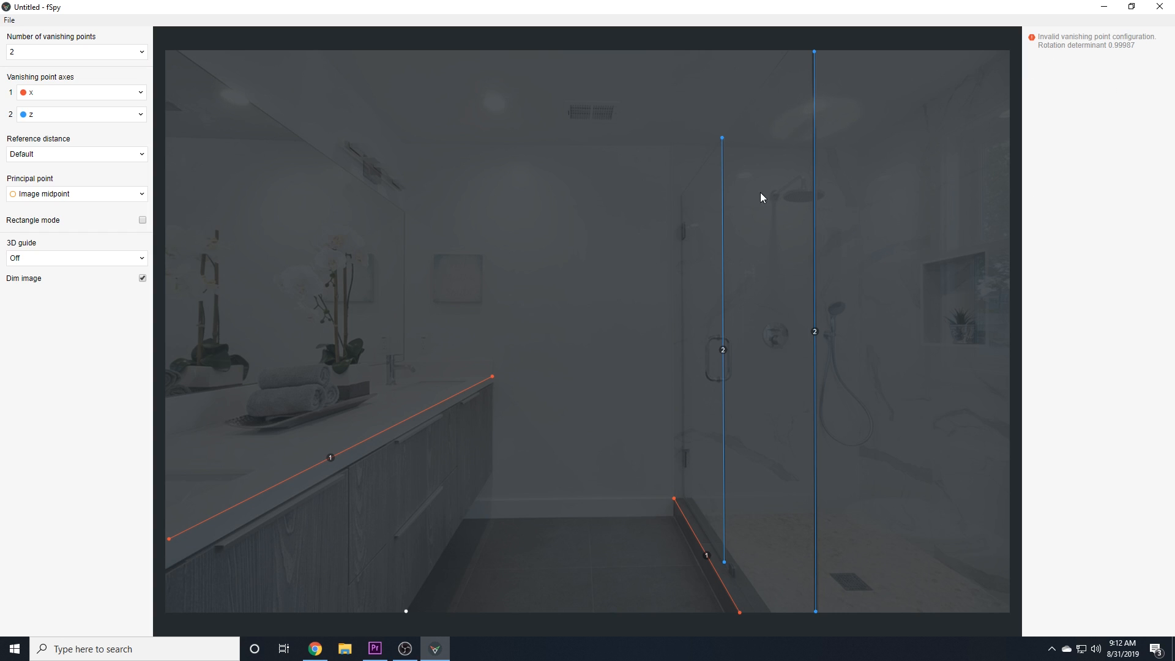
pyautogui.moveTo(810, 225)
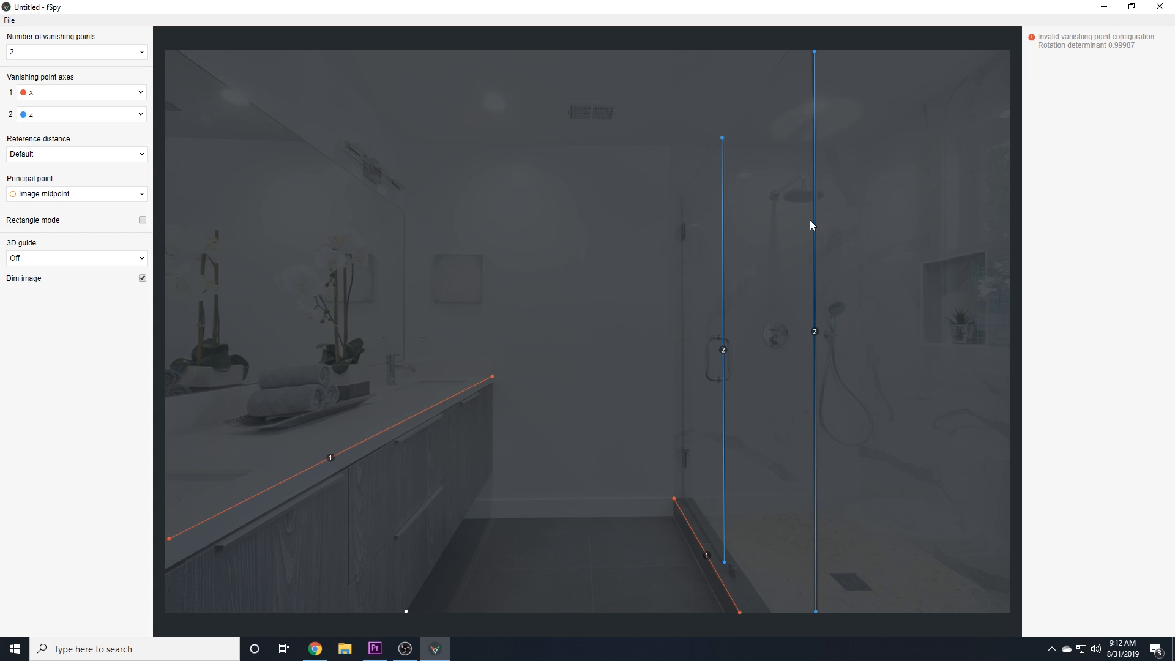
pyautogui.moveTo(822, 36)
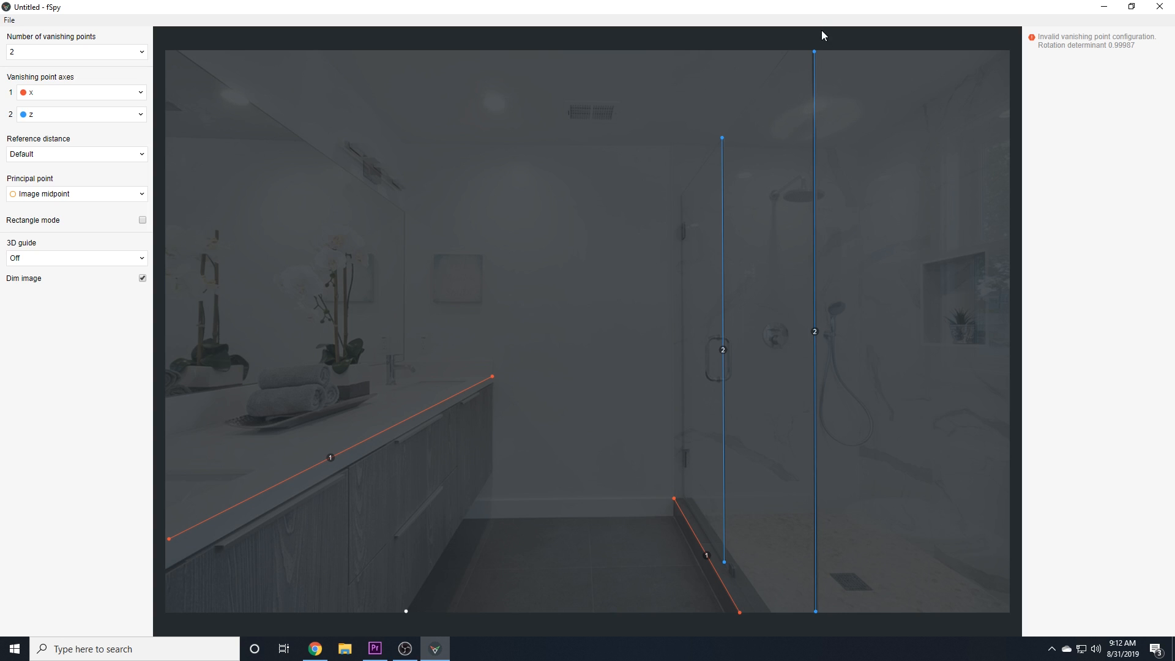
pyautogui.moveTo(741, 205)
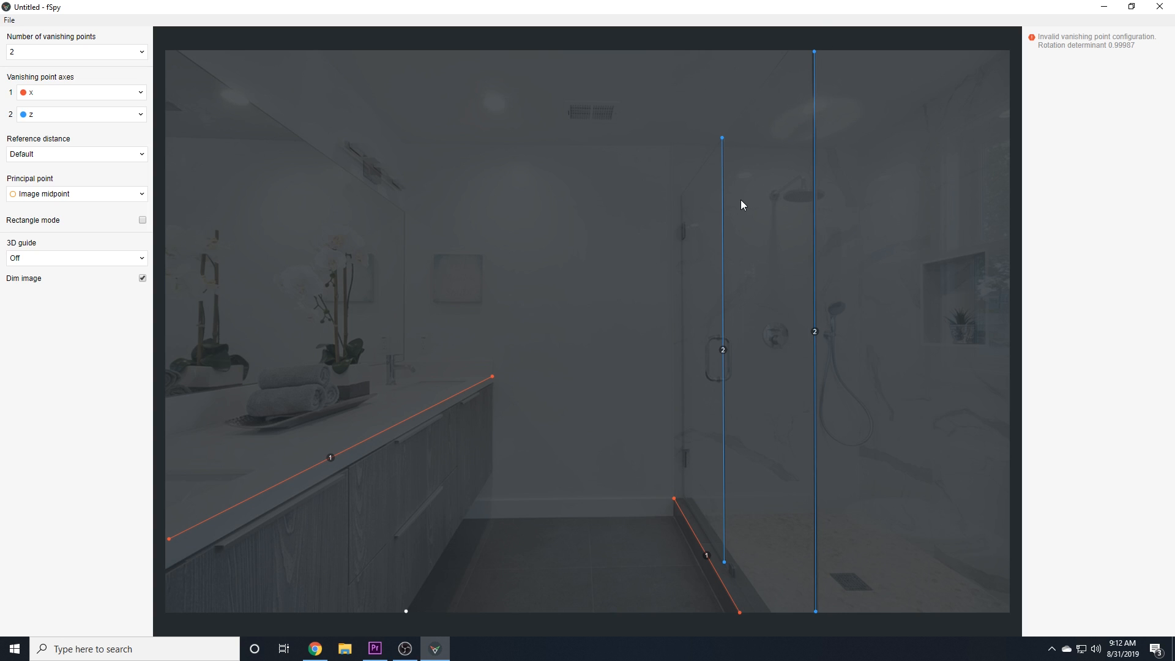
pyautogui.moveTo(743, 245)
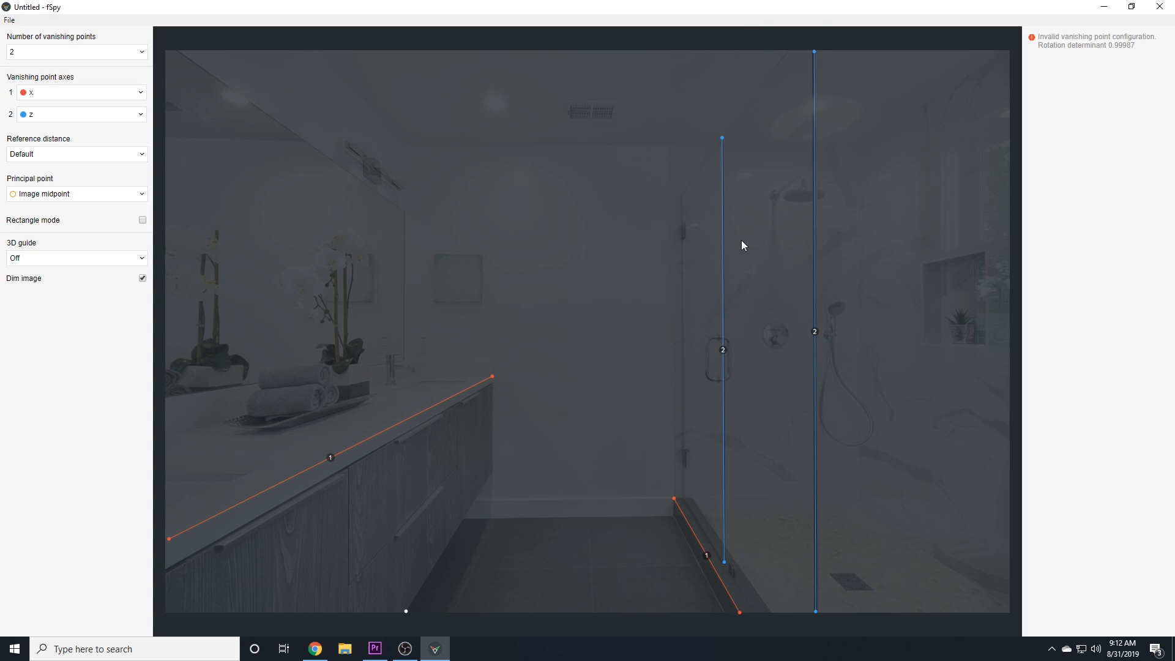
pyautogui.moveTo(600, 532)
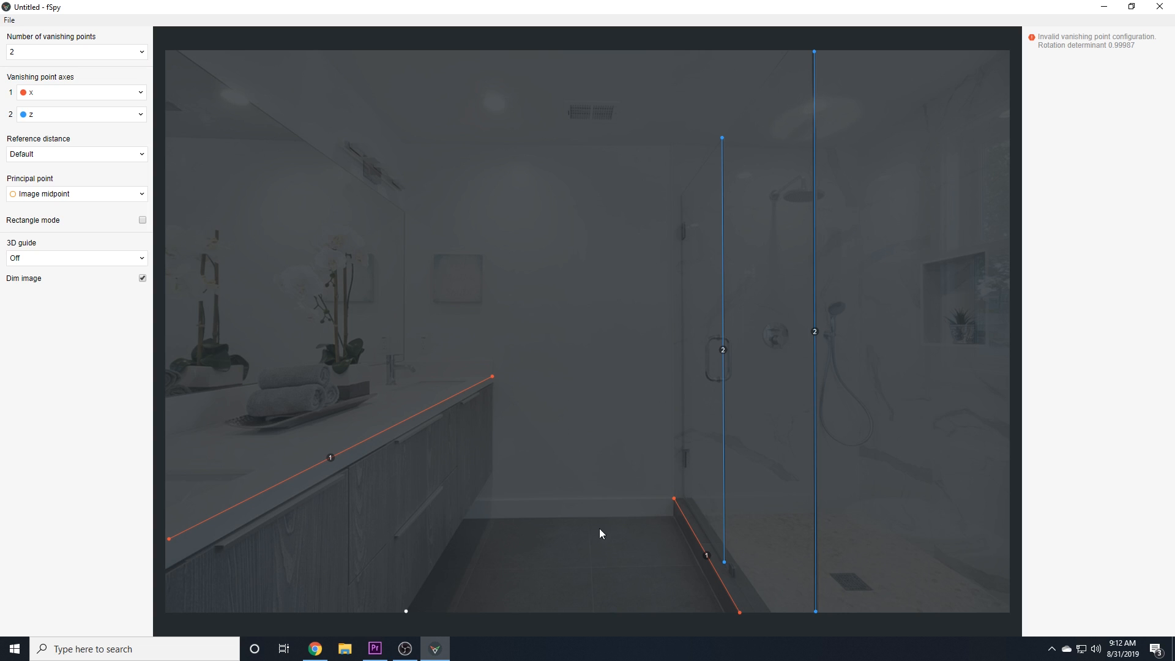
pyautogui.moveTo(607, 475)
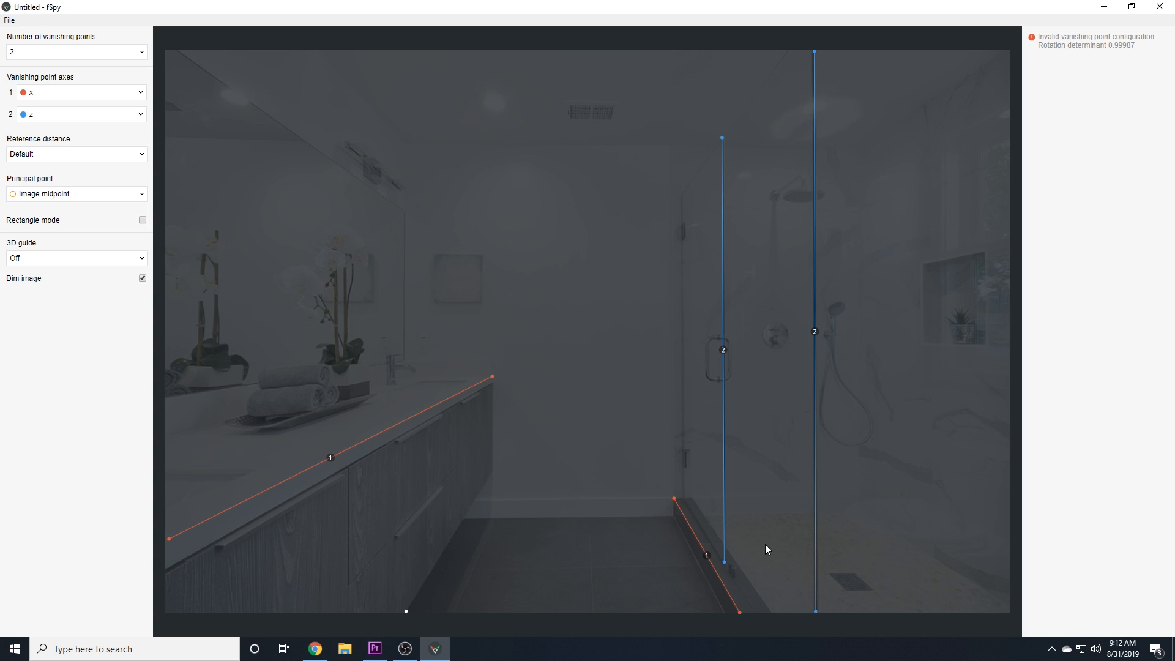
pyautogui.moveTo(738, 560)
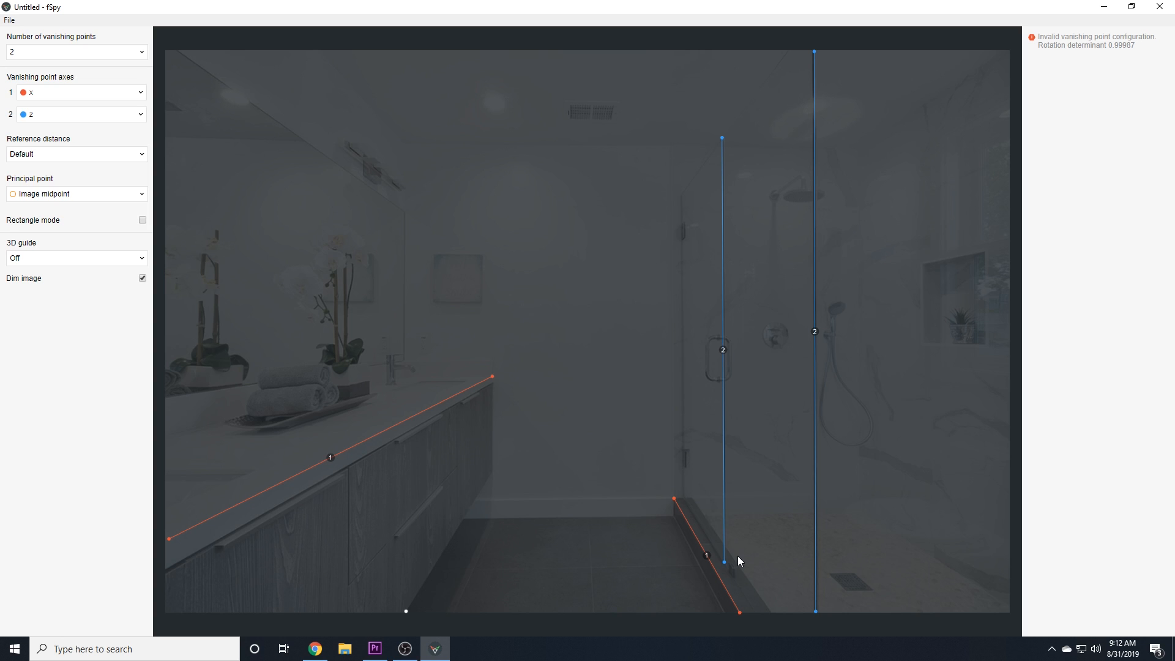
pyautogui.moveTo(735, 570)
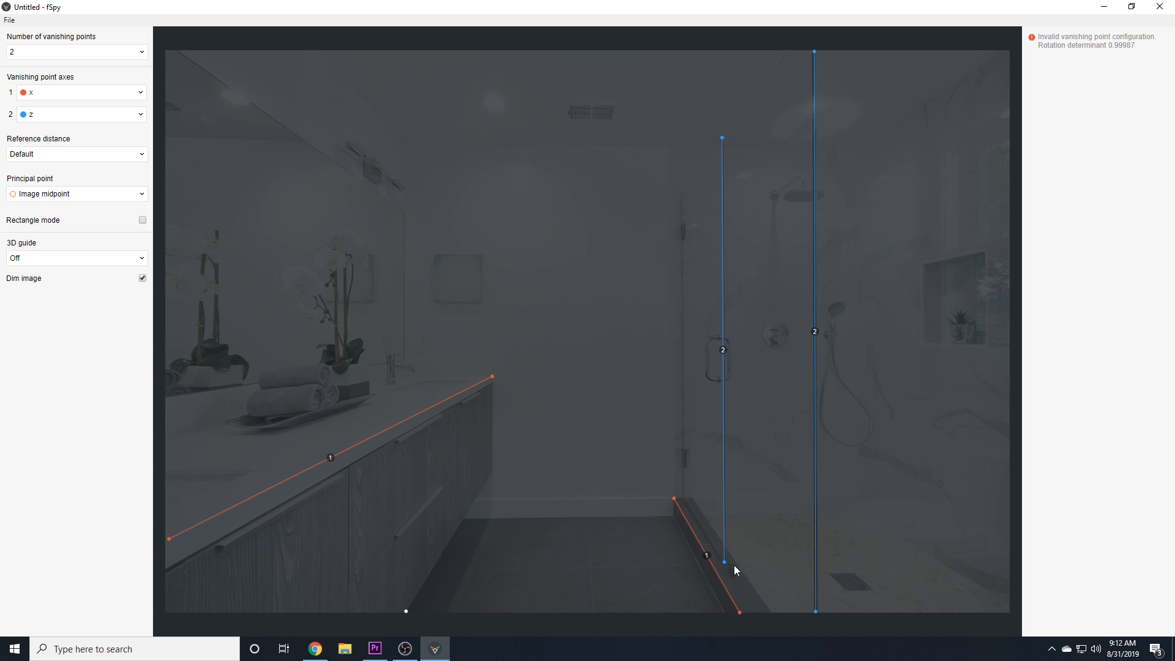
pyautogui.moveTo(816, 614)
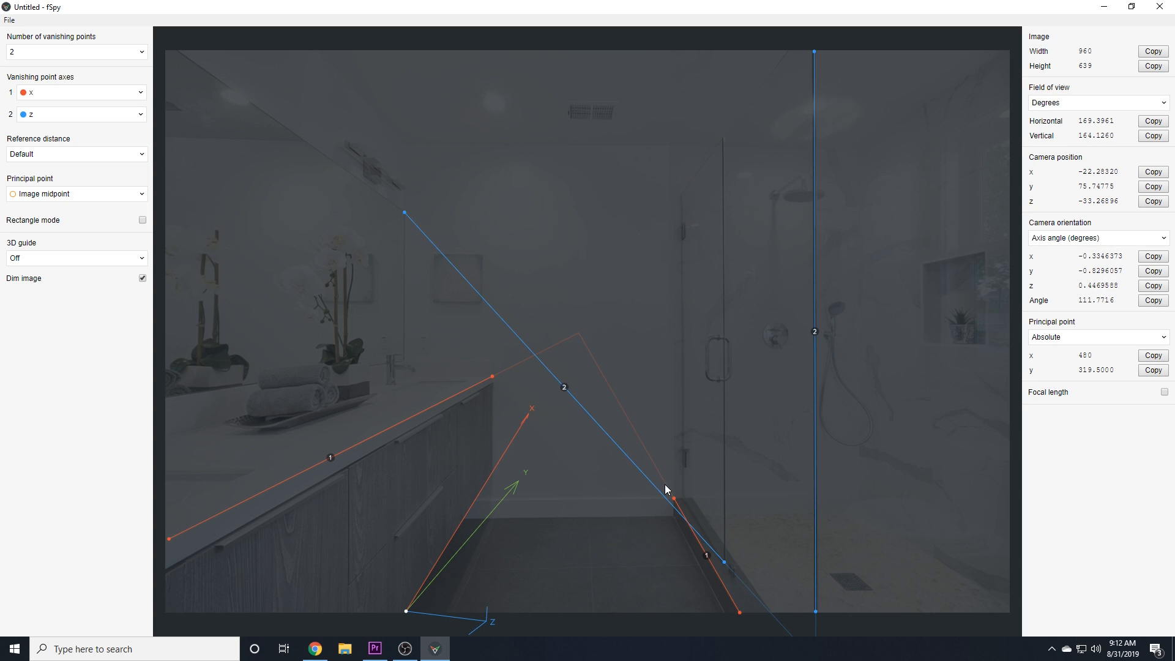
# - Stand the blue z line upright along the mirror edge and settle the origin on the floor before the shower
pyautogui.moveTo(665, 491); pyautogui.dragTo(437, 382)
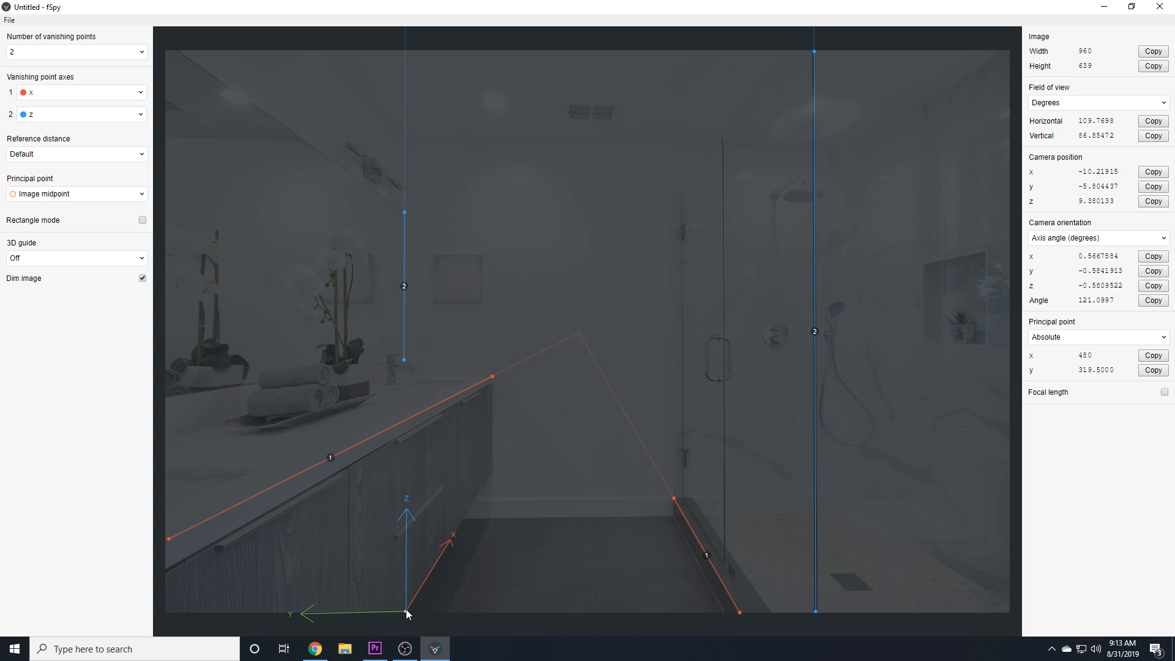
pyautogui.moveTo(406, 613); pyautogui.dragTo(712, 604)
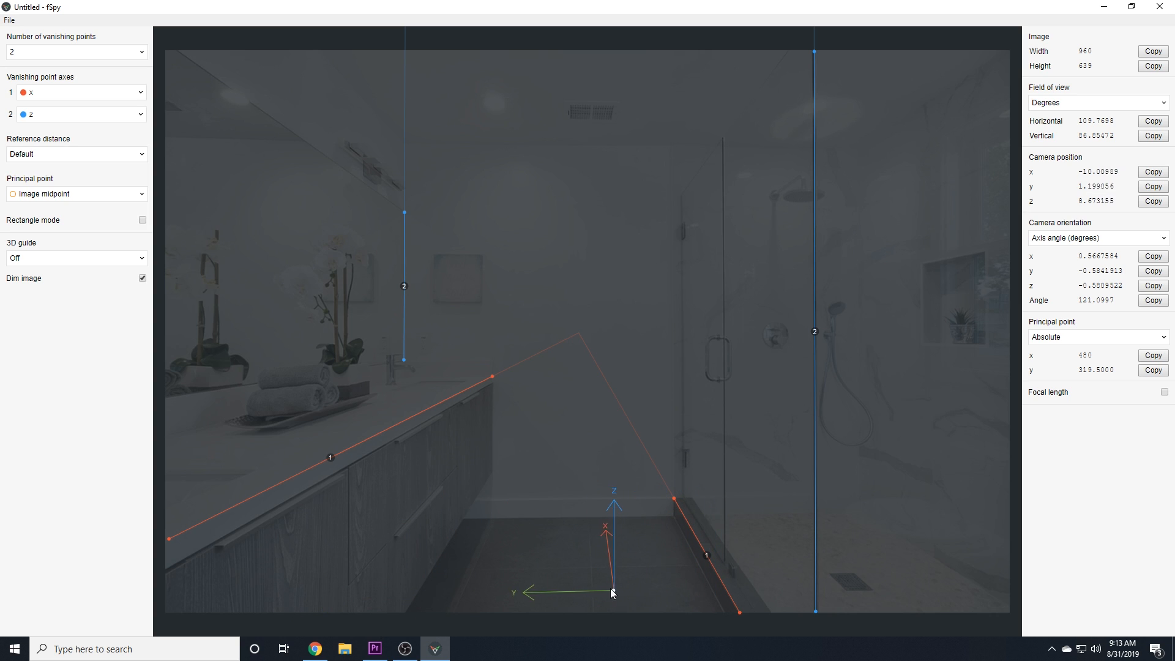
pyautogui.moveTo(611, 593); pyautogui.dragTo(412, 616)
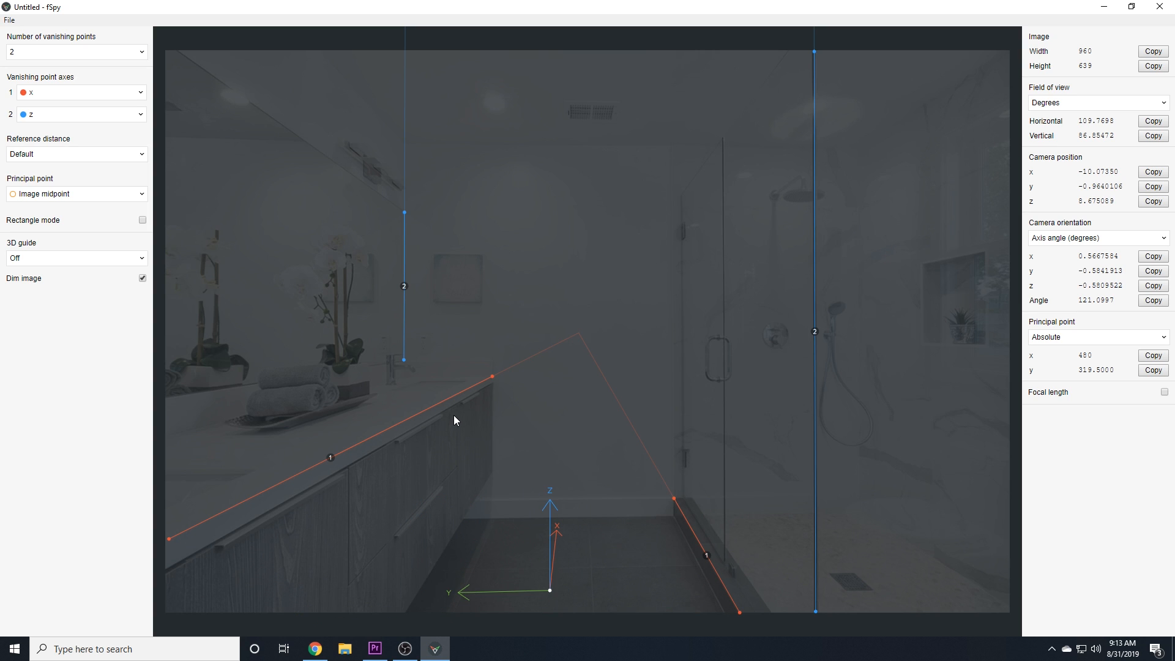
pyautogui.moveTo(677, 501)
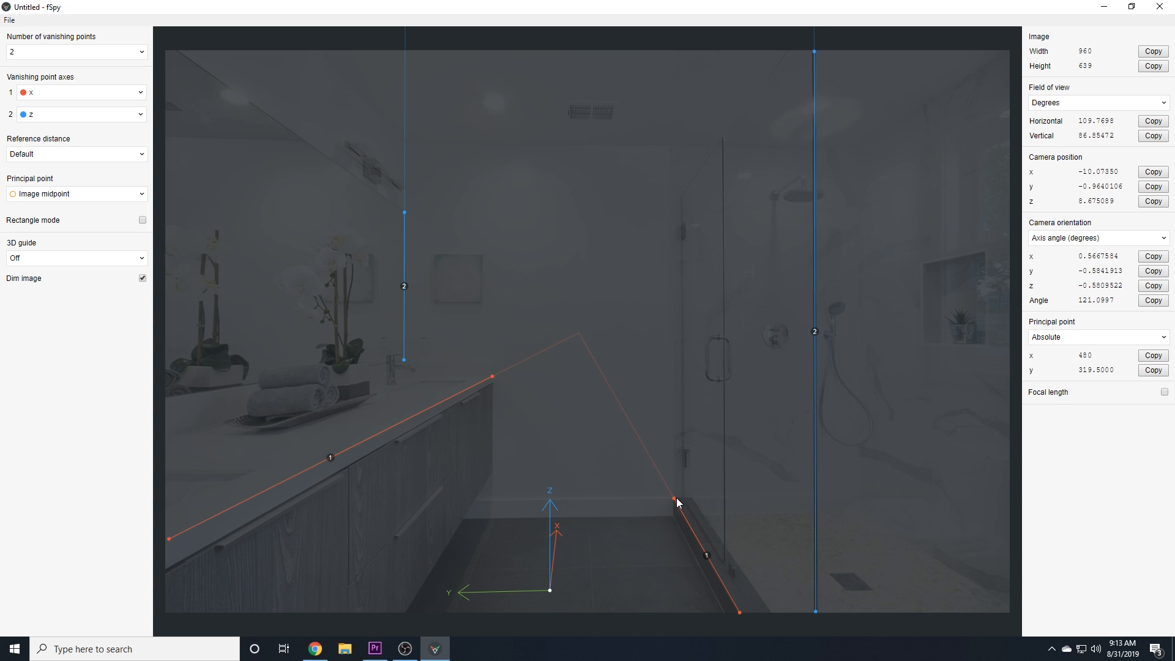
pyautogui.moveTo(415, 368)
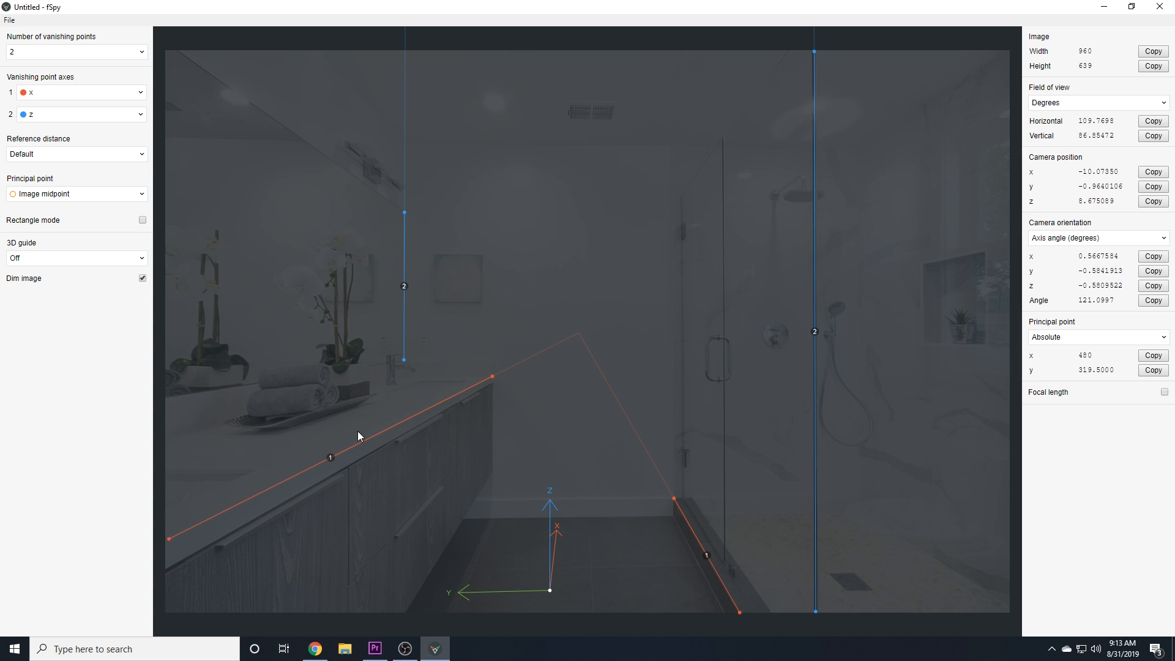
pyautogui.moveTo(619, 426)
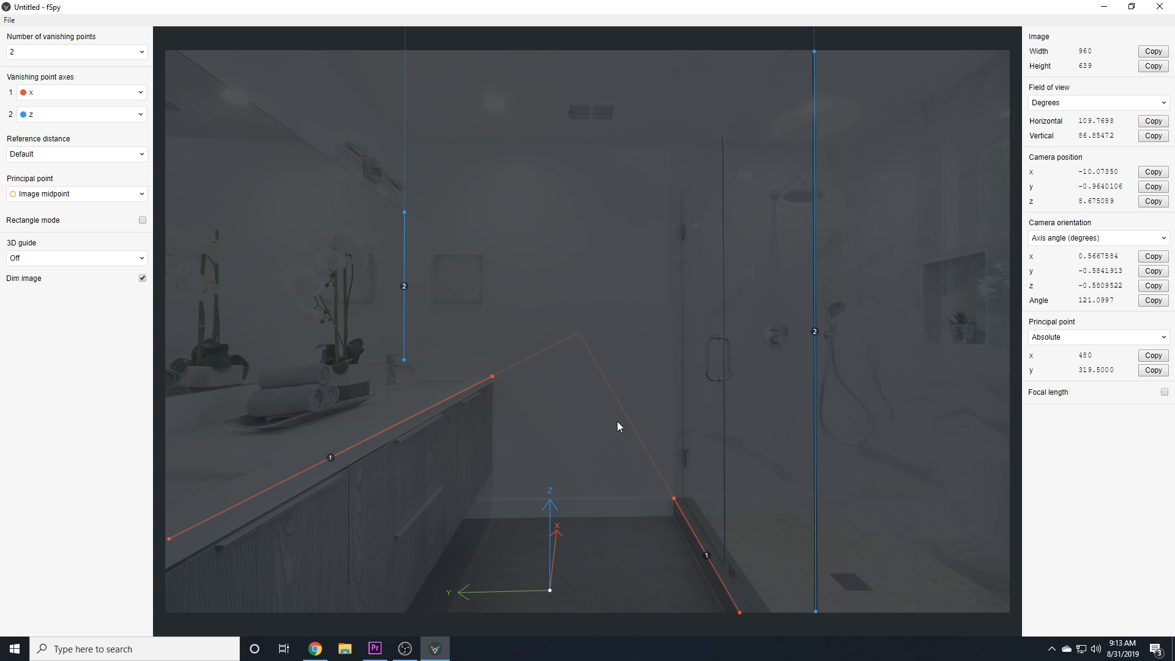
pyautogui.moveTo(1074, 61)
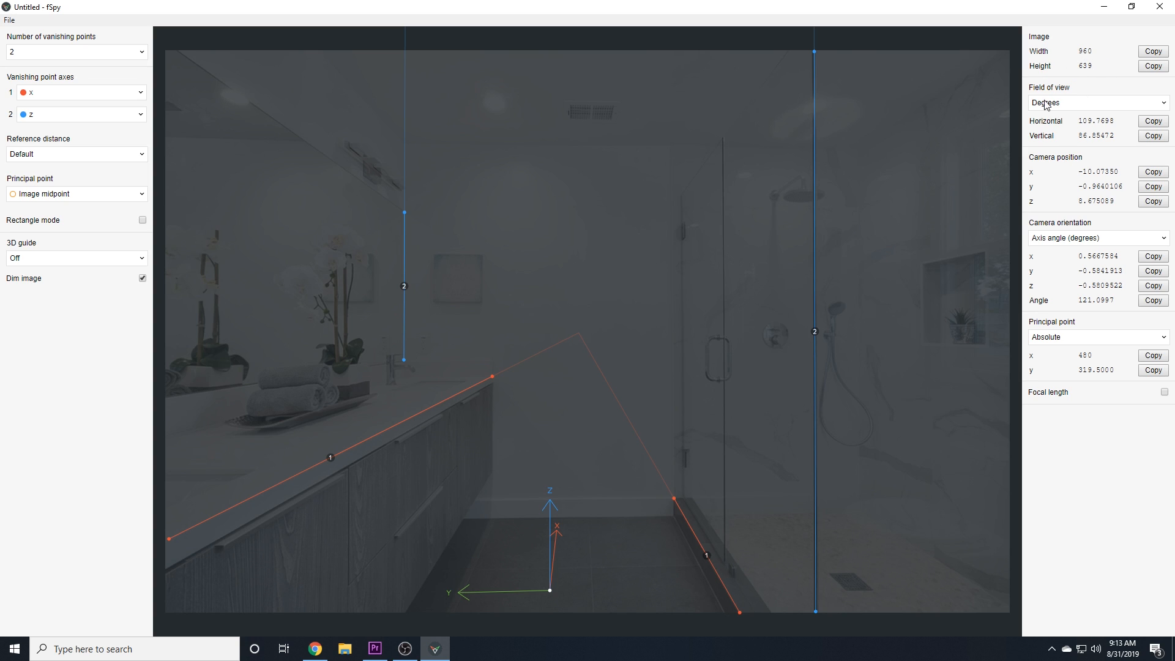
pyautogui.moveTo(1099, 186)
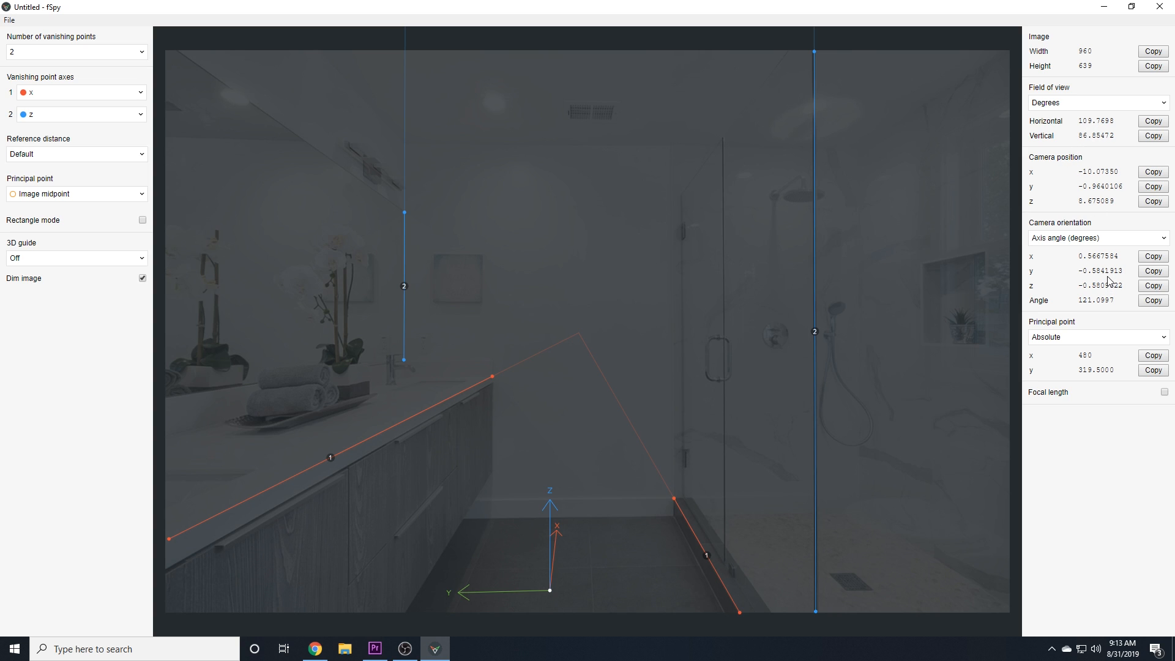
pyautogui.moveTo(1060, 347)
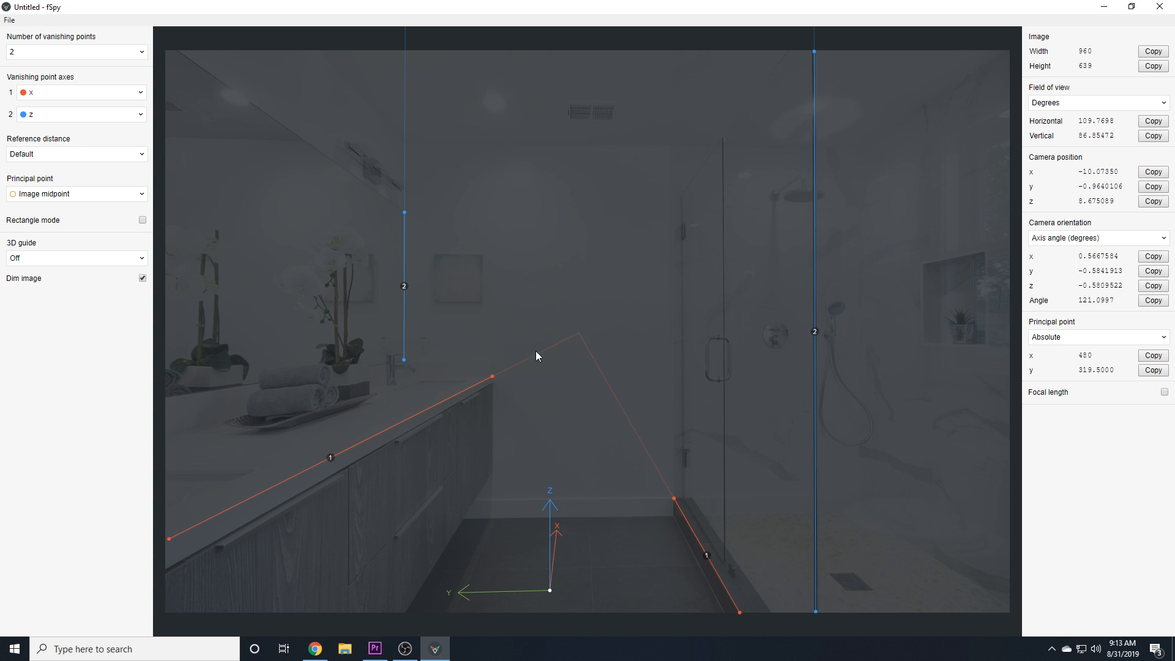
pyautogui.moveTo(69, 212)
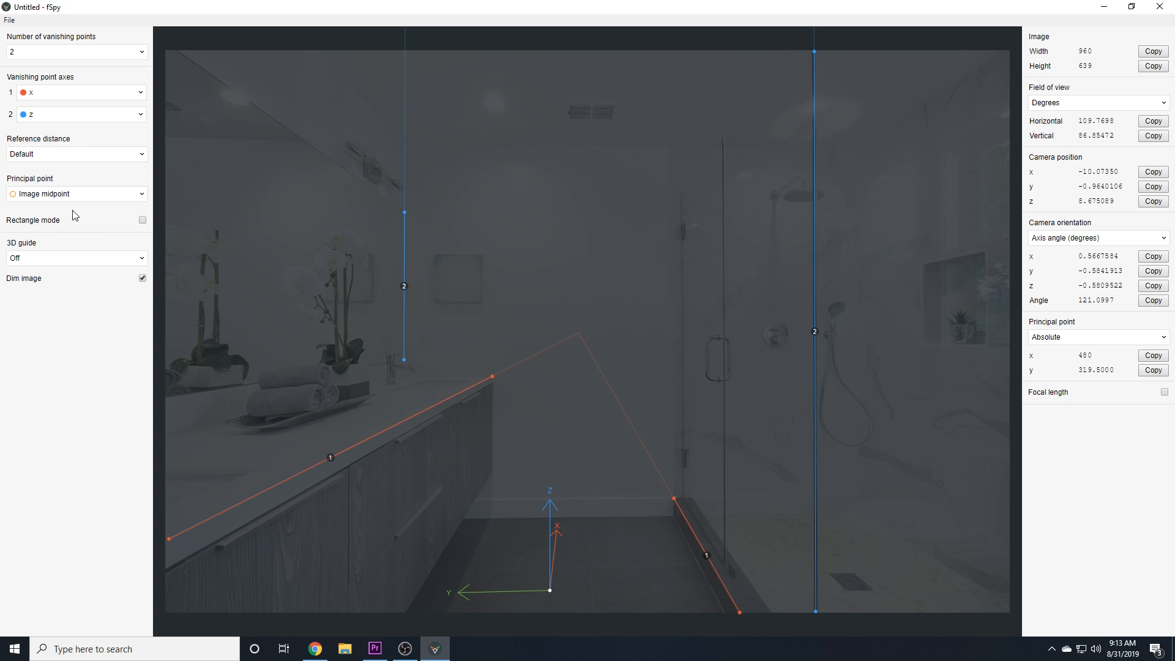
pyautogui.moveTo(515, 335)
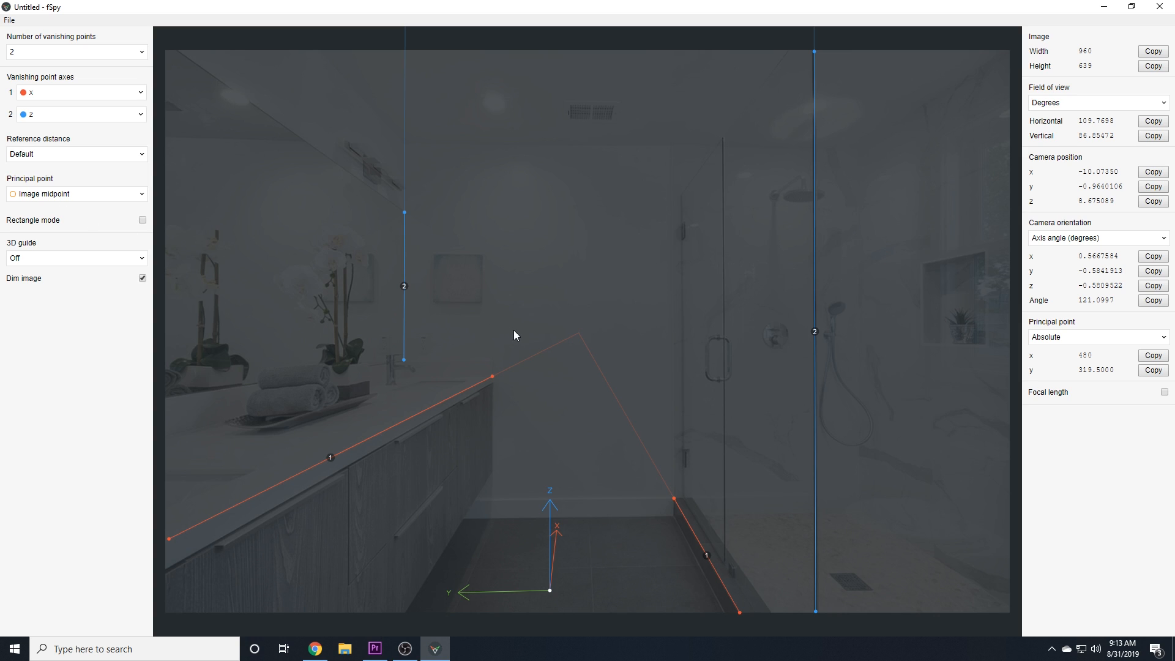
pyautogui.moveTo(579, 339)
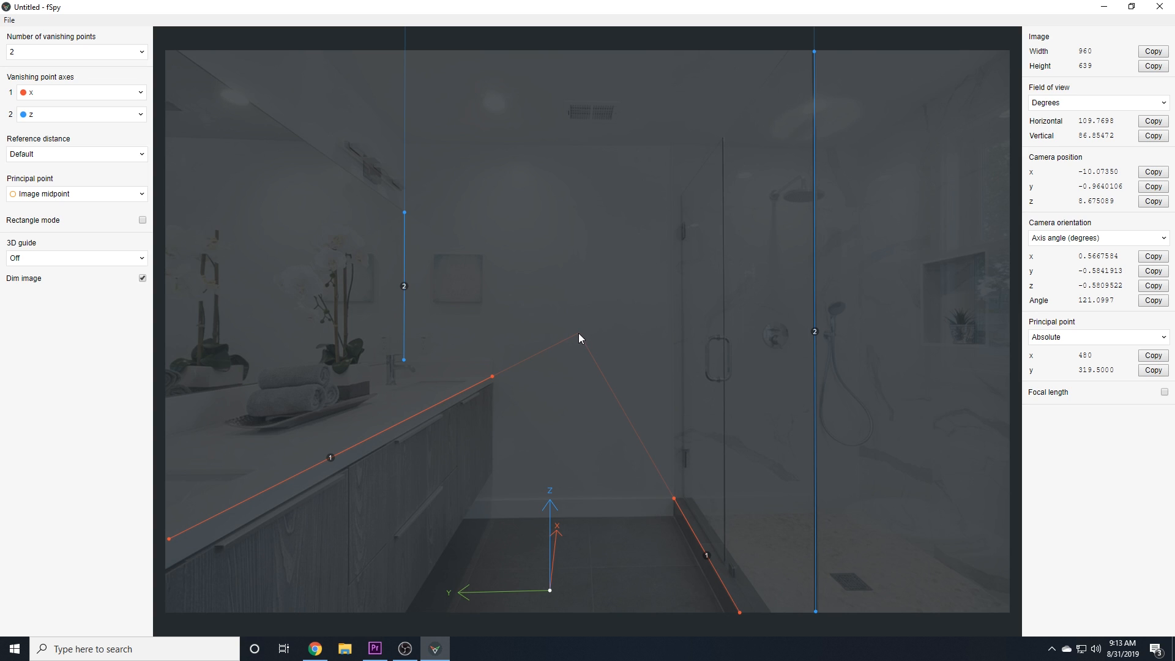
pyautogui.moveTo(576, 343)
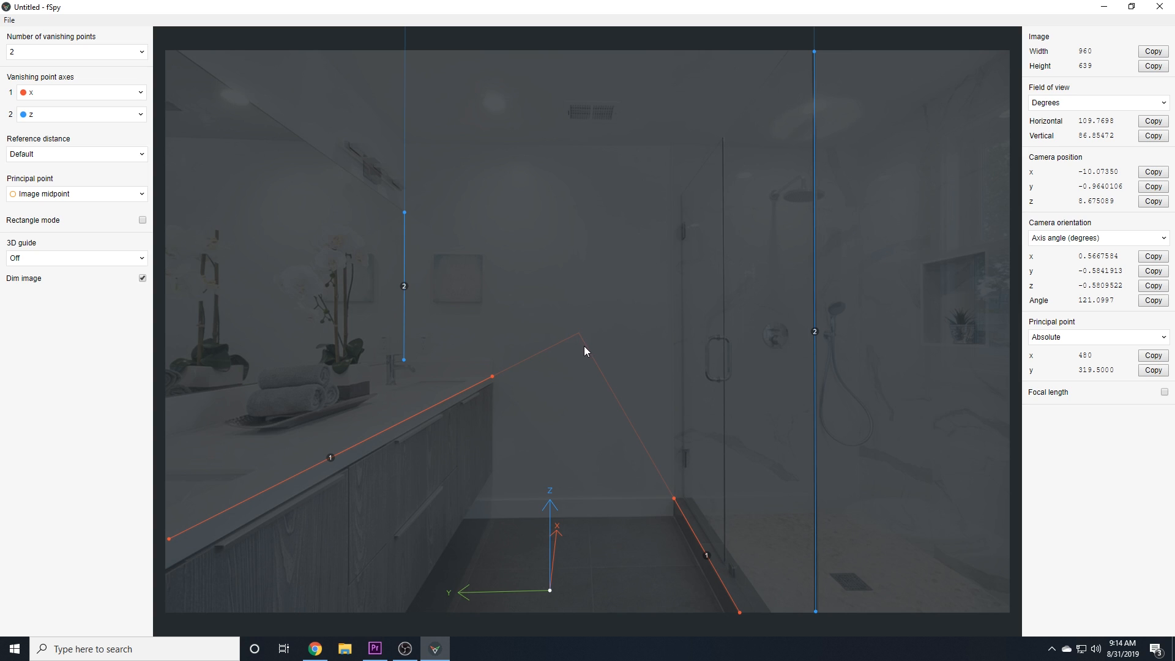
pyautogui.moveTo(583, 372)
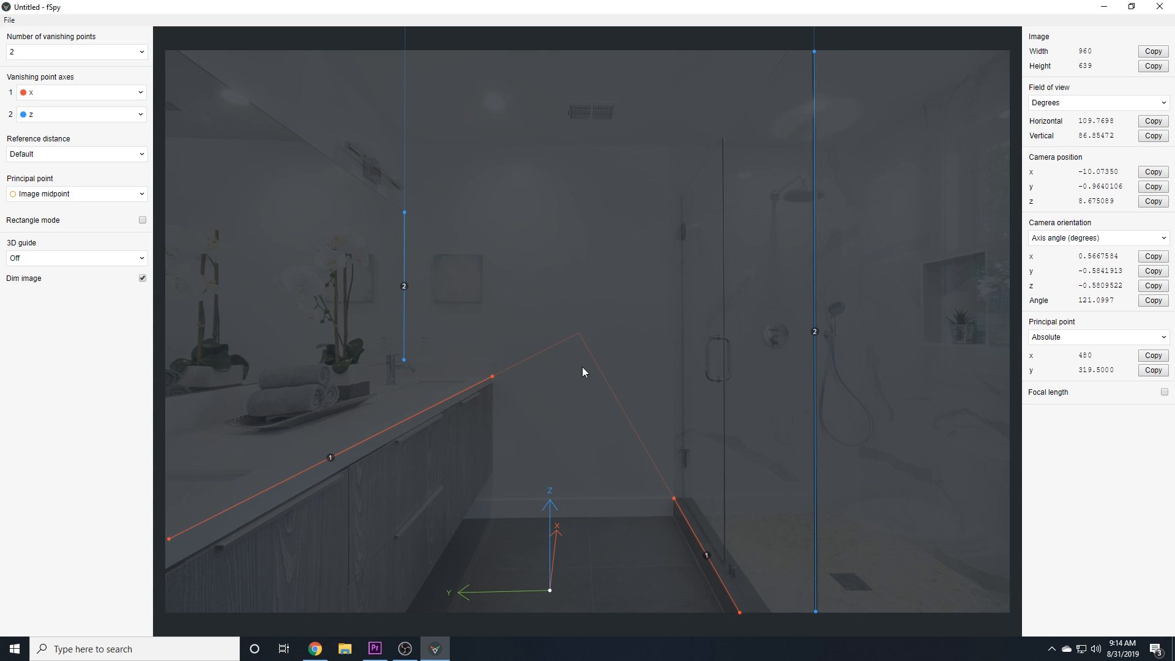
# - Switch the principal point to Manual and nudge its marker slightly up and right of the red lines' convergence
pyautogui.click(75, 194)
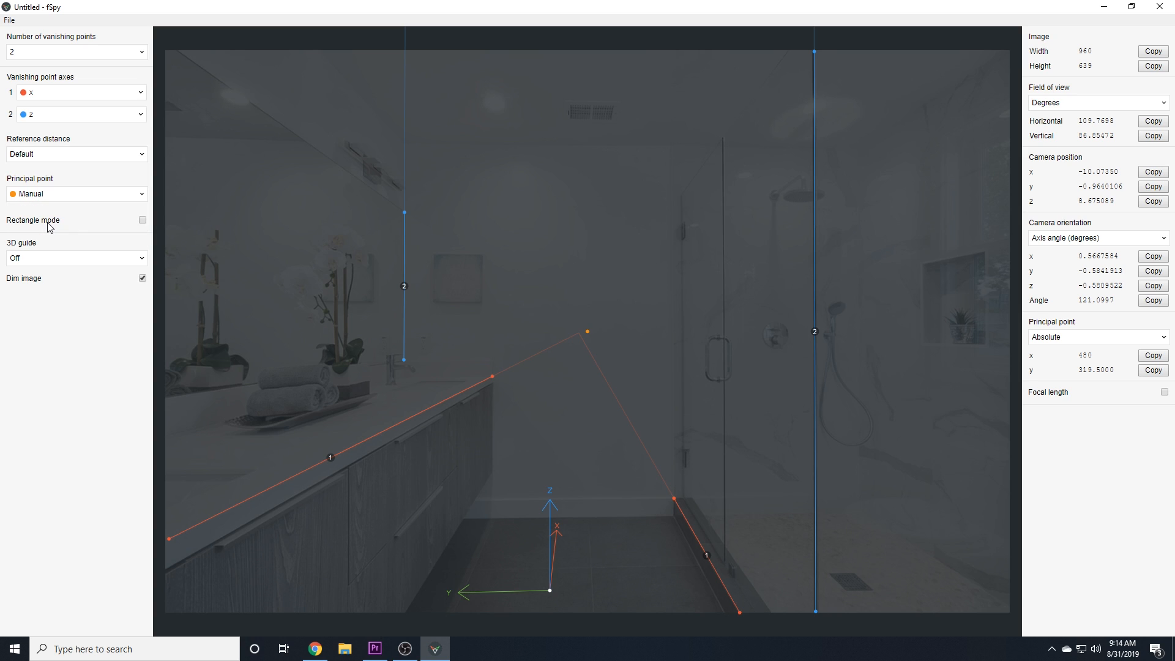
pyautogui.moveTo(587, 337)
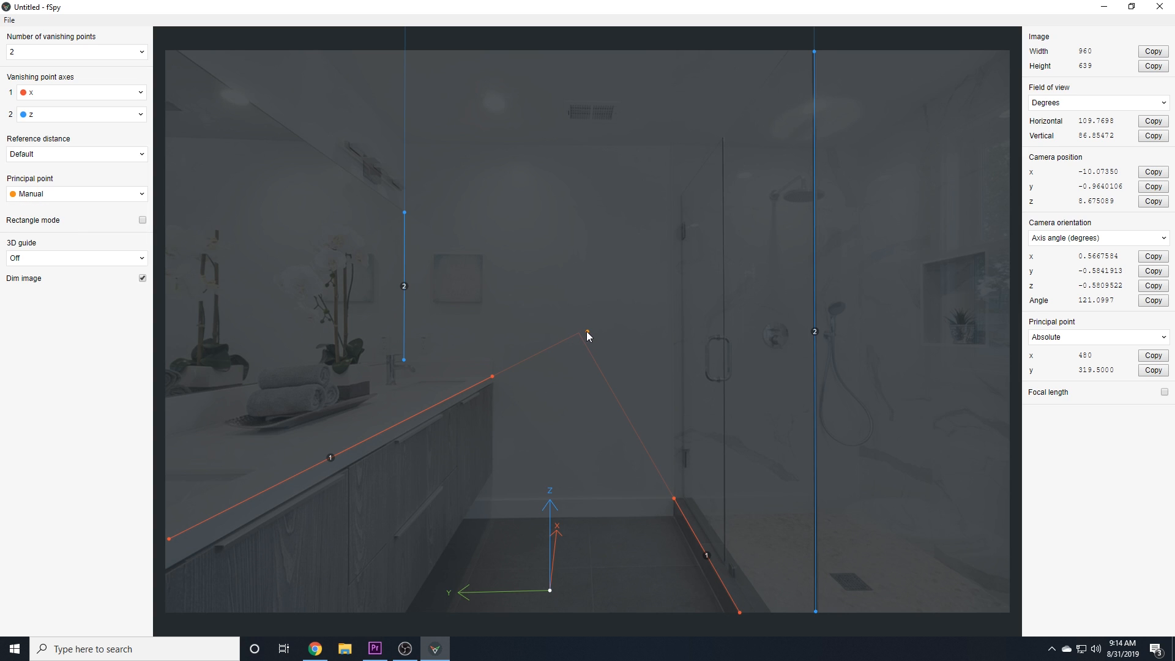
pyautogui.moveTo(587, 336); pyautogui.dragTo(587, 299)
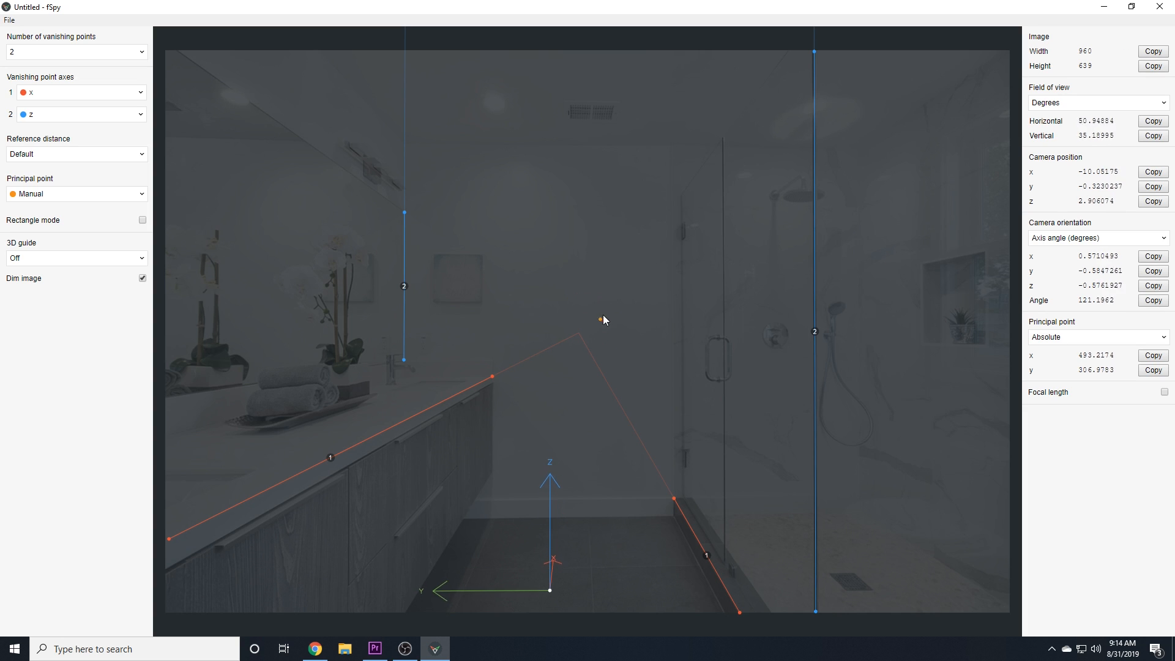
pyautogui.moveTo(607, 320); pyautogui.dragTo(608, 306)
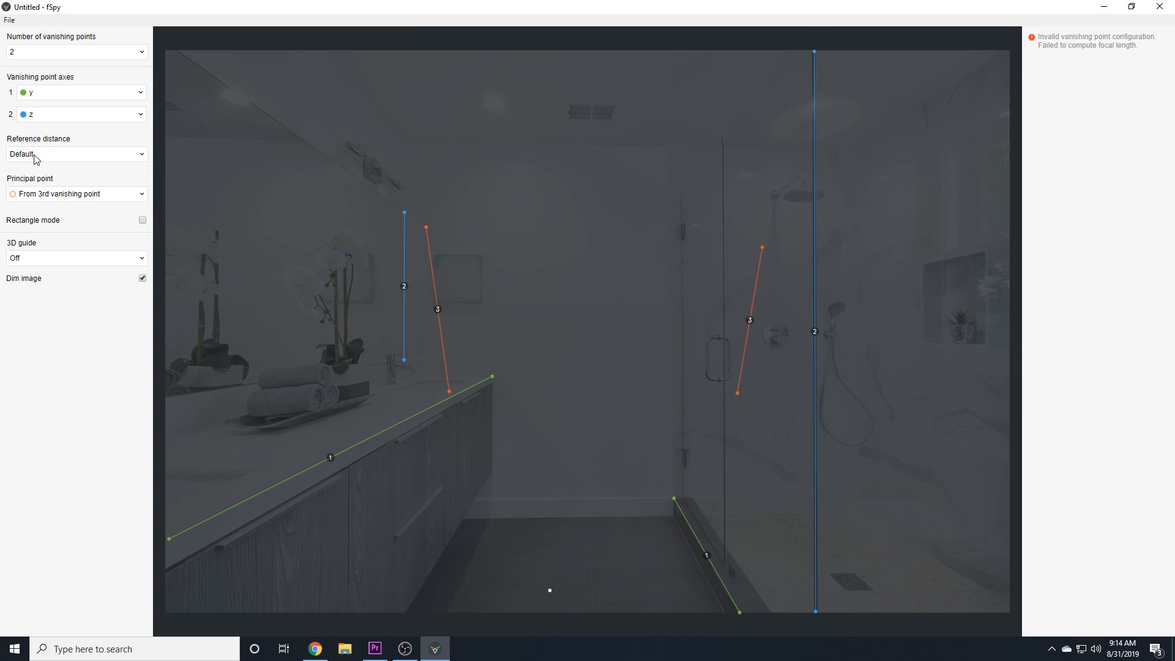
# - Lay the third vanishing-point lines along the ceiling edge and the shower curb edge
pyautogui.moveTo(426, 224); pyautogui.dragTo(411, 148)
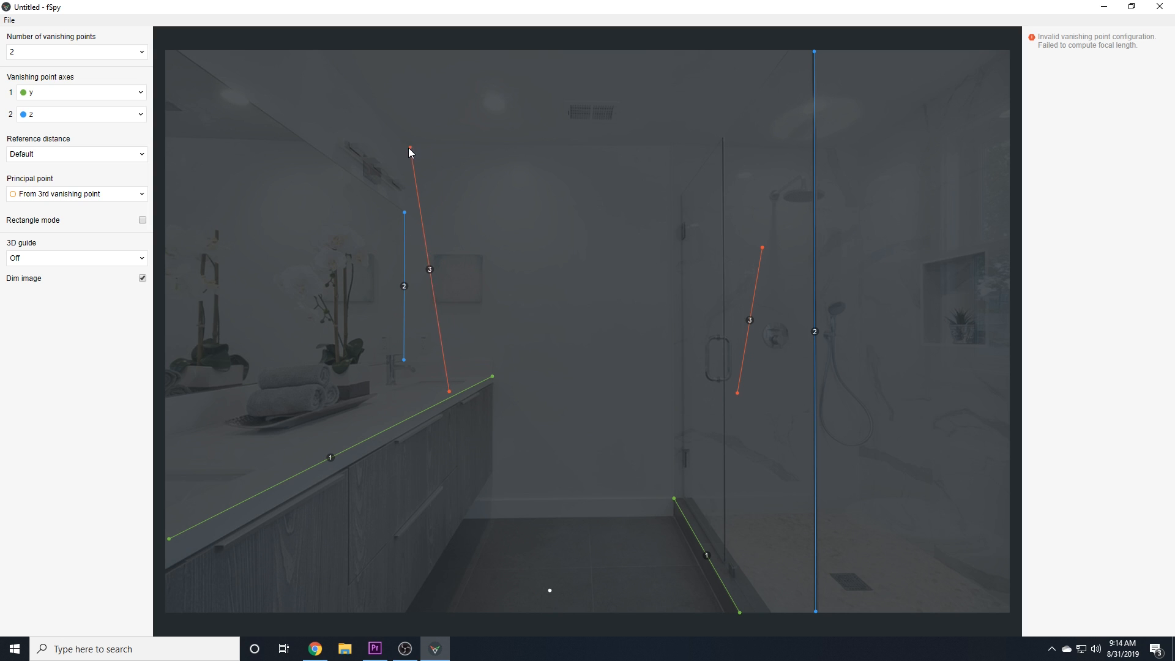
pyautogui.moveTo(449, 389); pyautogui.dragTo(772, 183)
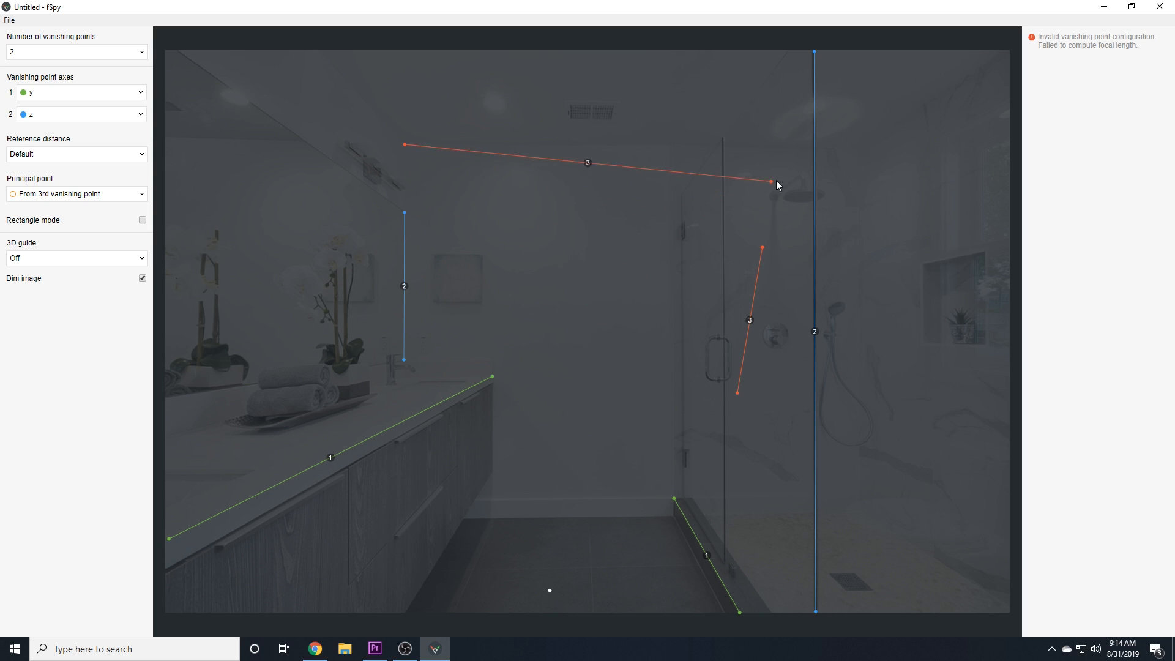
pyautogui.moveTo(769, 183); pyautogui.dragTo(852, 147)
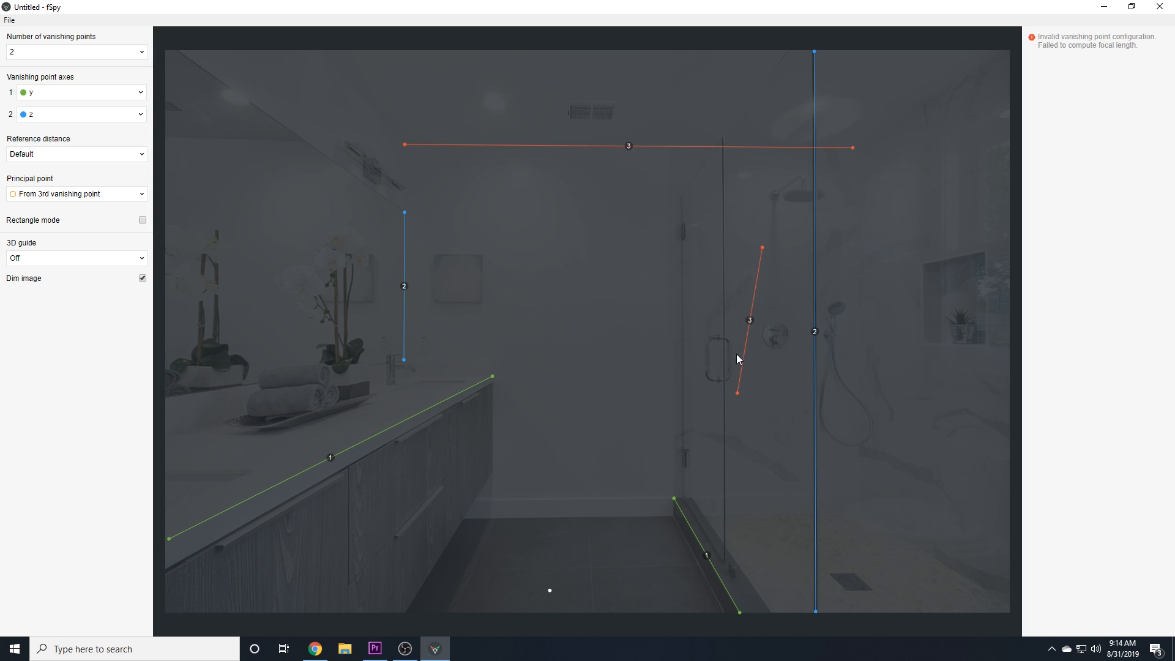
pyautogui.moveTo(737, 391); pyautogui.dragTo(476, 503)
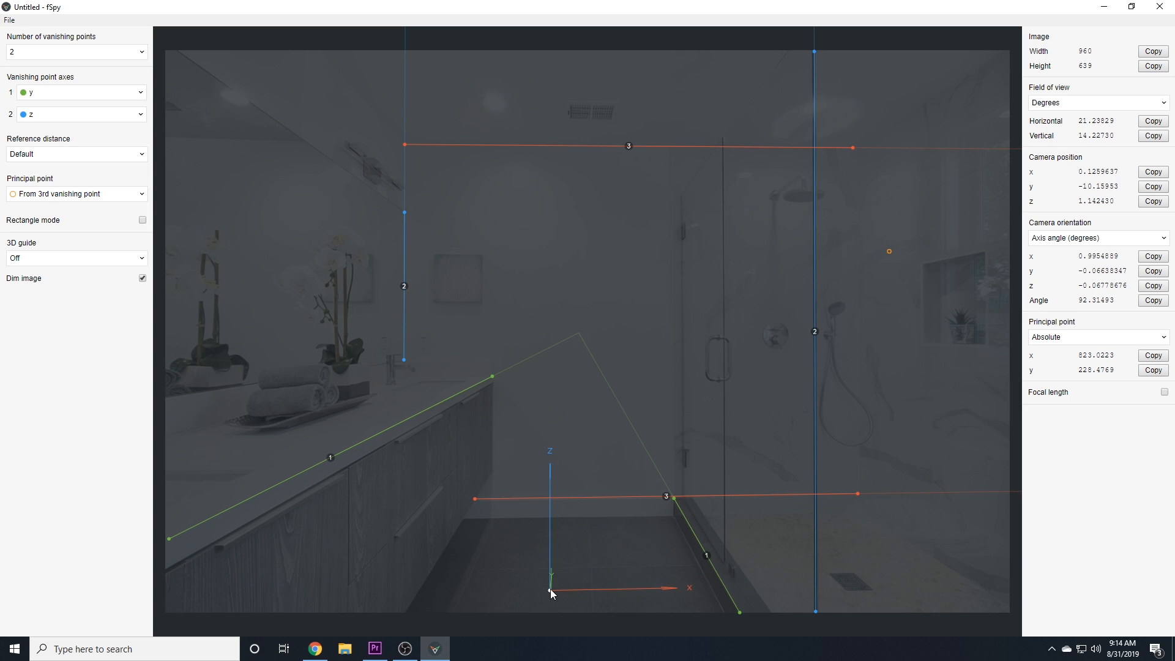
# - Place the origin at the vanity's lower corner
pyautogui.moveTo(551, 592); pyautogui.dragTo(435, 588)
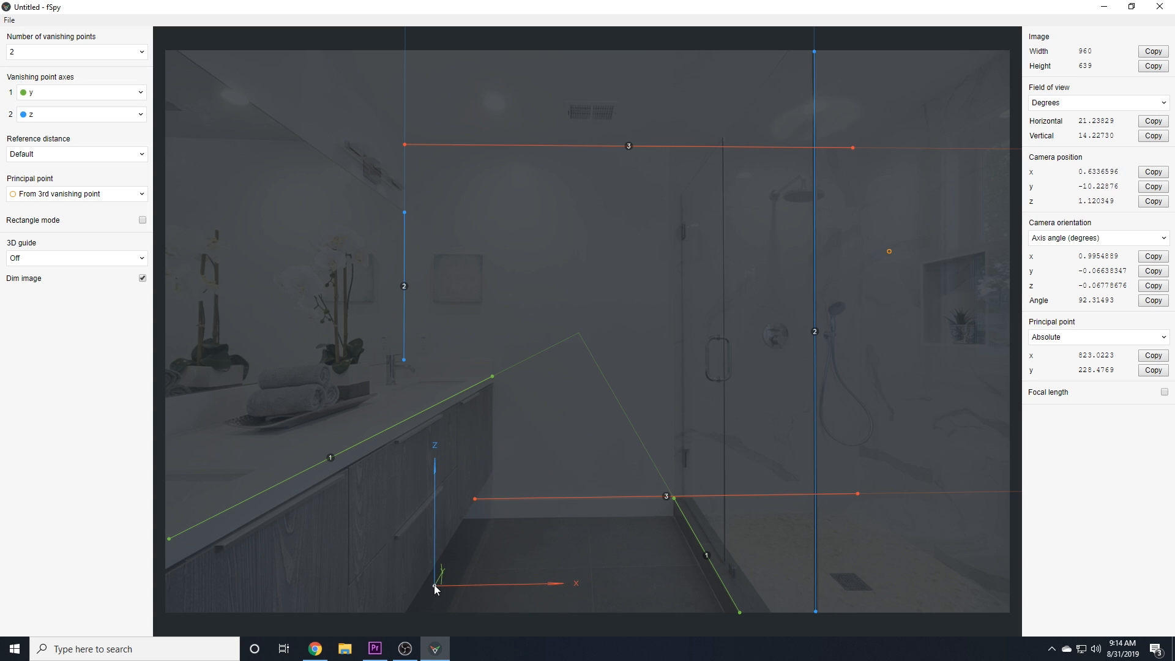
pyautogui.moveTo(434, 585); pyautogui.dragTo(476, 502)
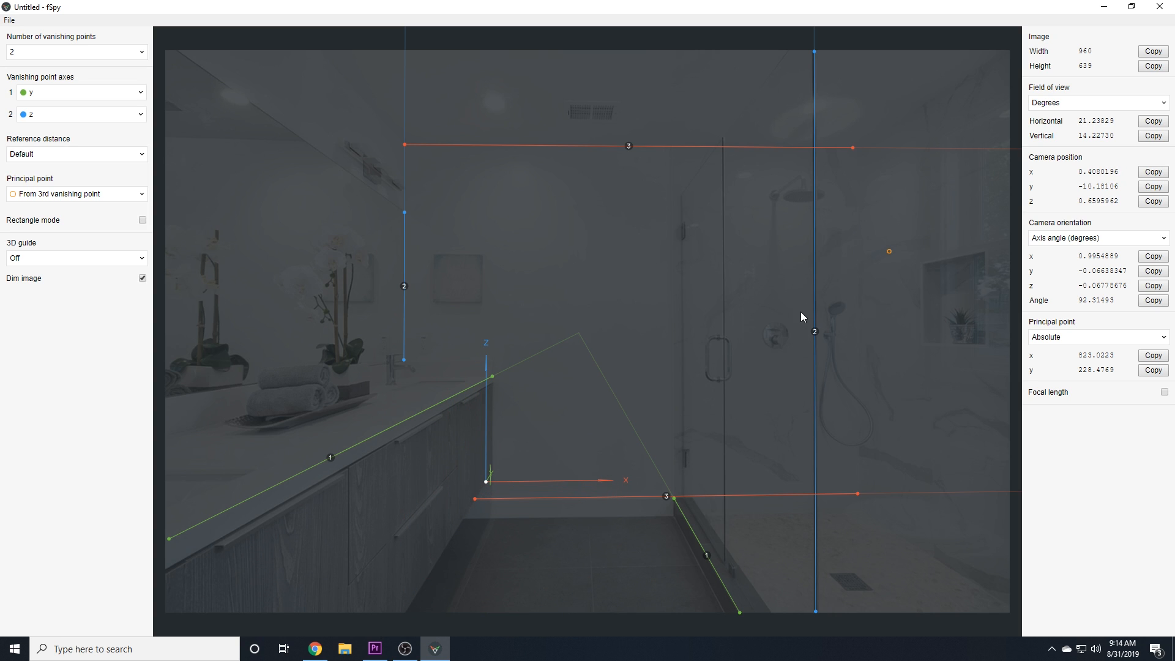
pyautogui.moveTo(890, 259)
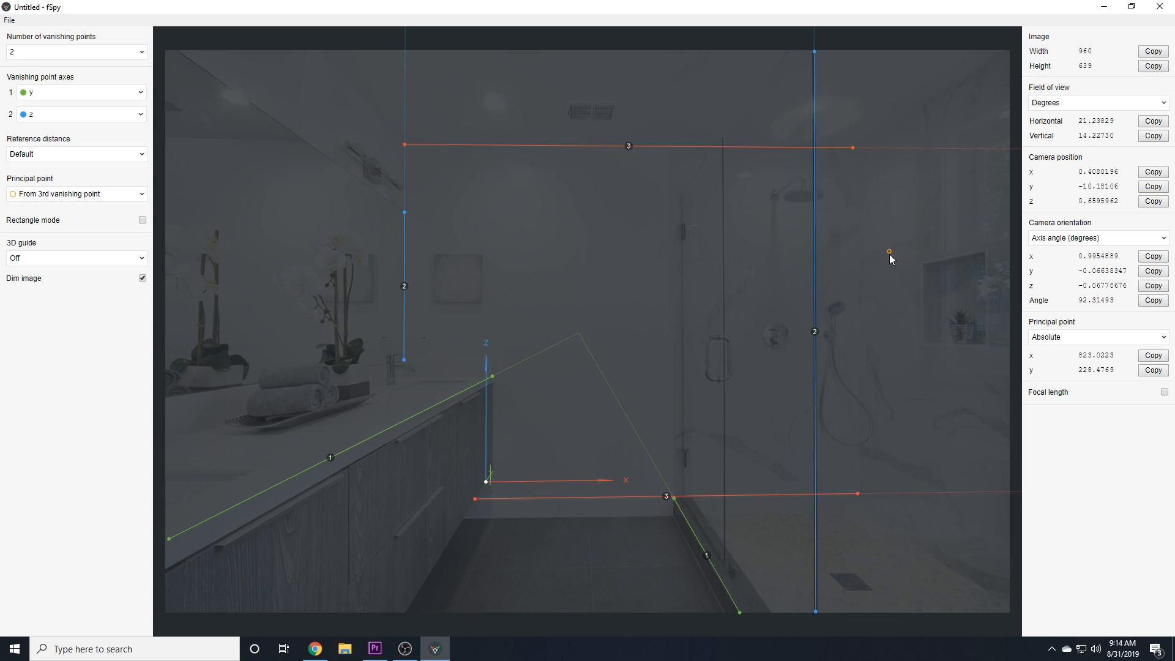
pyautogui.moveTo(75, 85)
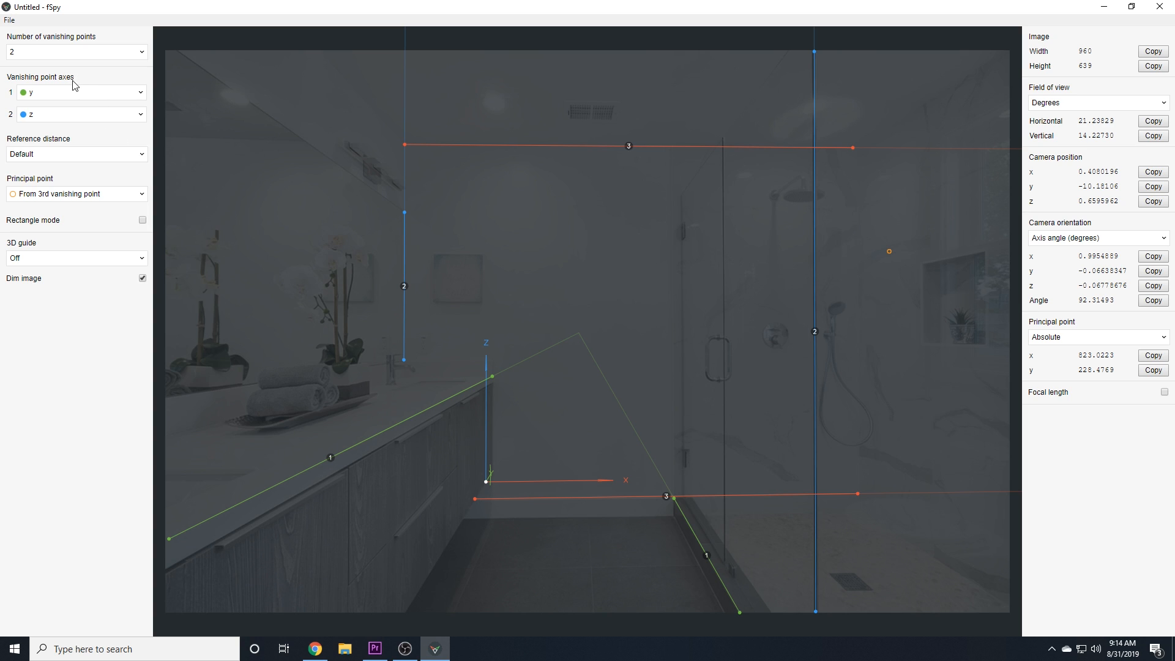
# - Use one vanishing point, show the Box 3D guide and fit it onto the shower's back wall
pyautogui.click(75, 51)
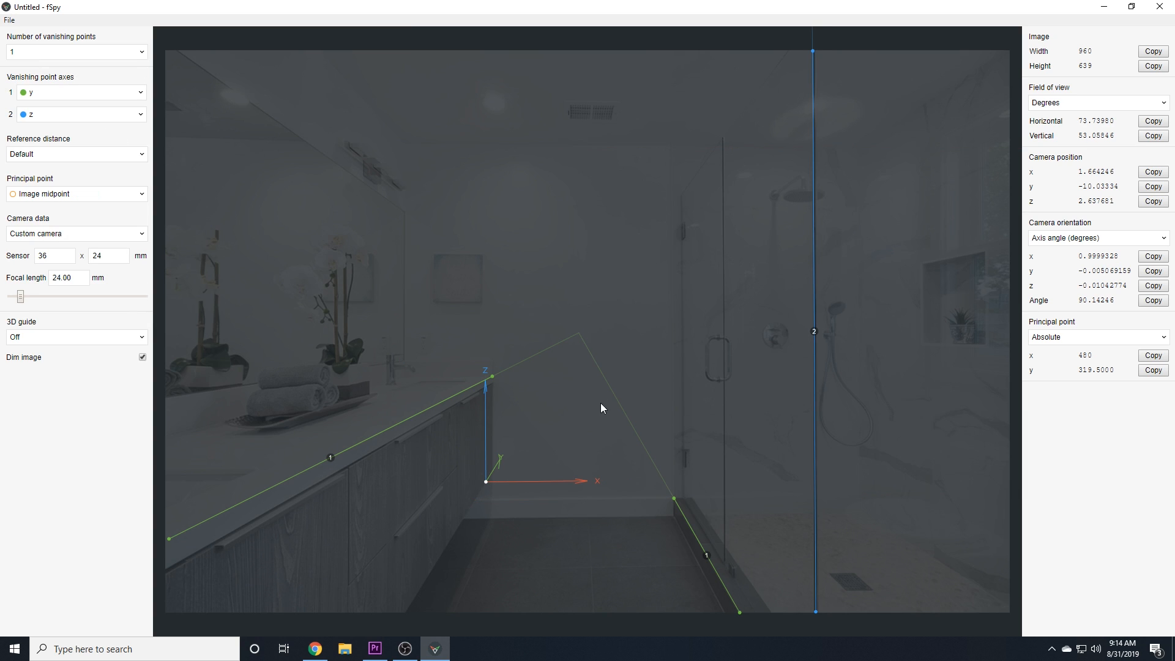
pyautogui.moveTo(485, 481); pyautogui.dragTo(407, 613)
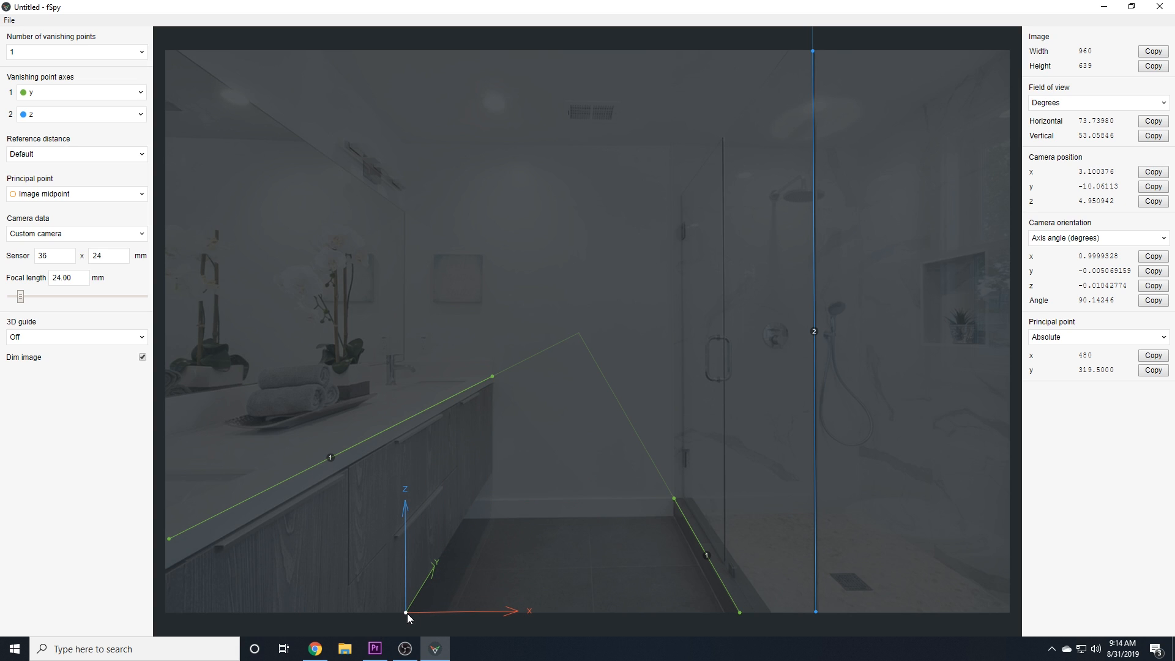
pyautogui.moveTo(108, 270)
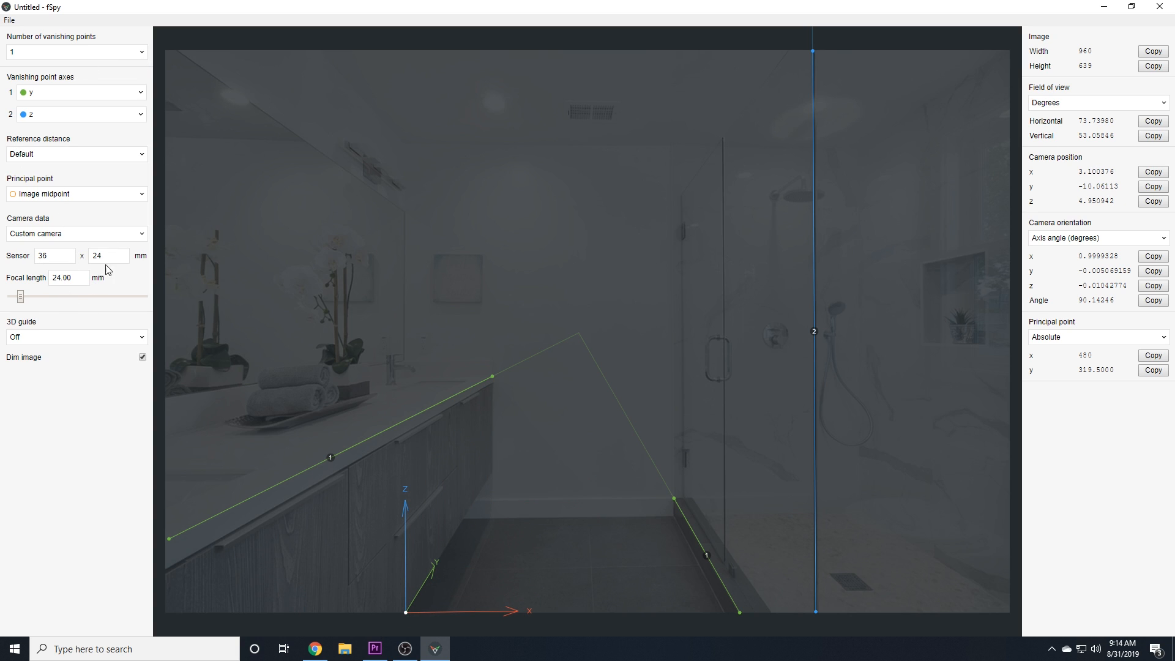
pyautogui.moveTo(96, 361)
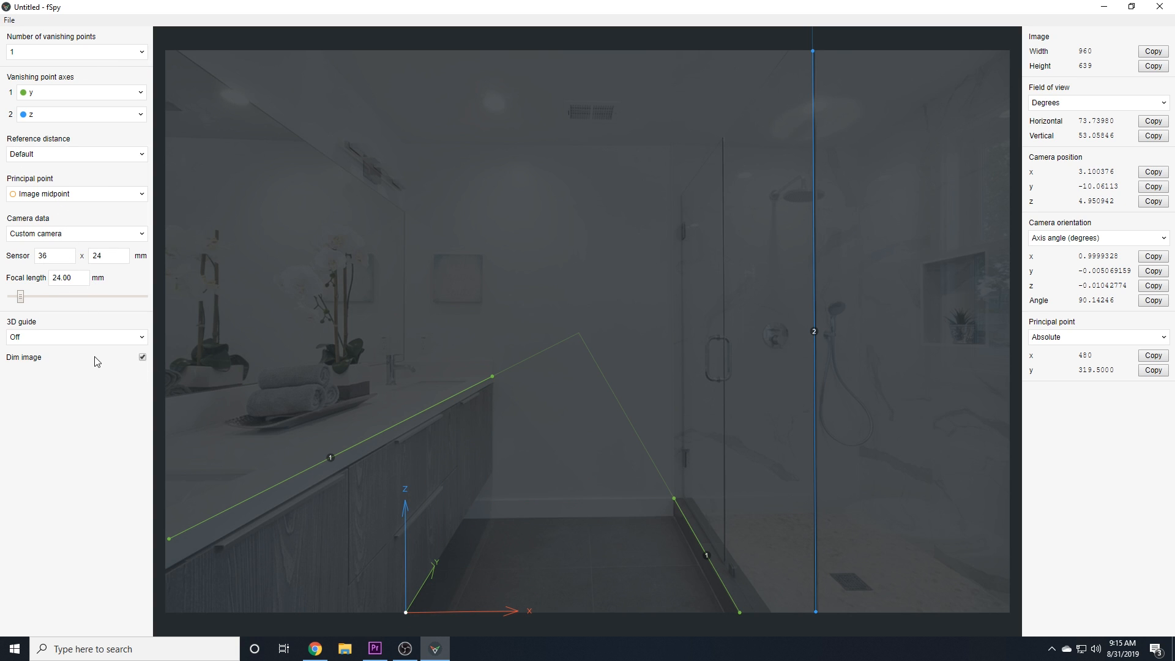
pyautogui.click(74, 336)
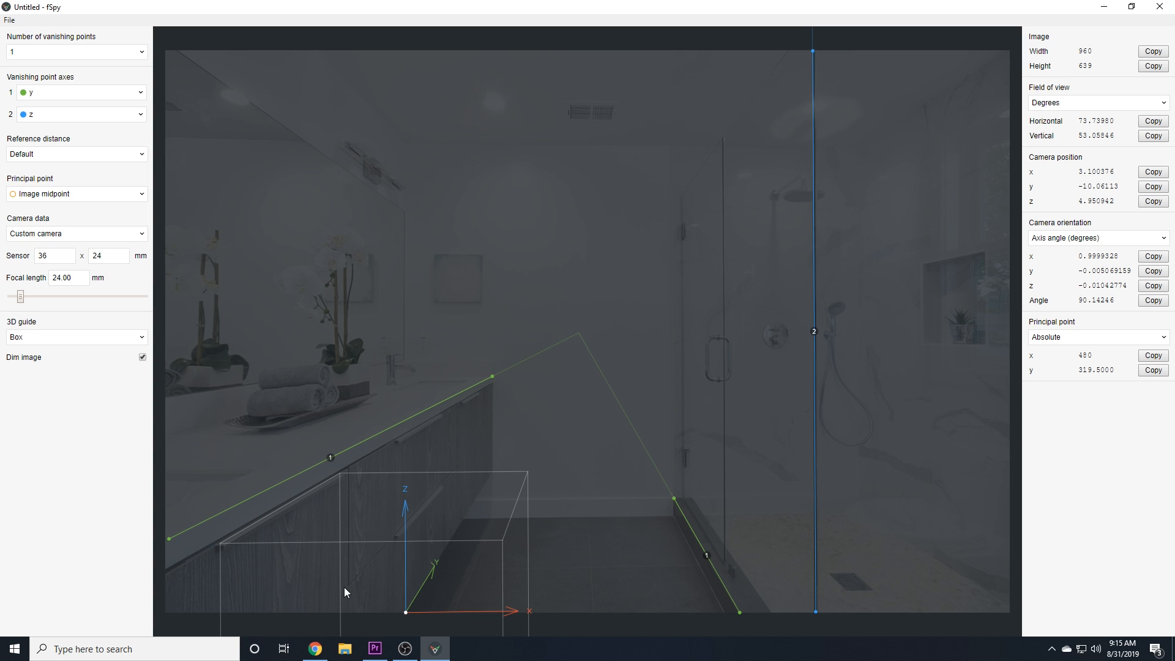
pyautogui.moveTo(405, 612); pyautogui.dragTo(556, 427)
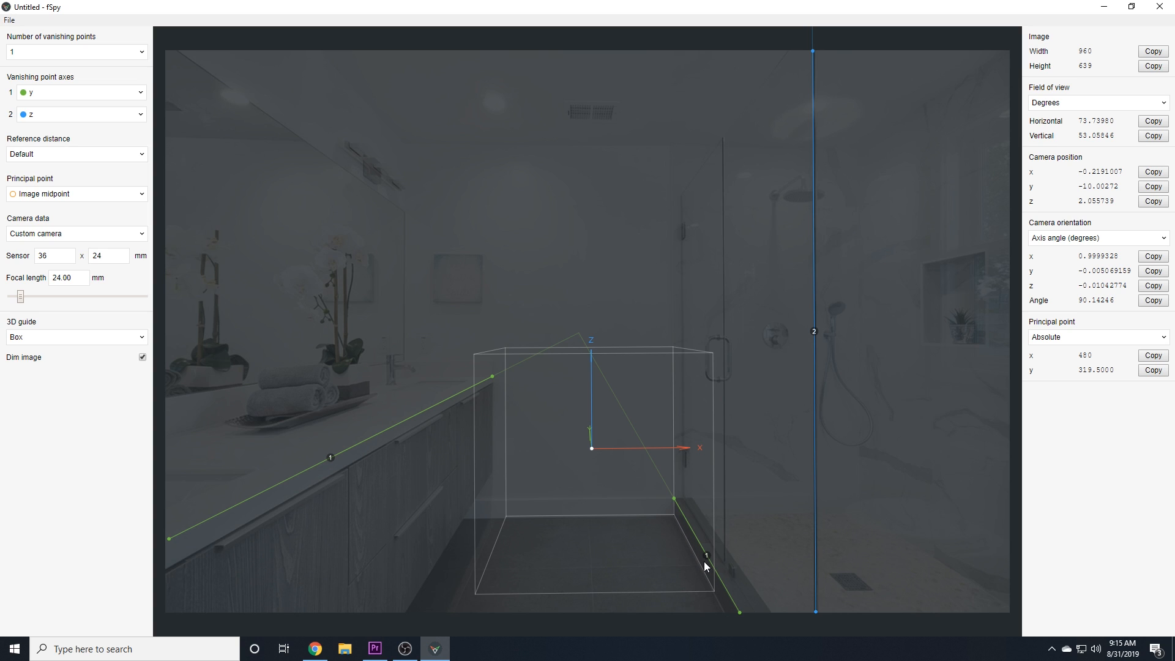
pyautogui.moveTo(593, 448); pyautogui.dragTo(578, 432)
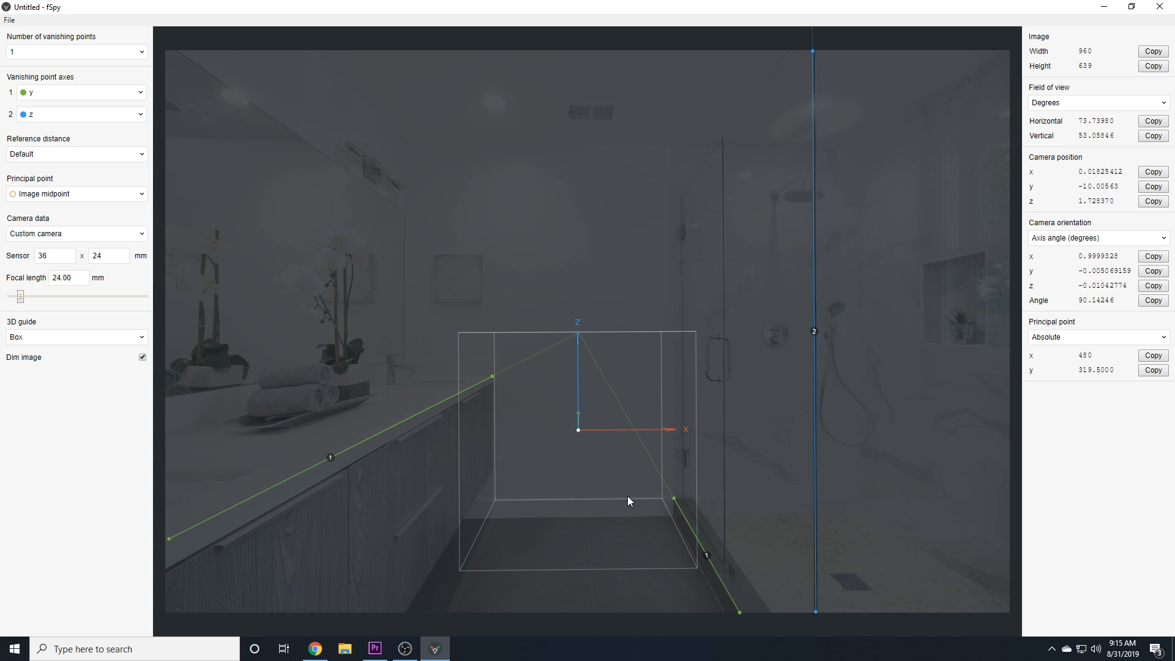
pyautogui.moveTo(635, 507)
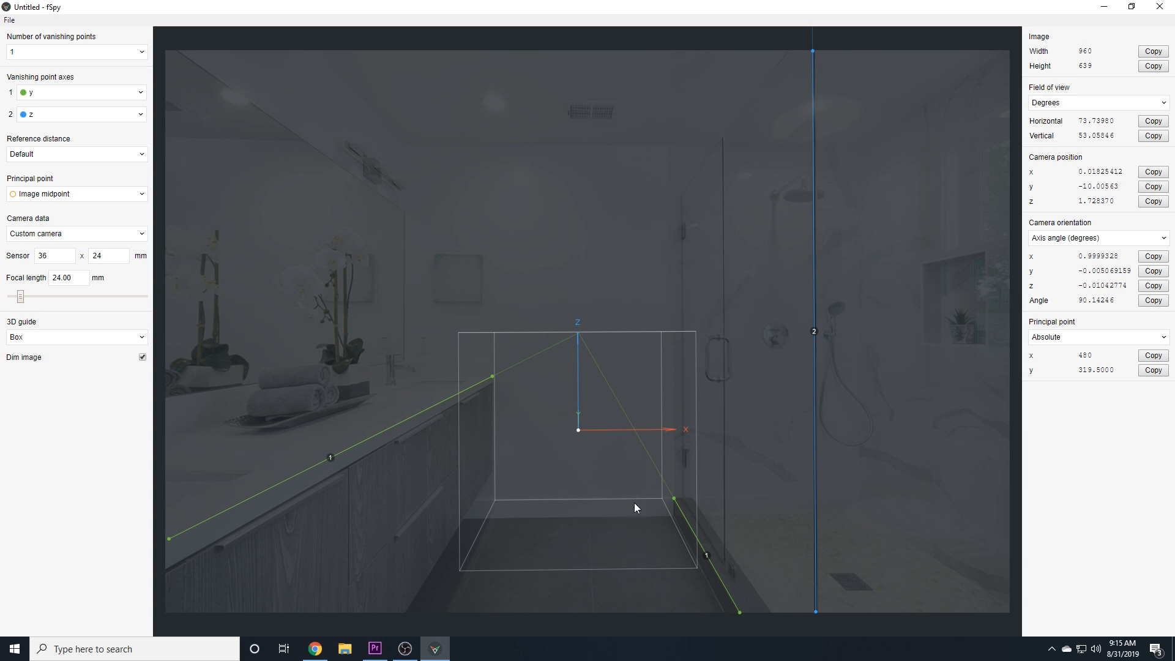
pyautogui.moveTo(333, 399)
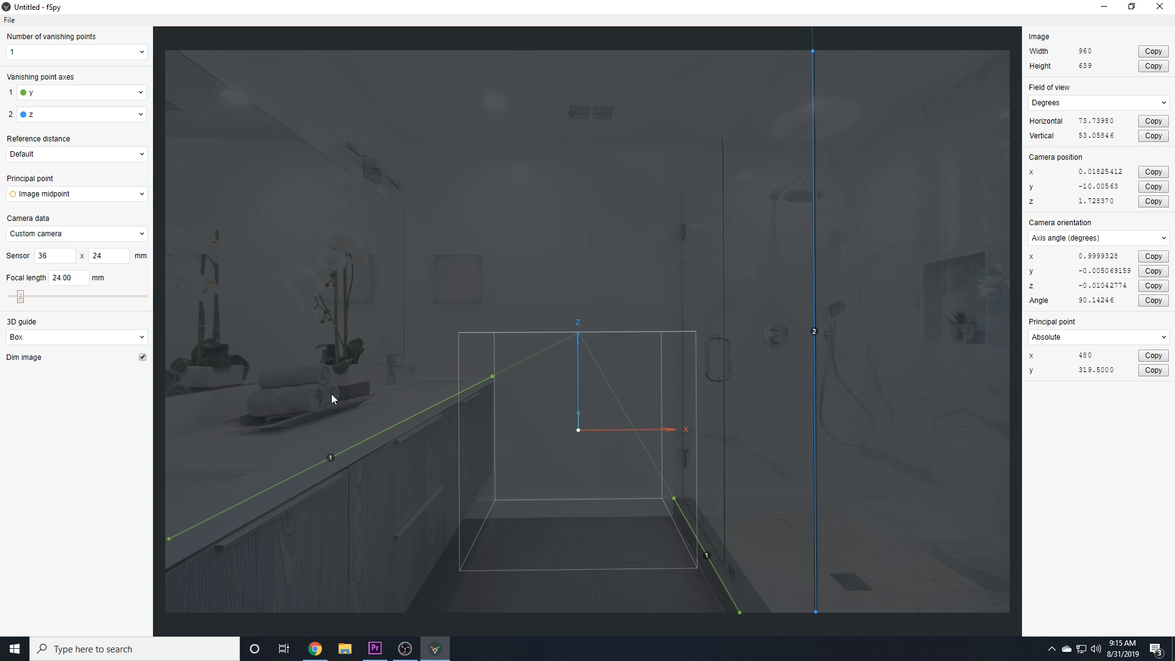
# - Try the yz and xz grid guides, moving the origin onto the shower wall
pyautogui.click(74, 337)
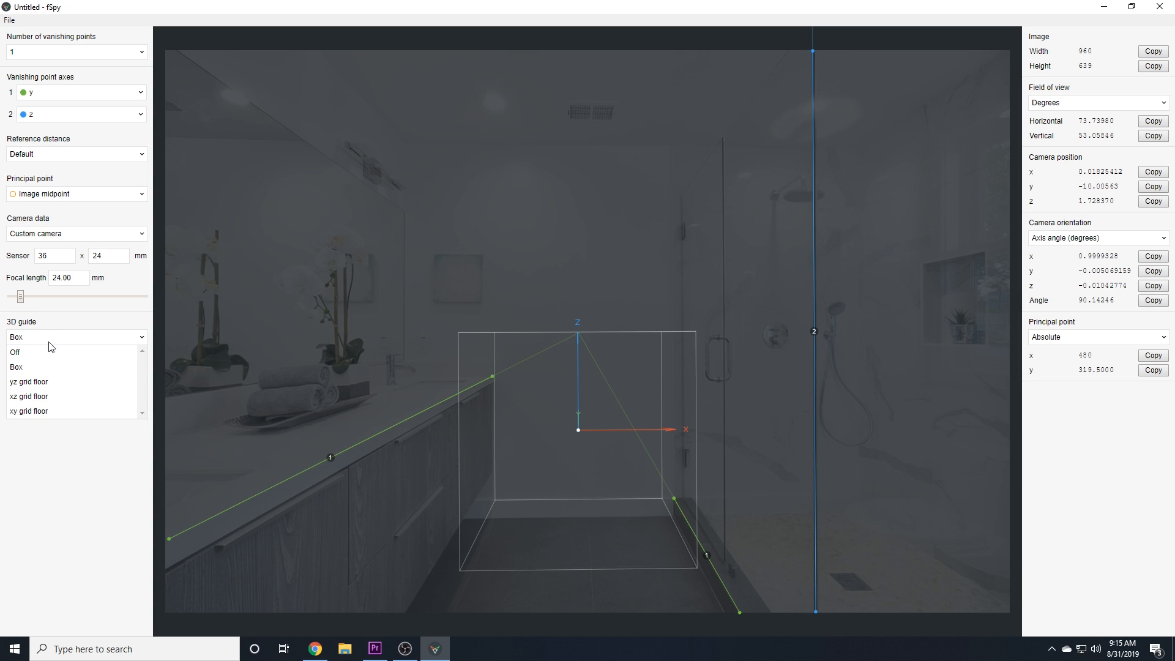
pyautogui.click(28, 381)
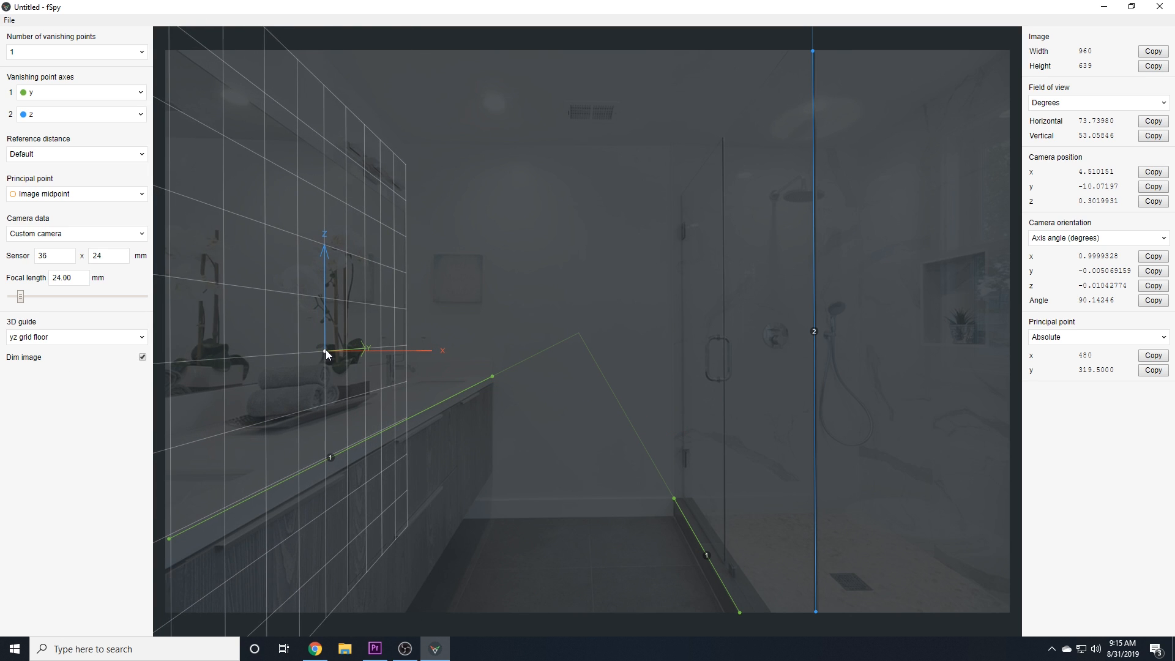
pyautogui.click(75, 336)
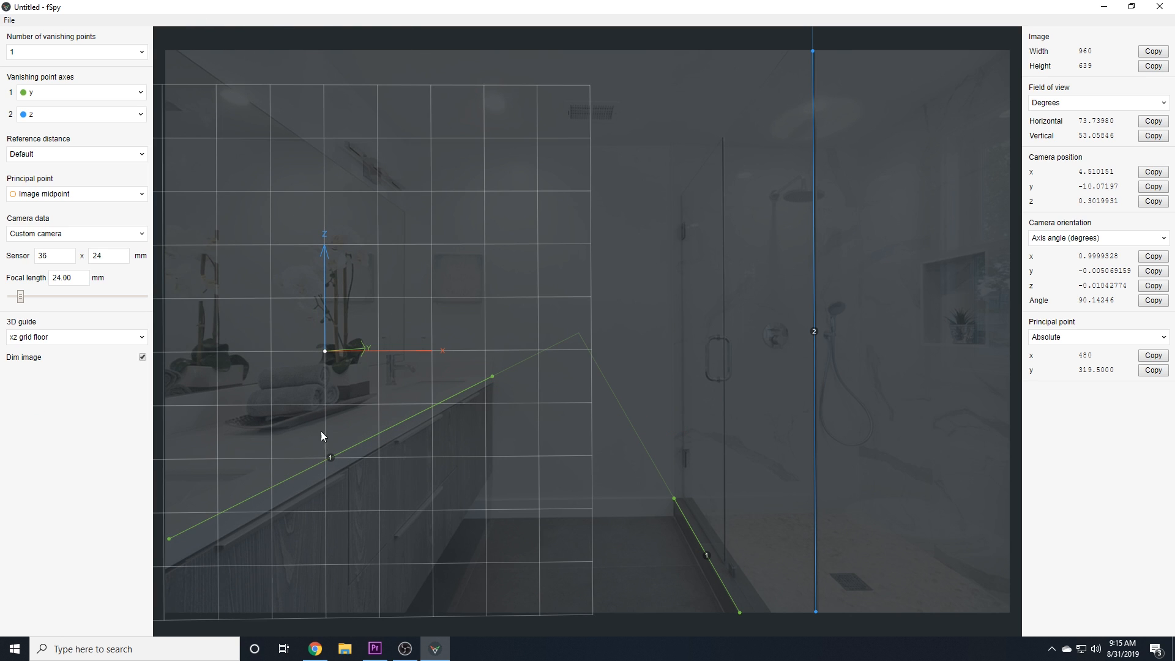
pyautogui.moveTo(324, 351); pyautogui.dragTo(646, 318)
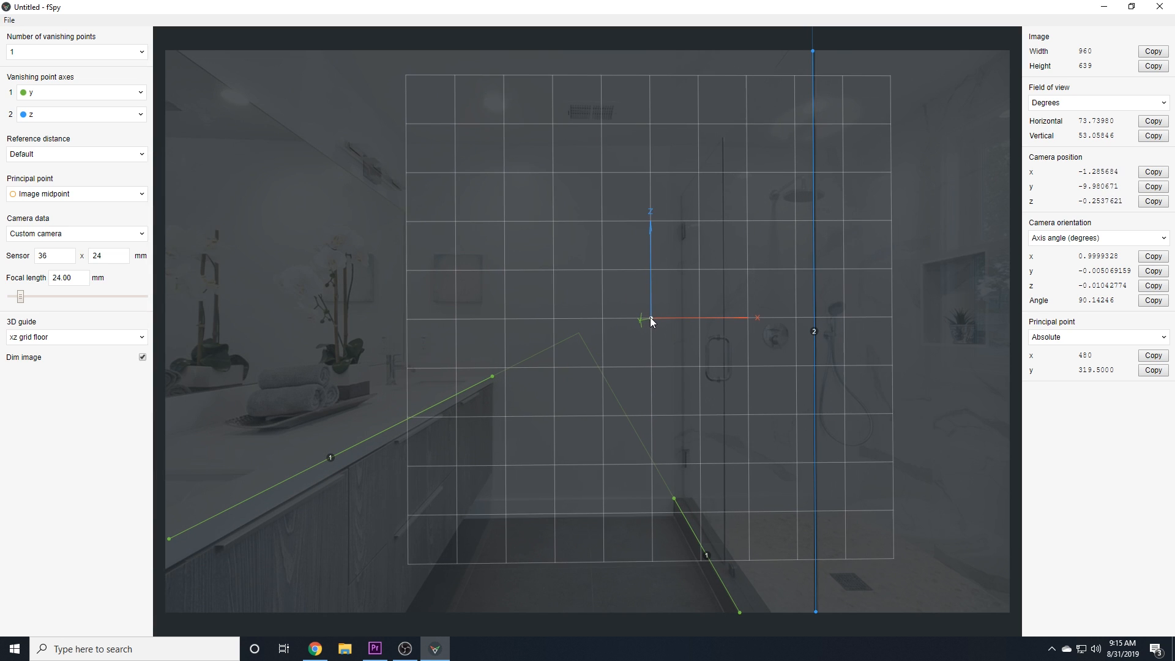
# - Show the xy floor grid guide with the origin dragged down near the shower curb
pyautogui.click(74, 336)
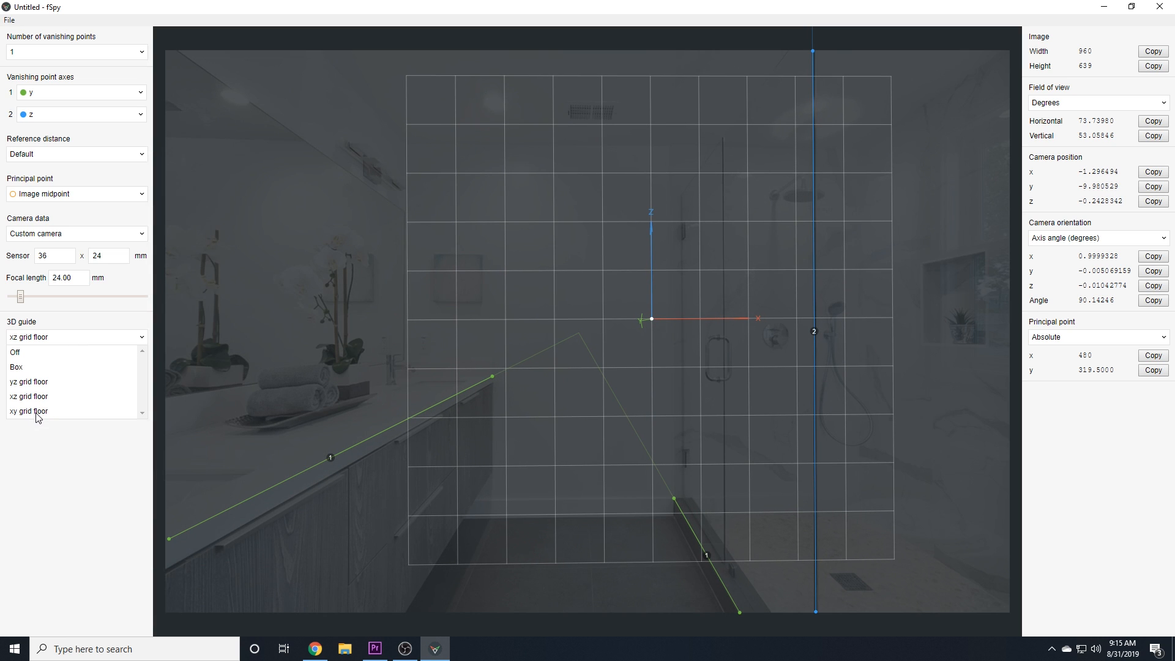
pyautogui.click(28, 411)
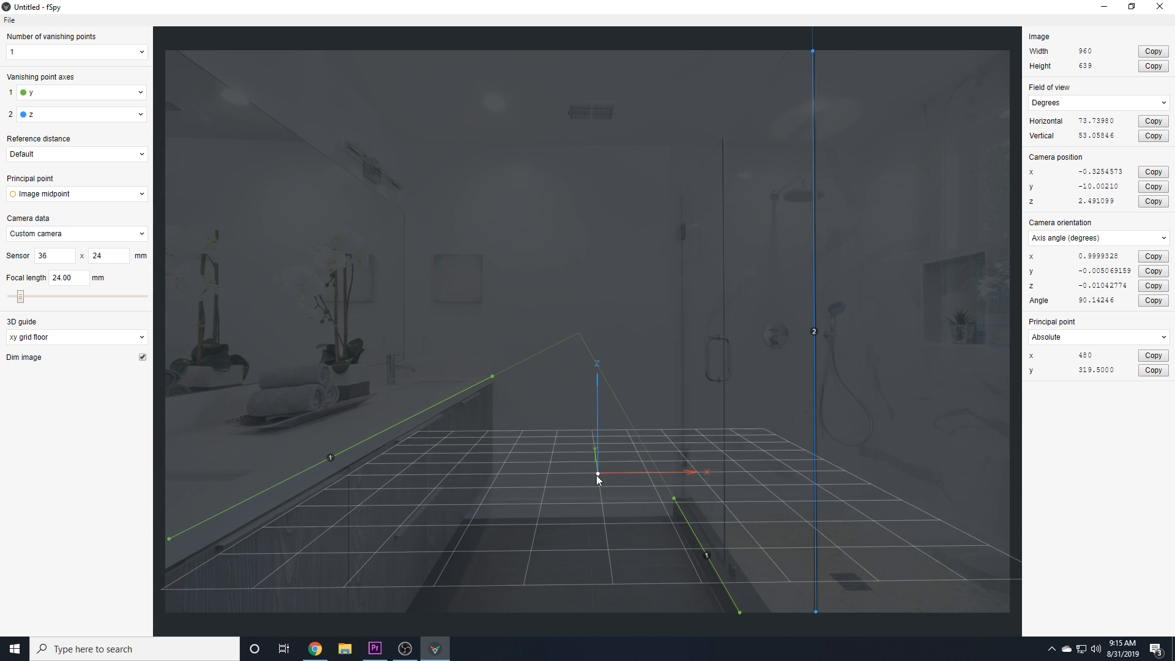
pyautogui.moveTo(598, 476); pyautogui.dragTo(582, 600)
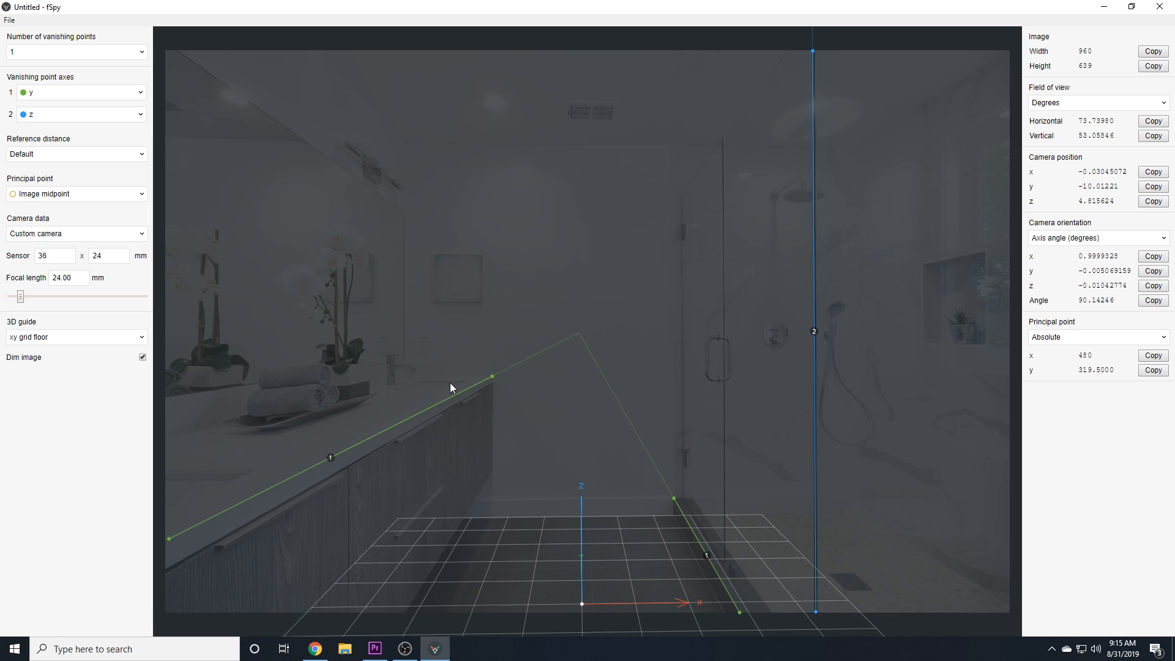
pyautogui.moveTo(700, 506)
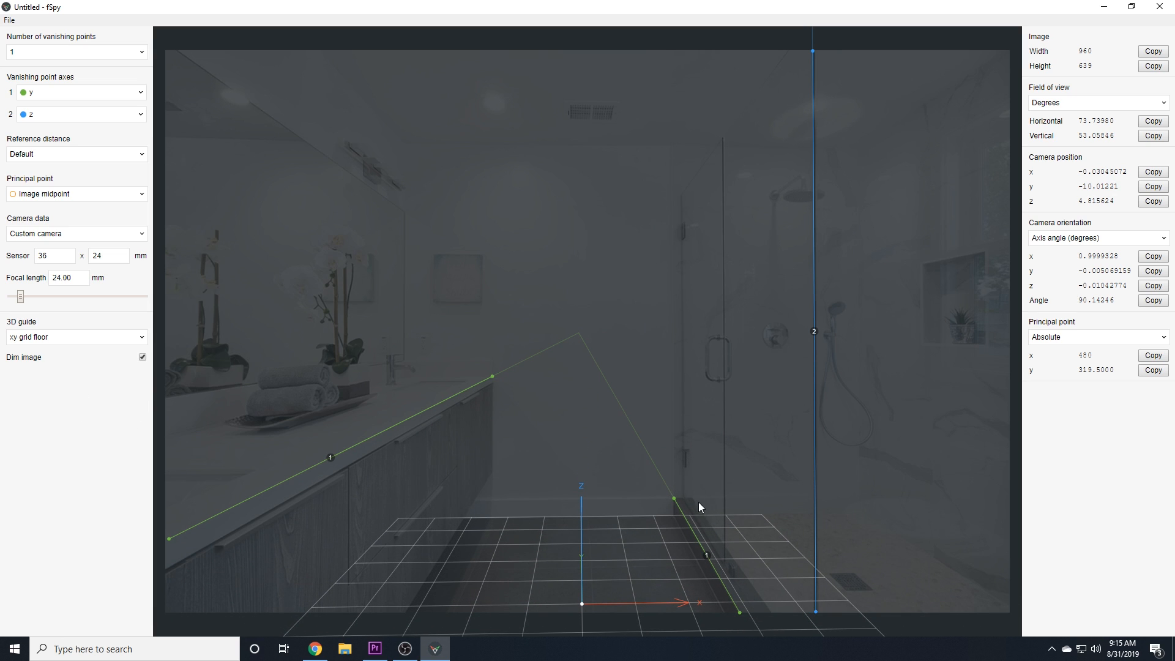
pyautogui.moveTo(585, 609)
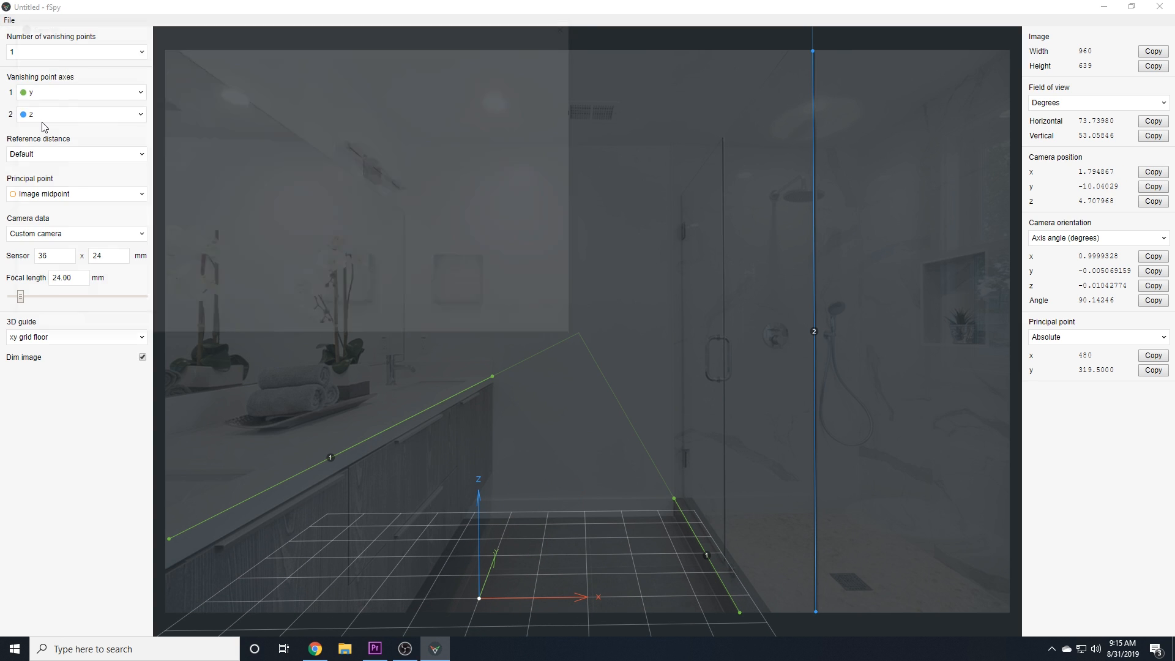
# - Start a Save As of the fSpy project and begin entering its file name
pyautogui.click(9, 20)
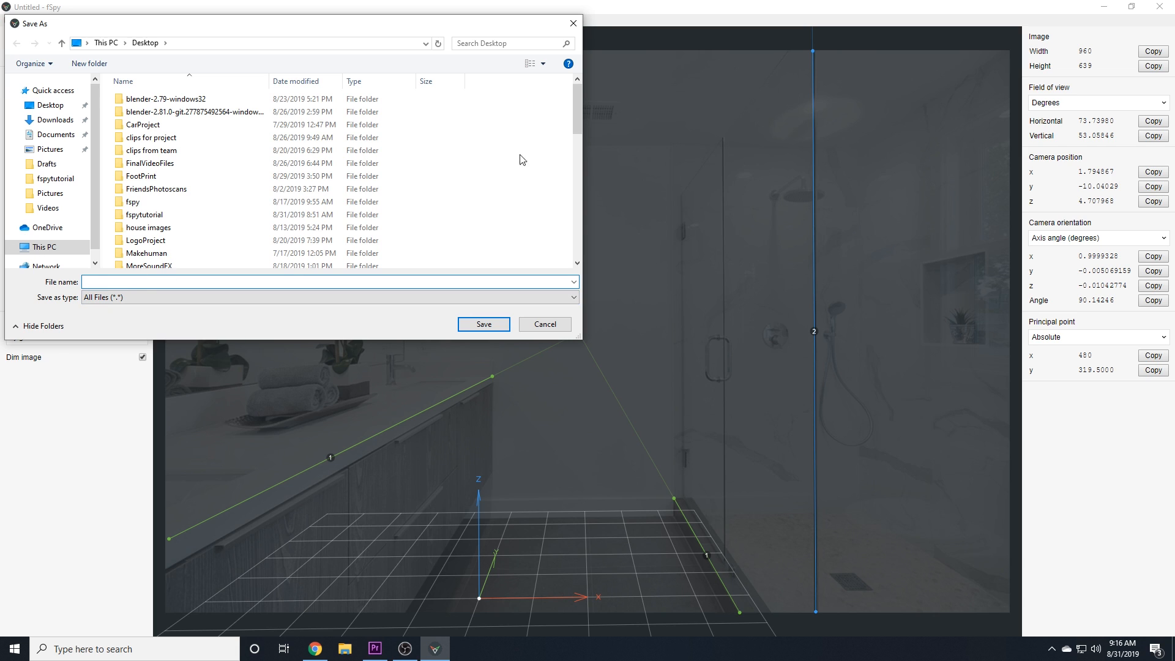
pyautogui.click(543, 323)
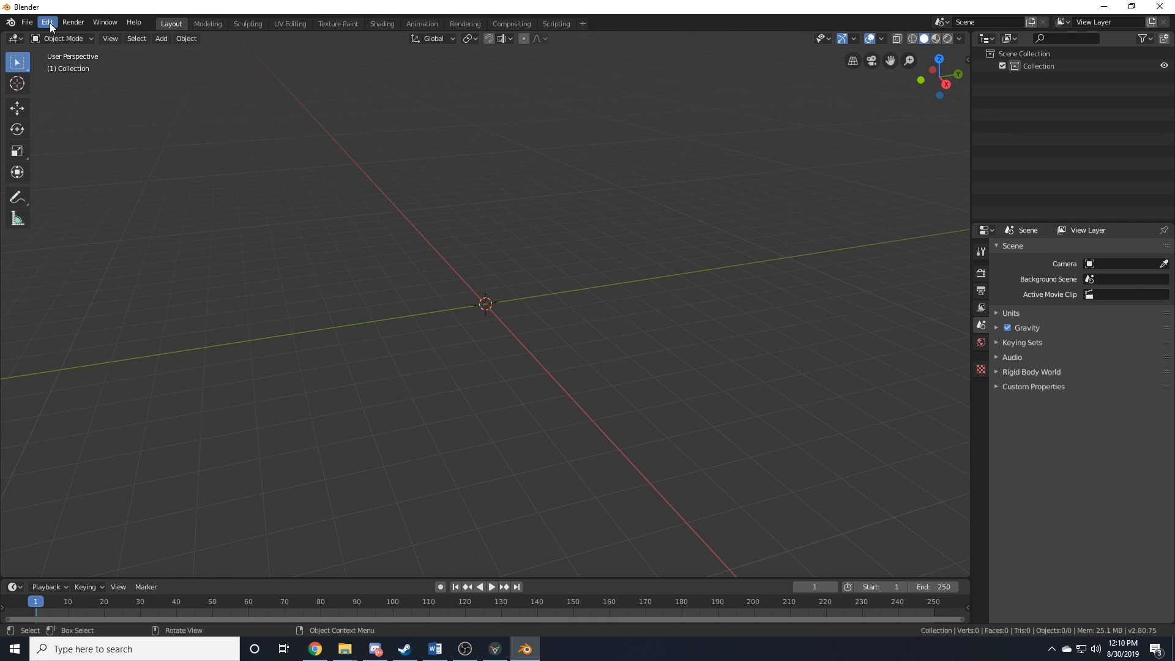
# - Install the fSpy-Blender-master (1).zip add-on from the Desktop through Preferences
pyautogui.click(46, 22)
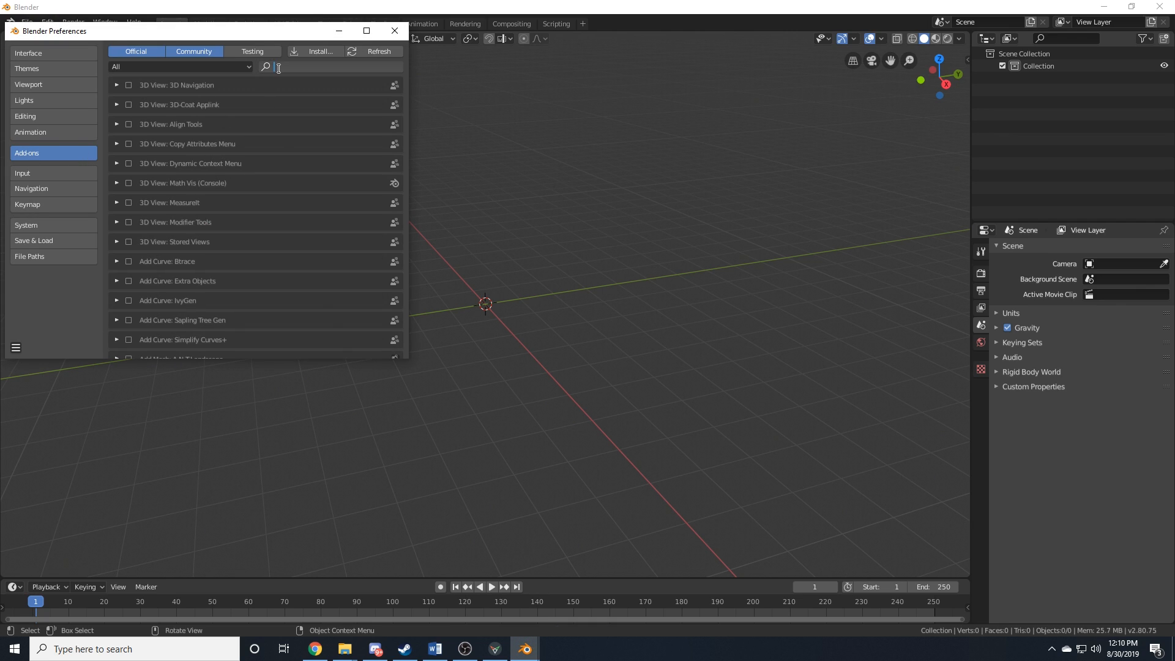
pyautogui.click(320, 51)
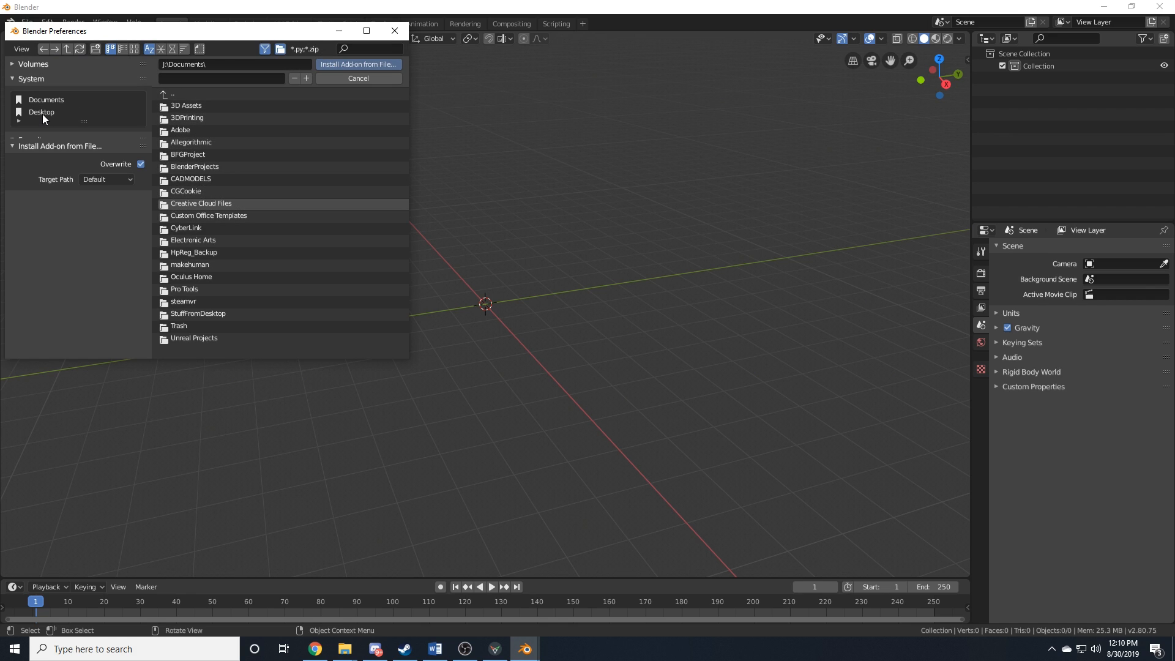
pyautogui.click(42, 111)
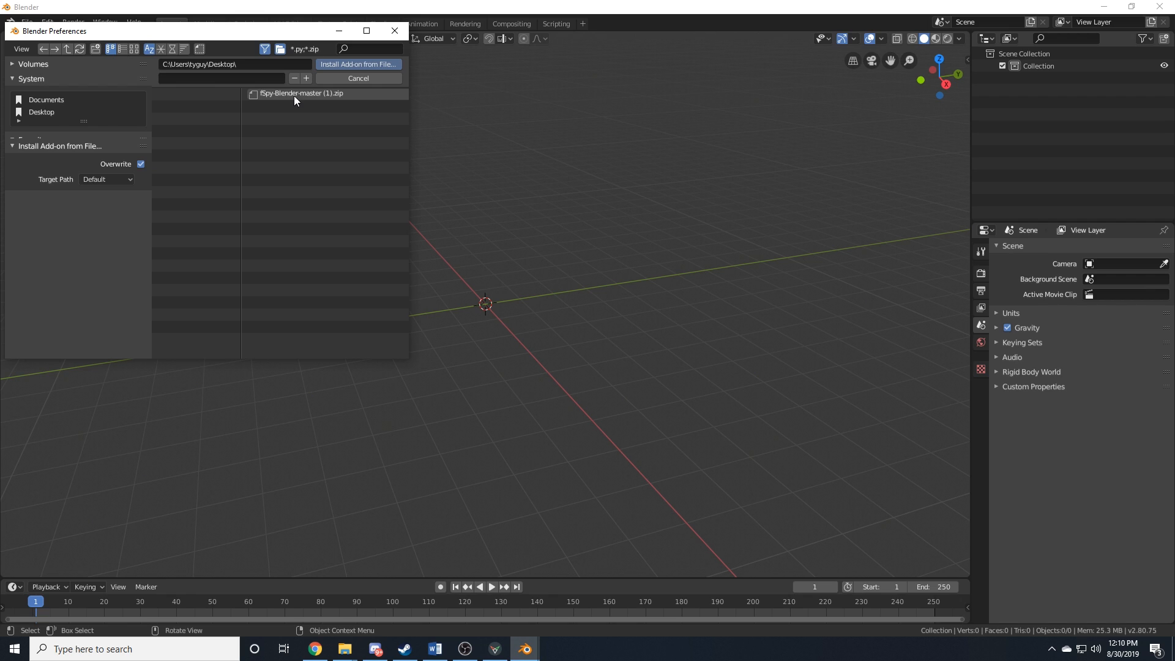
pyautogui.click(301, 93)
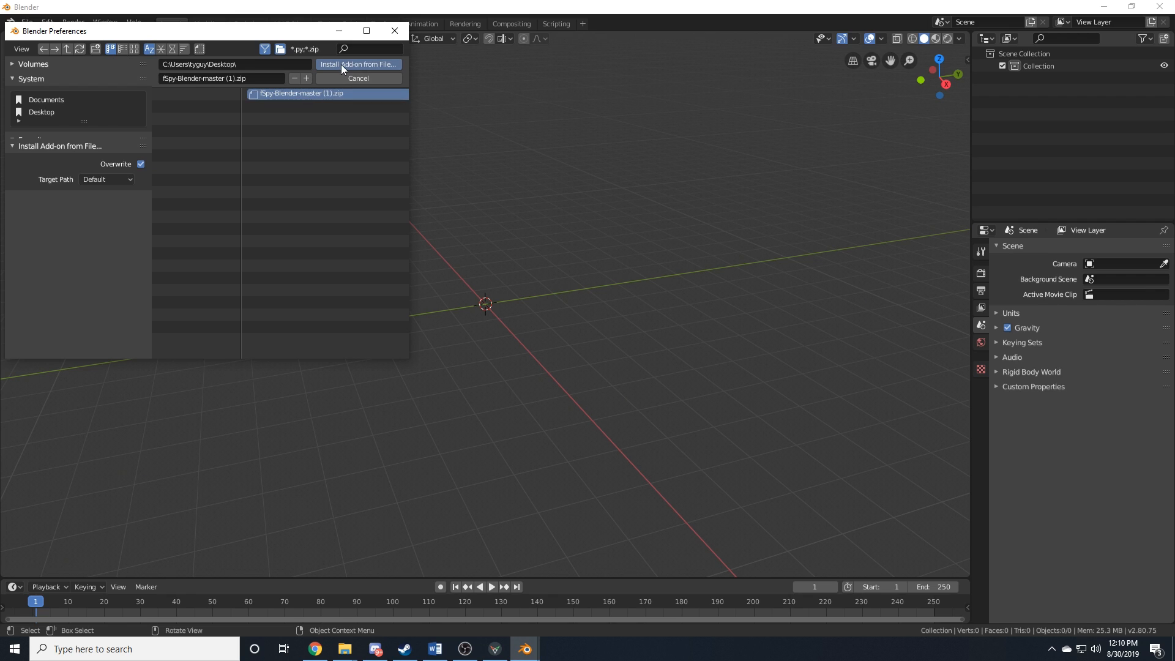
pyautogui.moveTo(228, 131)
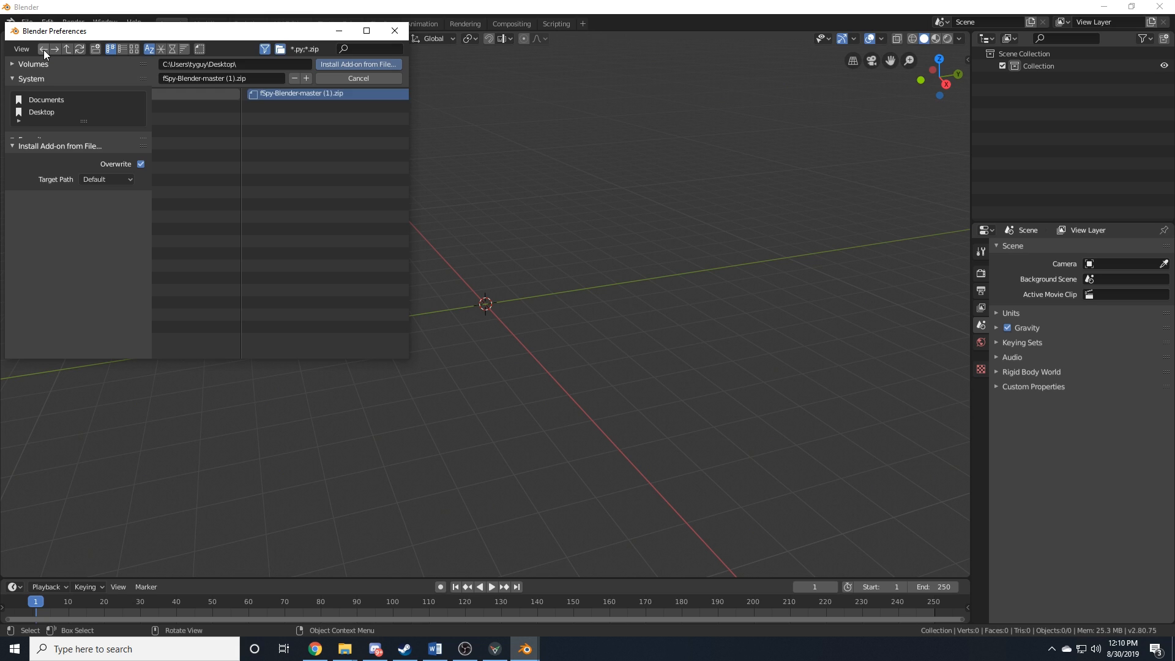
pyautogui.click(357, 78)
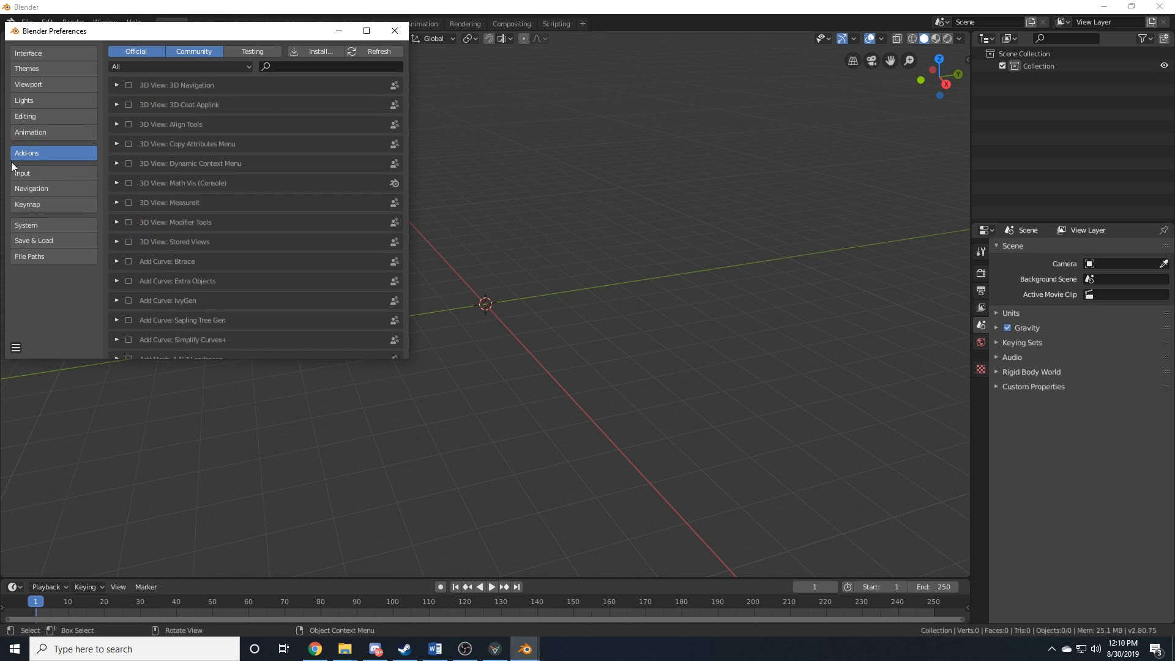
# - Search the add-on list for 'fspy' to confirm the importer is installed
pyautogui.click(329, 66)
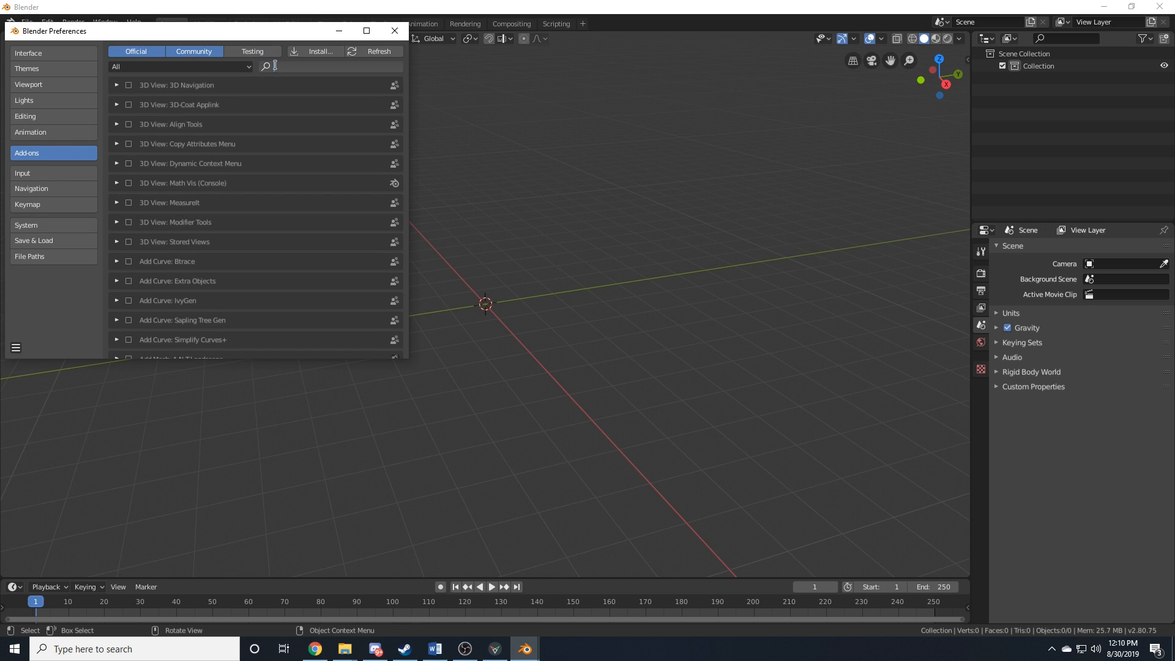
pyautogui.write('fspy')
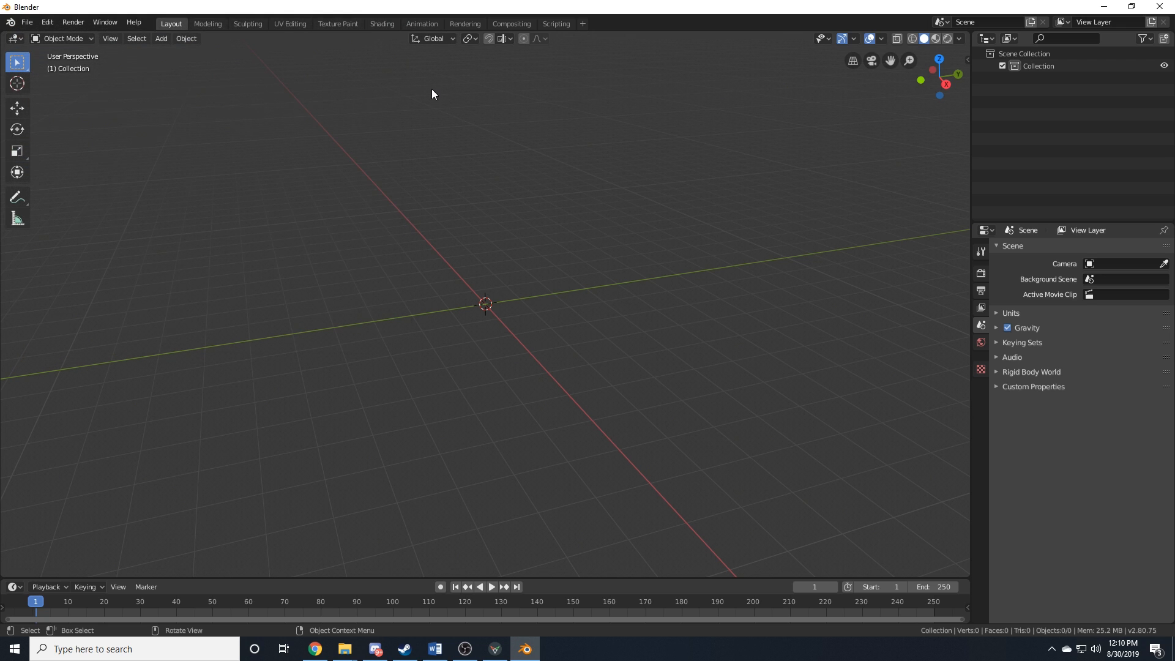
pyautogui.click(26, 22)
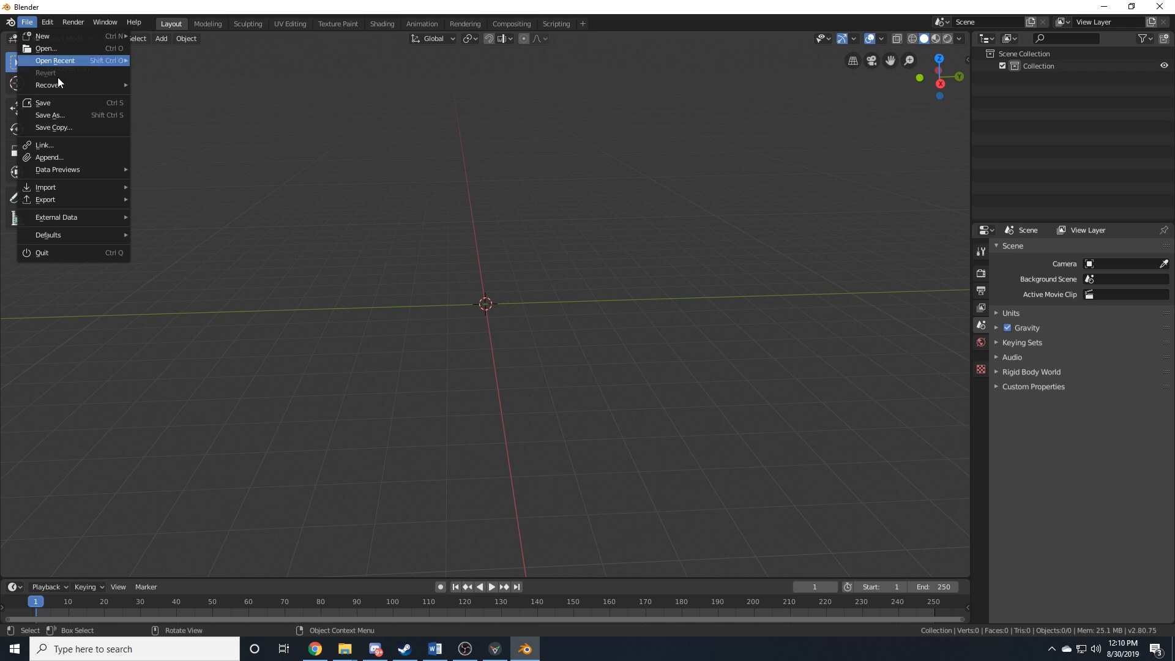
pyautogui.moveTo(45, 186)
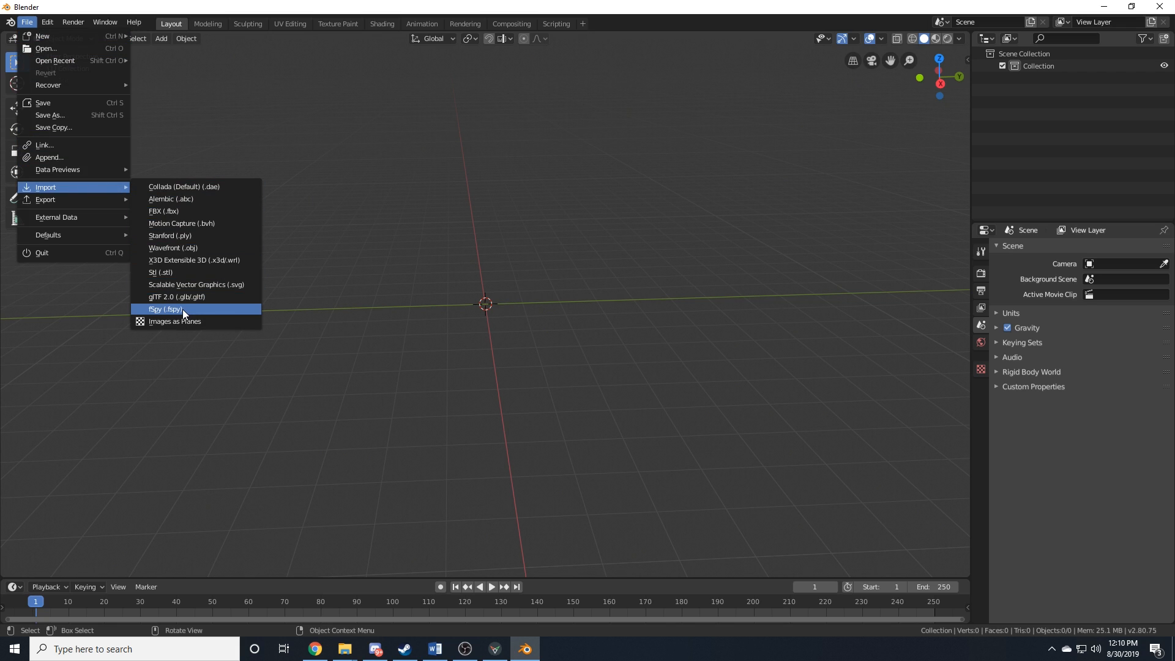
pyautogui.moveTo(164, 309)
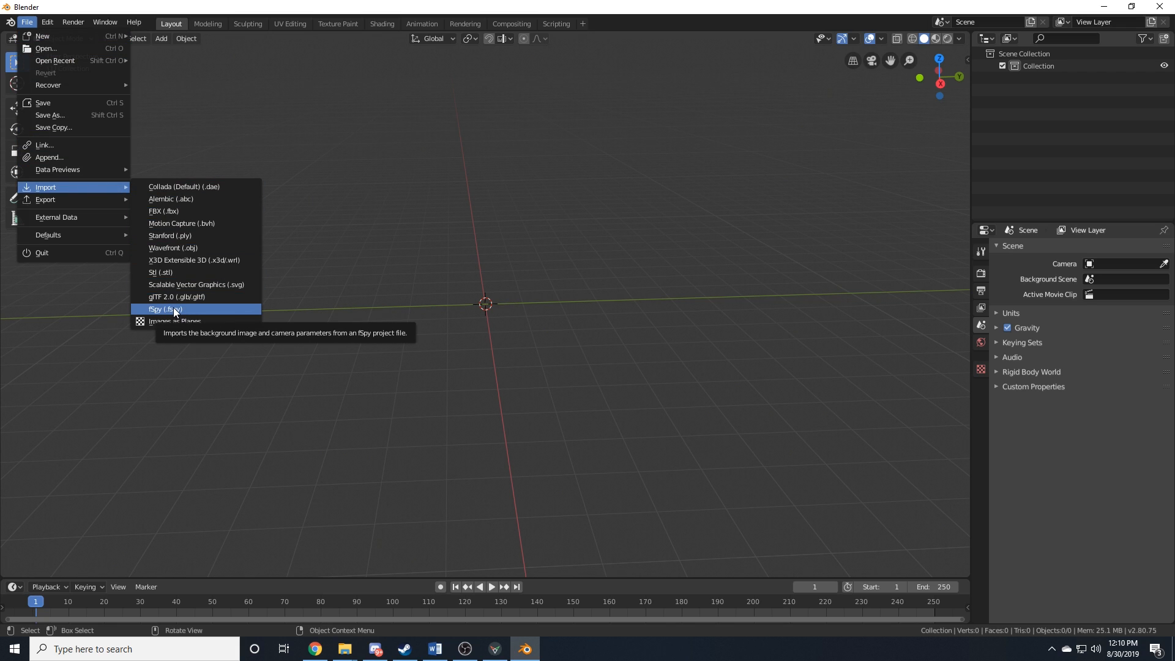
# - Import bathroom.fspy from the Desktop so its camera joins the scene
pyautogui.click(163, 310)
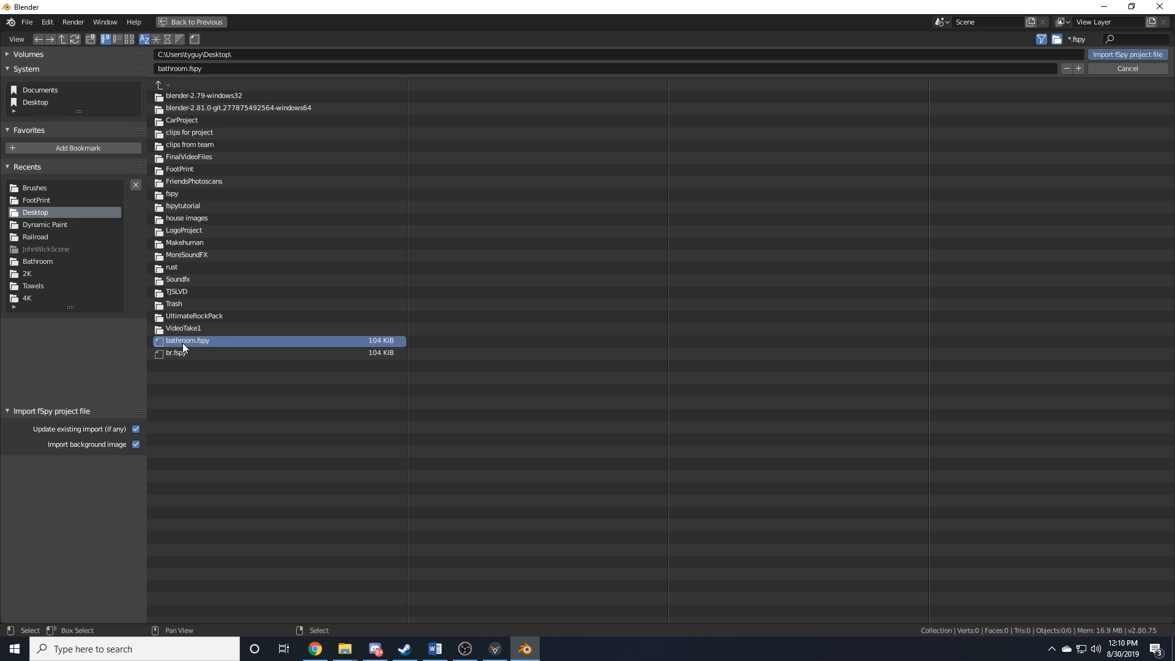
pyautogui.moveTo(1127, 54)
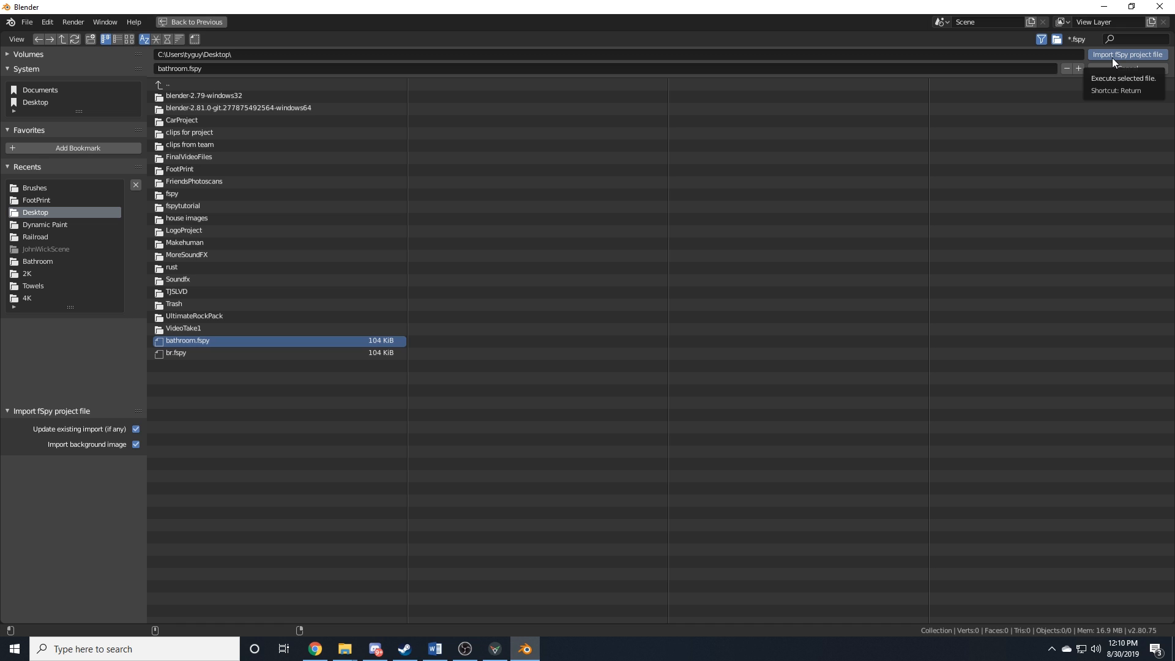
pyautogui.click(1127, 54)
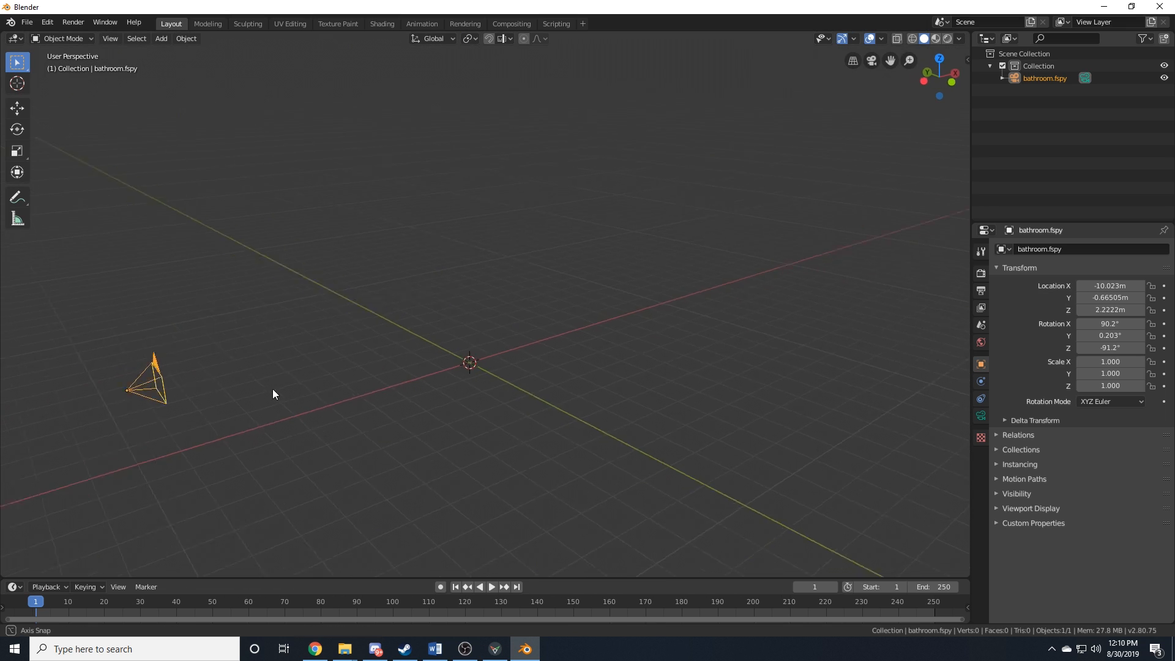
# - View the scene through the imported fSpy camera with the bathroom photo behind it
pyautogui.click(980, 396)
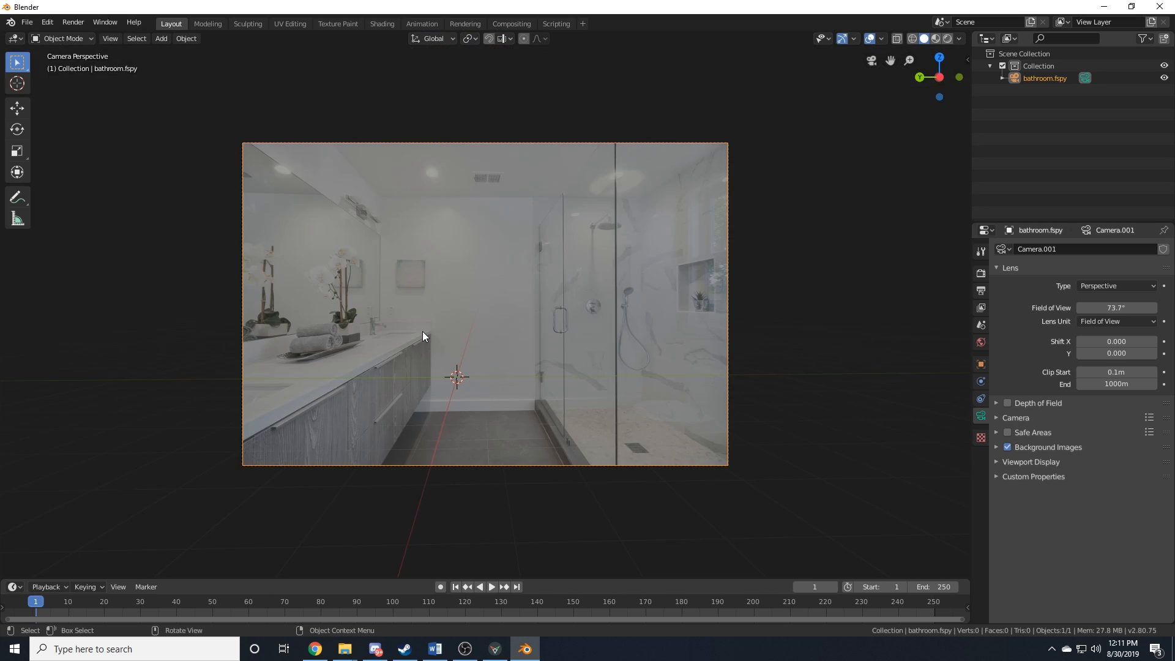
pyautogui.moveTo(466, 439)
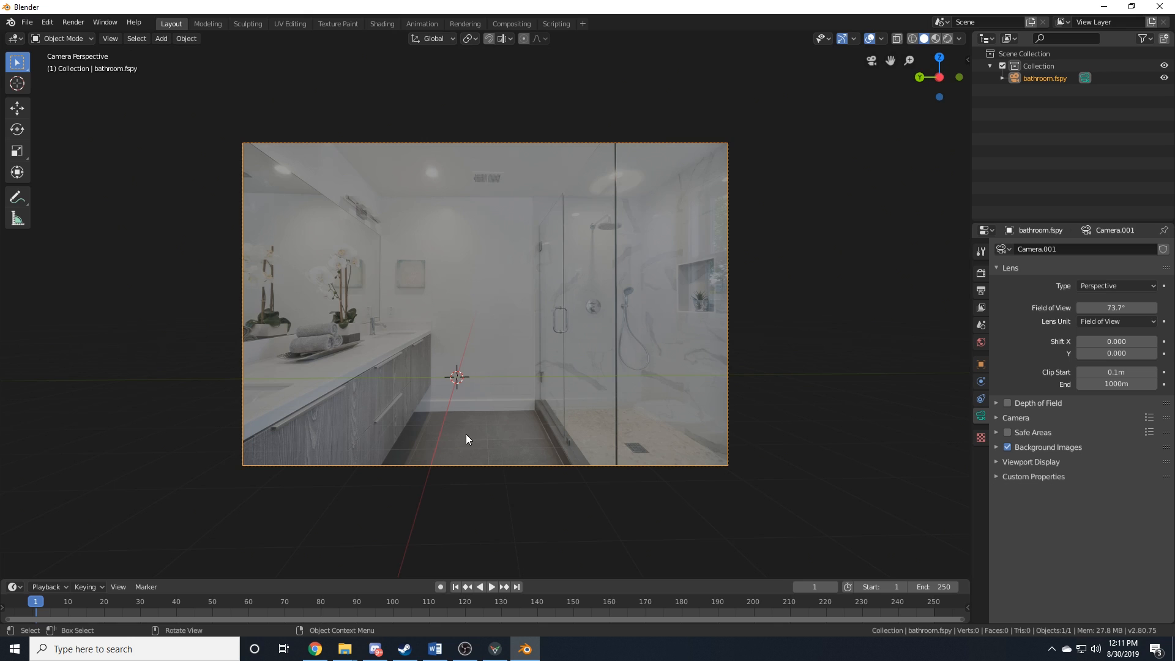
pyautogui.moveTo(438, 391)
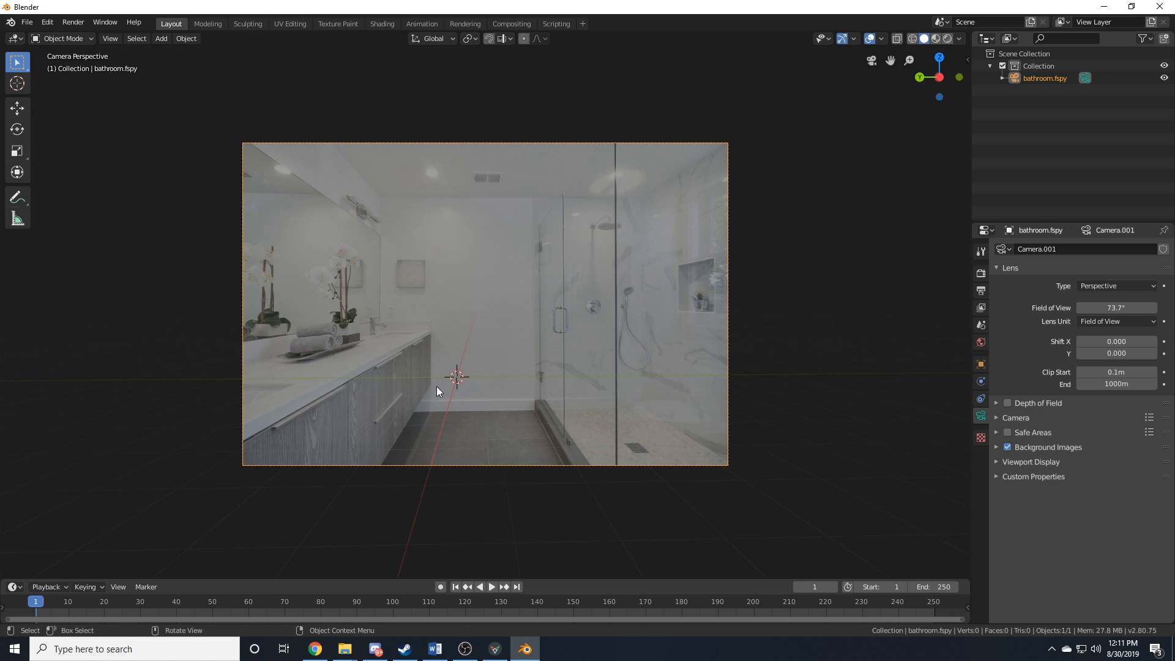
pyautogui.moveTo(465, 308)
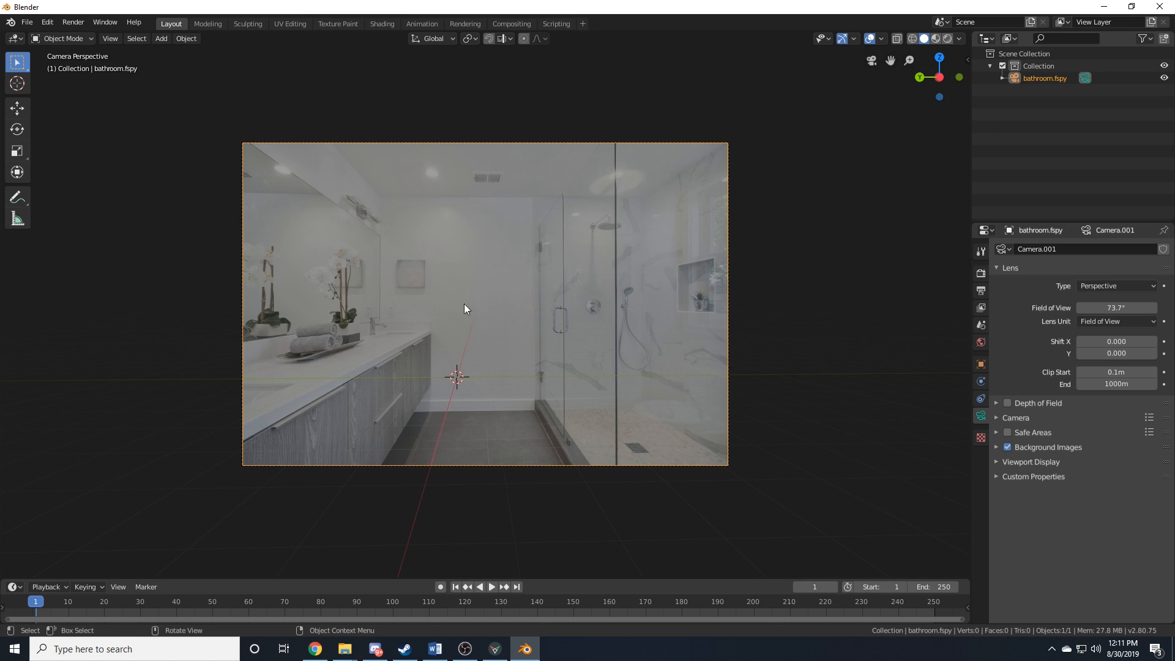
# - Add a plane, lower it to the floor and stretch its corners between the vanity and shower curb
pyautogui.click(160, 38)
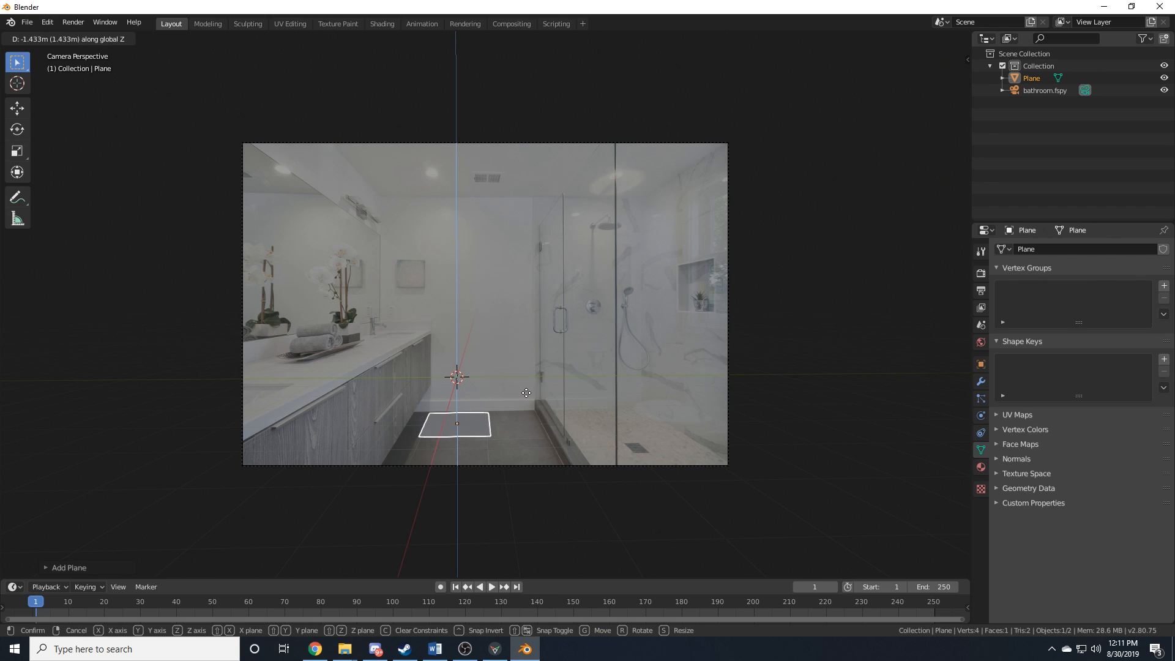
pyautogui.click(512, 414)
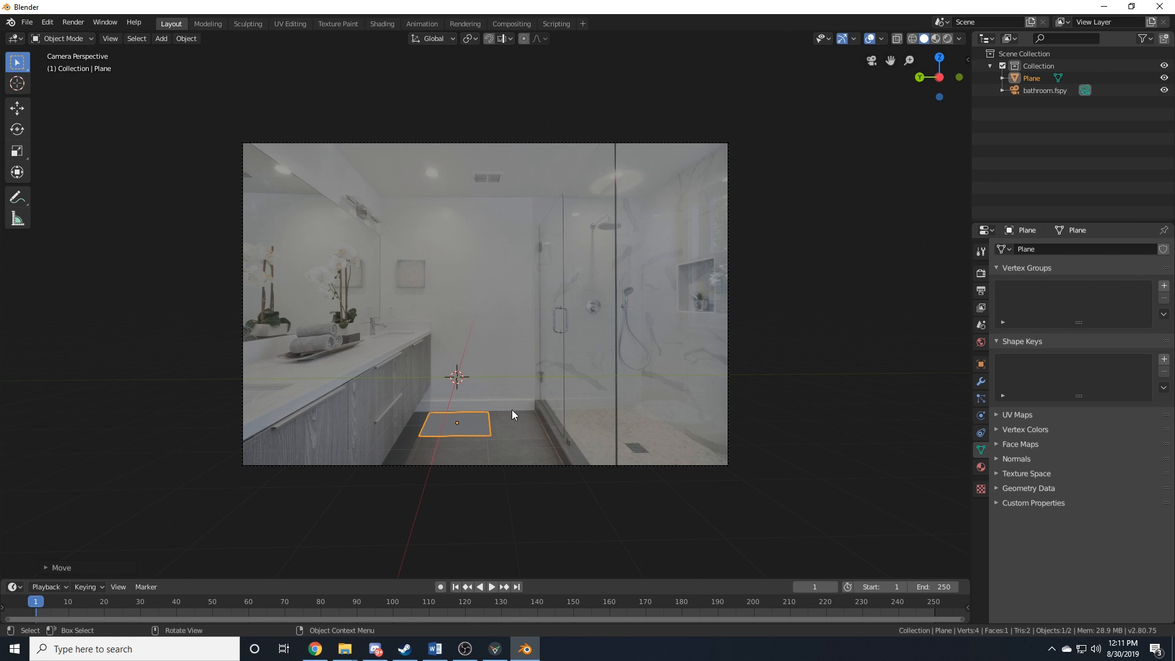
pyautogui.moveTo(477, 442)
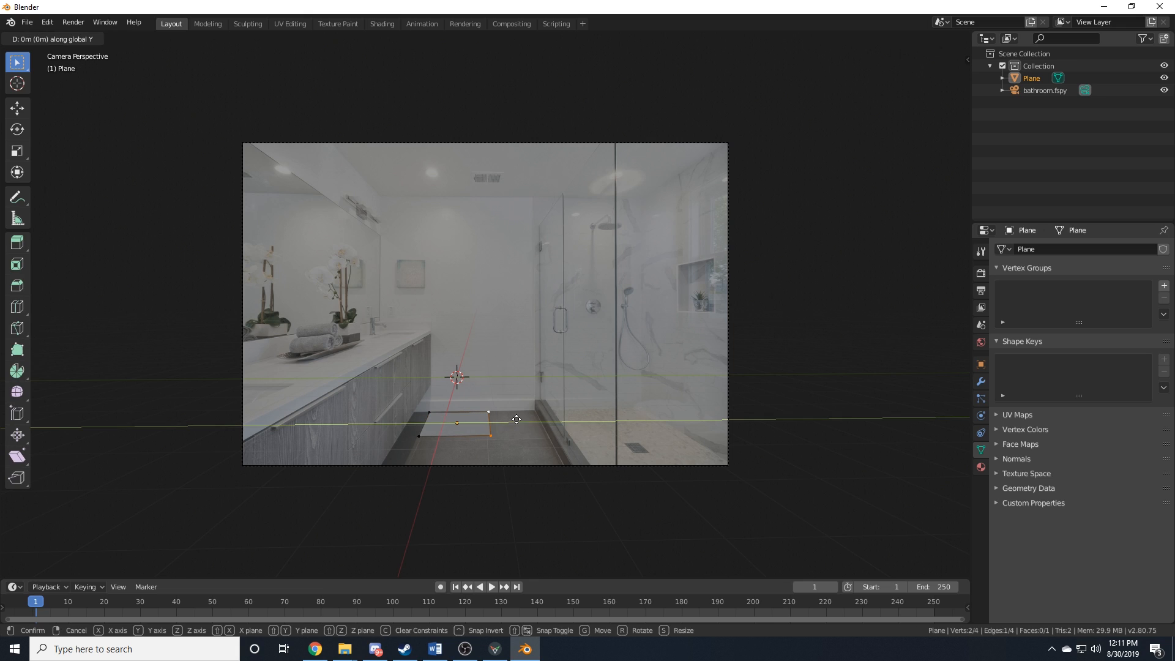
pyautogui.click(684, 421)
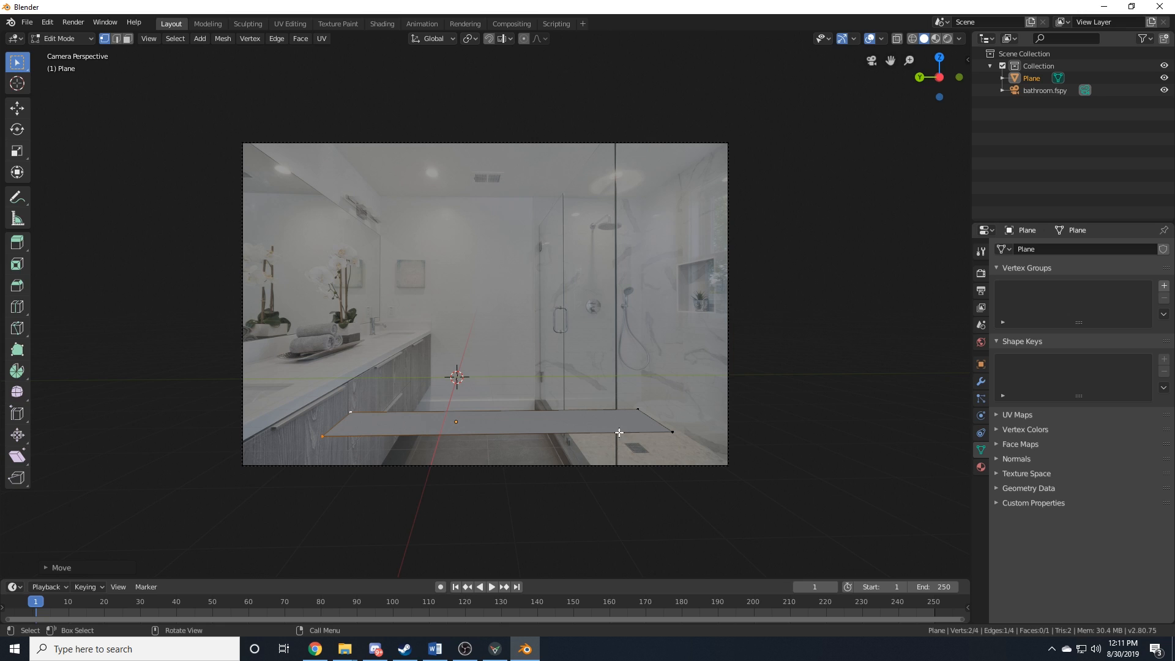
# - Raise the floor plane into a room box matching the photo's wall corners and ceiling
pyautogui.press('g')
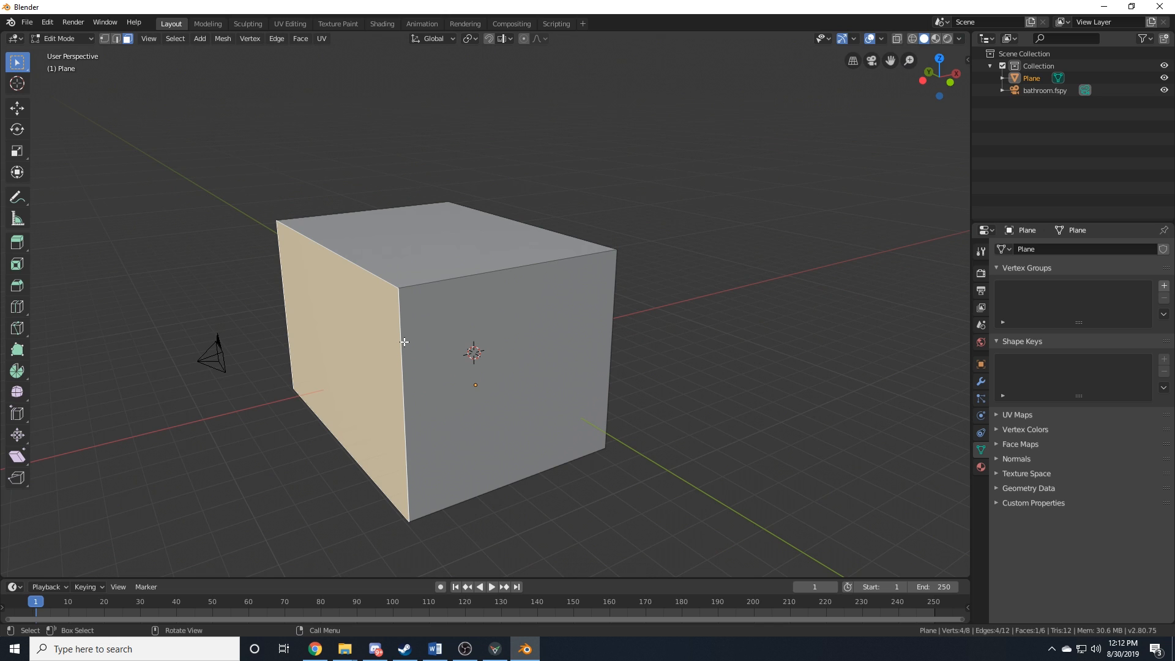
pyautogui.moveTo(404, 343); pyautogui.dragTo(250, 385)
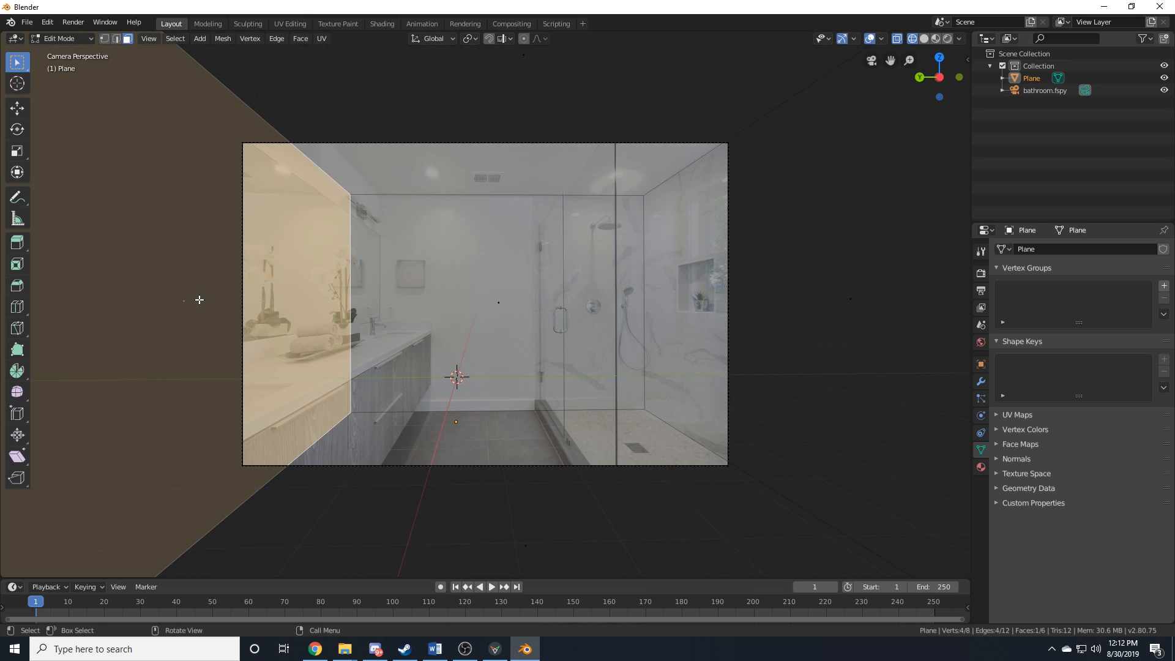
pyautogui.moveTo(362, 367)
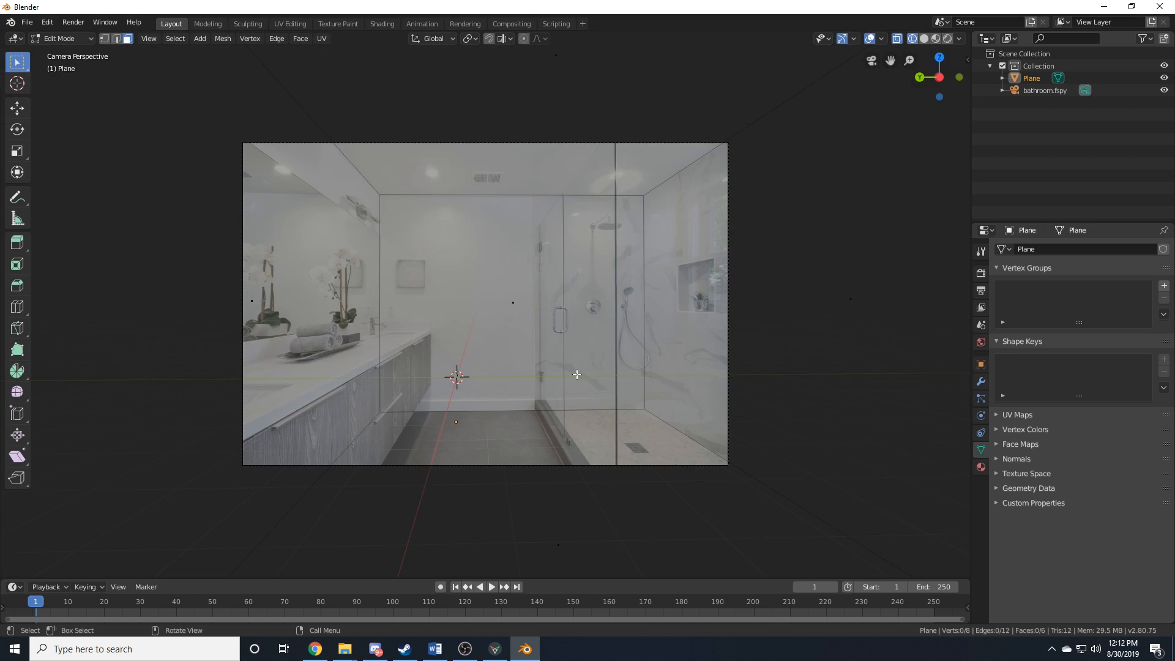
pyautogui.moveTo(635, 409)
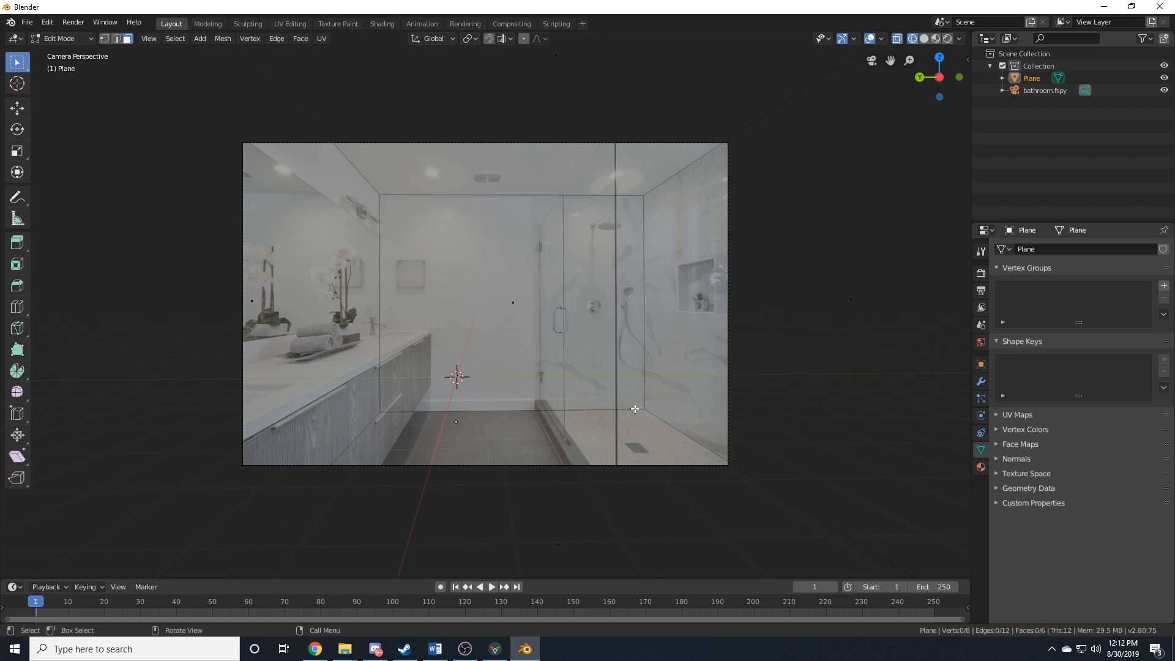
pyautogui.moveTo(566, 351)
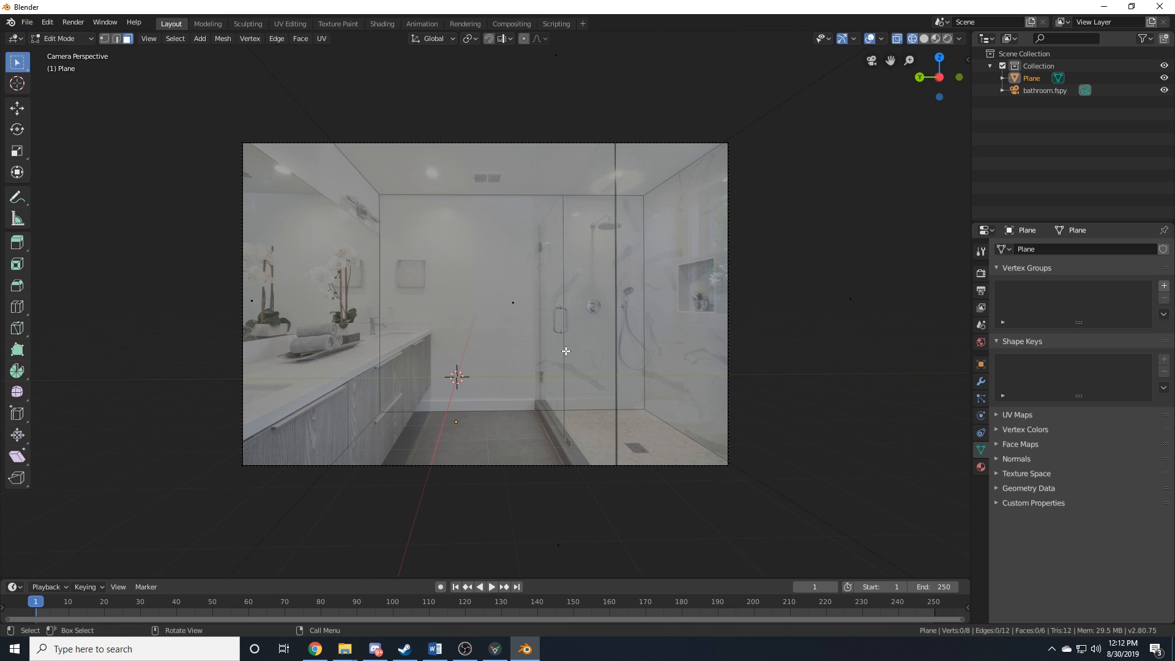
pyautogui.moveTo(547, 421)
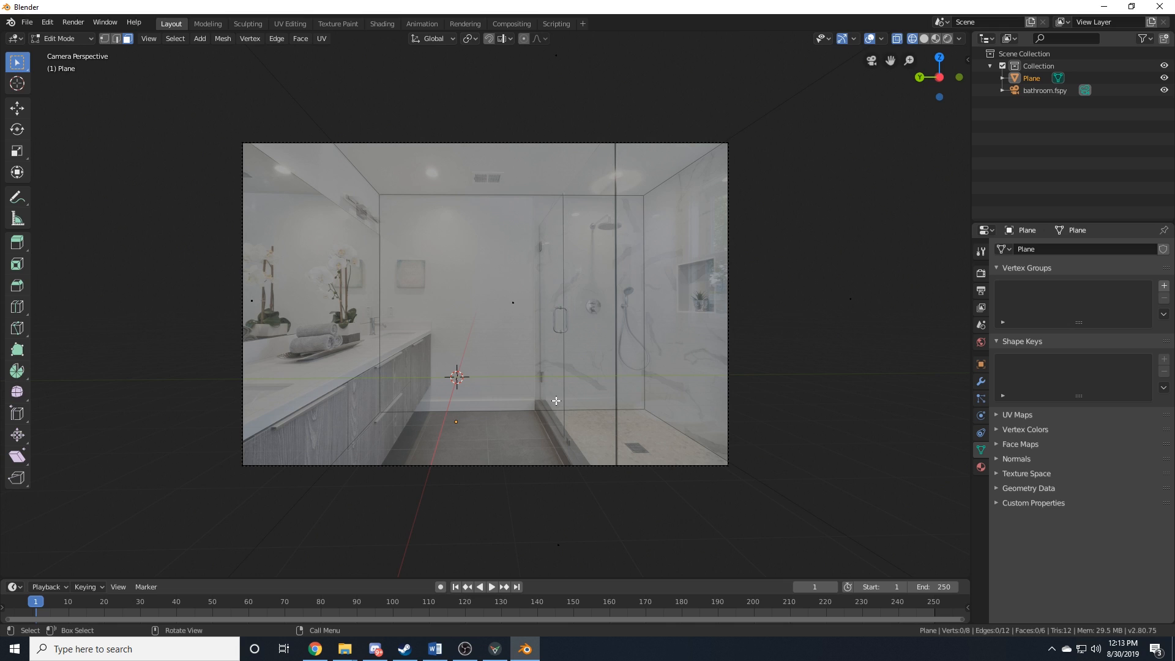
pyautogui.moveTo(532, 406)
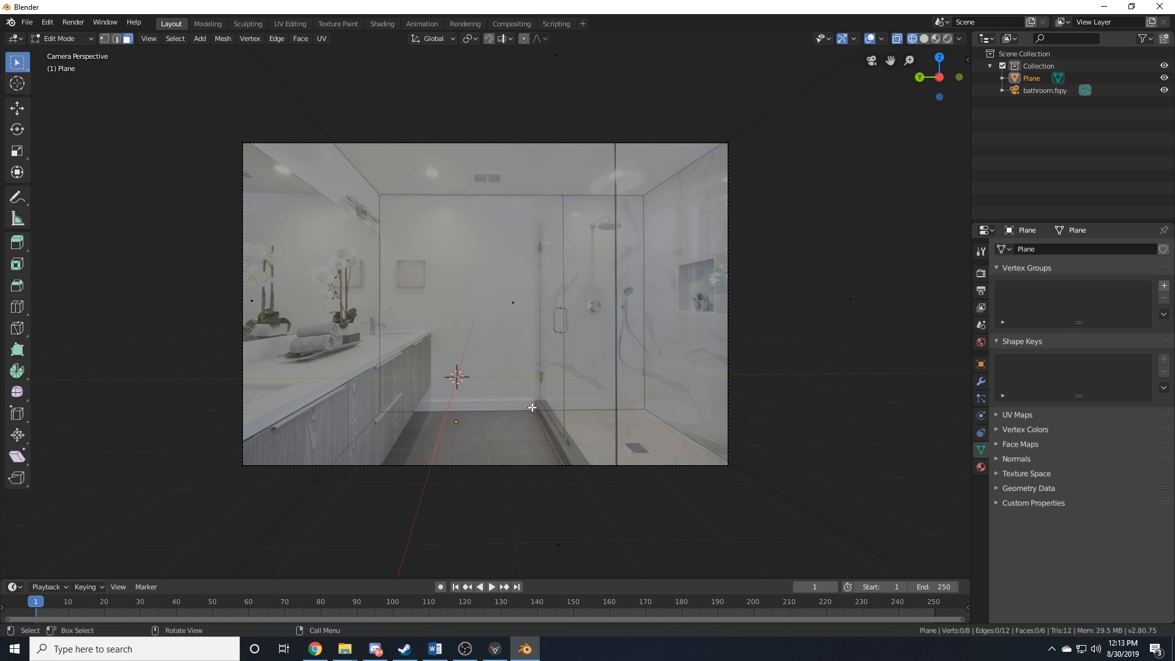
pyautogui.moveTo(536, 402)
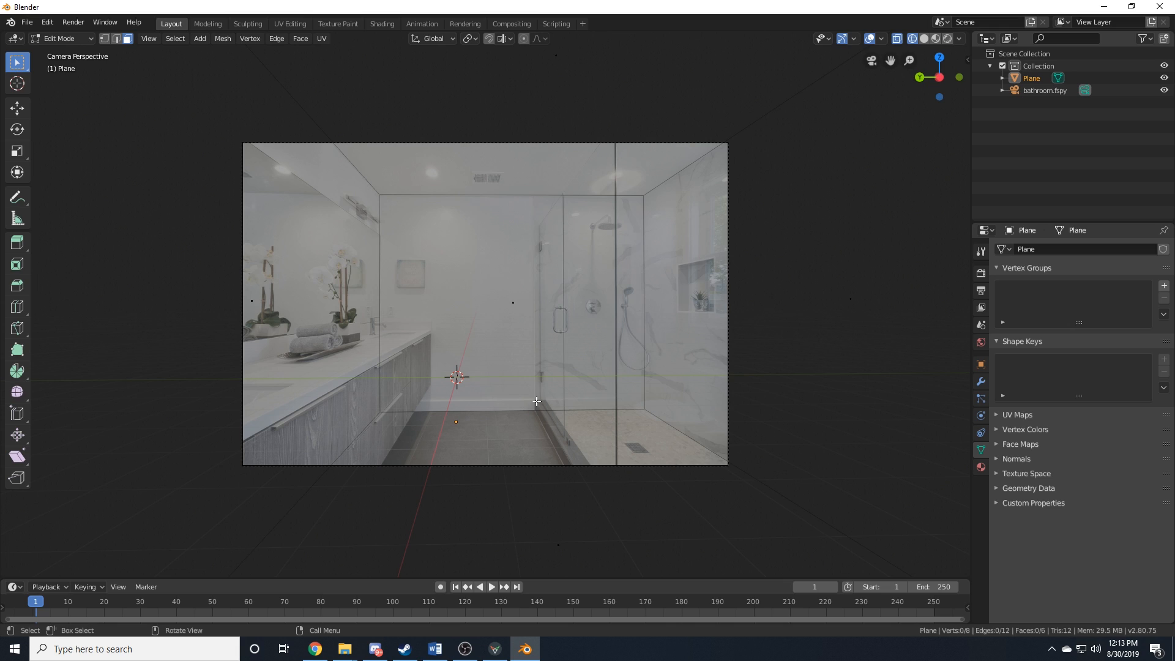
pyautogui.moveTo(541, 411)
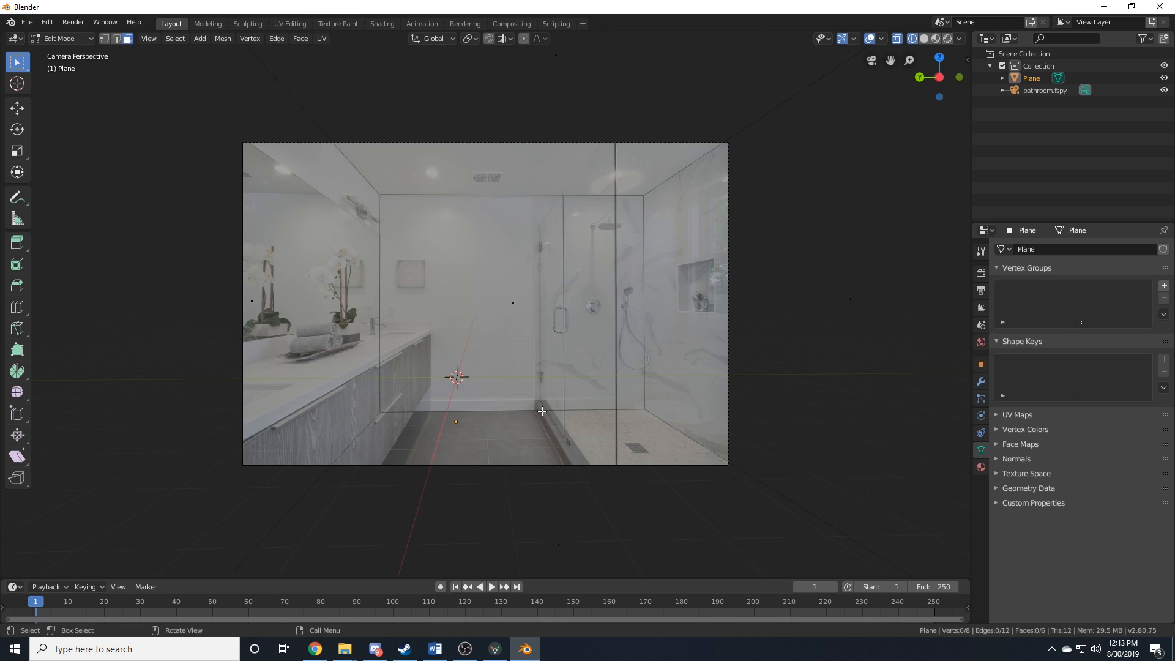
pyautogui.moveTo(553, 424)
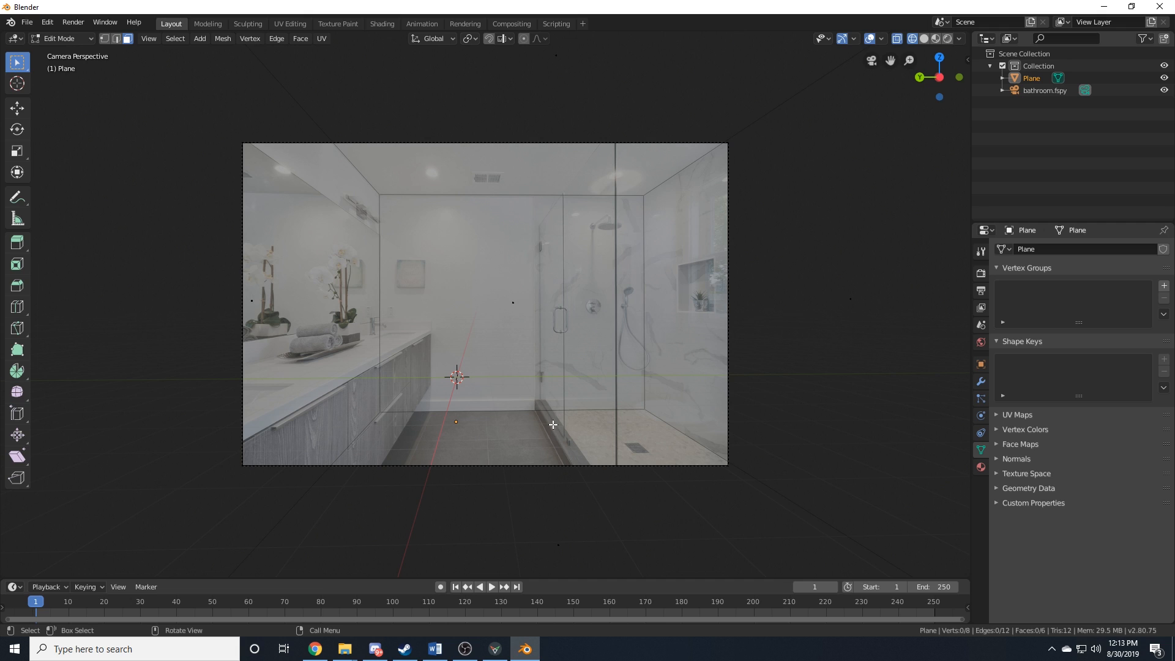
# - Add a cube on the floor and stretch it along X into a long thin shower-curb block
pyautogui.click(199, 38)
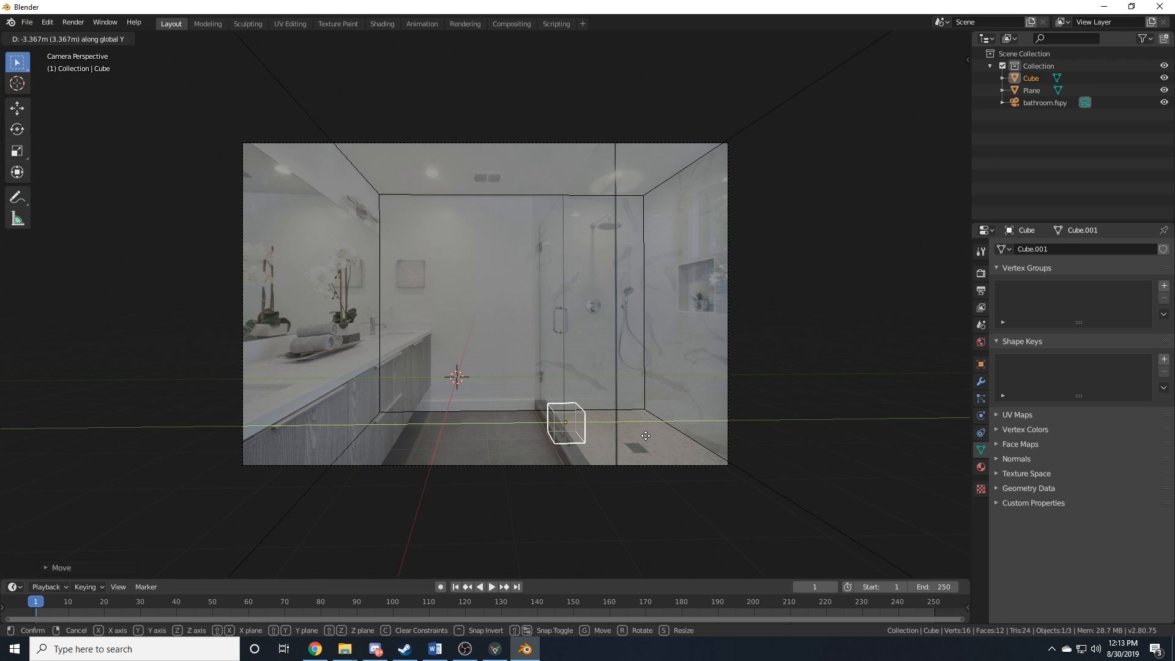
pyautogui.click(646, 434)
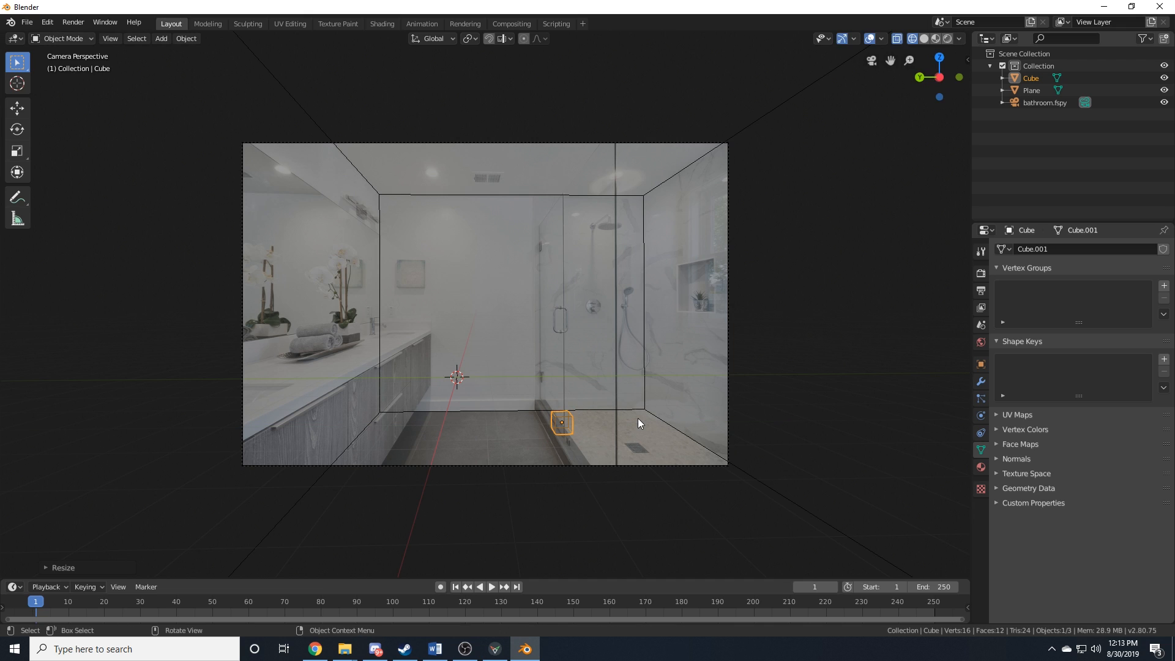
pyautogui.moveTo(562, 421); pyautogui.dragTo(561, 442)
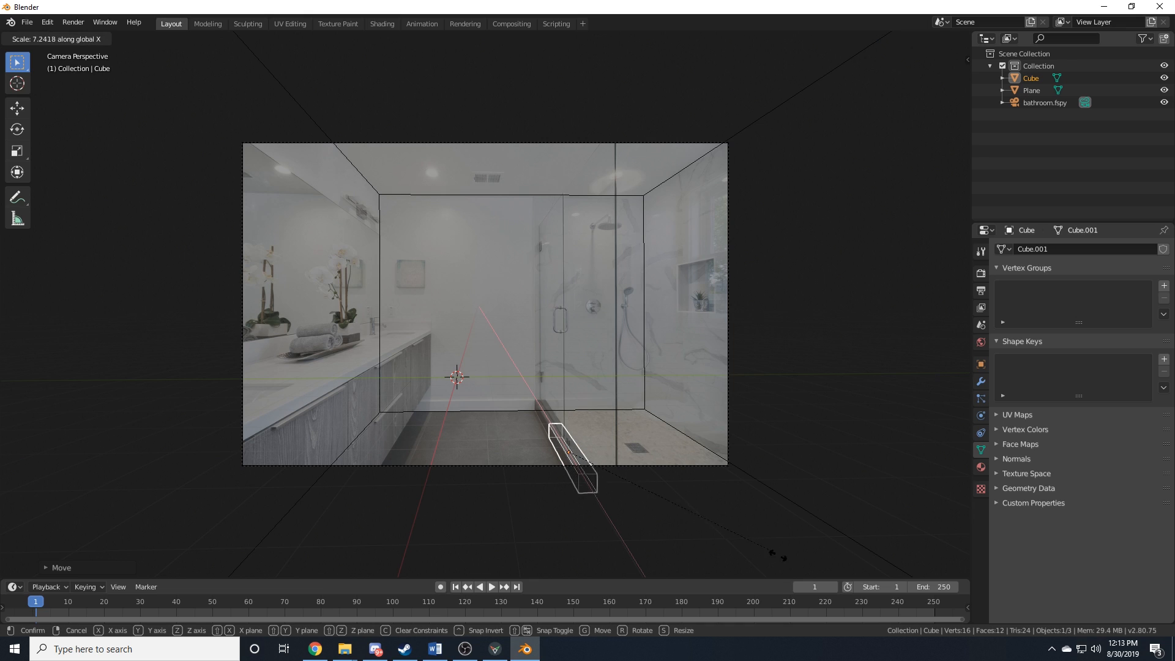
pyautogui.click(561, 441)
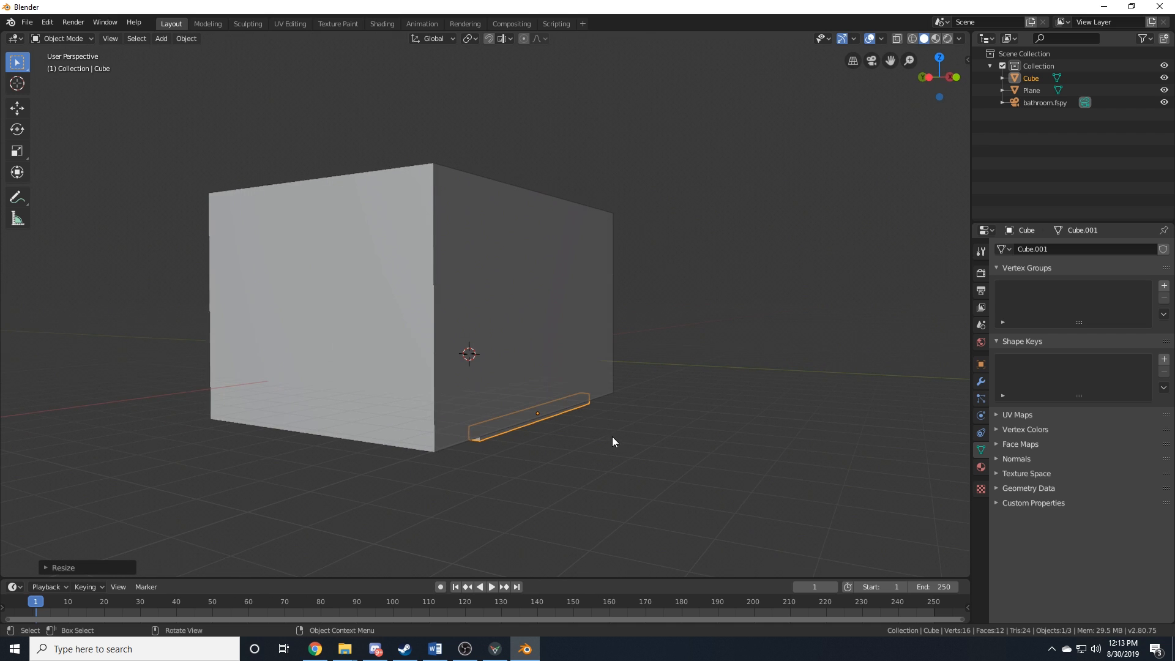
pyautogui.moveTo(613, 442); pyautogui.dragTo(543, 396)
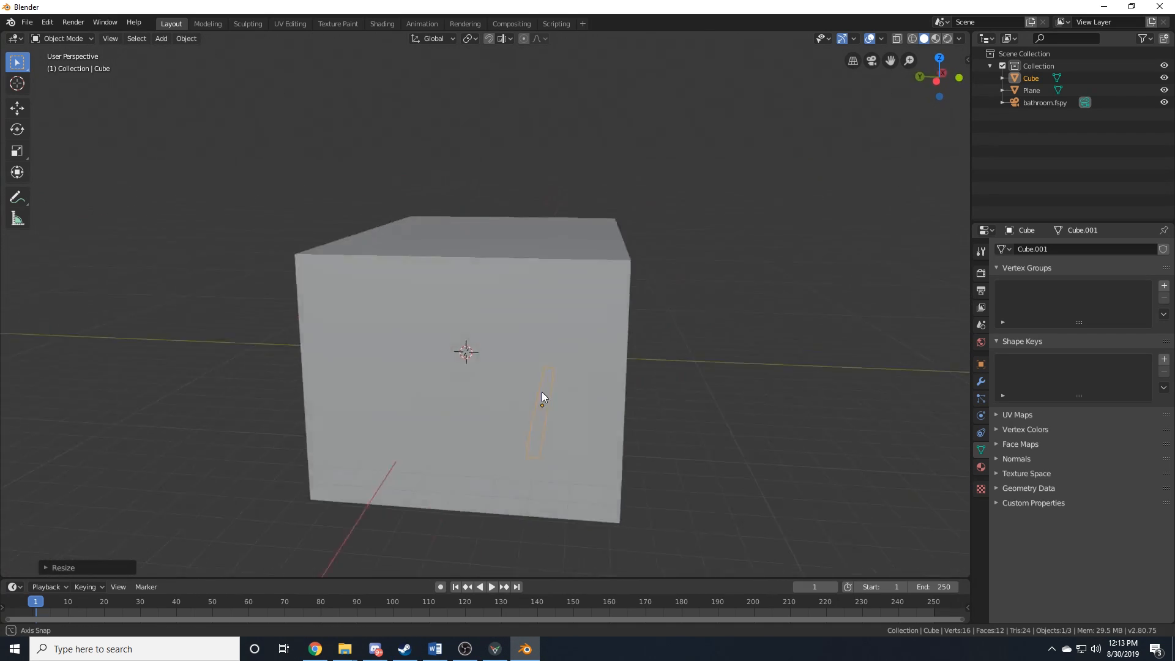
pyautogui.moveTo(544, 397); pyautogui.dragTo(448, 349)
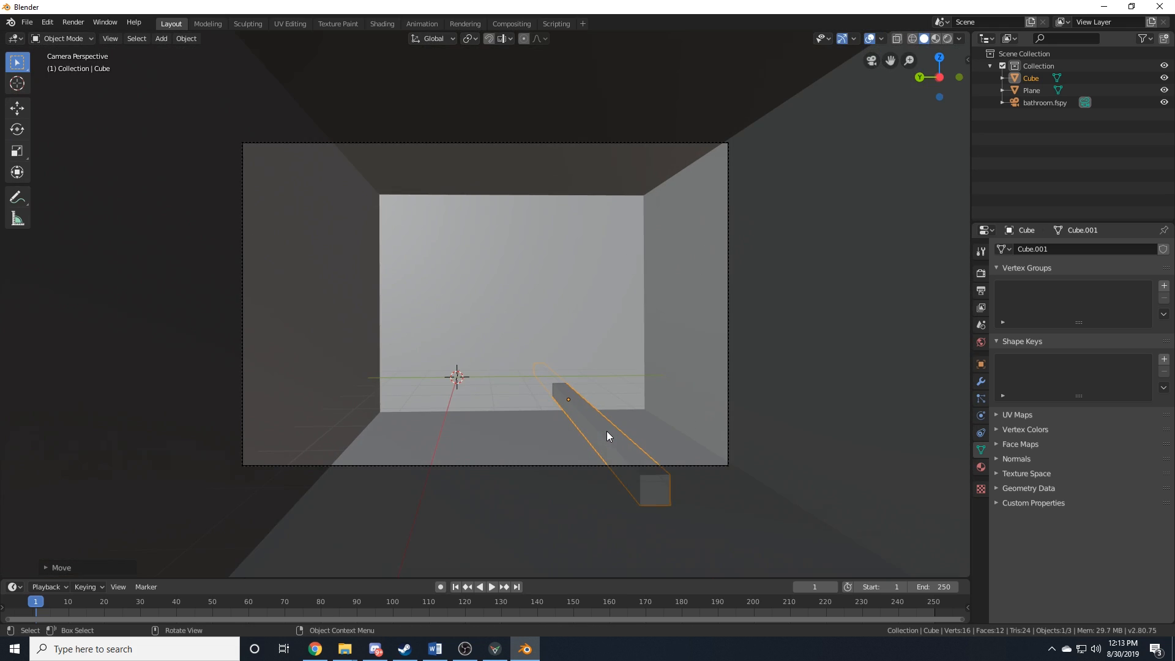
# - Reposition the curb block so it lines up with the photo's shower curb
pyautogui.click(944, 38)
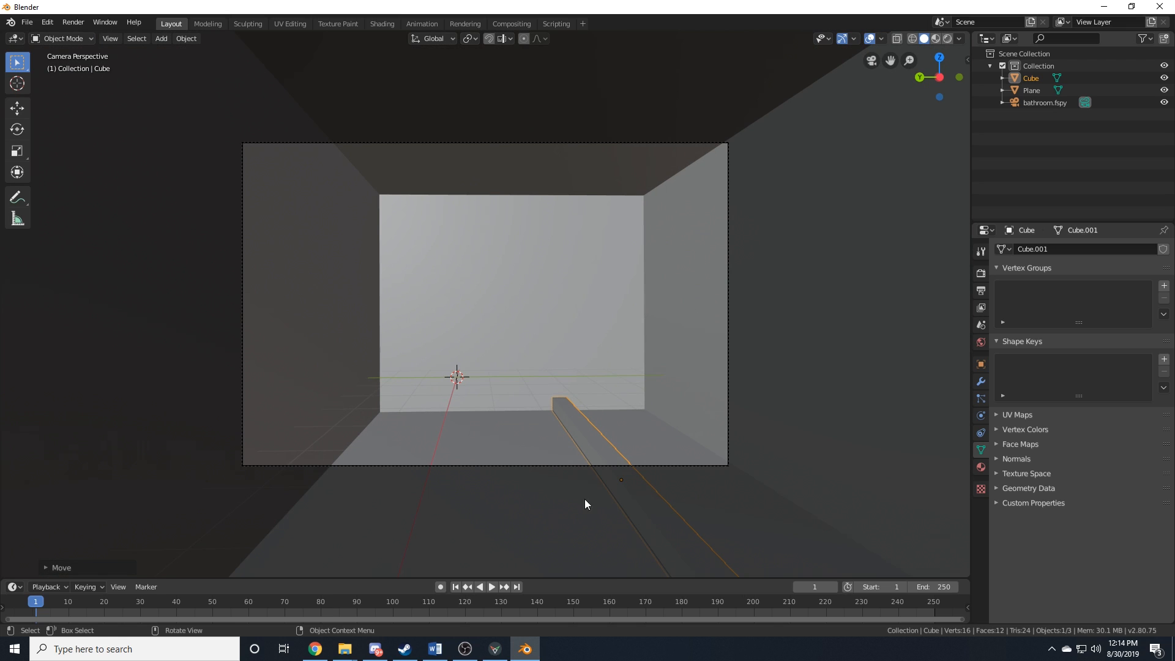
pyautogui.moveTo(590, 328)
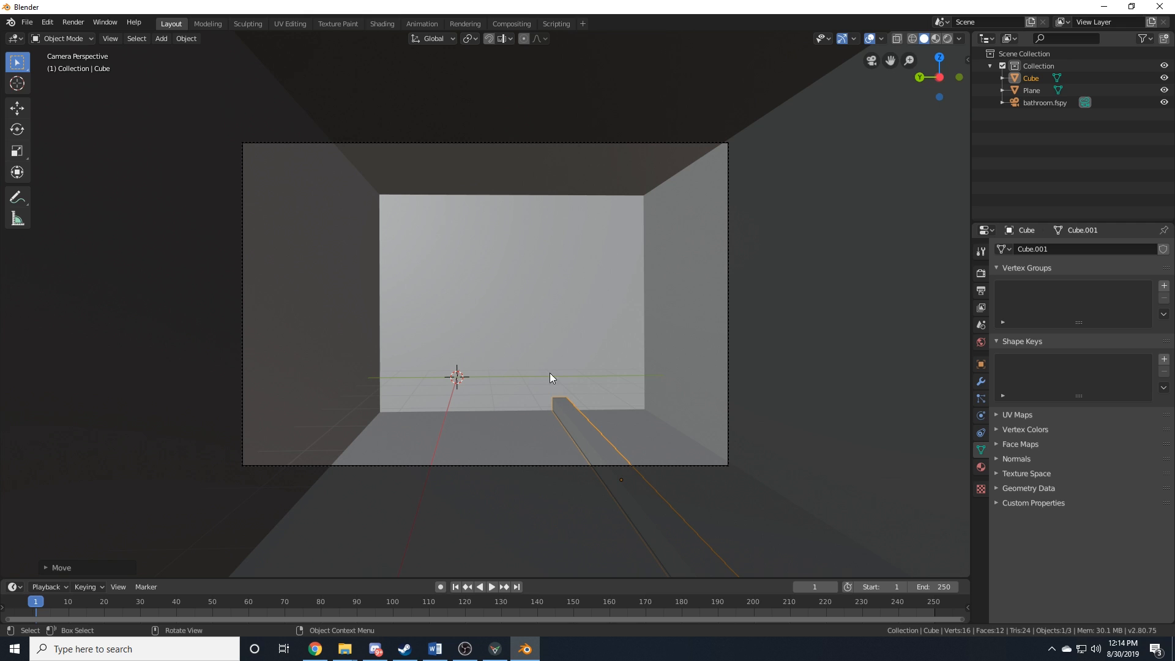
pyautogui.moveTo(590, 429)
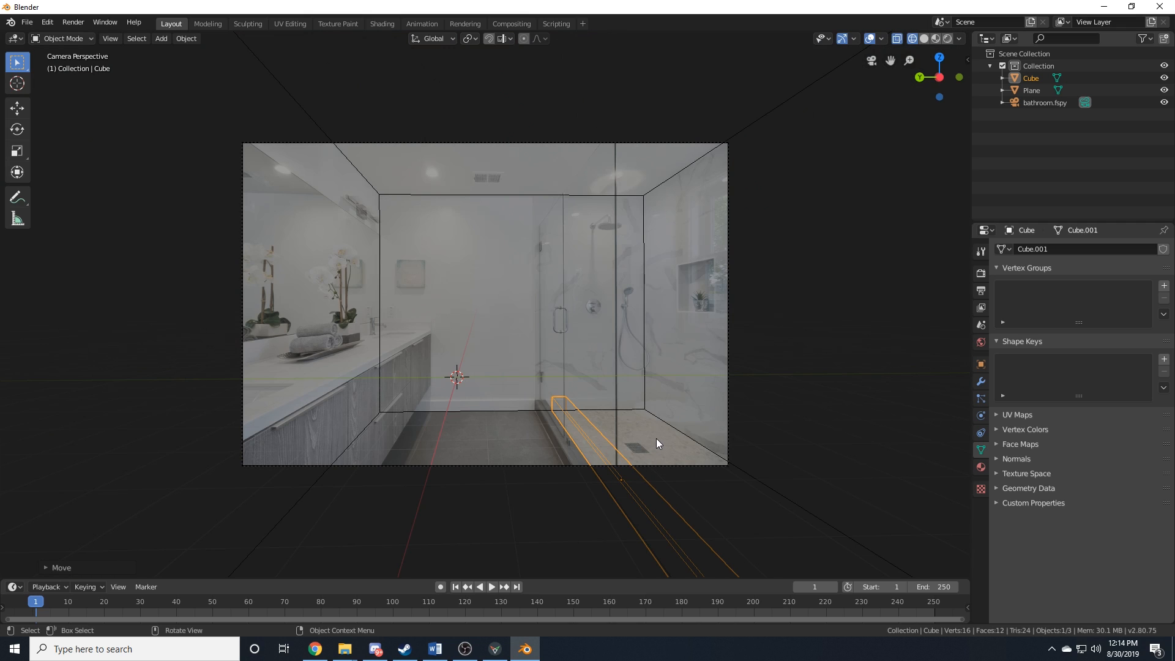
pyautogui.press('g')
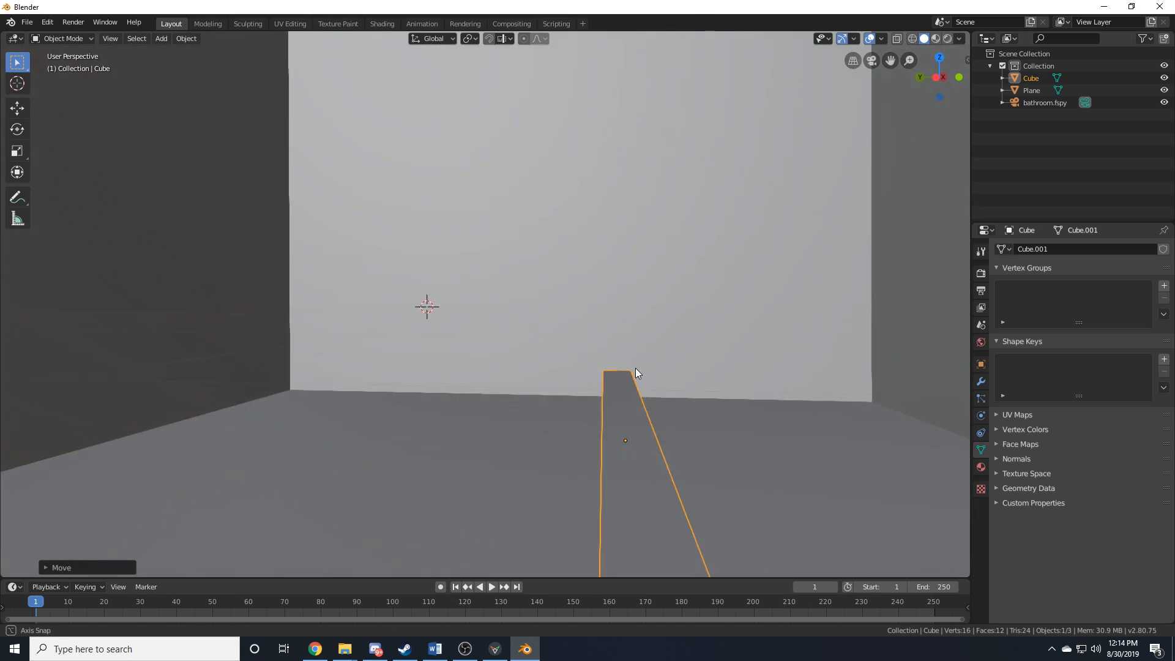
pyautogui.moveTo(636, 374); pyautogui.dragTo(641, 378)
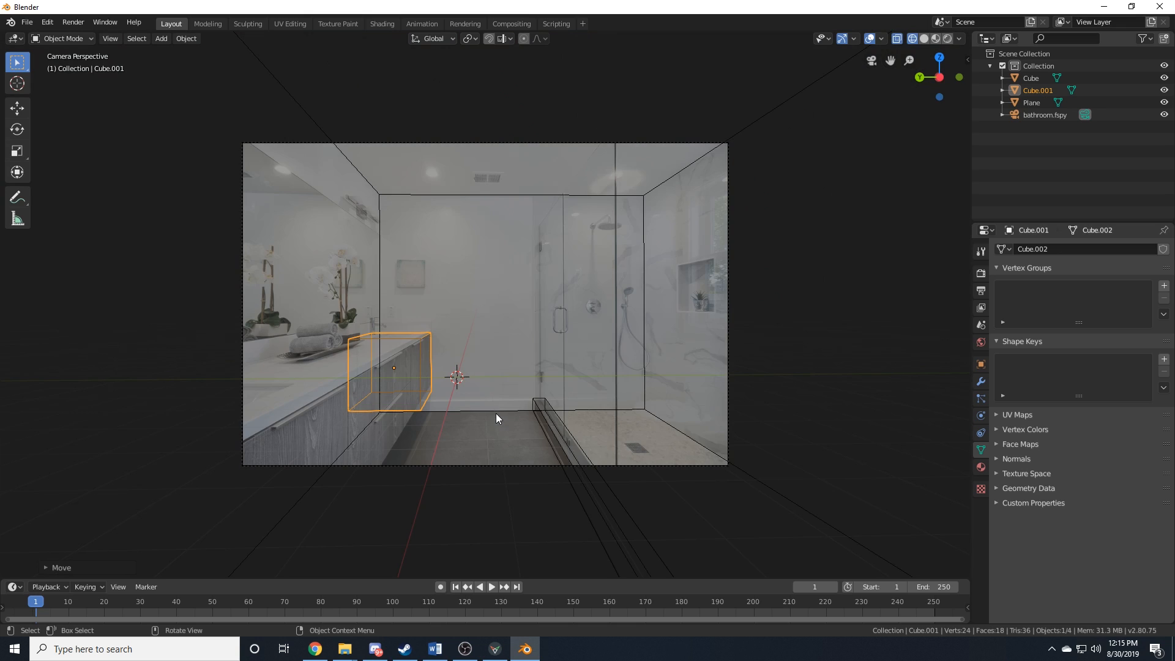
pyautogui.moveTo(598, 309)
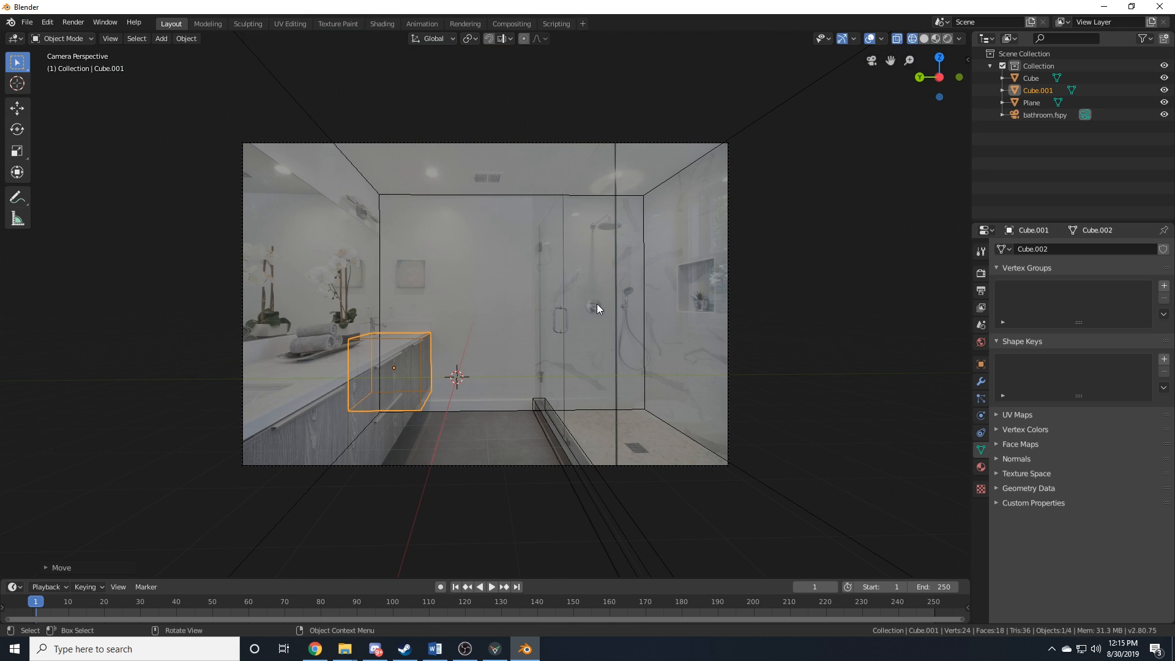
pyautogui.moveTo(594, 307)
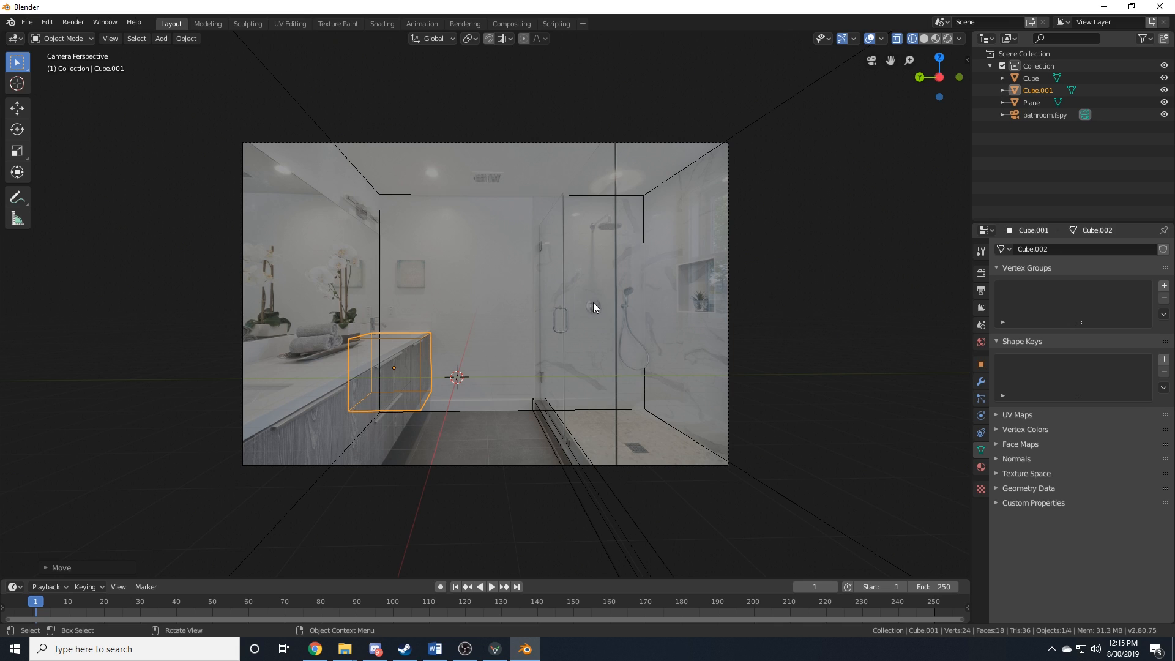
pyautogui.moveTo(590, 332)
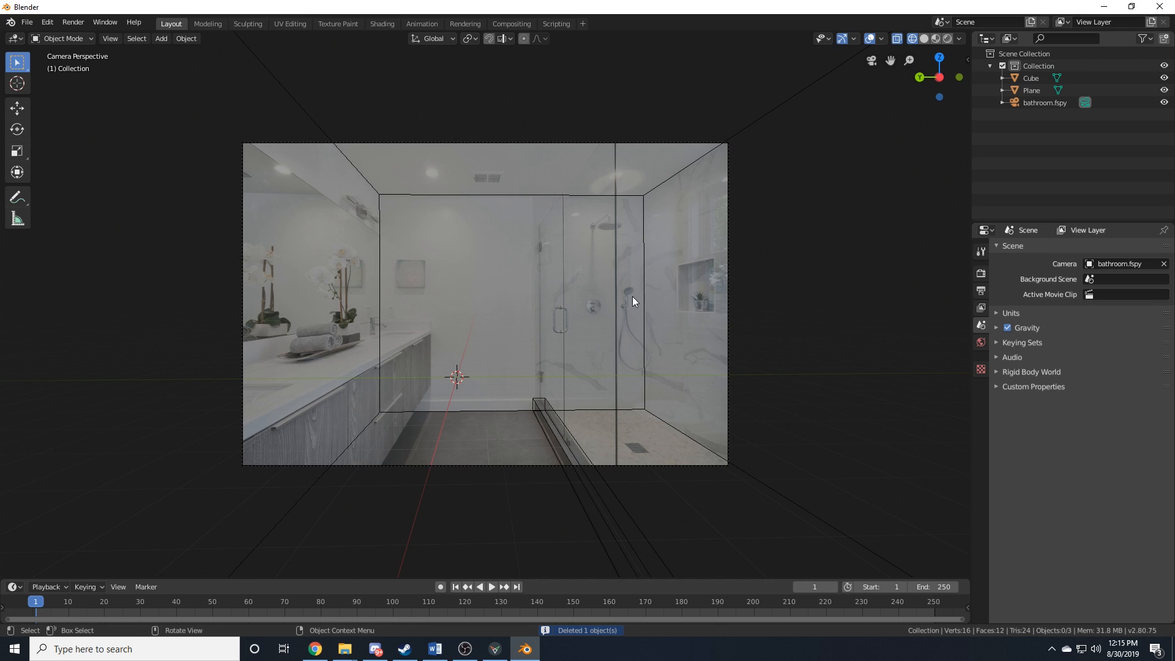
# - Add loop cuts across the room box's walls in Edit Mode and slide them into place
pyautogui.press('Tab')
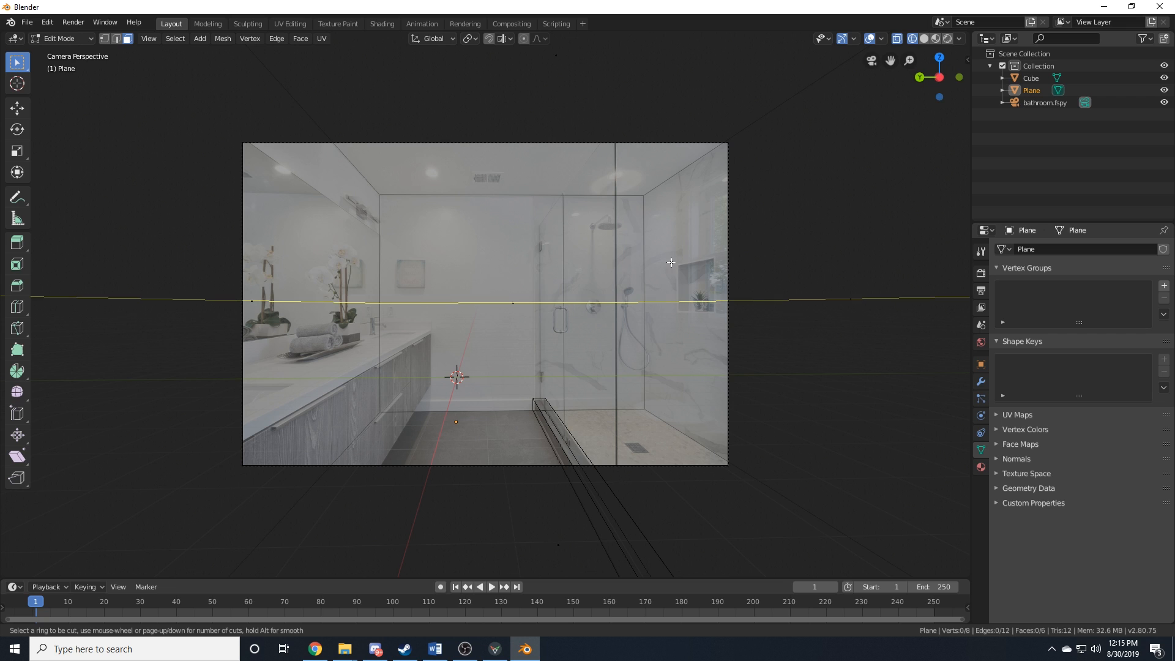
pyautogui.moveTo(525, 300); pyautogui.dragTo(405, 194)
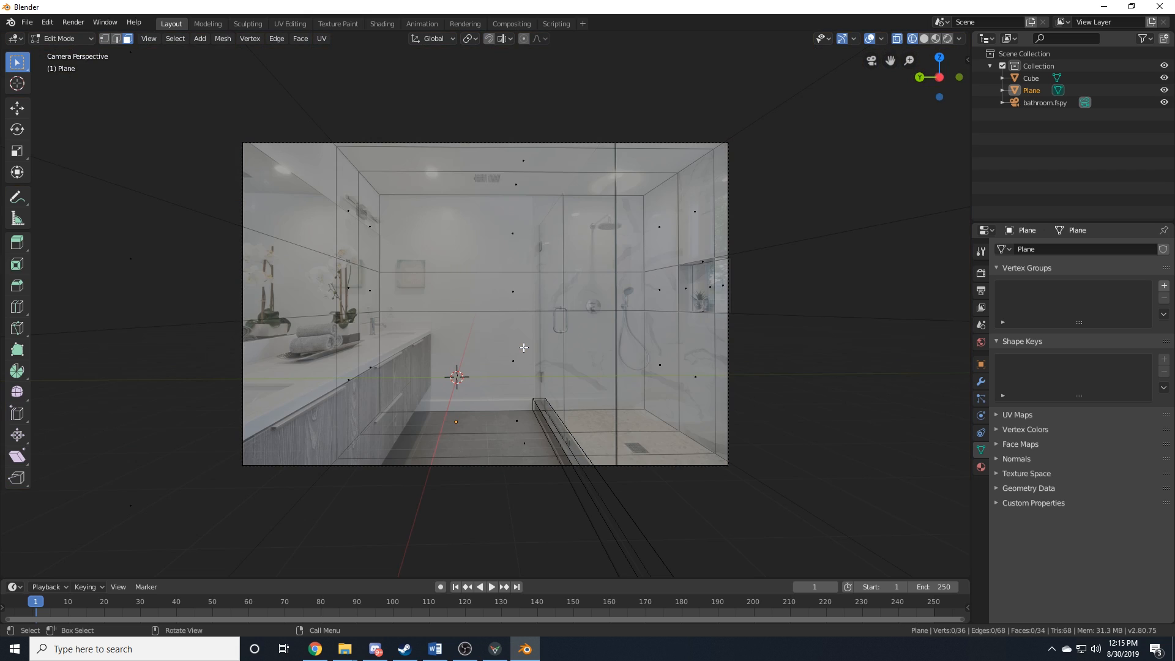
pyautogui.press('Tab')
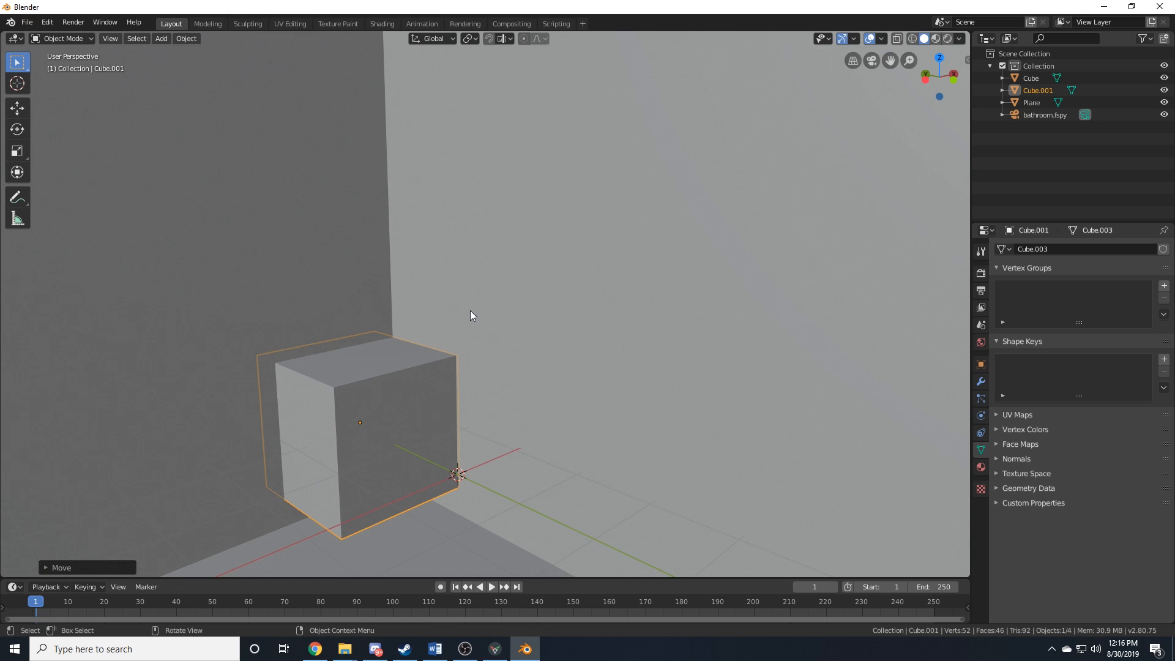
# - Move the counter cube along Y to the vanity, then raise its top face to countertop height
pyautogui.press('g')
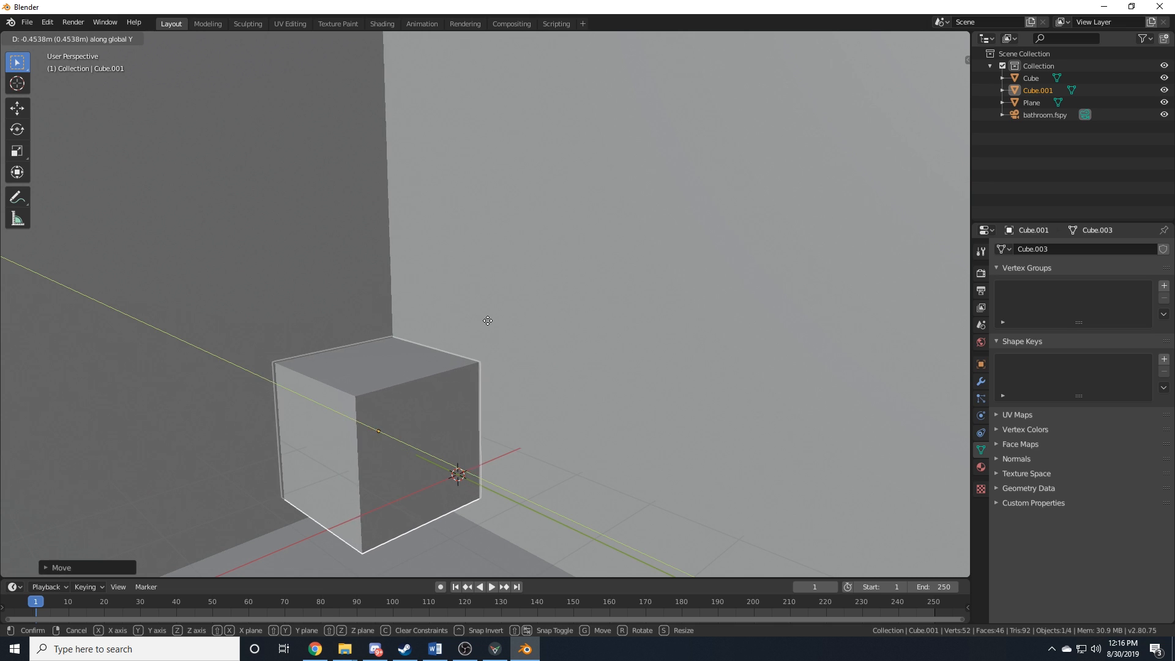
pyautogui.click(487, 320)
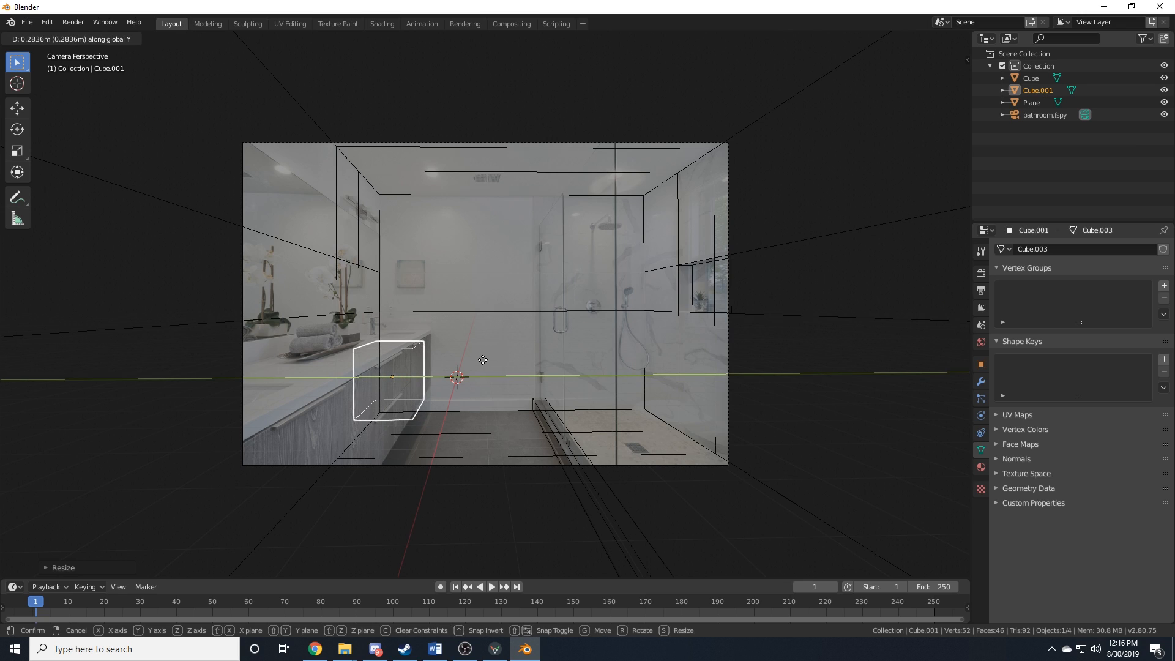
pyautogui.press('Tab')
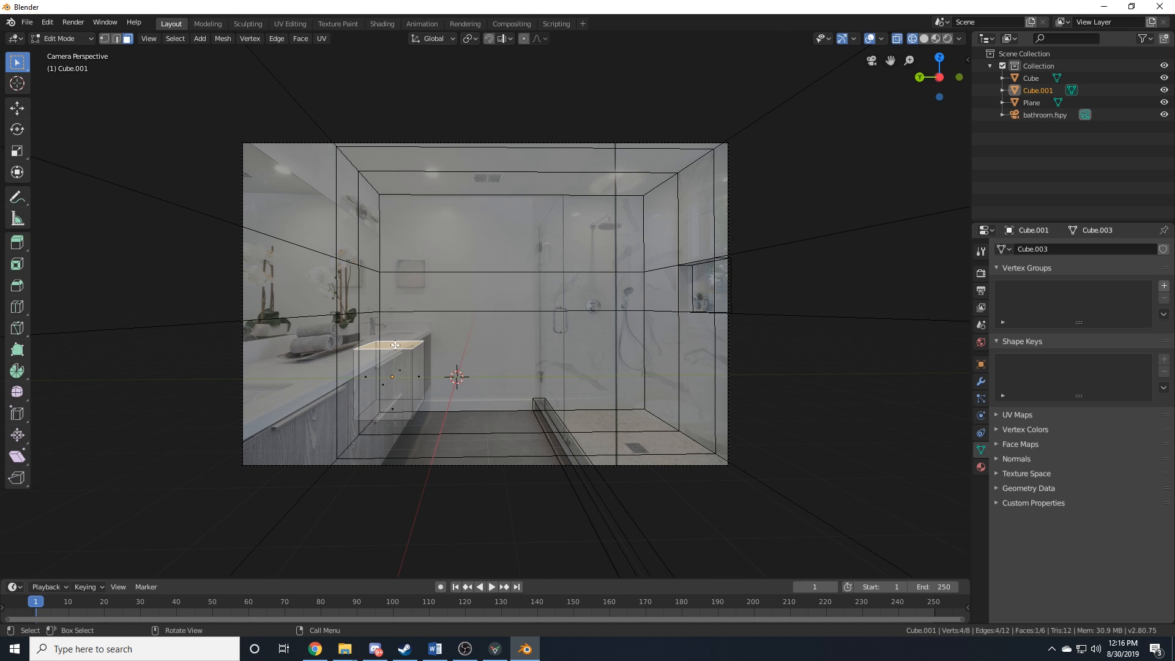
pyautogui.press('g')
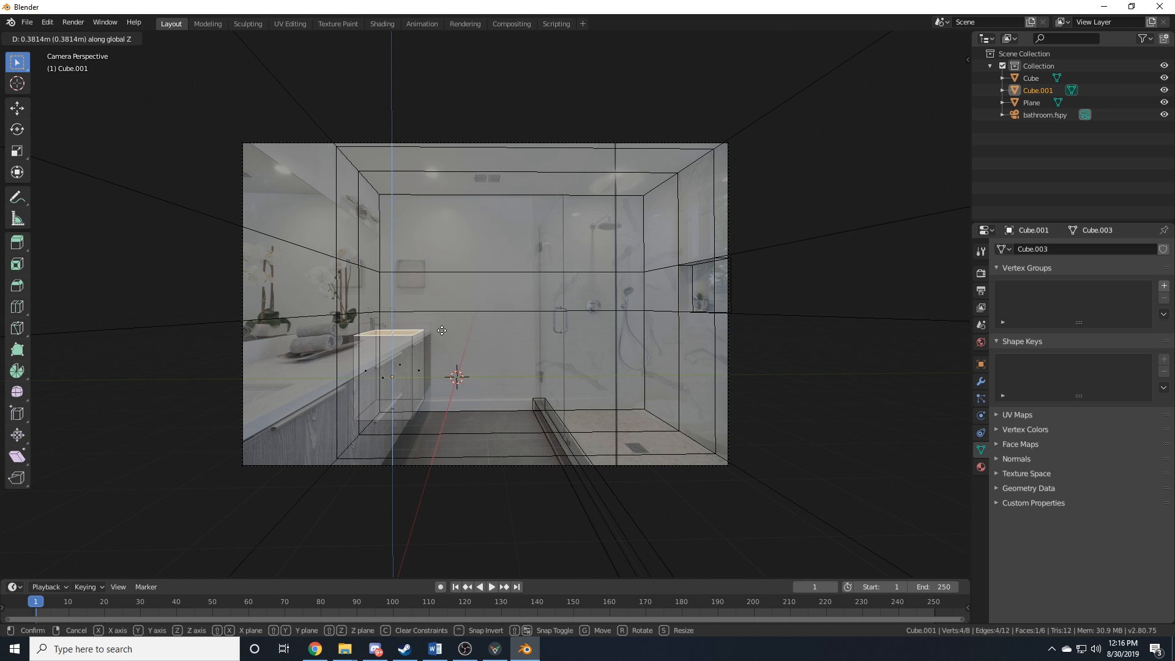